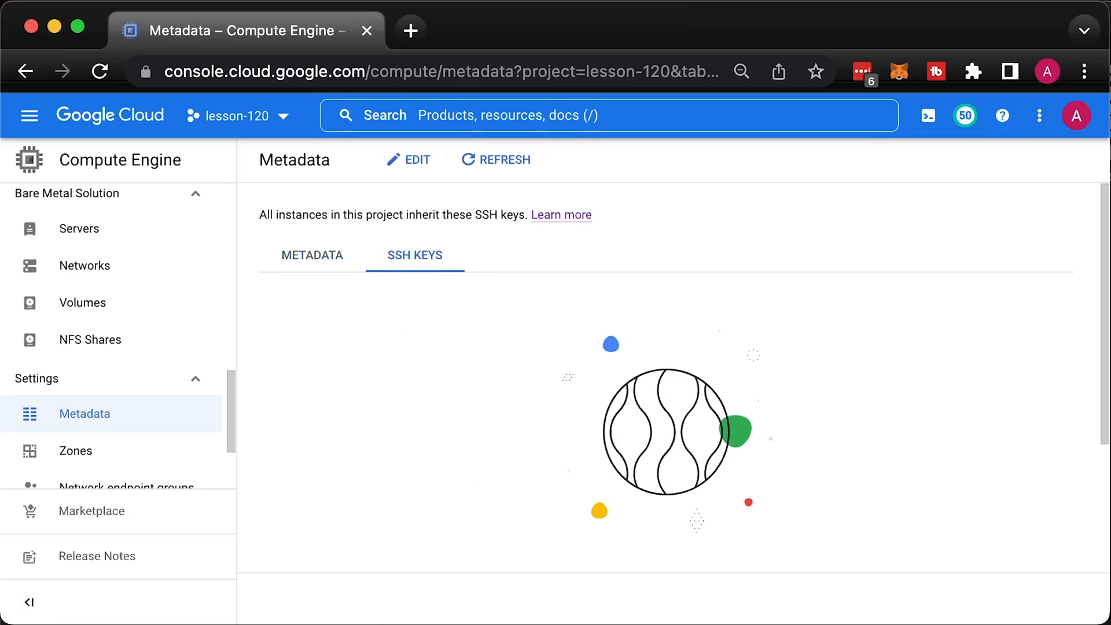
Name the new firewall rule allow-iap and put it on the main network.
scroll(down, 3)
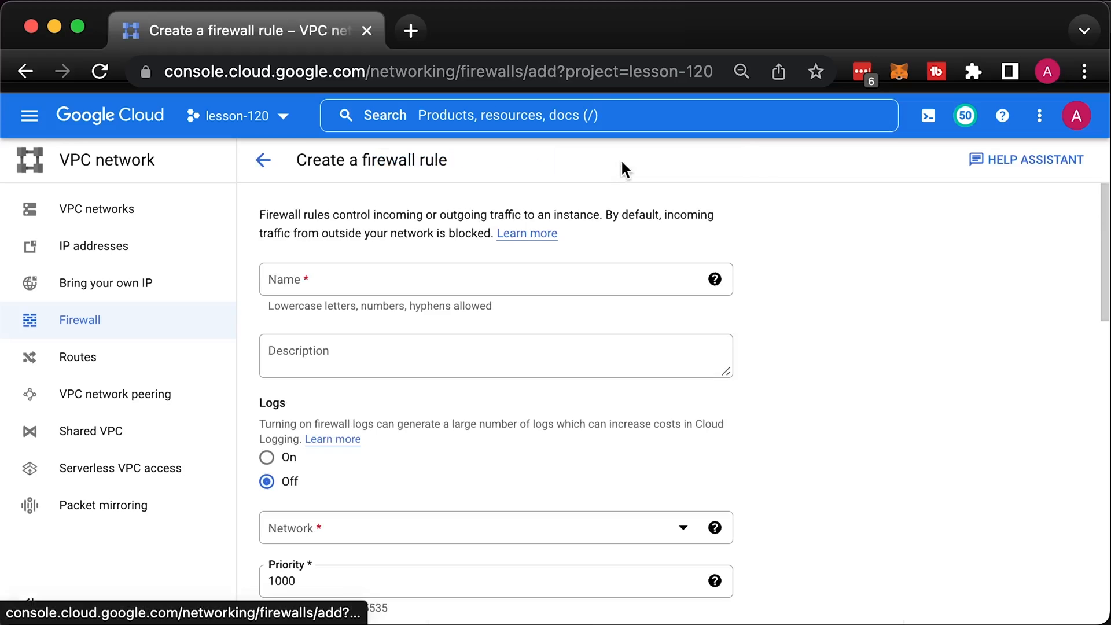
text(allow-iap)
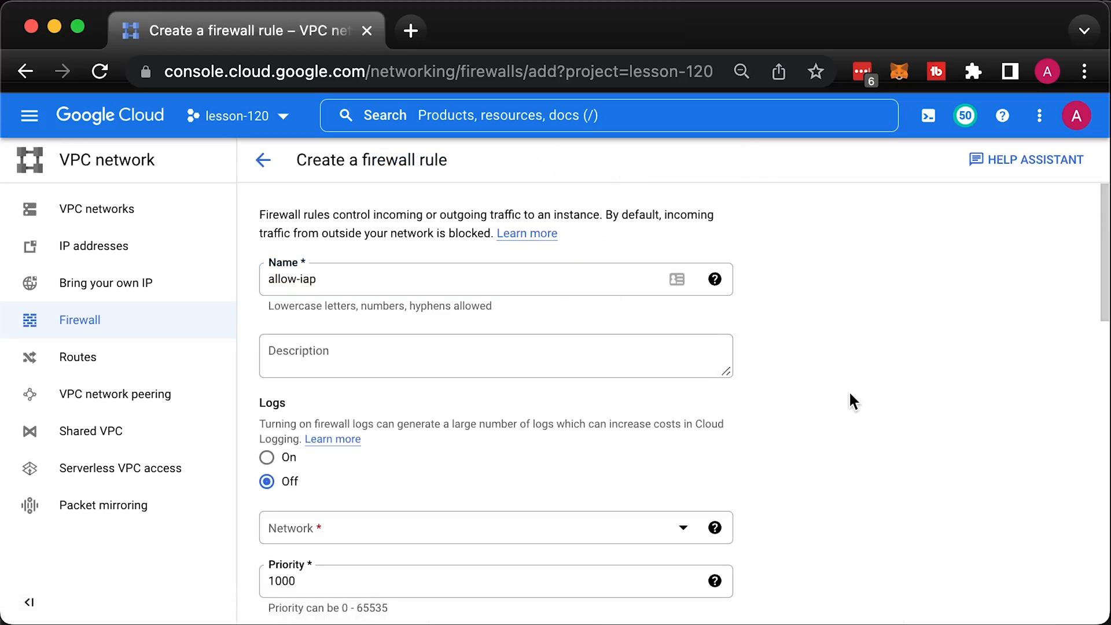
click(487, 528)
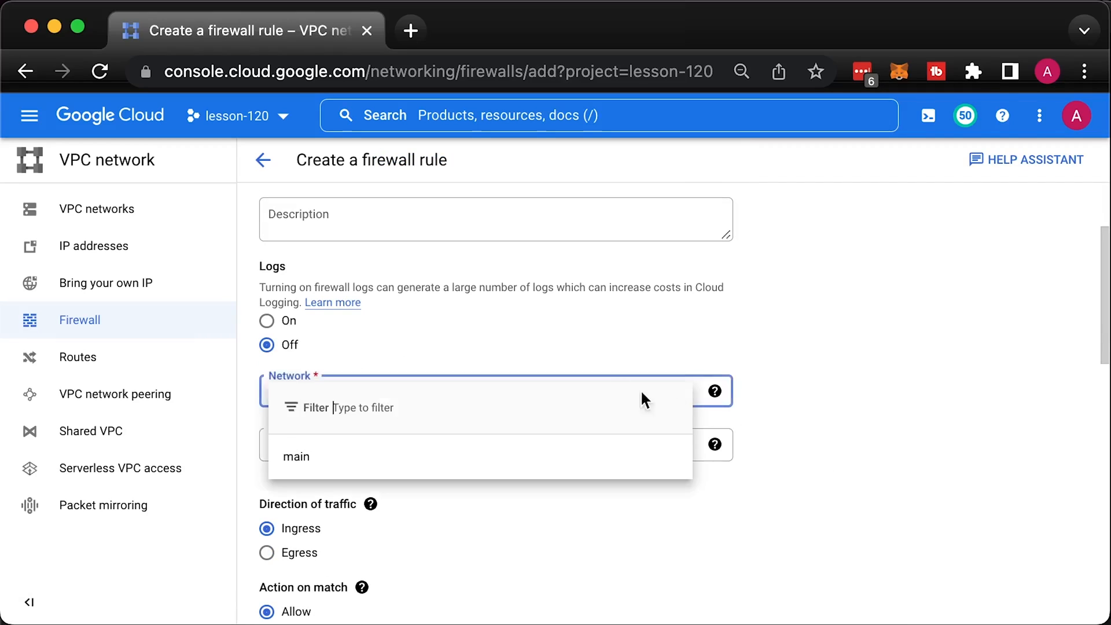
click(295, 457)
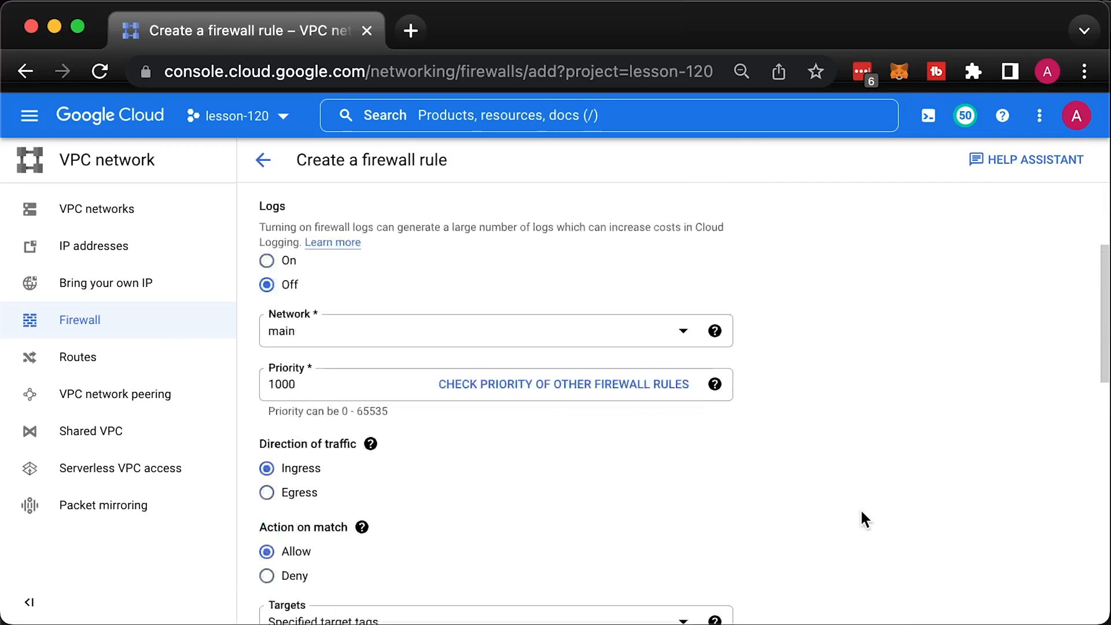
Grant the admin service account the Compute OS Admin Login role in IAM.
scroll(down, 3)
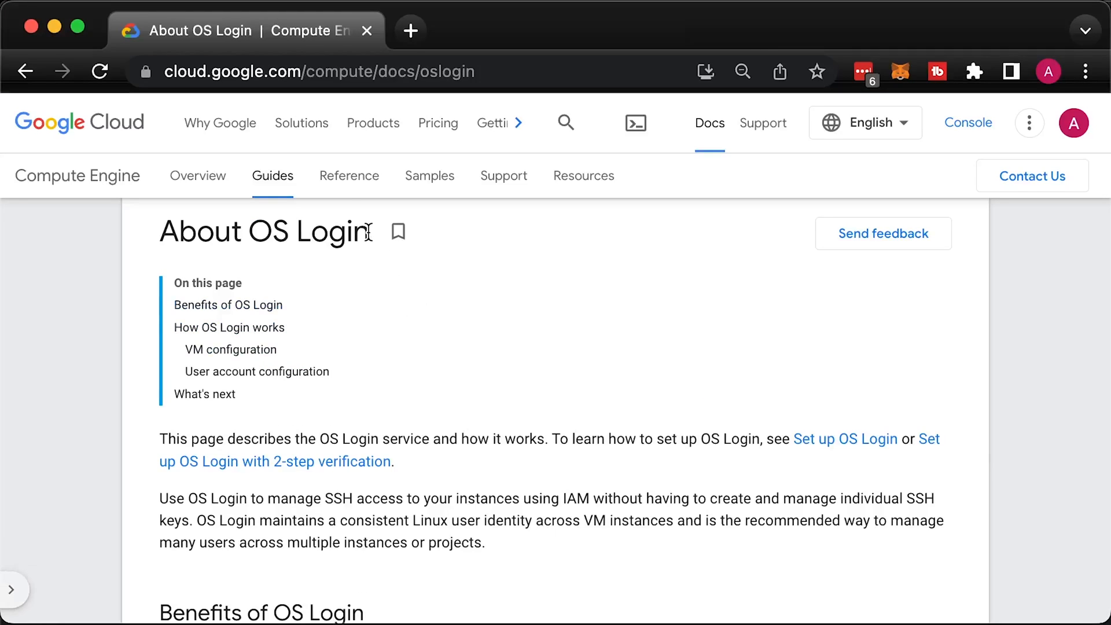
scroll(down, 3)
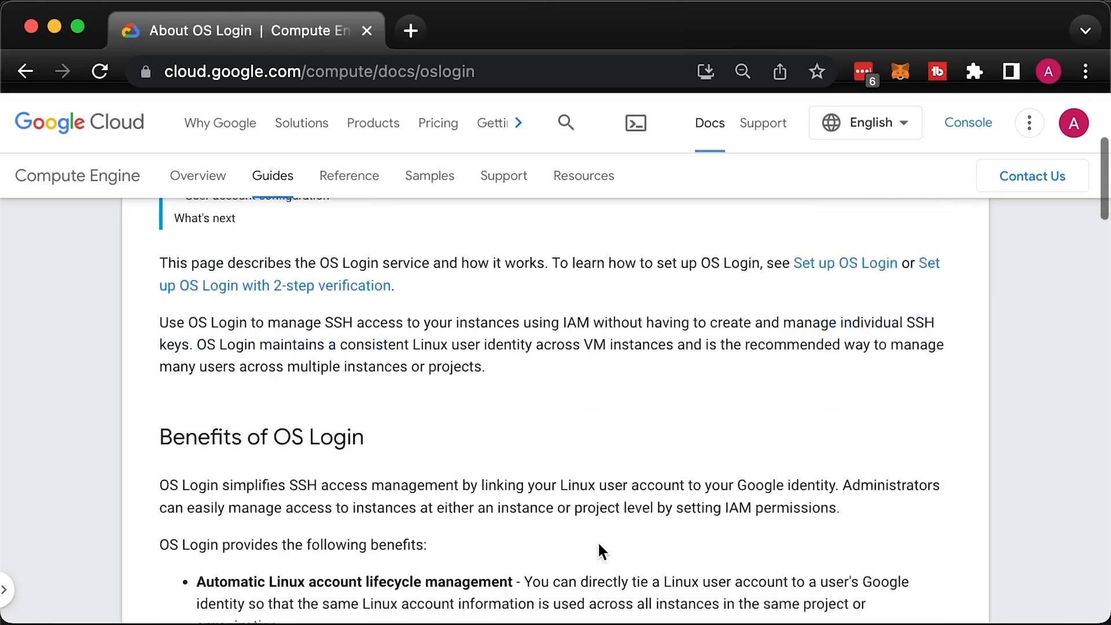
scroll(down, 3)
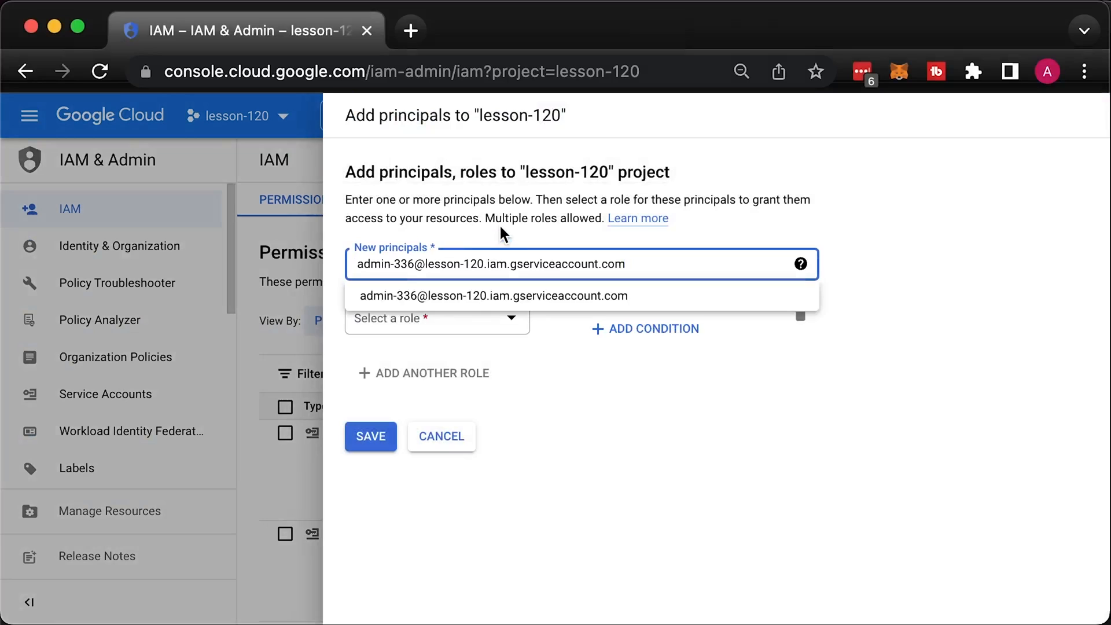
click(493, 296)
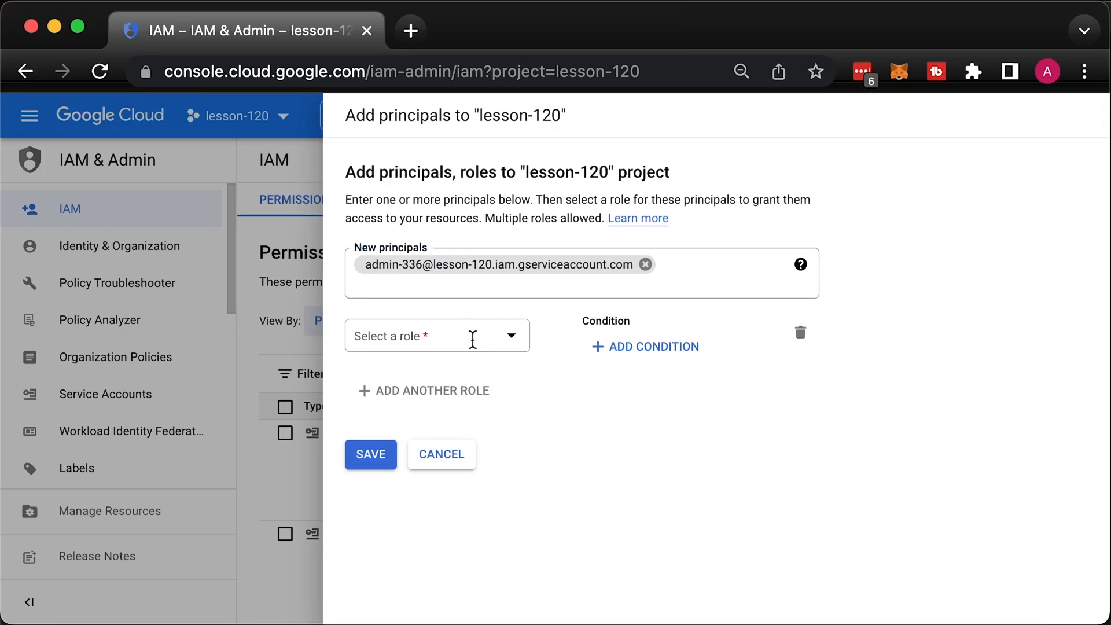
click(425, 336)
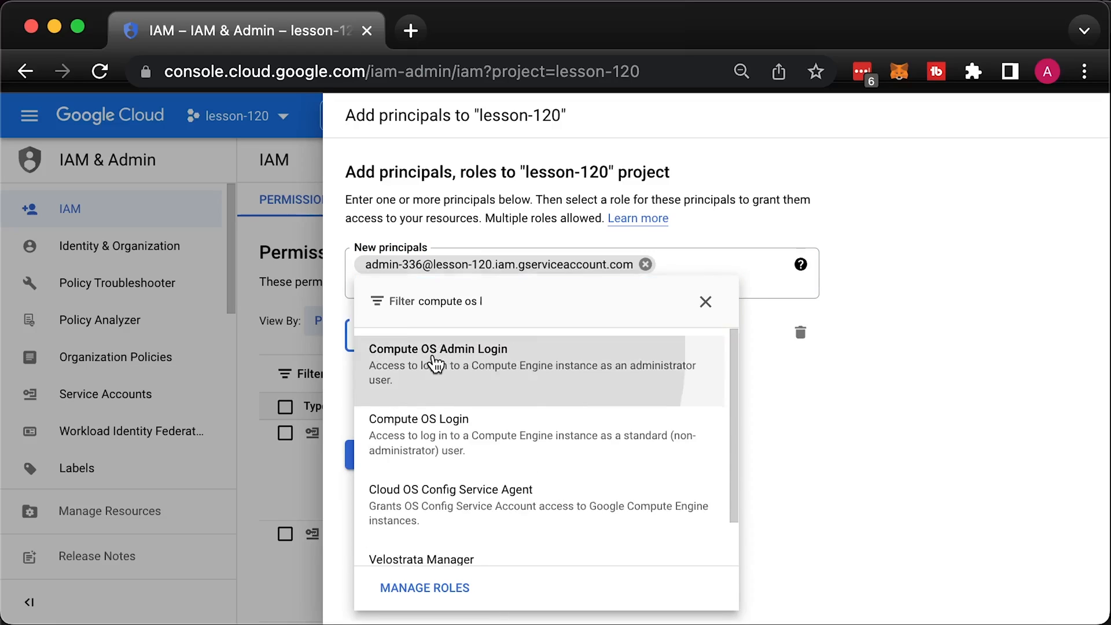
click(437, 350)
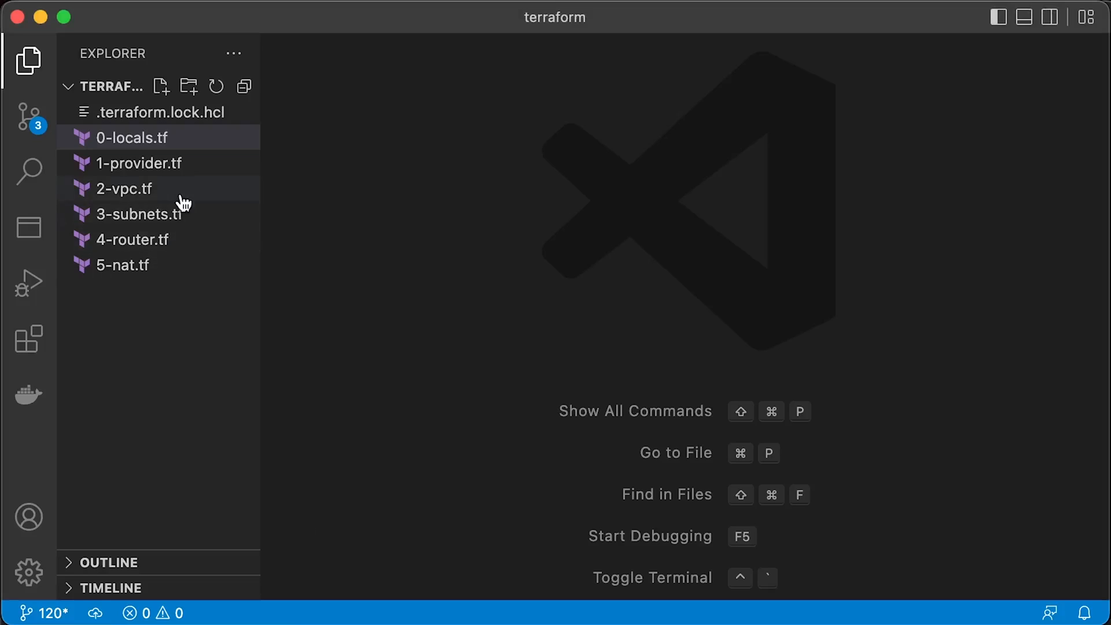
Review 0-locals.tf, 1-provider.tf, 2-vpc.tf, 3-subnets.tf, 4-router.tf and 5-nat.tf in turn.
click(114, 137)
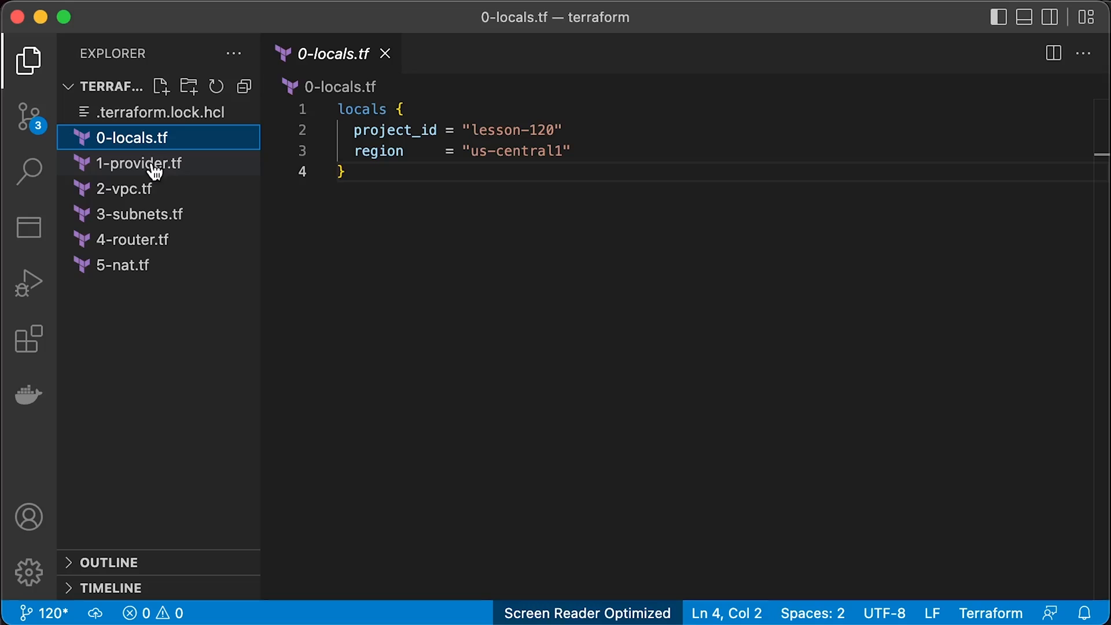
click(139, 163)
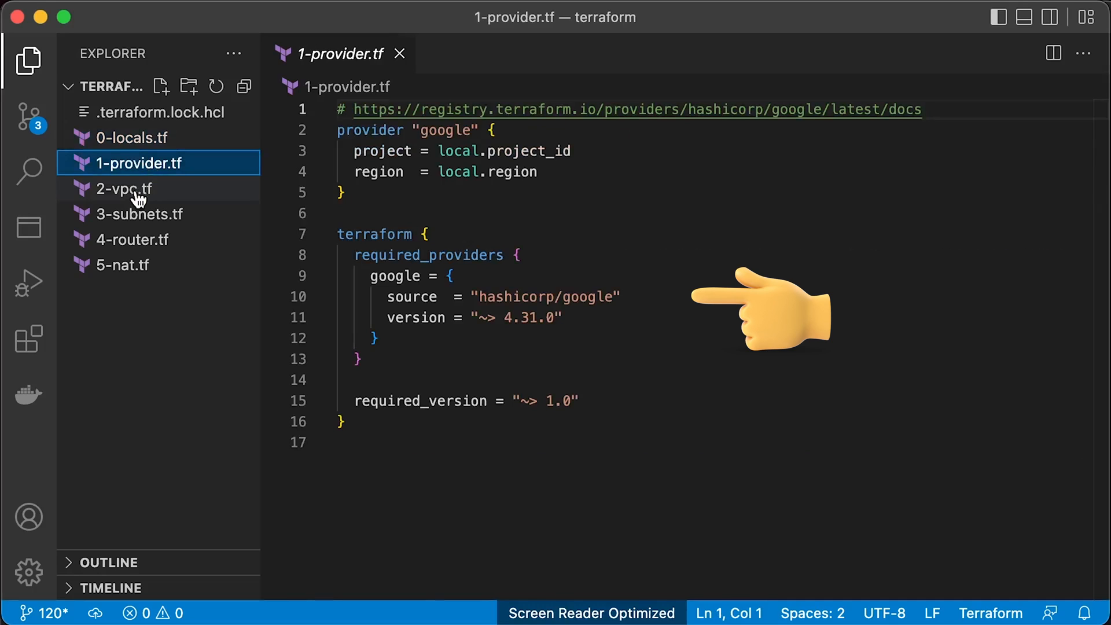
click(116, 188)
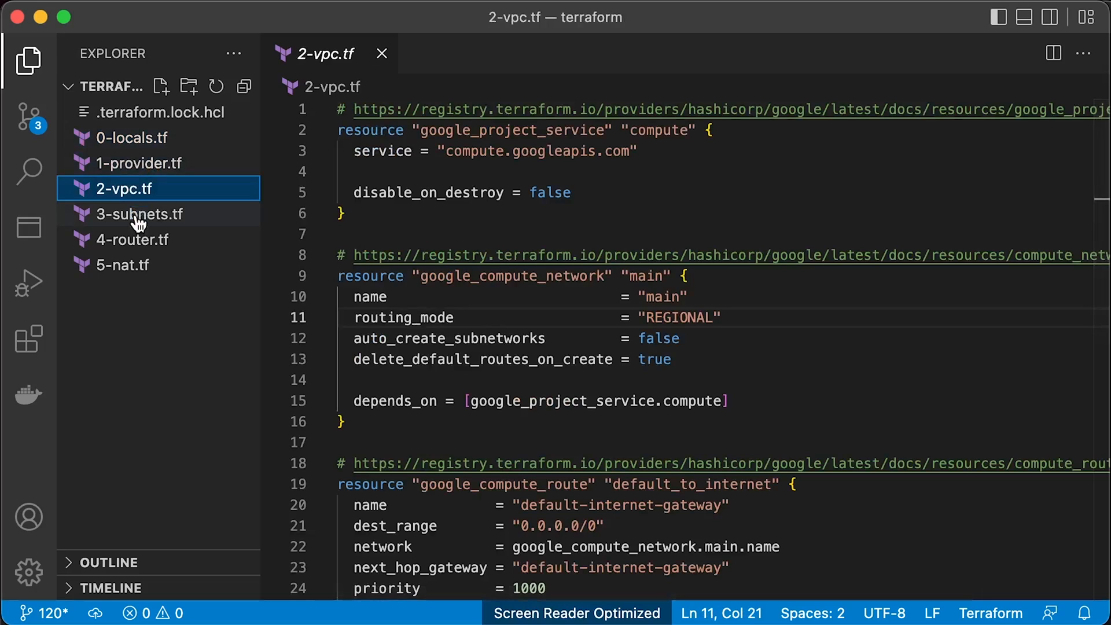
click(139, 214)
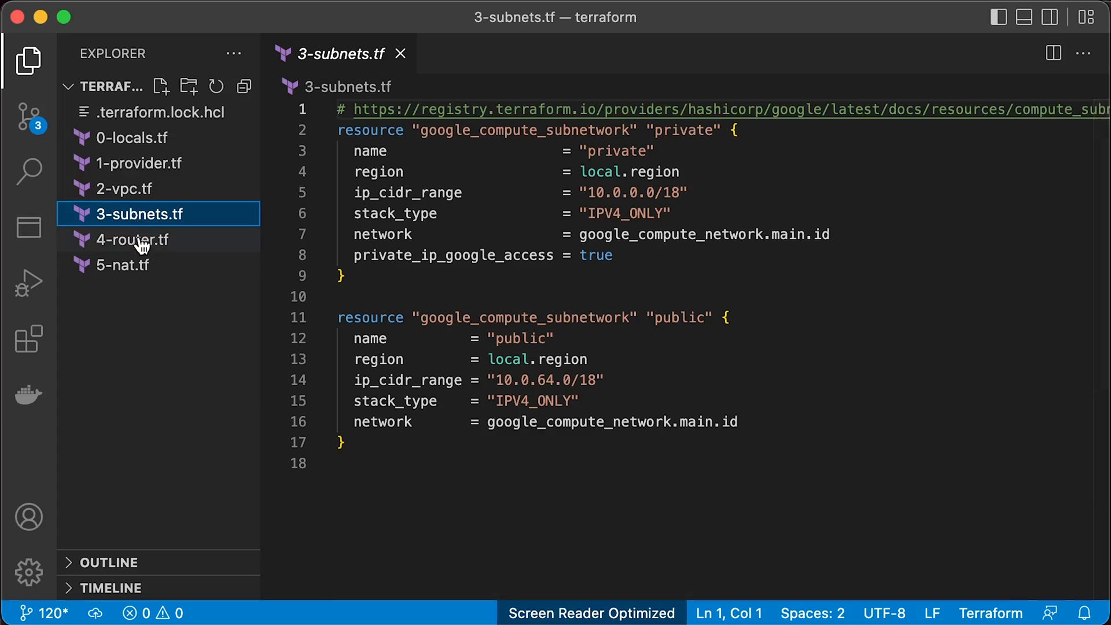
click(132, 240)
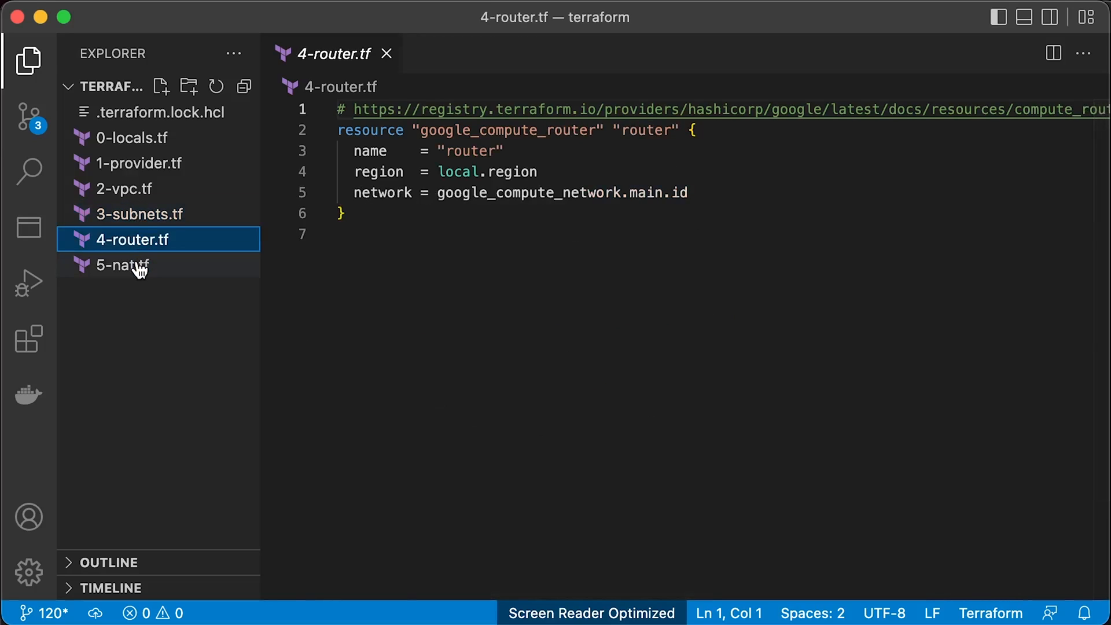
click(127, 264)
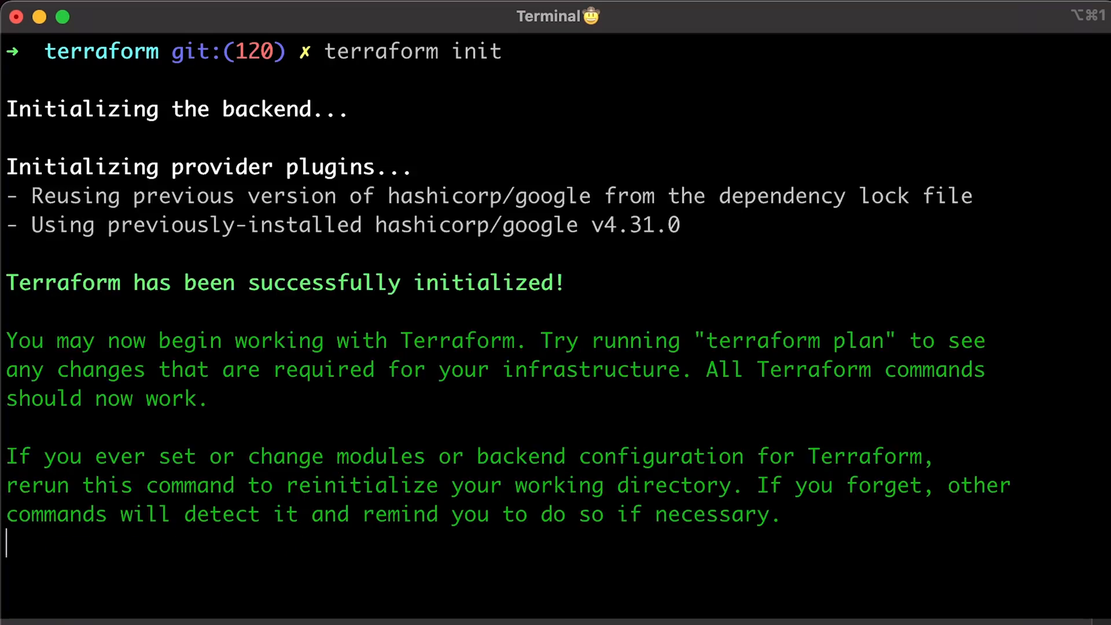
Run terraform apply and confirm with yes to create the 8 resources.
text(terraform apply)
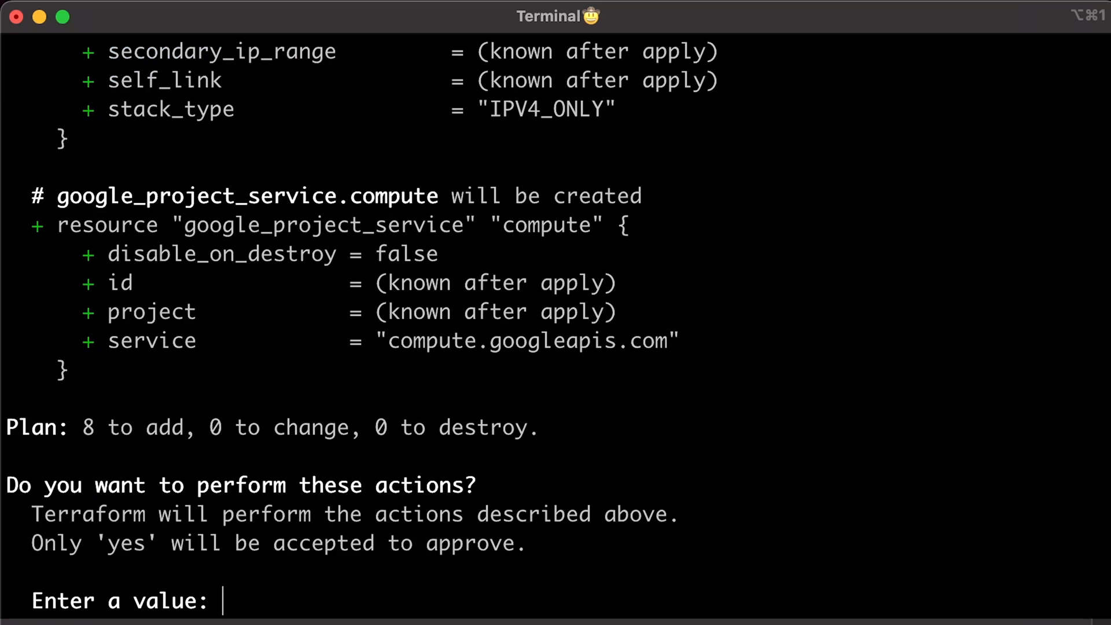
text(yes)
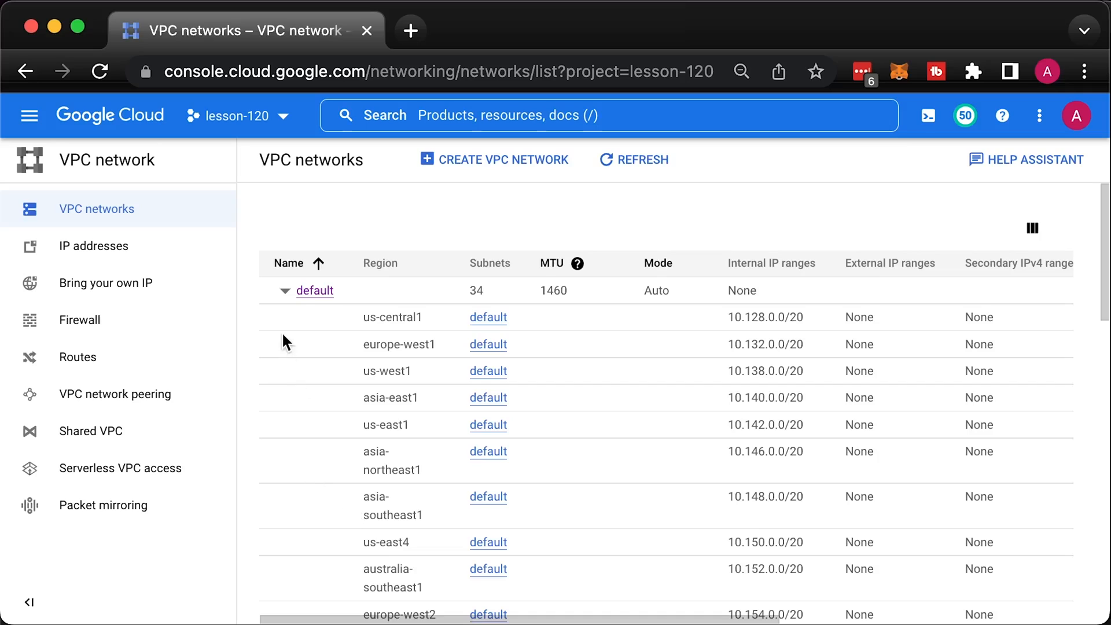
Delete the default VPC network, leaving only main, and return to the firewall rules list.
click(285, 291)
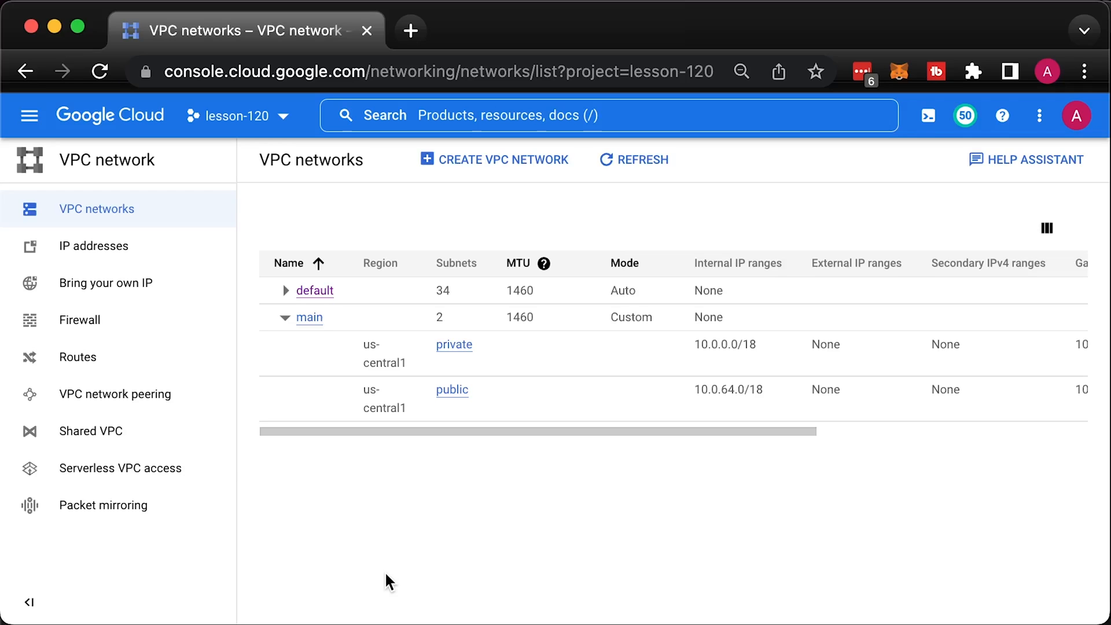
click(80, 320)
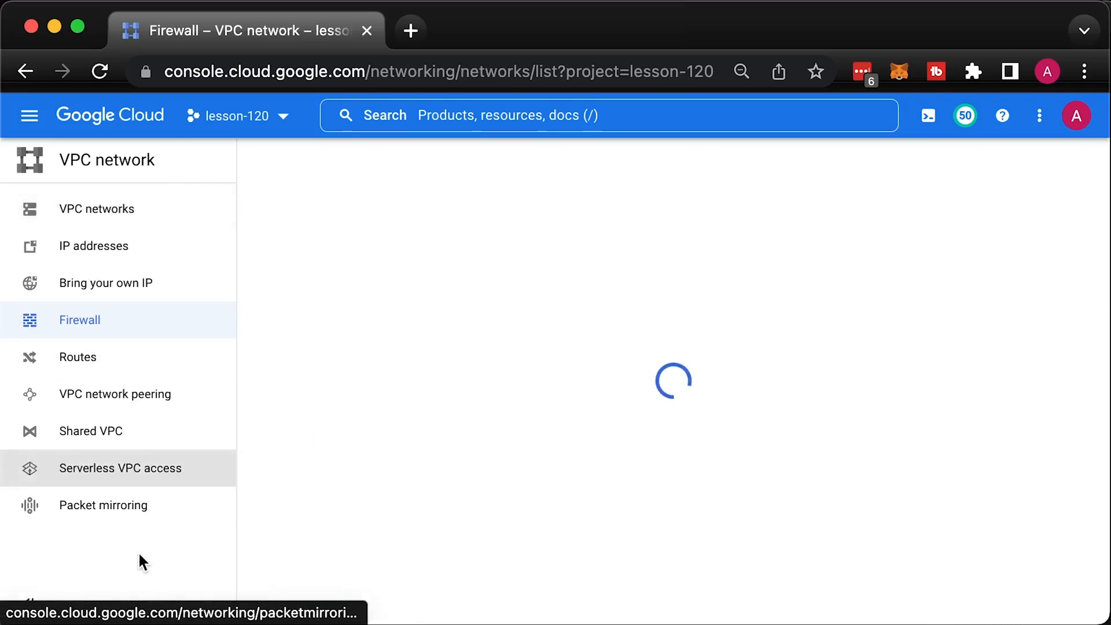
click(96, 209)
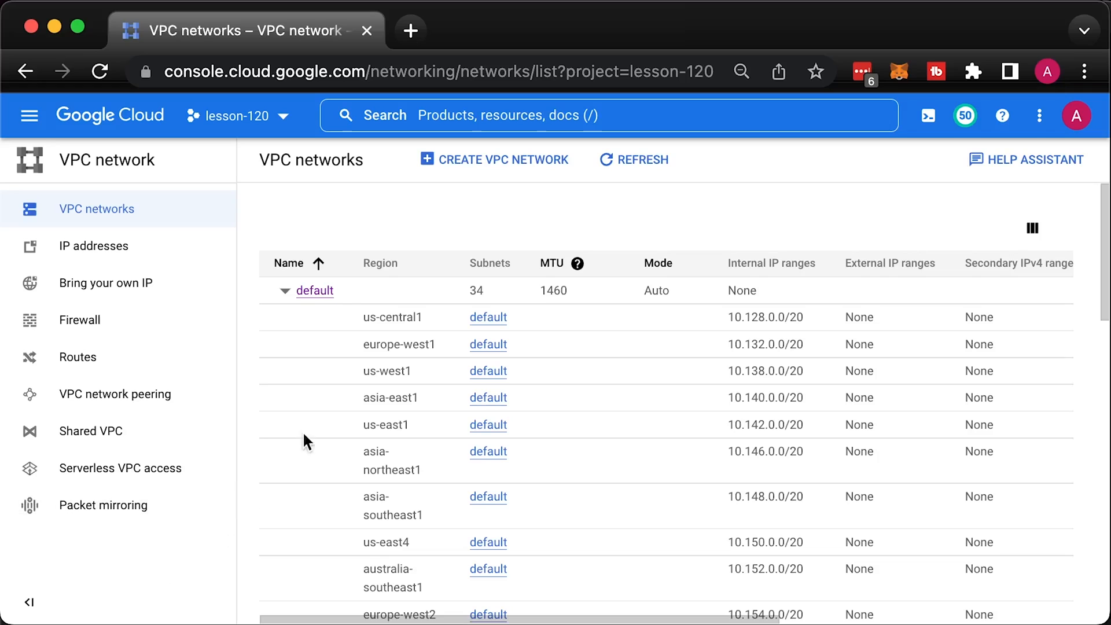
click(314, 291)
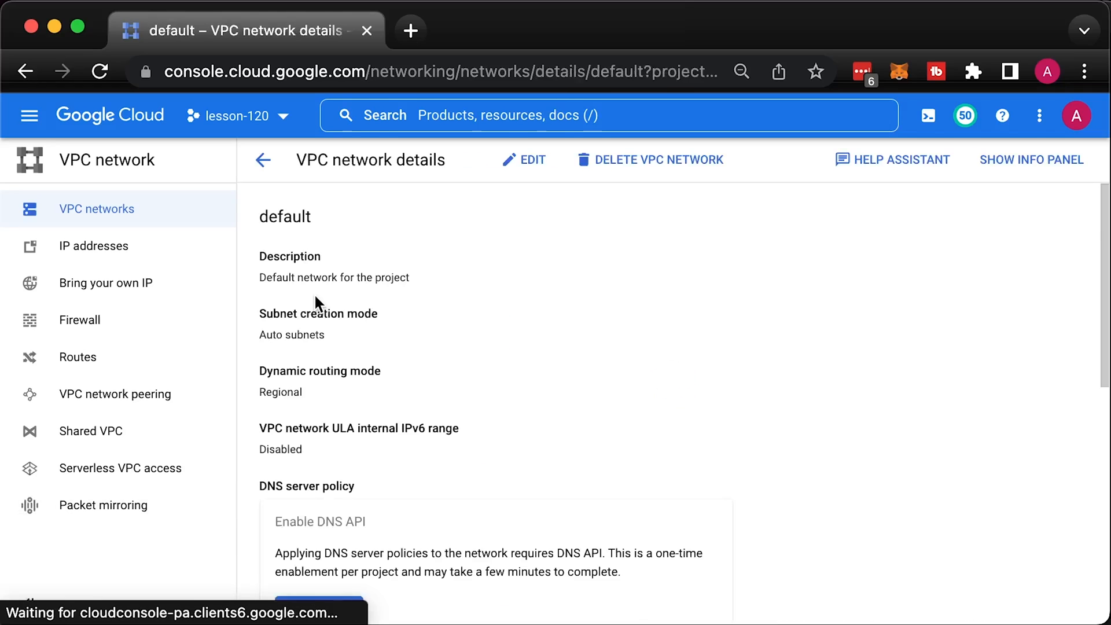
click(657, 160)
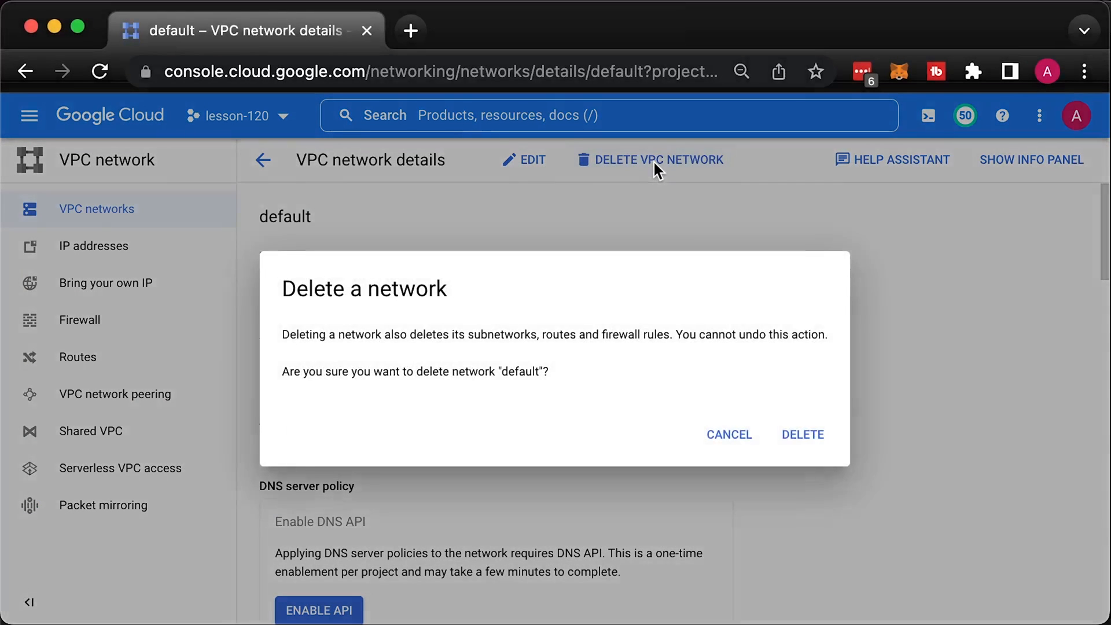
click(803, 434)
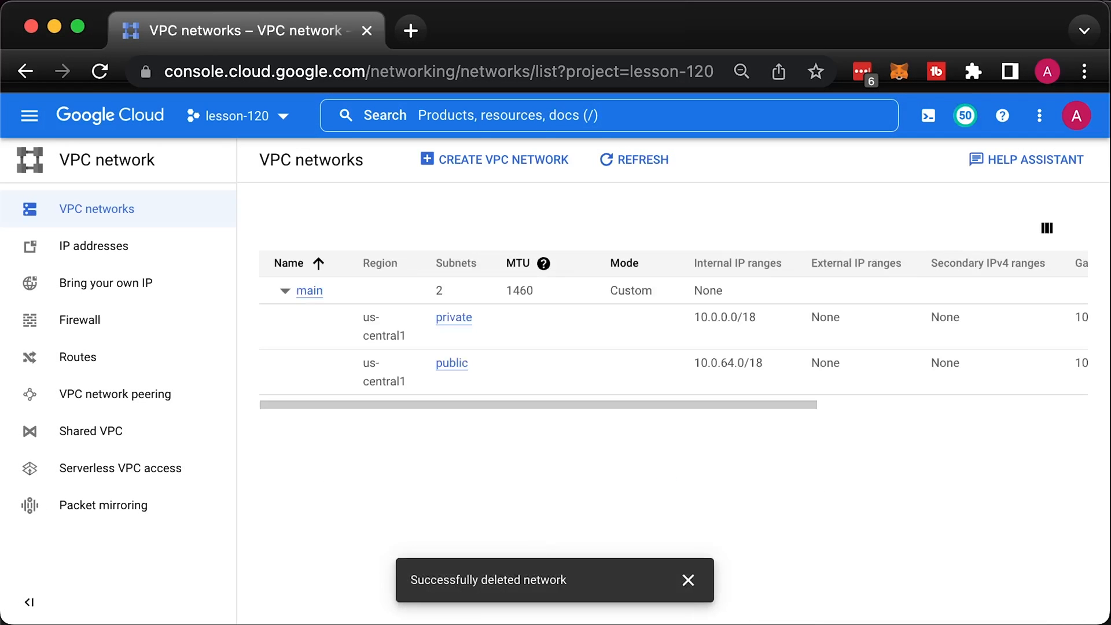
mouse_move(687, 595)
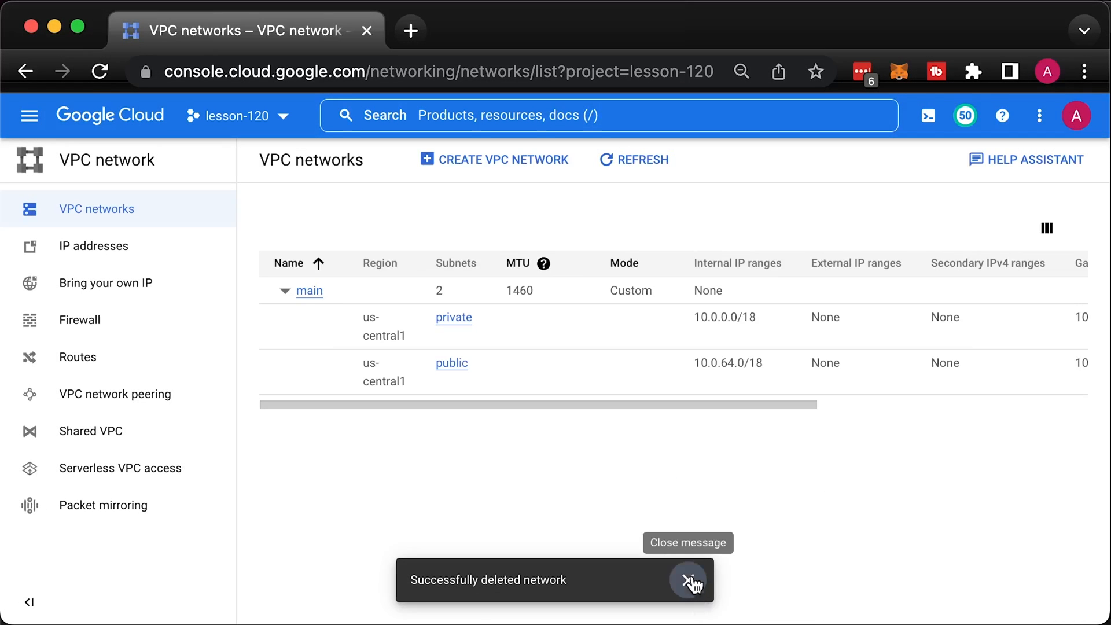
click(80, 320)
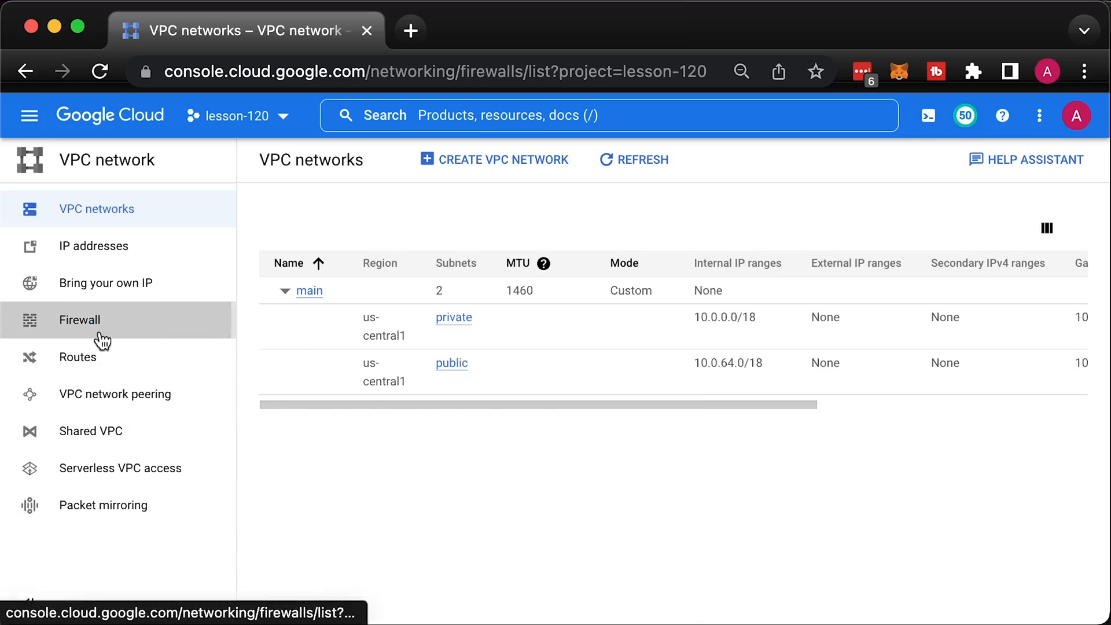
click(79, 320)
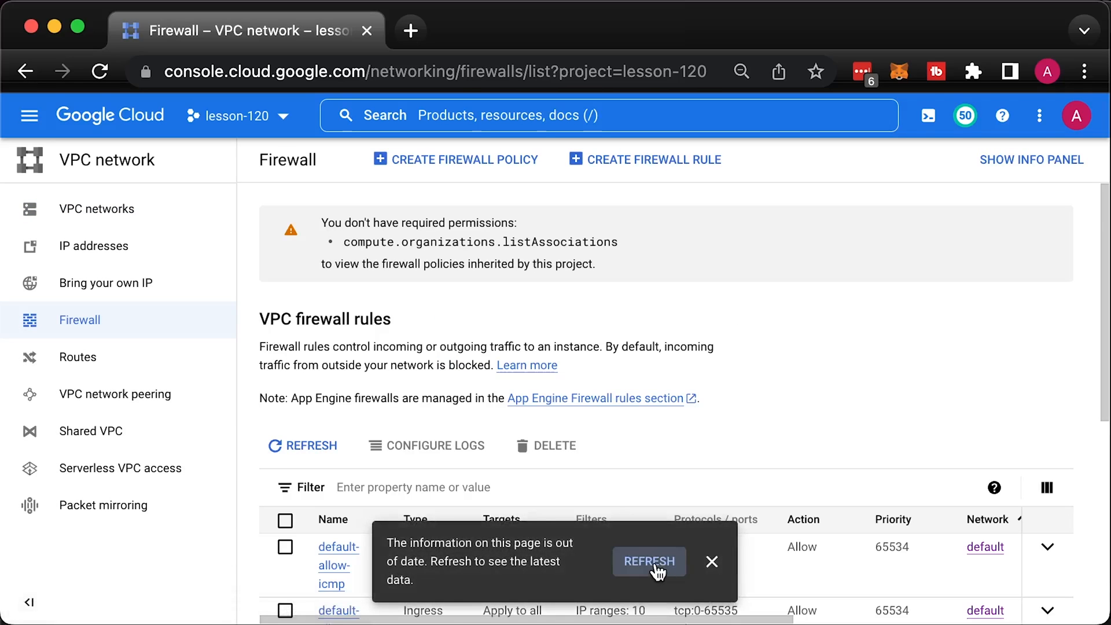
click(648, 561)
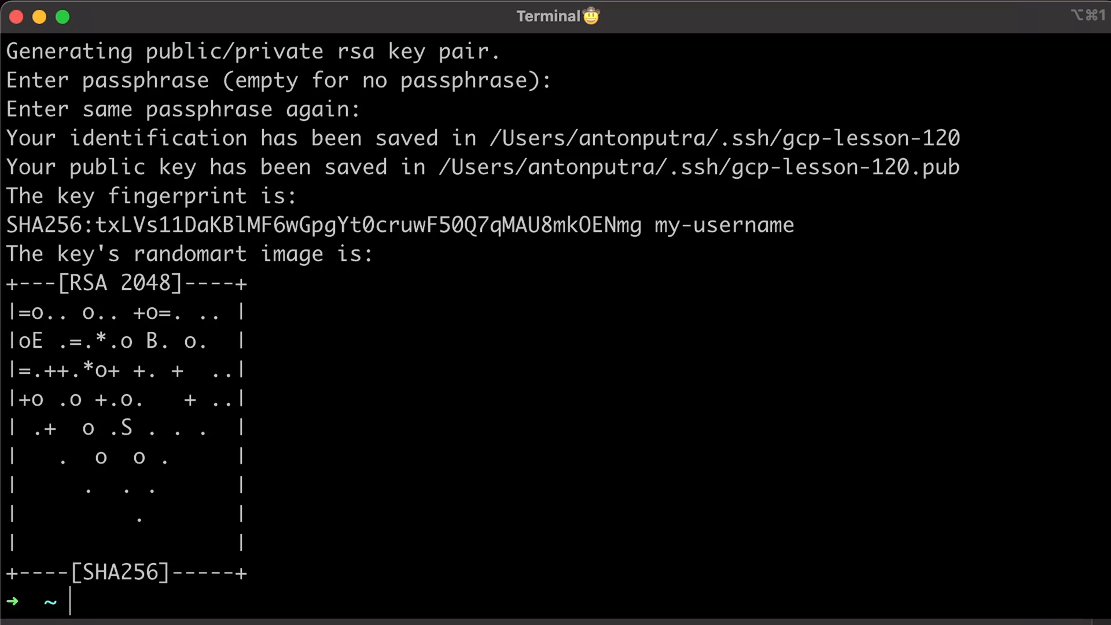
Print the public key with cat ~/.ssh/gcp-lesson-120.pub.
text(cat ~/.ssh/gcp-lesson-120.pub)
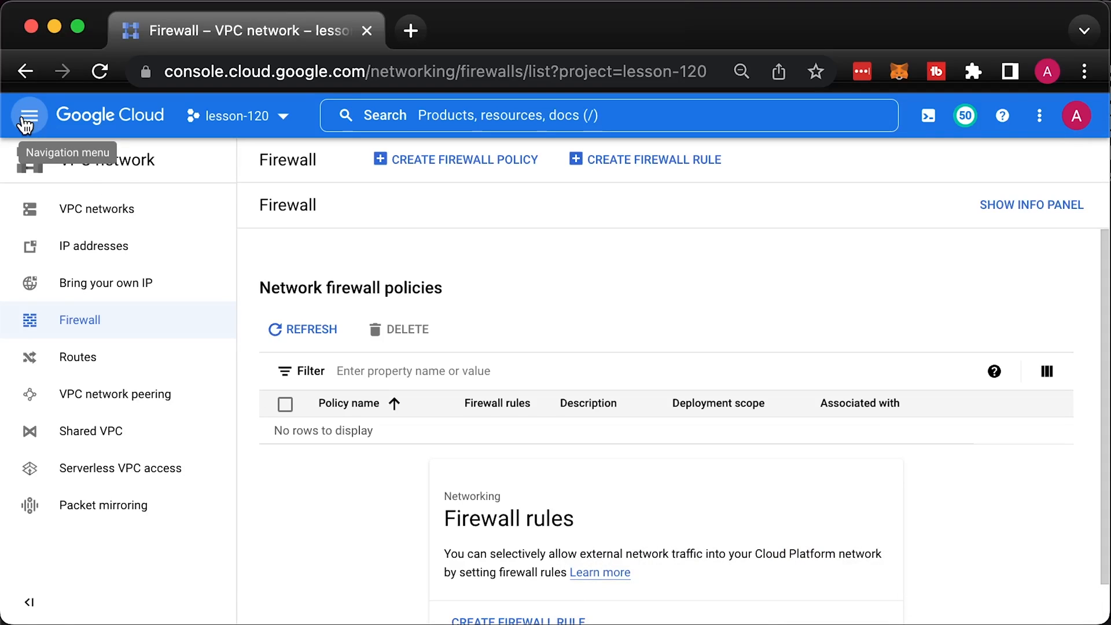
Save the ssh-rsa gcp-lesson-120 public key as a project-wide SSH key in Compute Engine metadata.
click(28, 115)
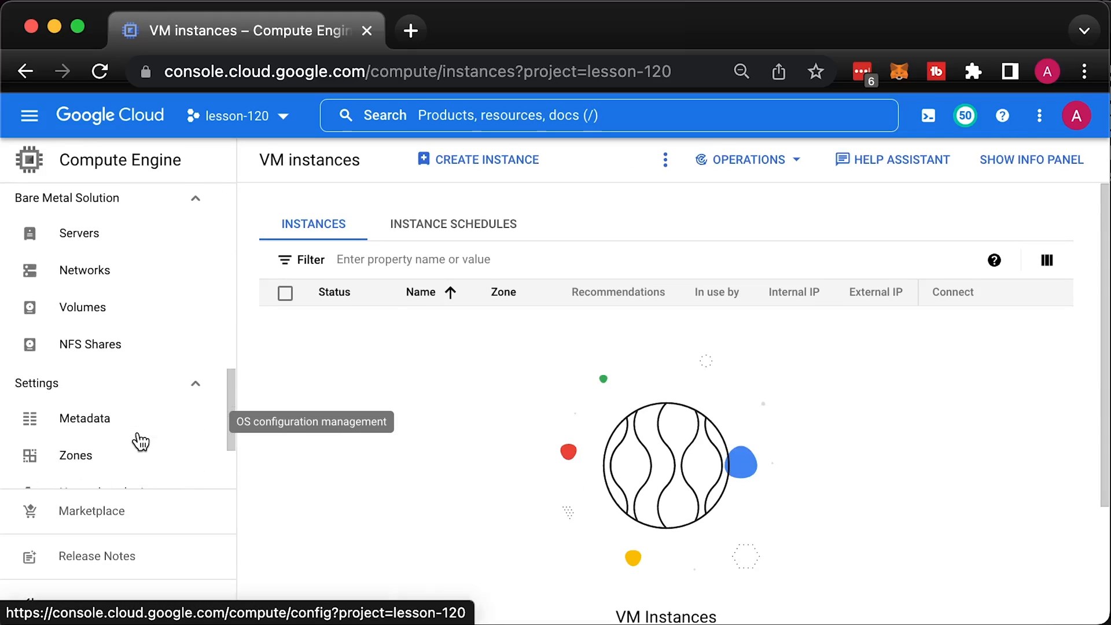
click(83, 419)
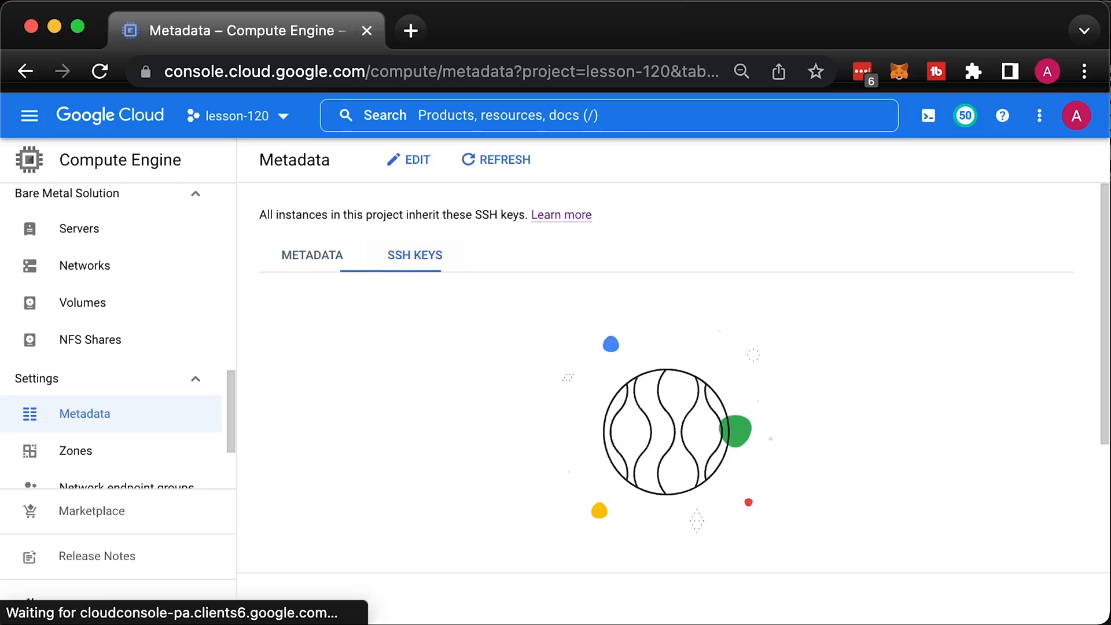
scroll(down, 3)
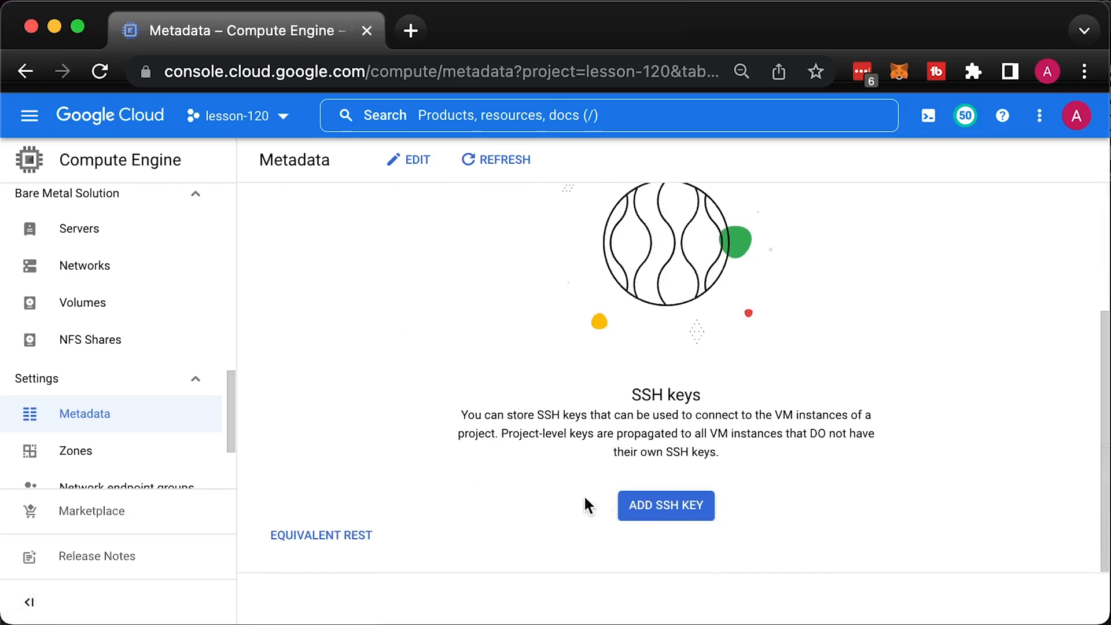
click(666, 505)
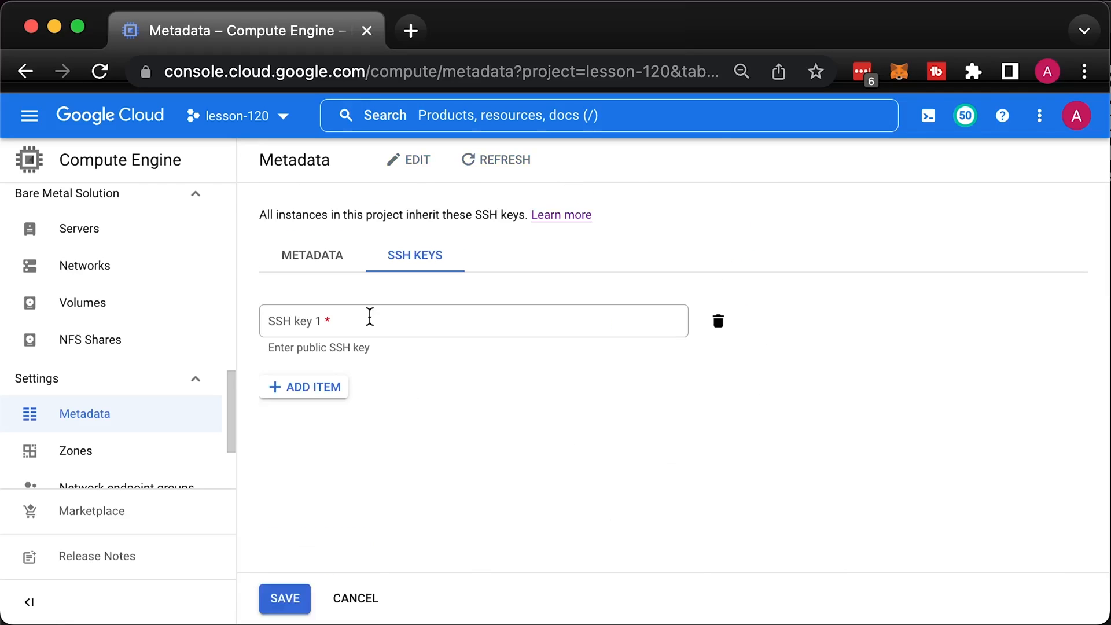
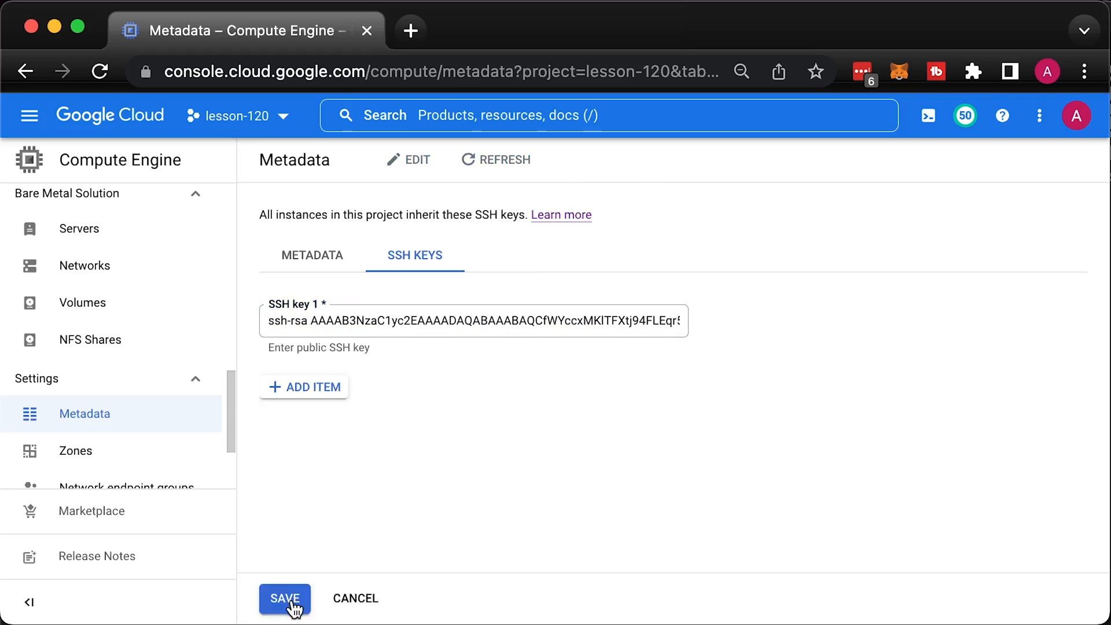
click(285, 598)
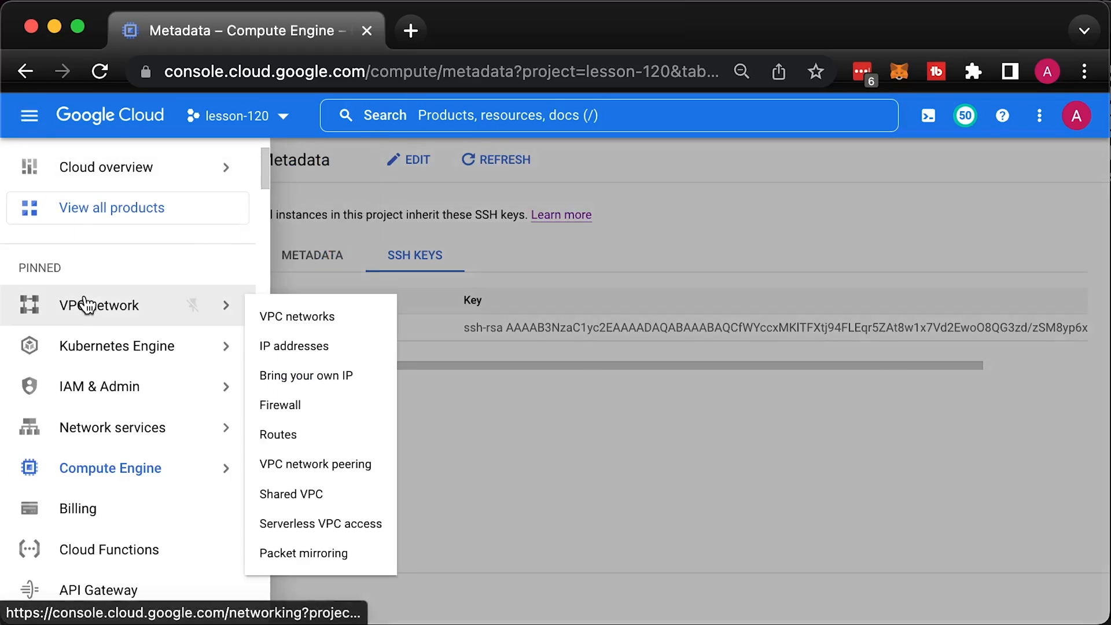
Start a firewall rule named allow-ssh targeting all instances in the network.
click(280, 405)
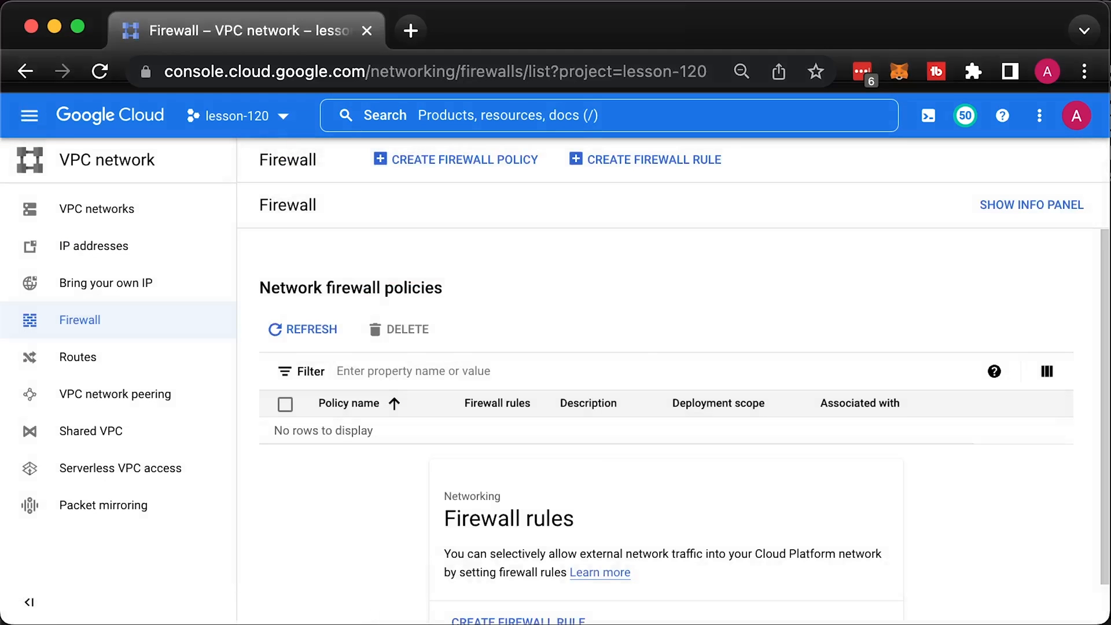
click(653, 160)
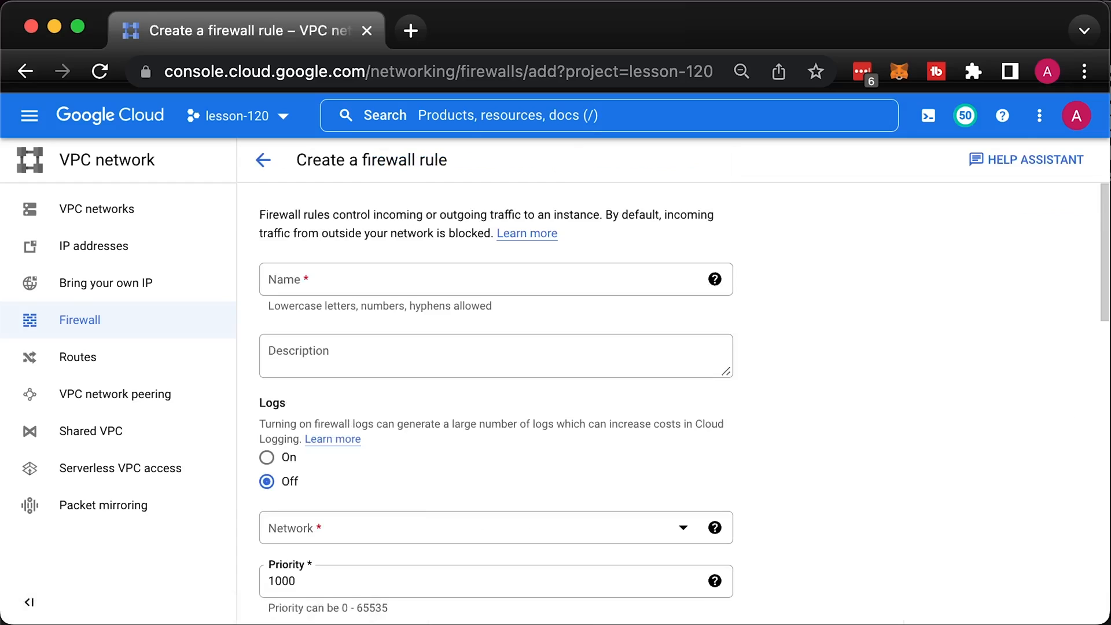
text(allow-ssh)
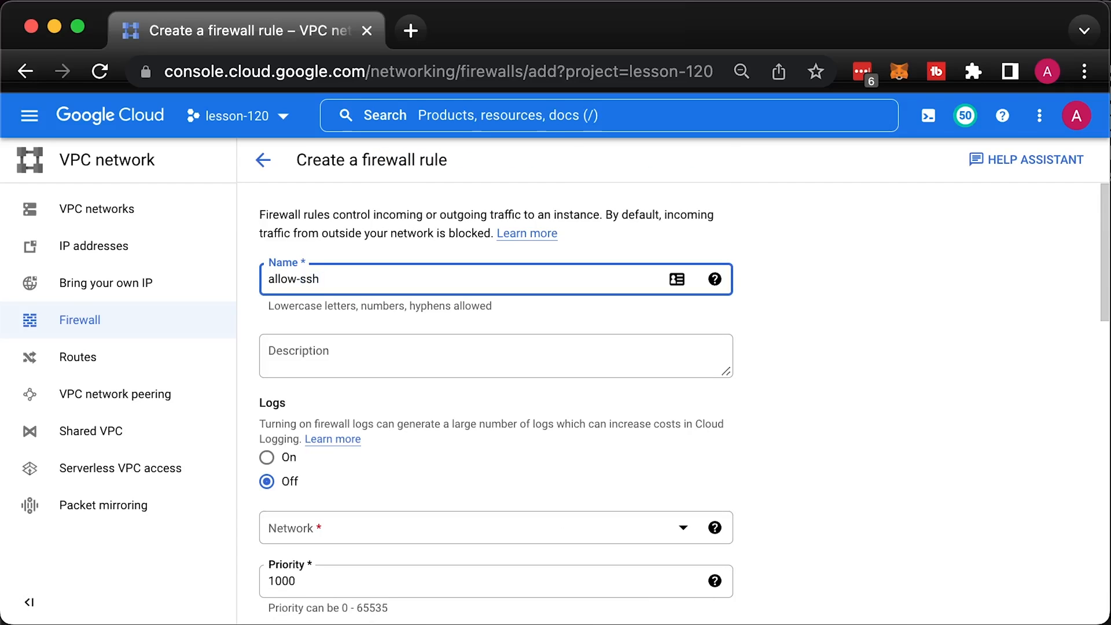
click(846, 442)
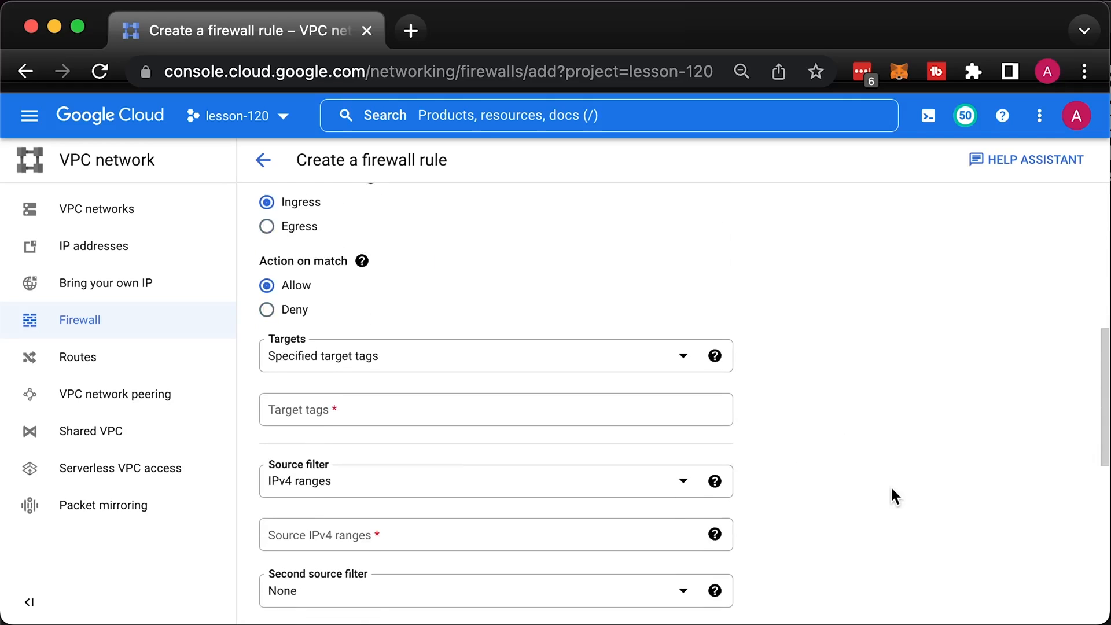
click(486, 356)
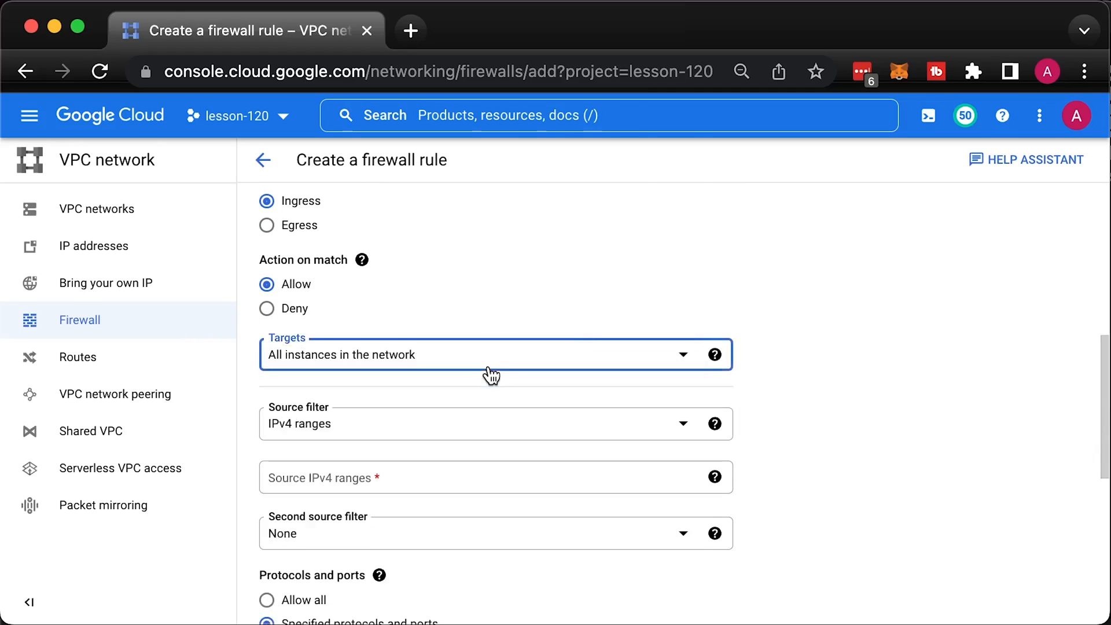
Allow TCP port 22 from source 0.0.0.0/0 and create the allow-ssh rule.
scroll(down, 3)
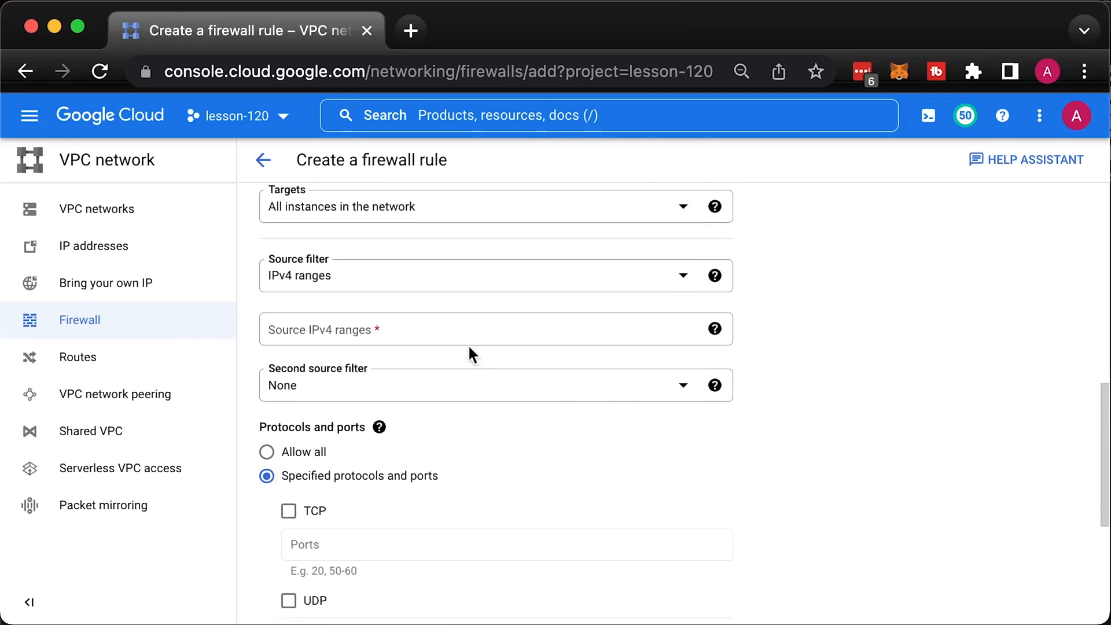
text(0.0.0.0/0)
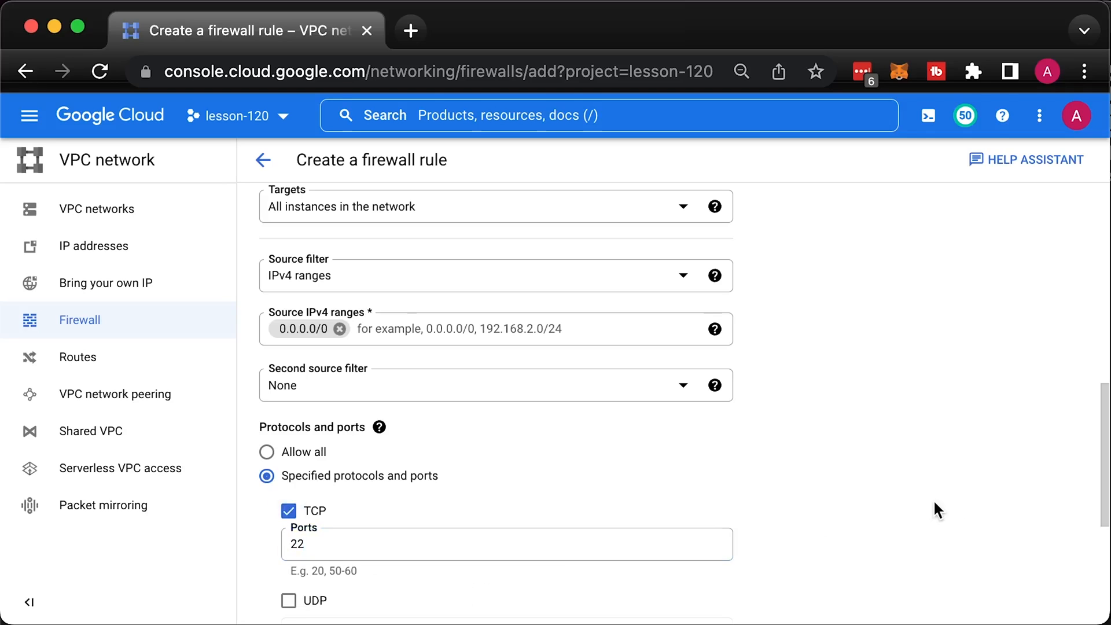
scroll(down, 3)
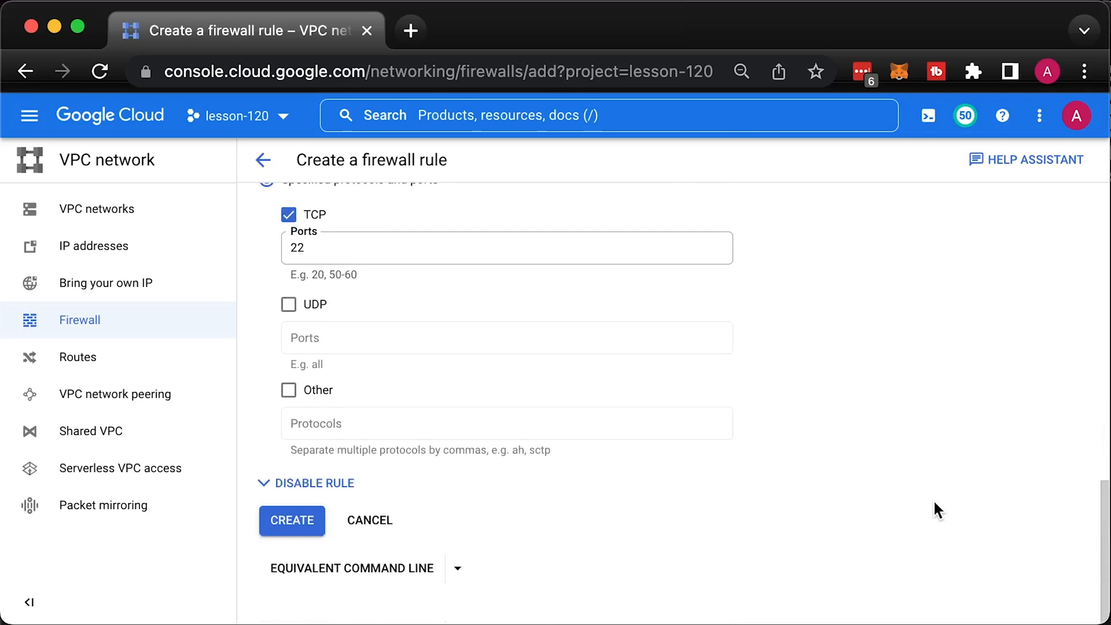
click(291, 520)
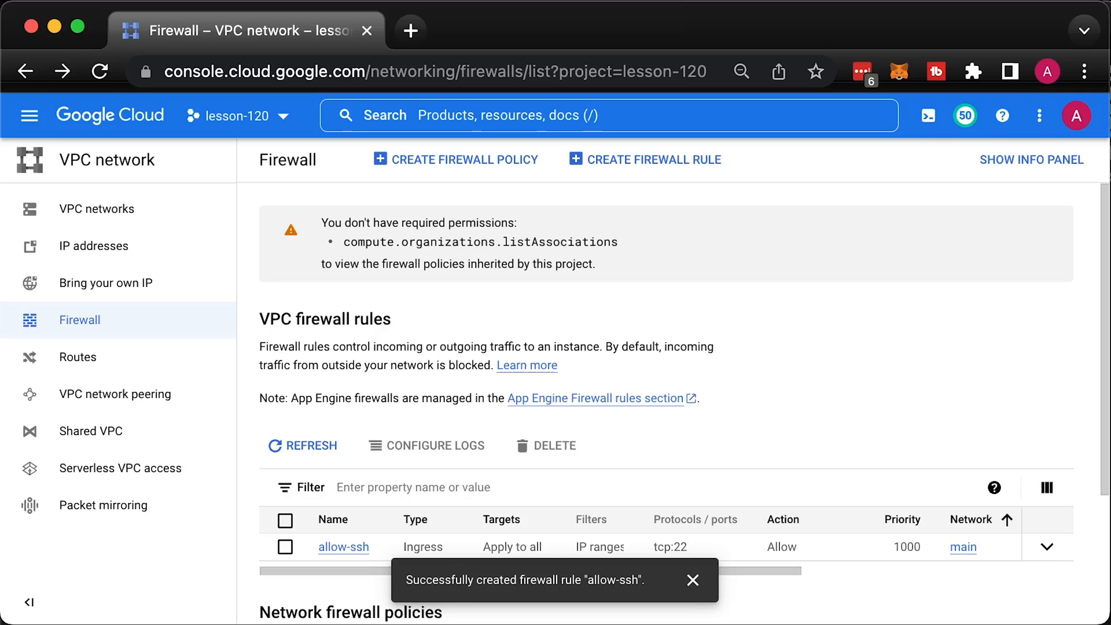
Start a new VM instance named public-instance-1 with the e2-micro machine type.
click(28, 115)
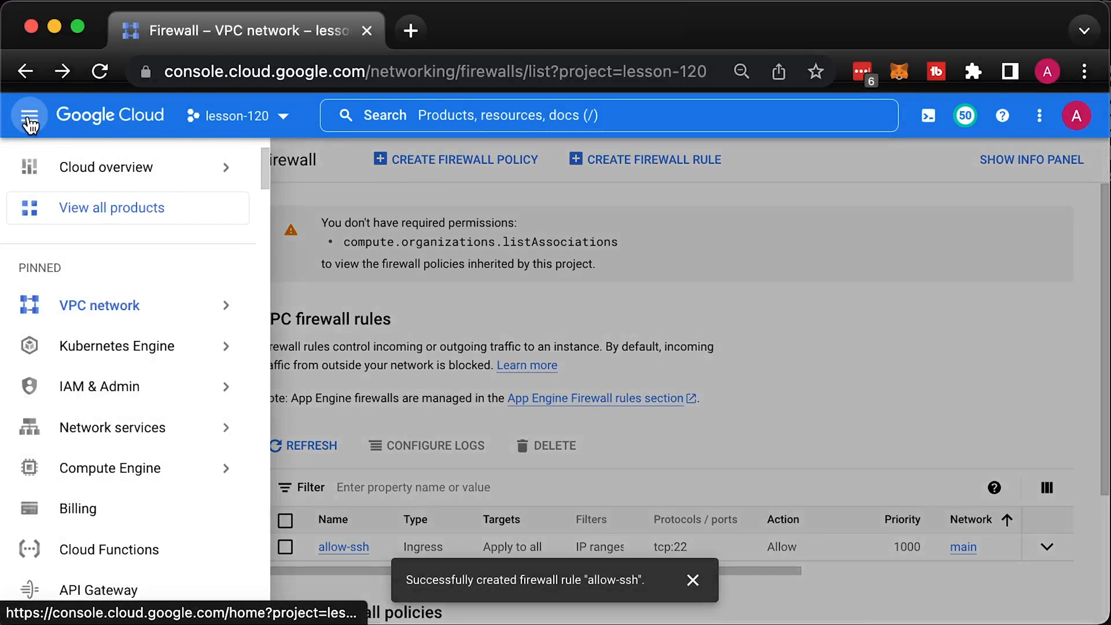
click(110, 468)
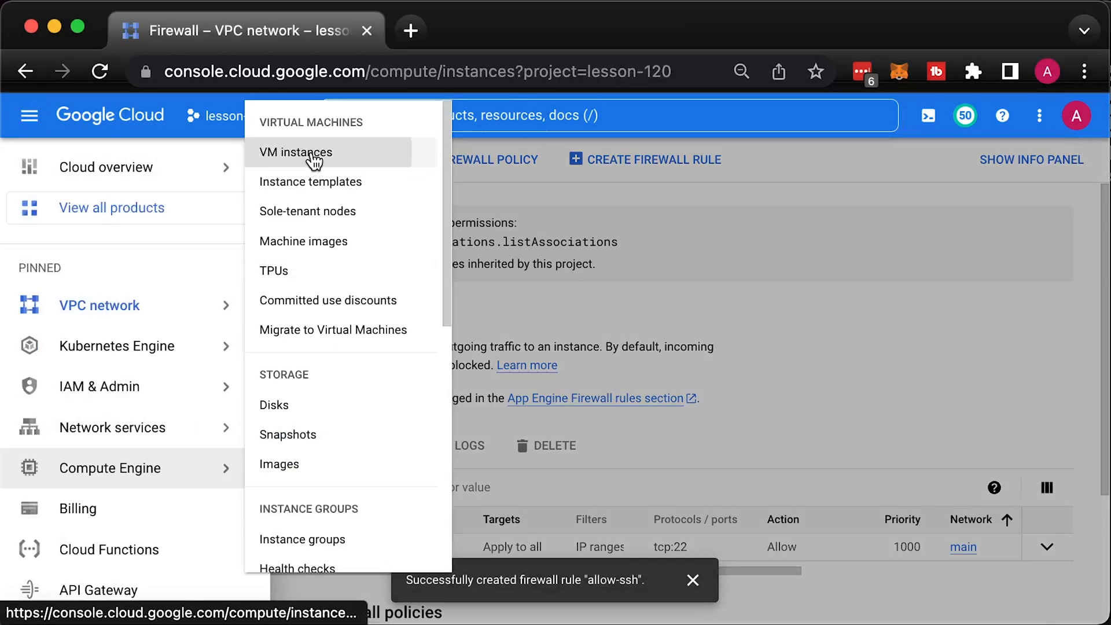
click(295, 152)
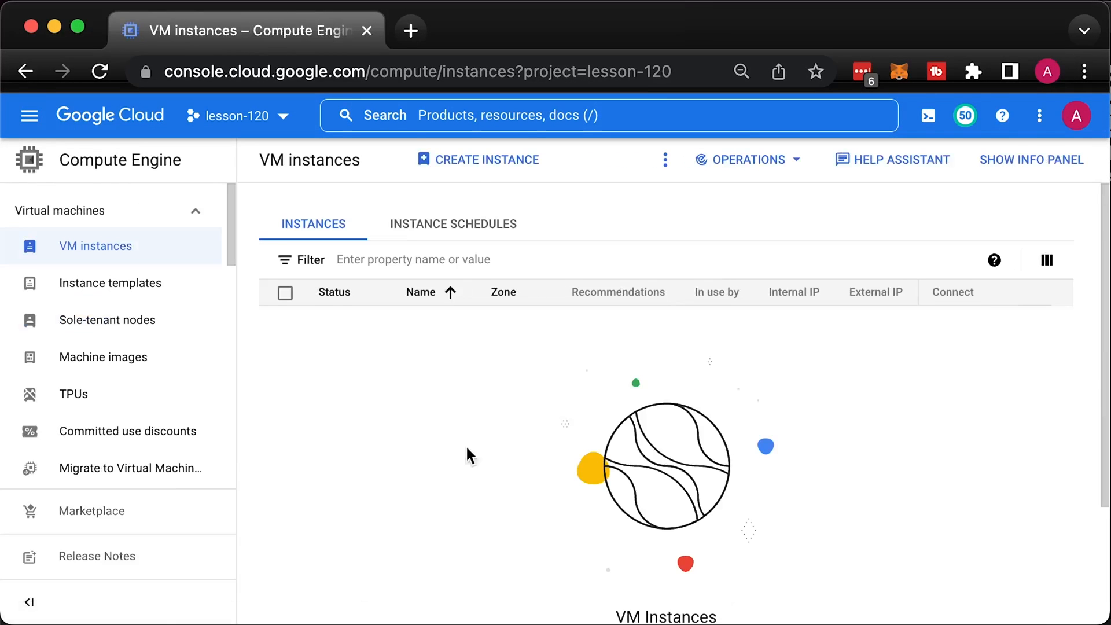
click(488, 159)
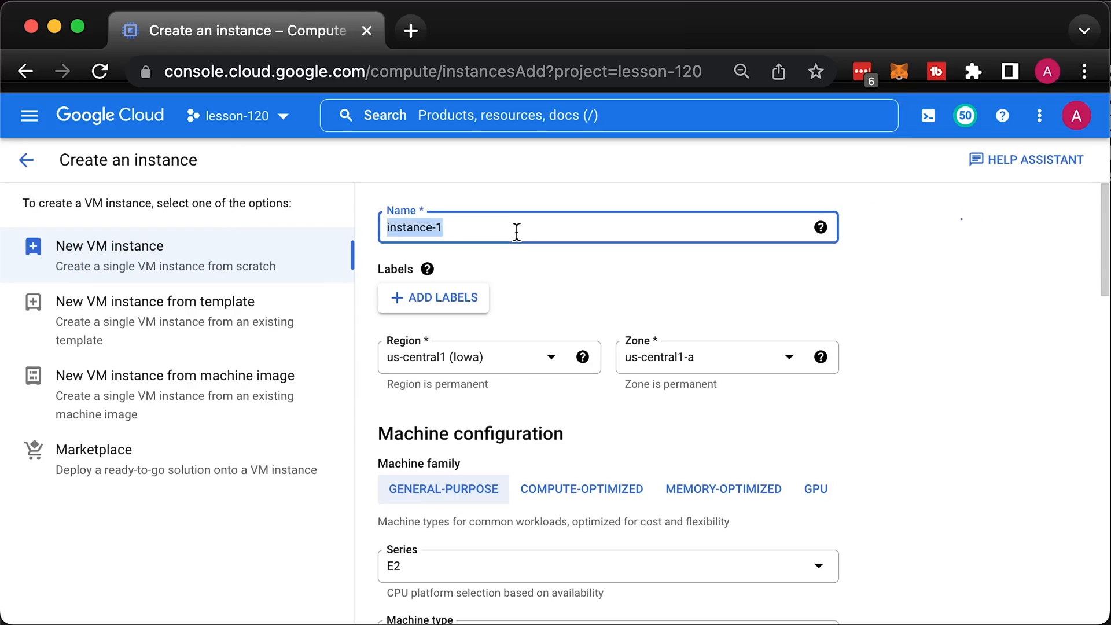
text(public-instance-1)
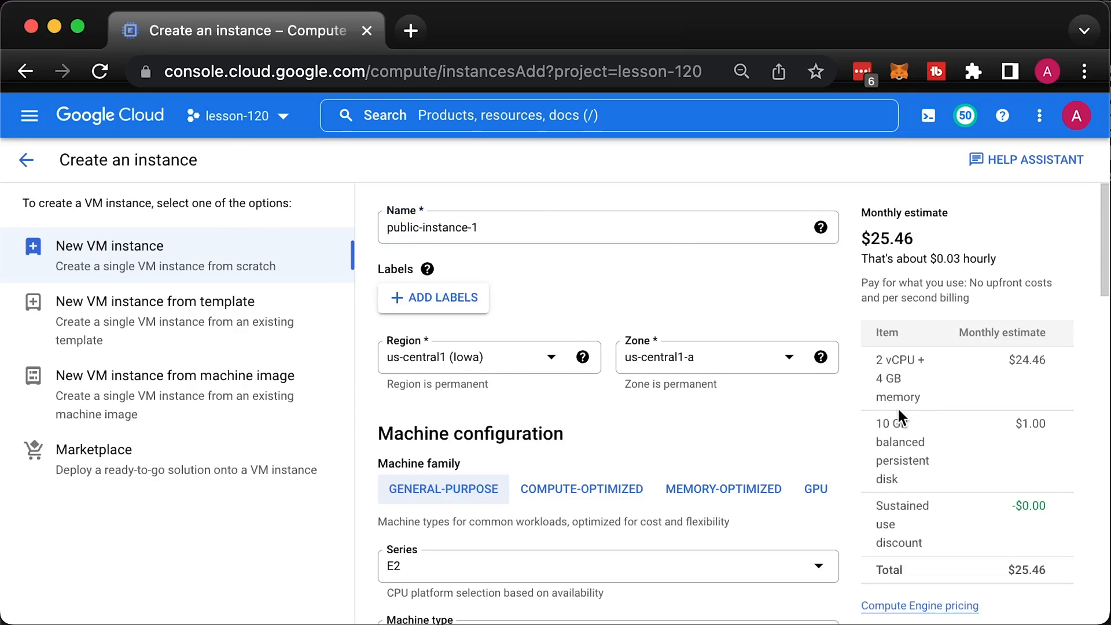
scroll(down, 3)
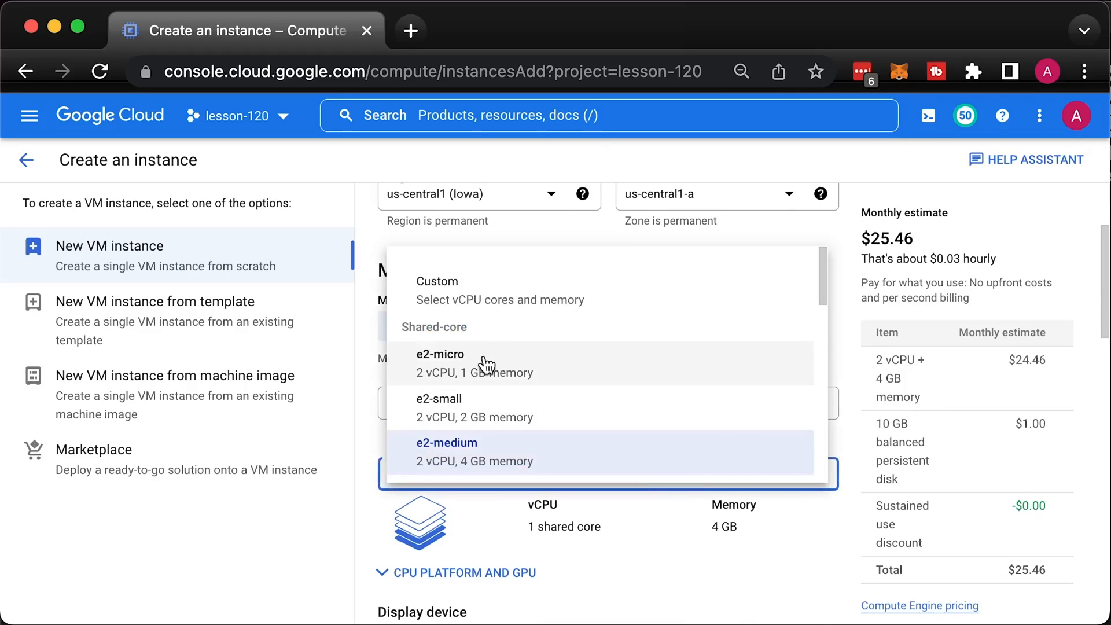
click(439, 363)
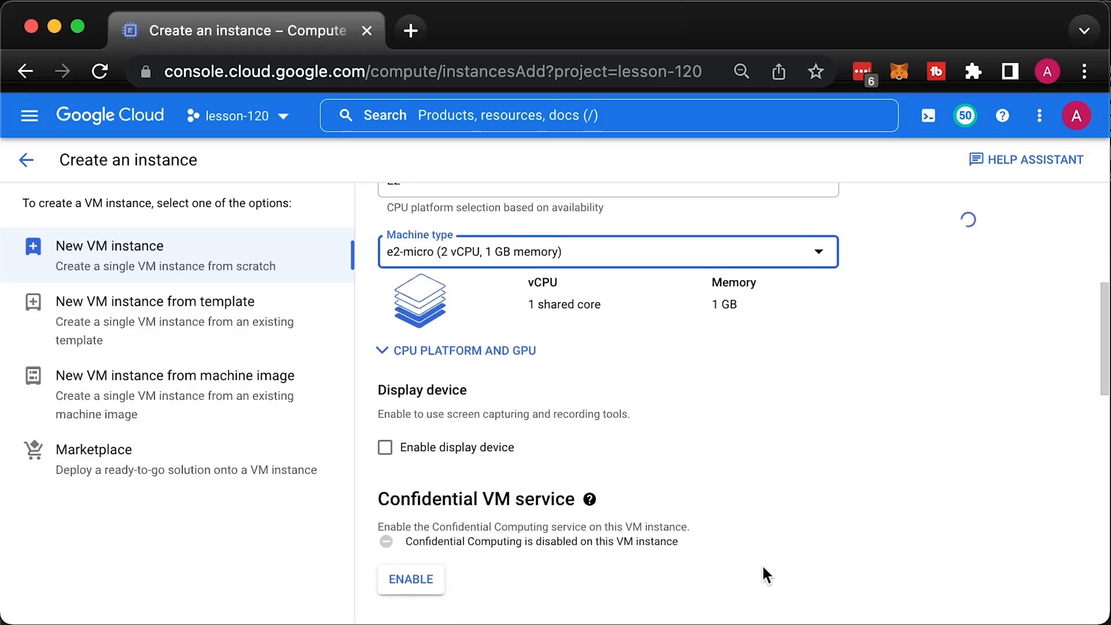
Place the VM on the public IPv4 subnetwork of main and create it.
scroll(down, 3)
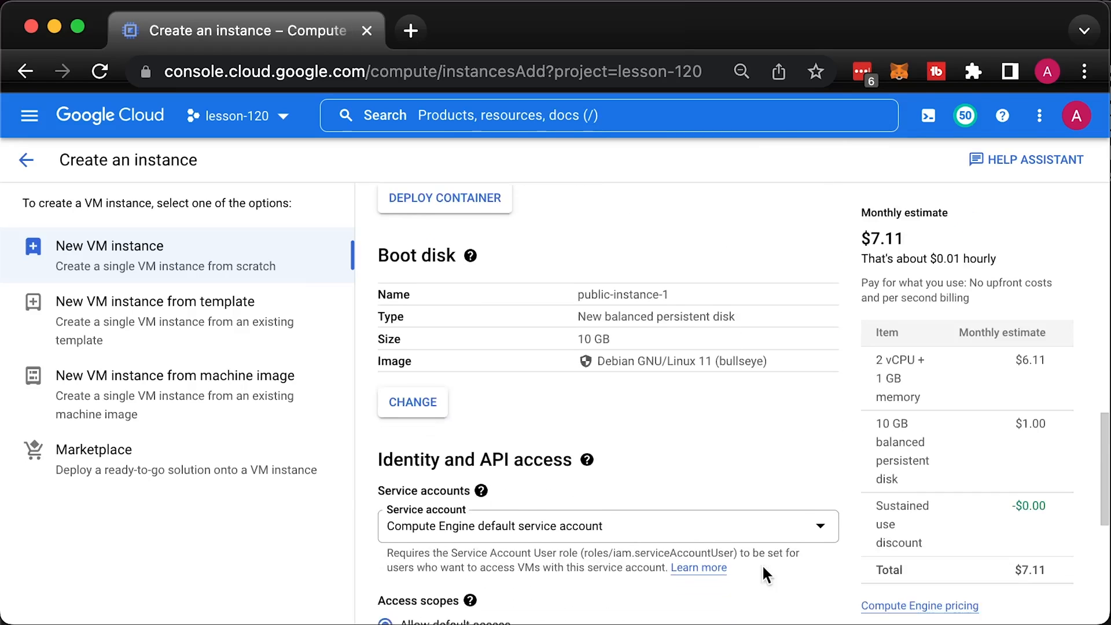
scroll(down, 3)
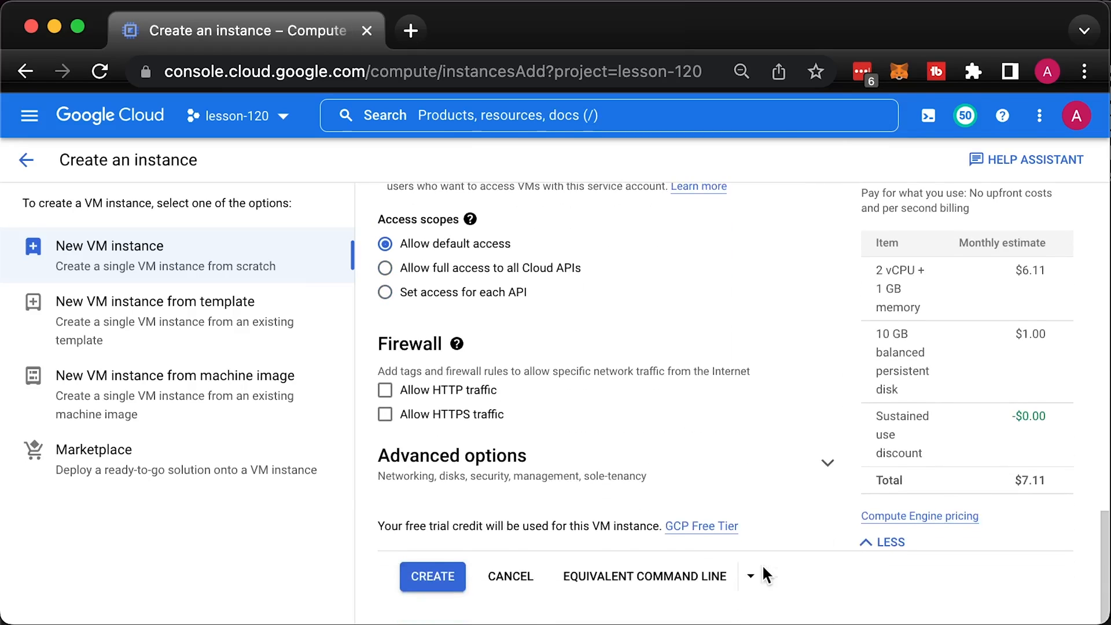
click(451, 456)
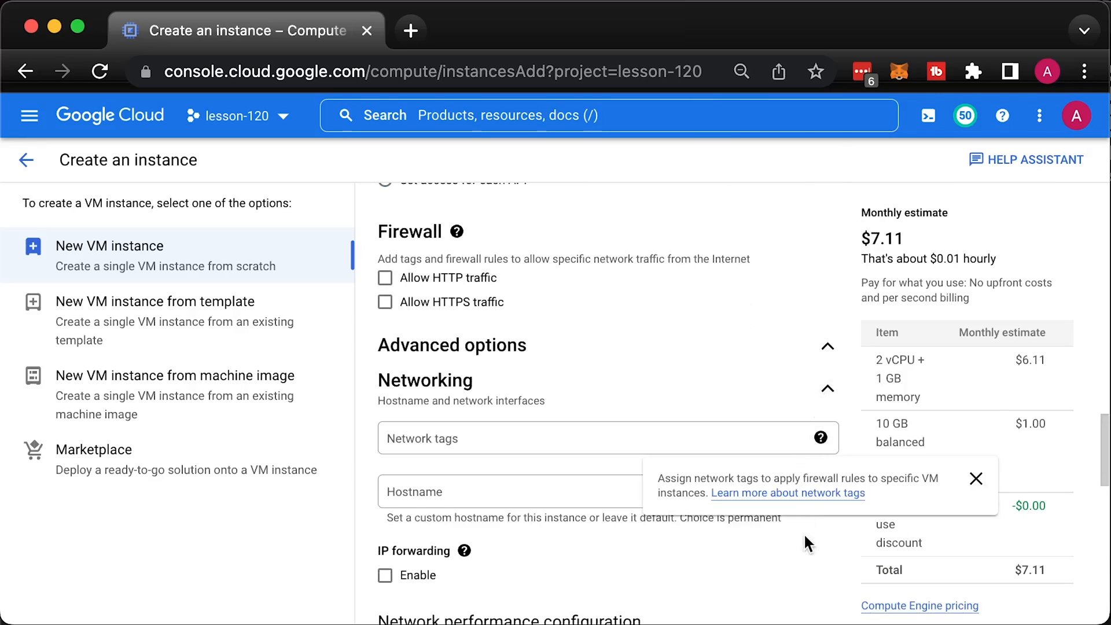
scroll(down, 3)
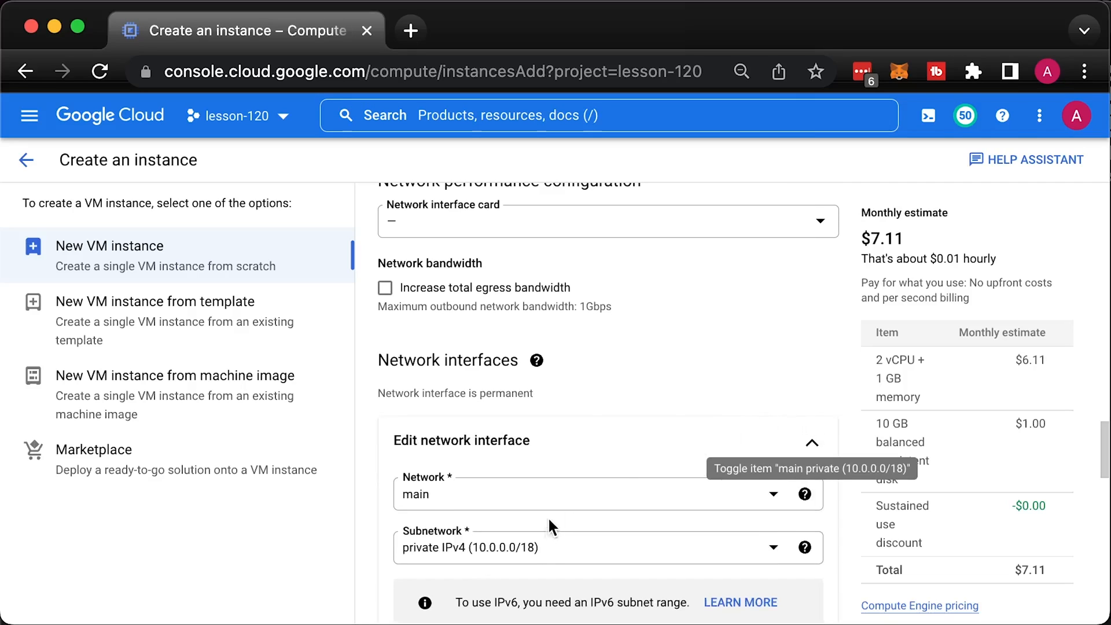
click(596, 546)
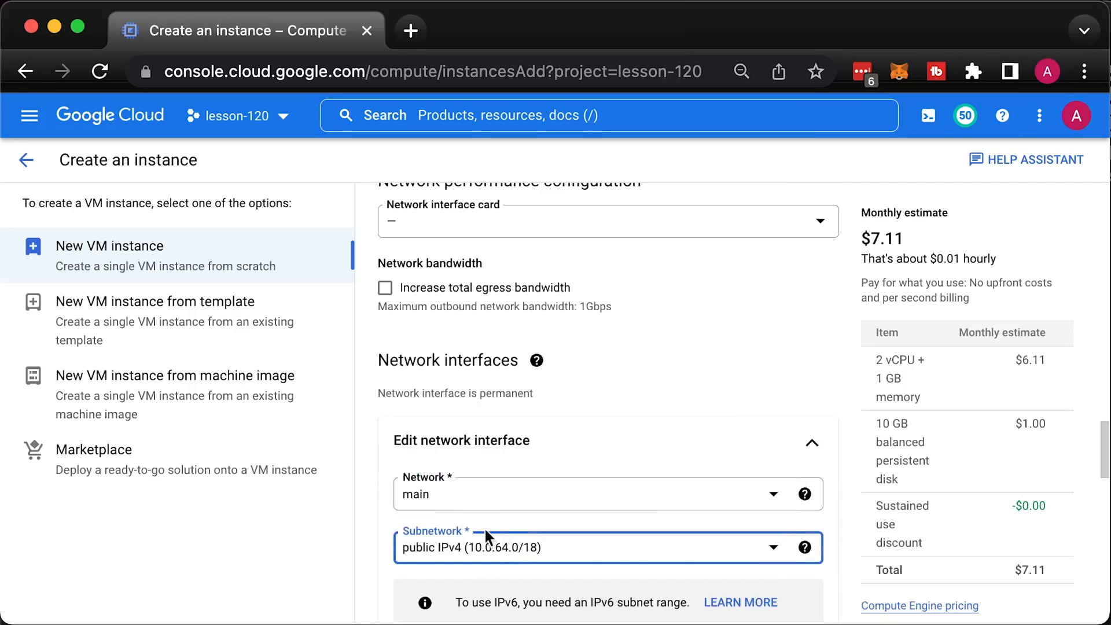
scroll(down, 3)
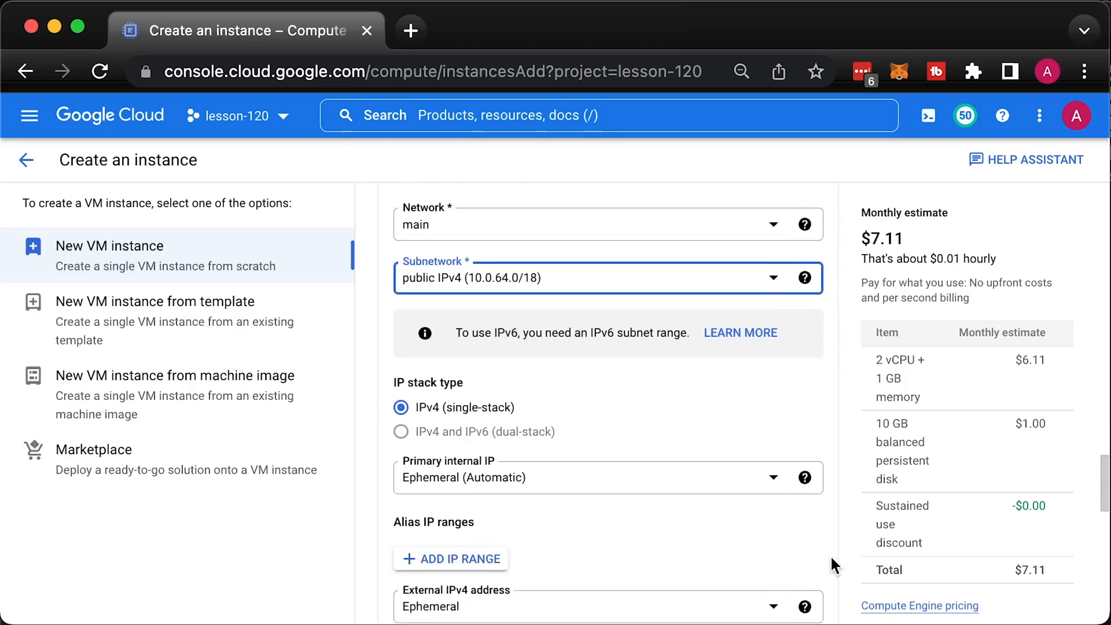
scroll(down, 3)
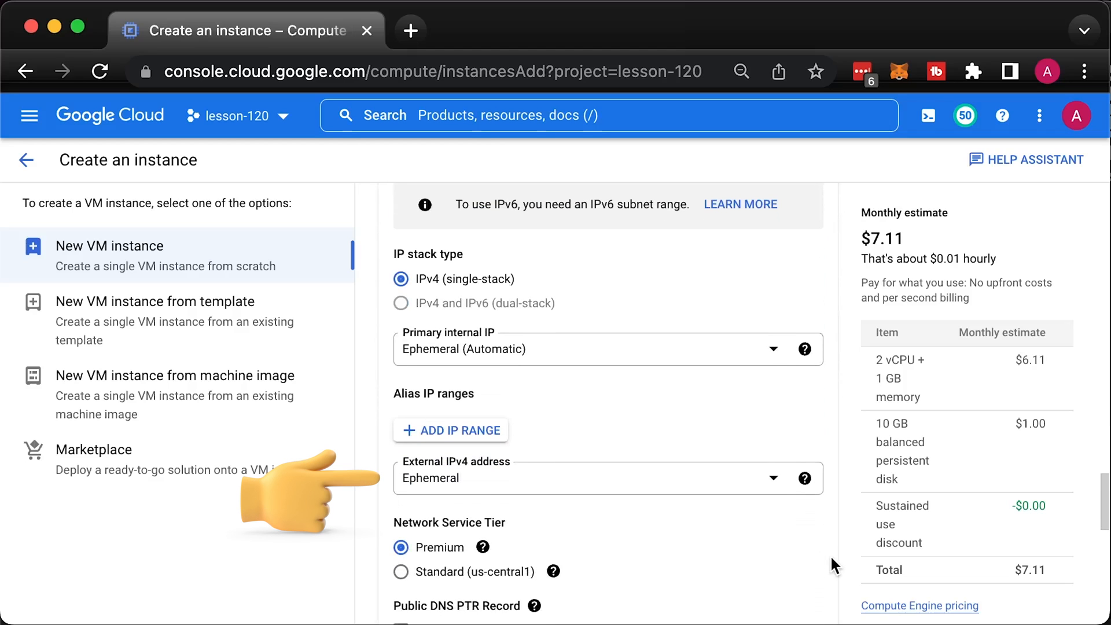
scroll(down, 3)
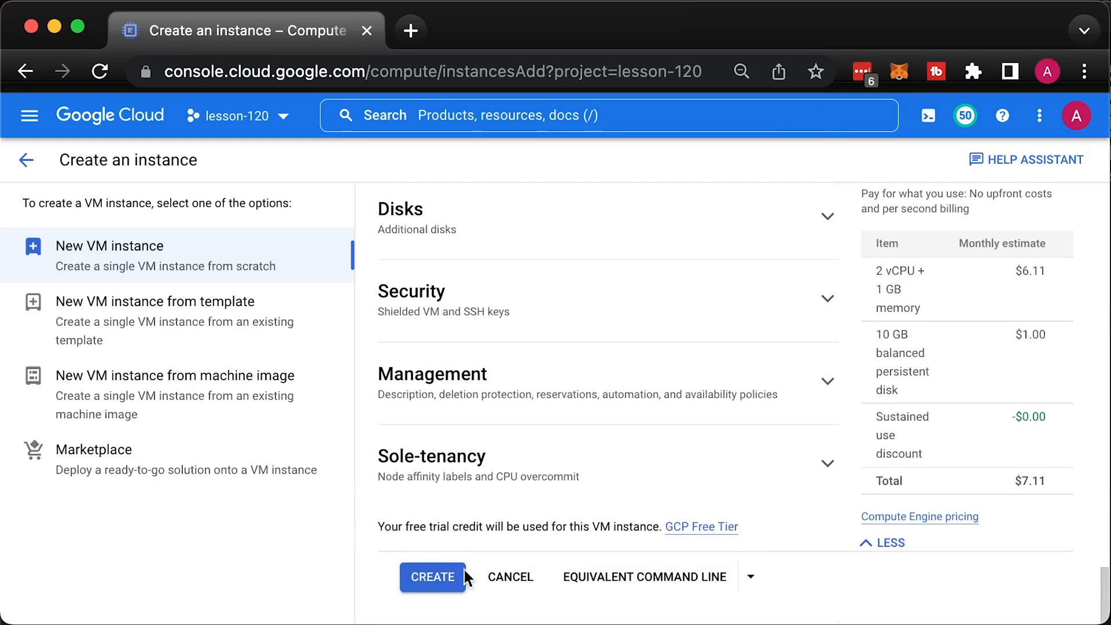
click(433, 576)
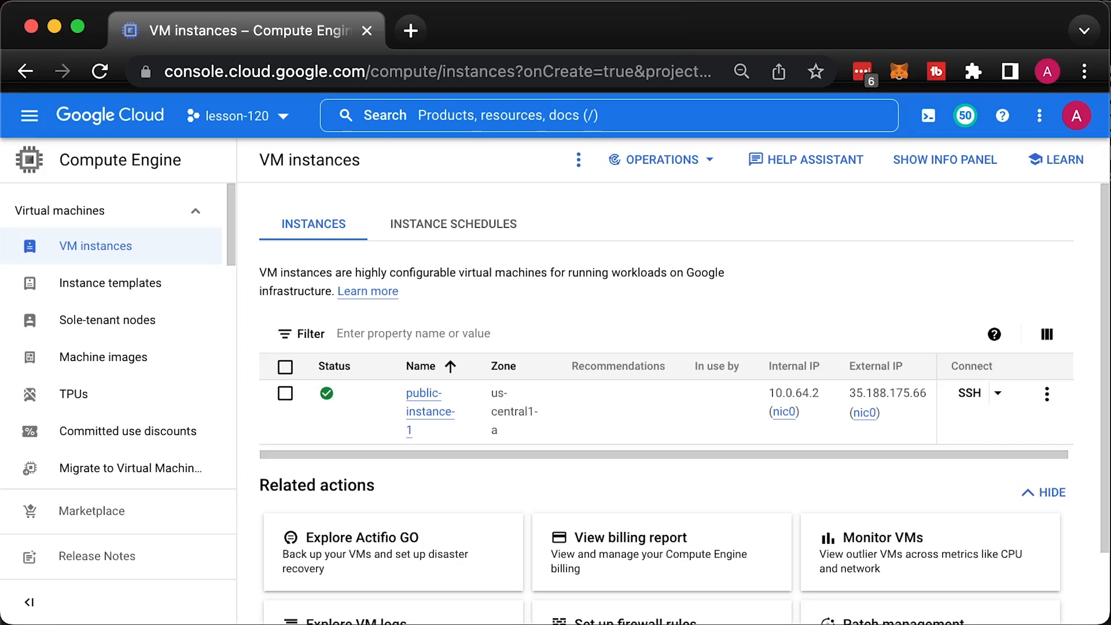
mouse_move(472, 491)
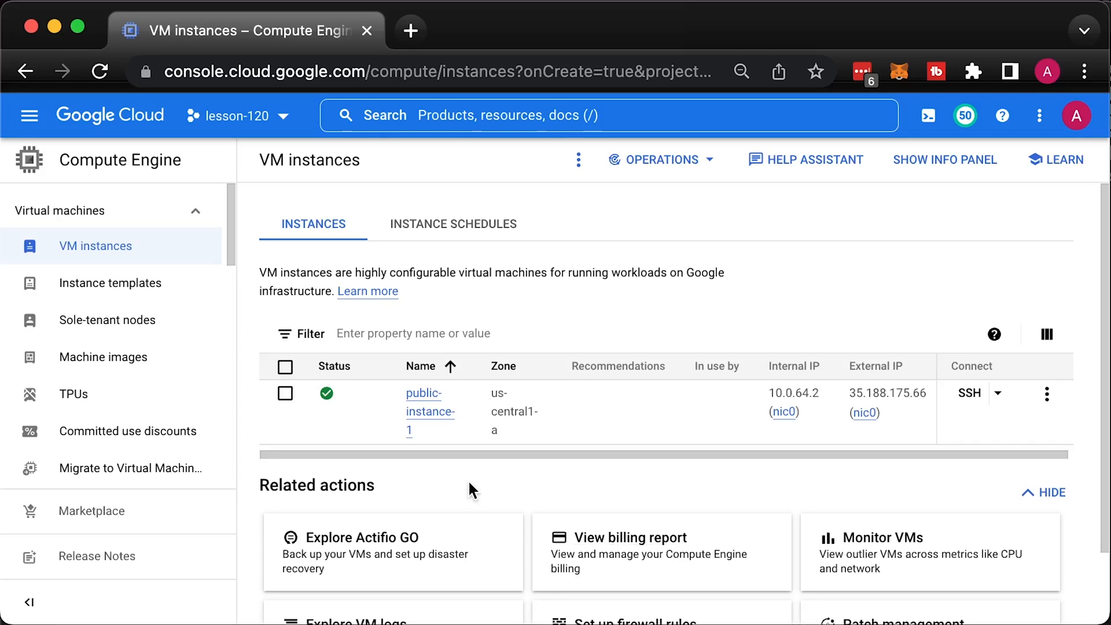
click(424, 394)
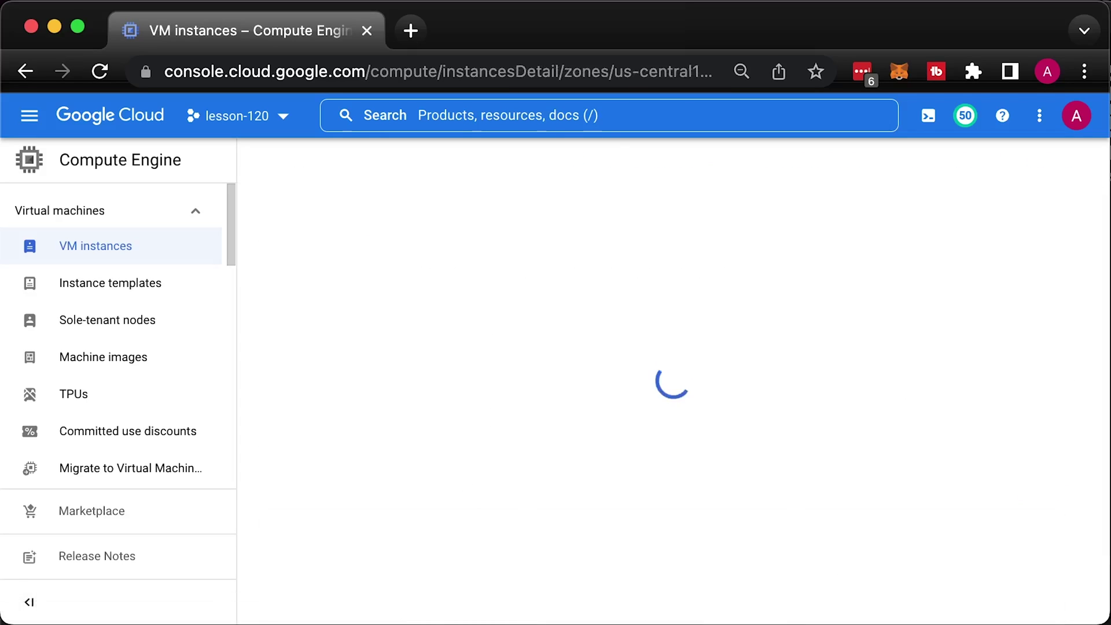
click(498, 160)
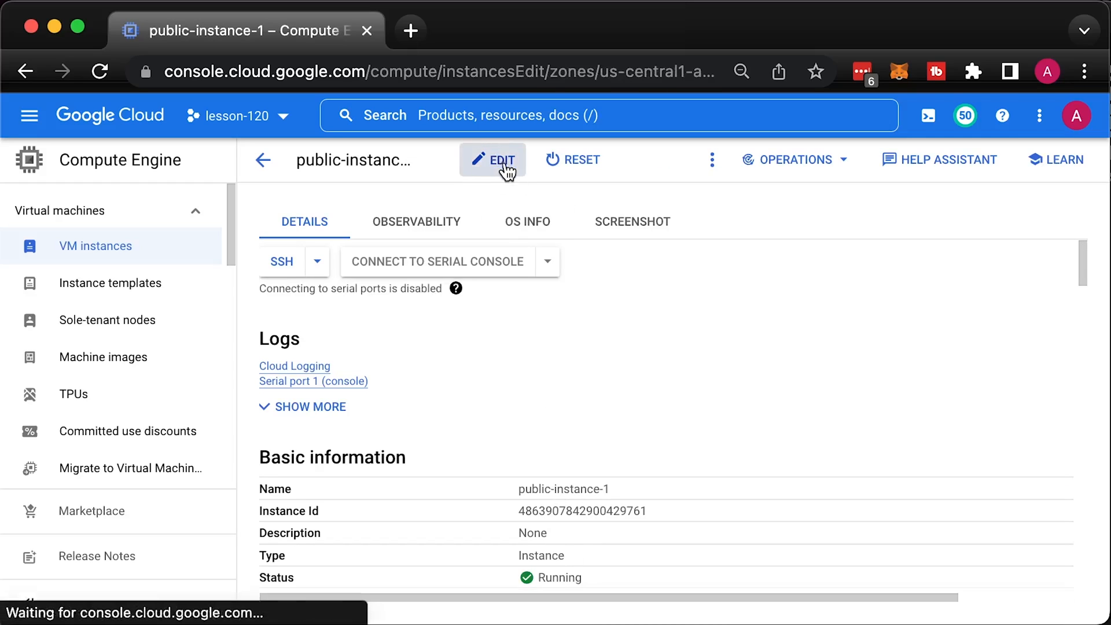
click(493, 160)
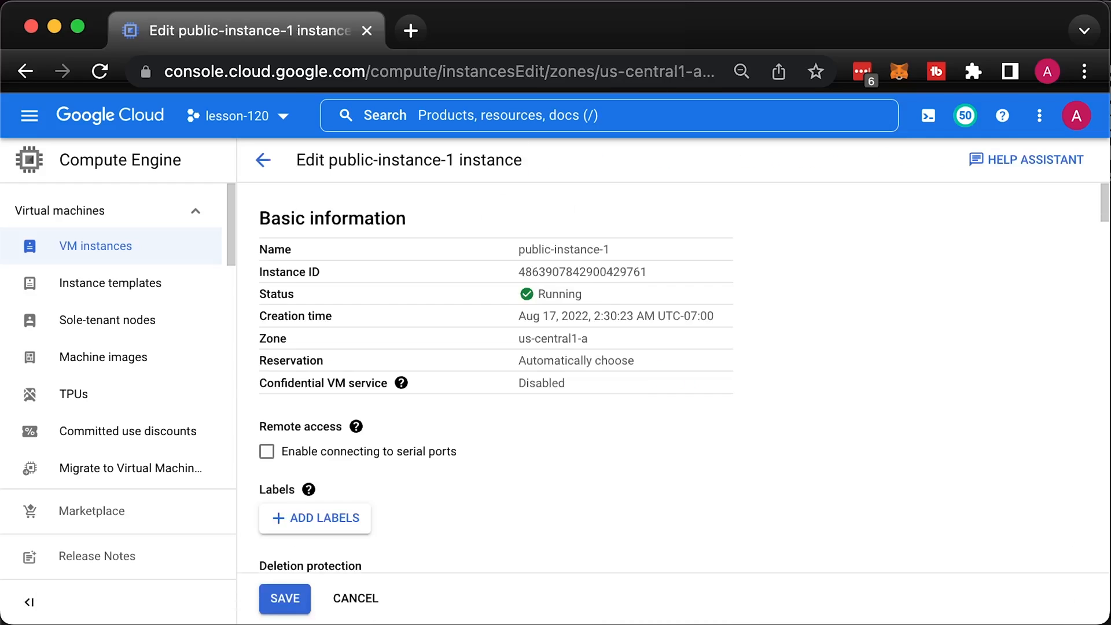
scroll(down, 3)
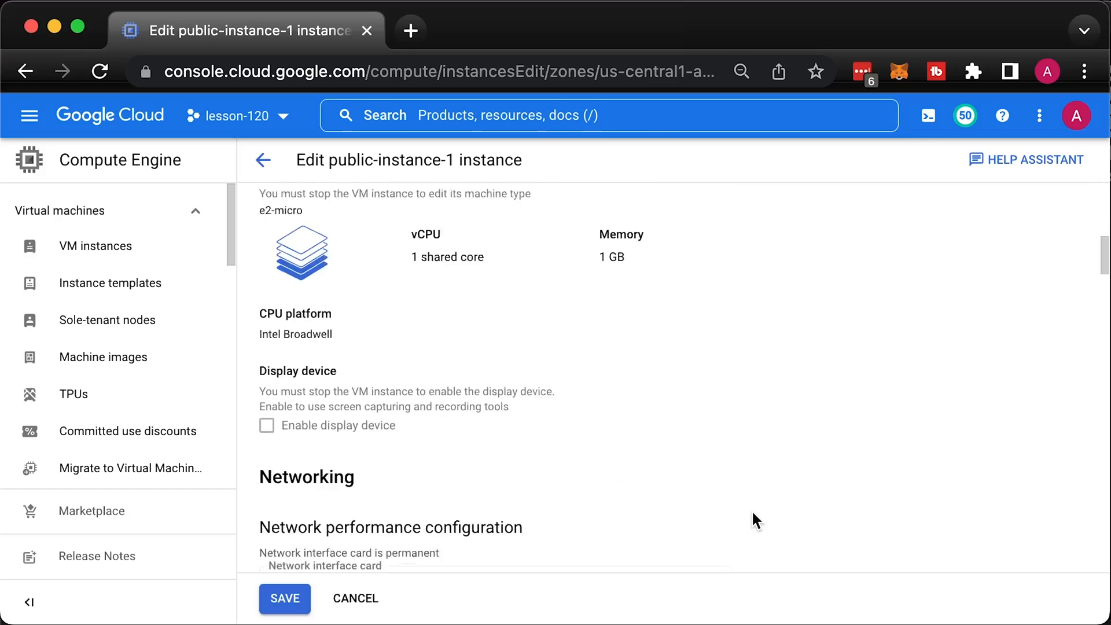
scroll(down, 3)
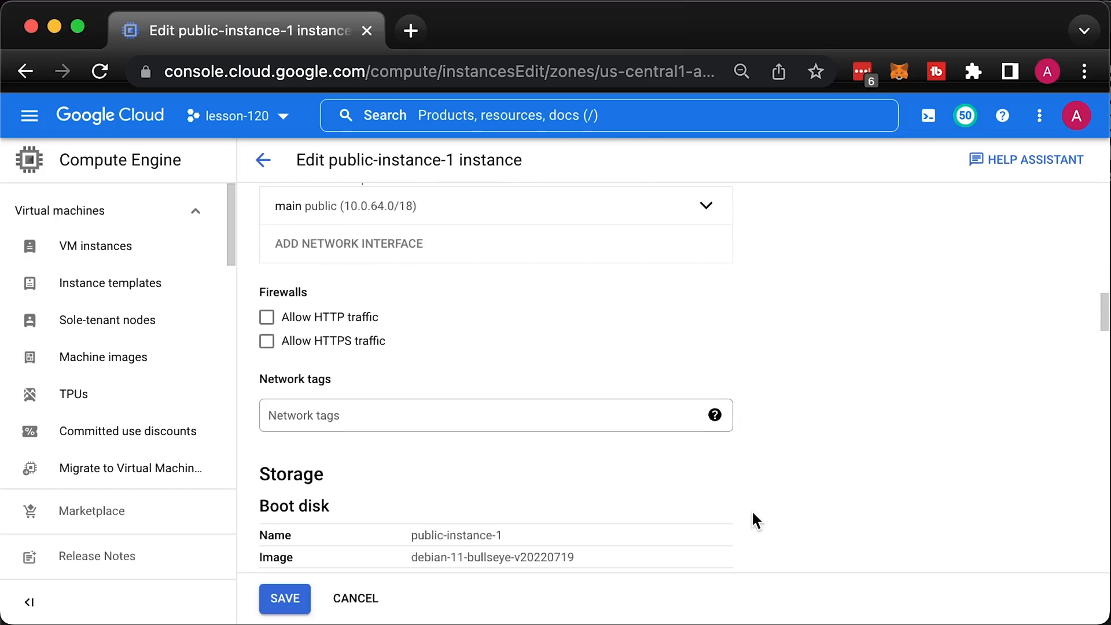
scroll(down, 3)
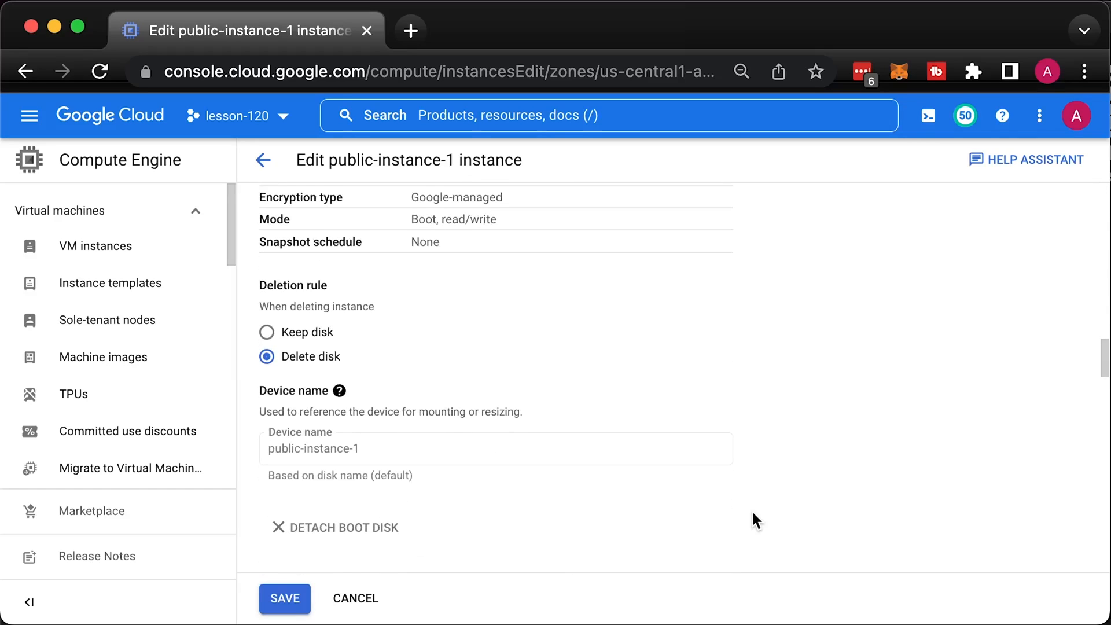
scroll(down, 3)
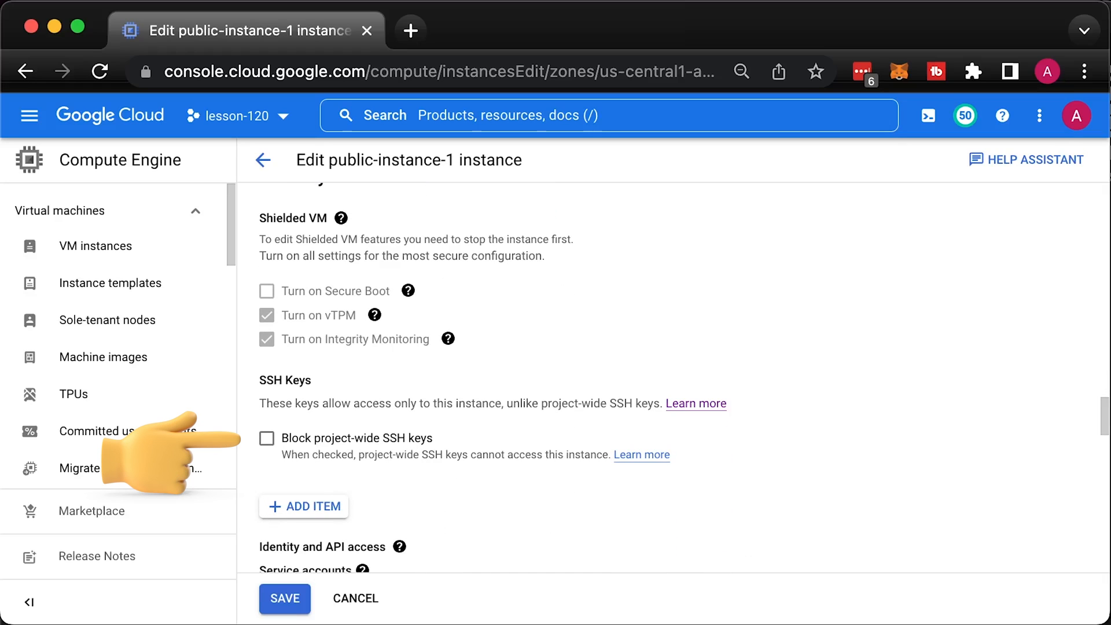
click(284, 599)
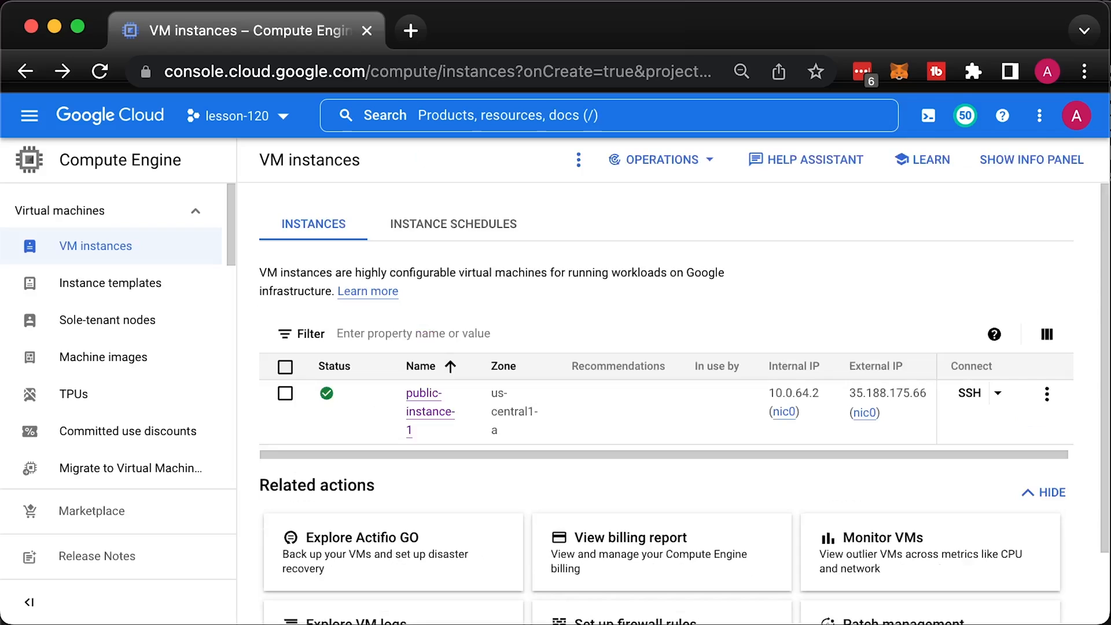
SSH to 35.188.175.66 with the gcp-lesson-120 key, answering y to the host key prompt.
click(894, 412)
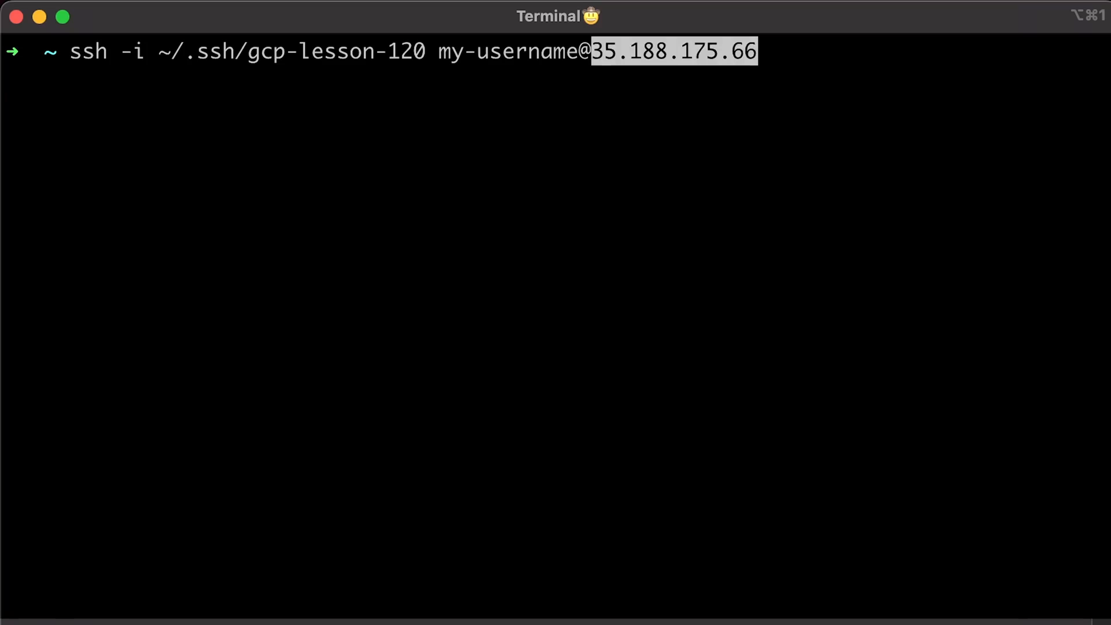
text(y)
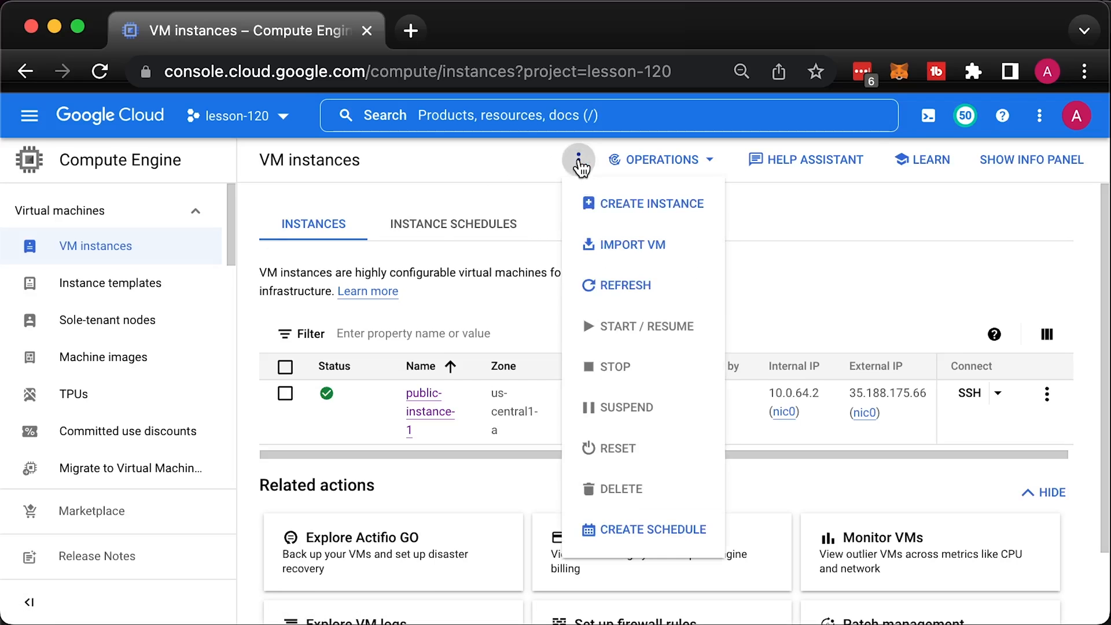
Start a new VM instance named public-instance-2 and expand its advanced options.
click(653, 203)
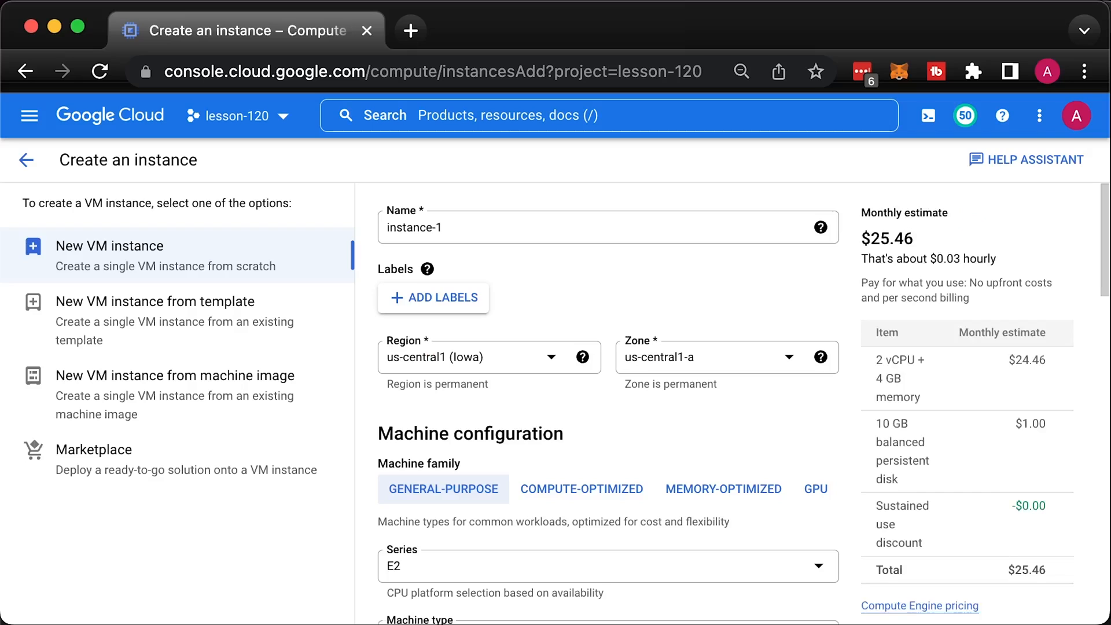
text(public-instance-2)
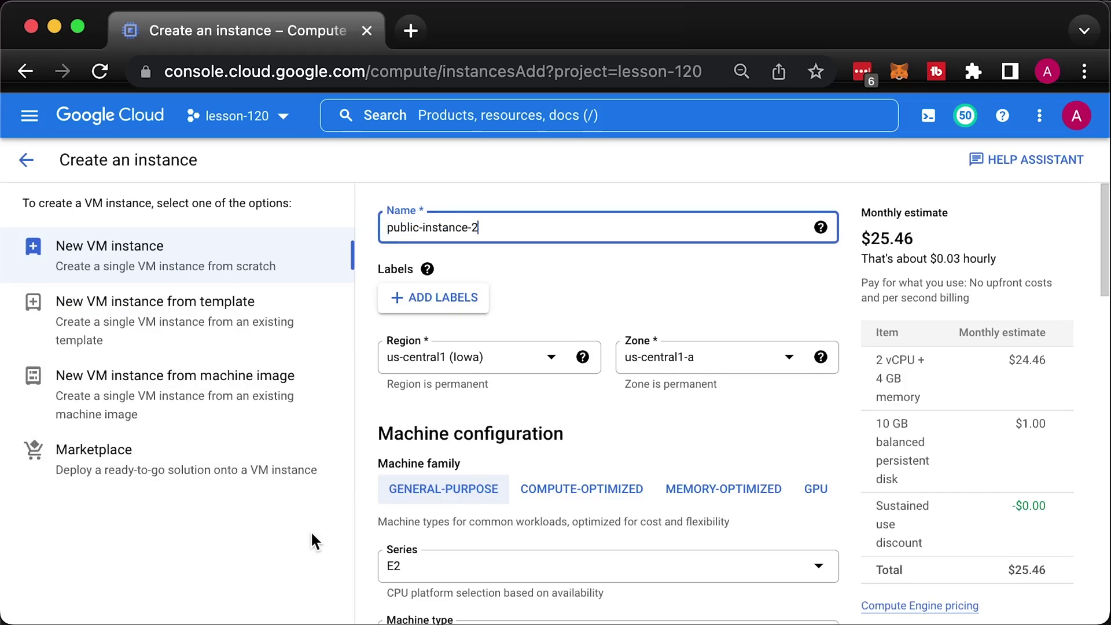
mouse_move(666, 475)
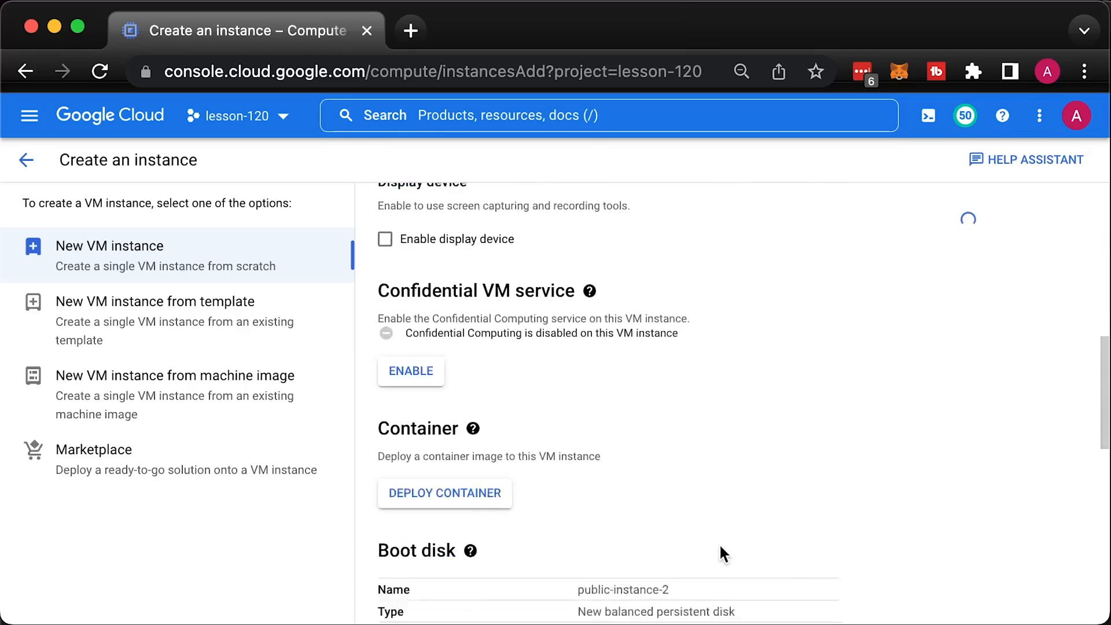
scroll(down, 3)
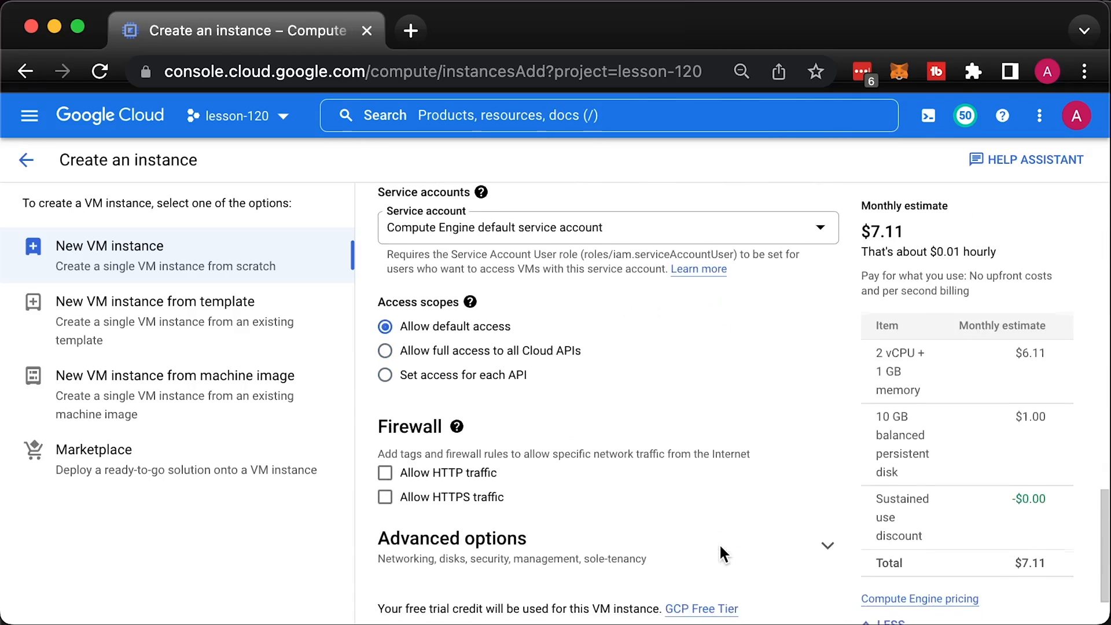
scroll(down, 3)
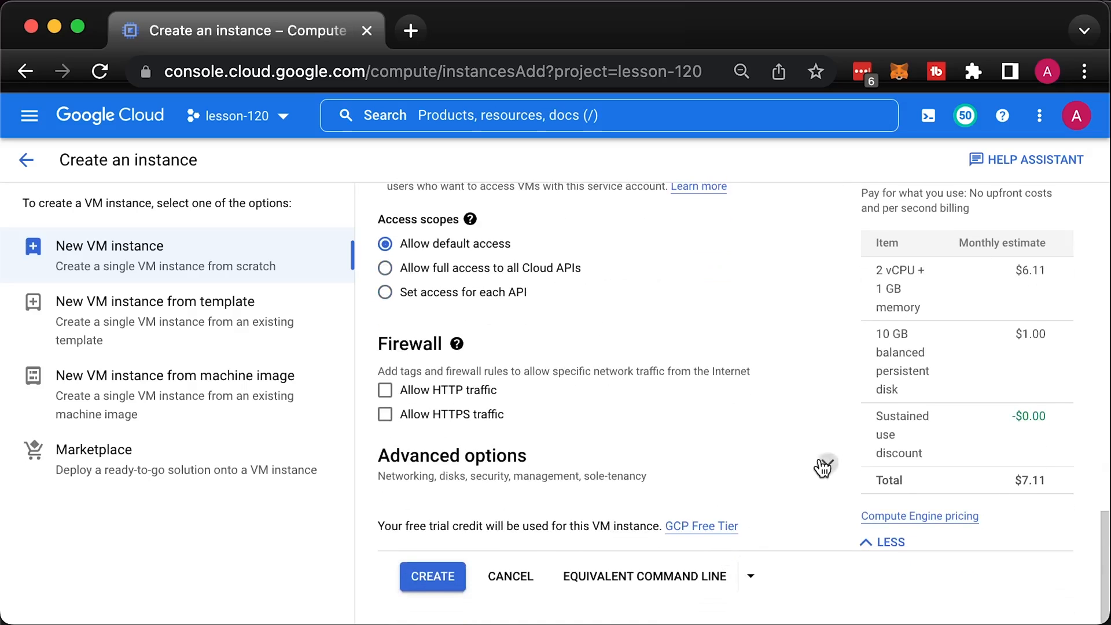
click(825, 464)
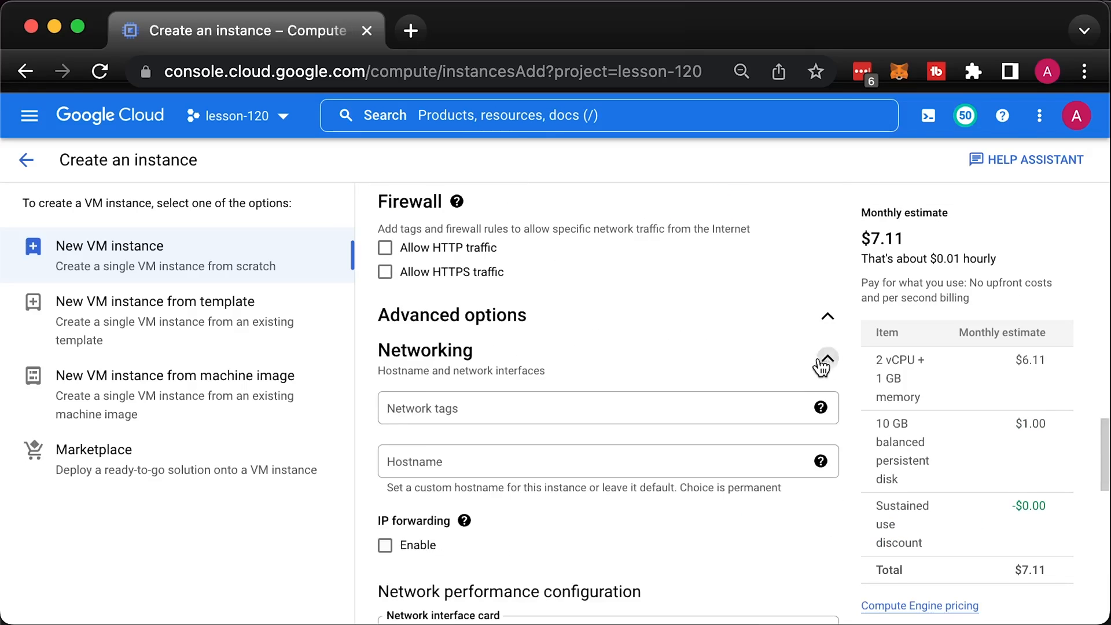
Expand the Security section to reach the manual SSH keys settings.
scroll(down, 3)
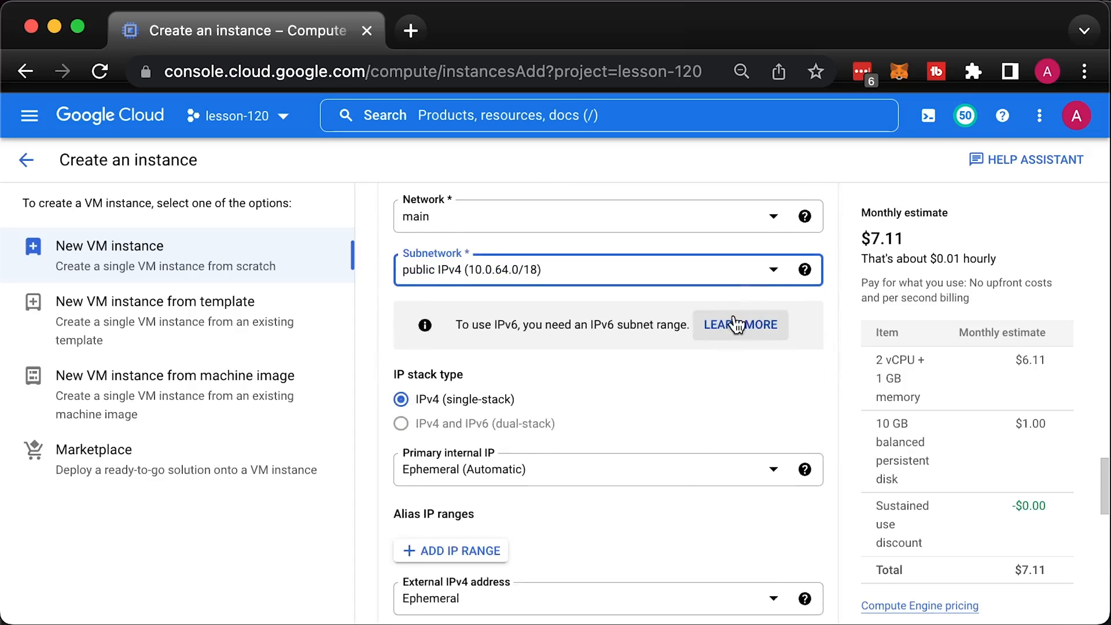
scroll(down, 3)
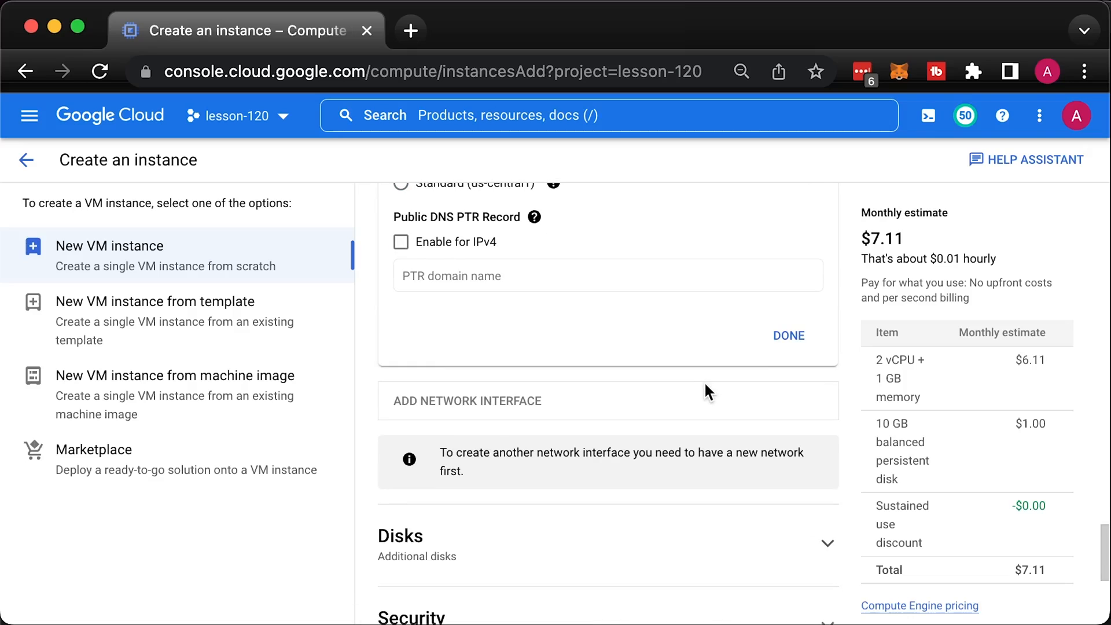
scroll(down, 3)
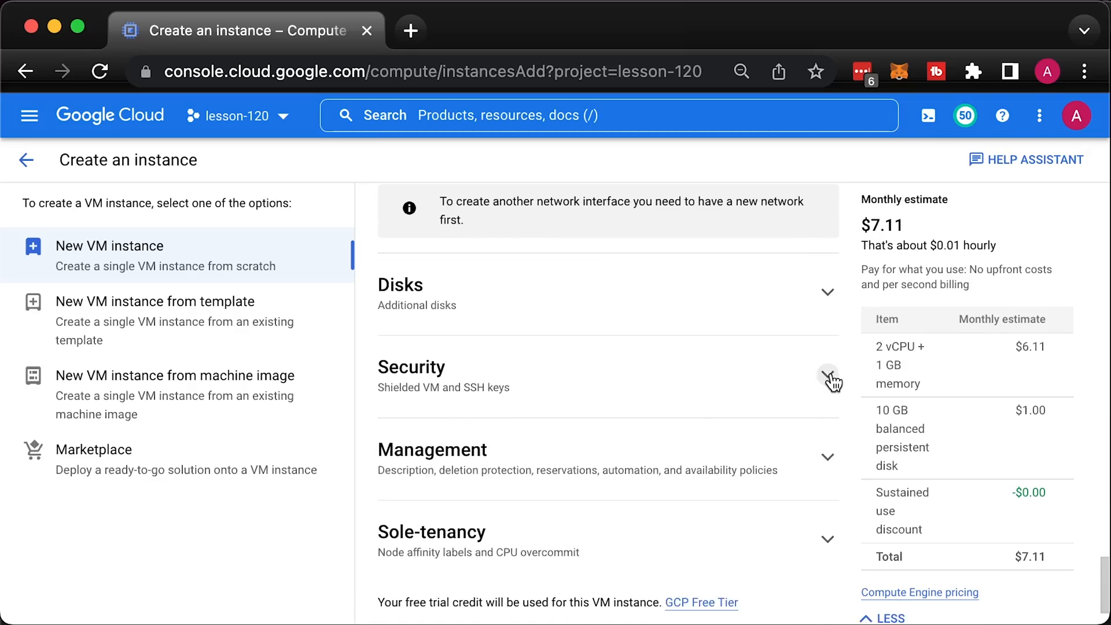
click(827, 373)
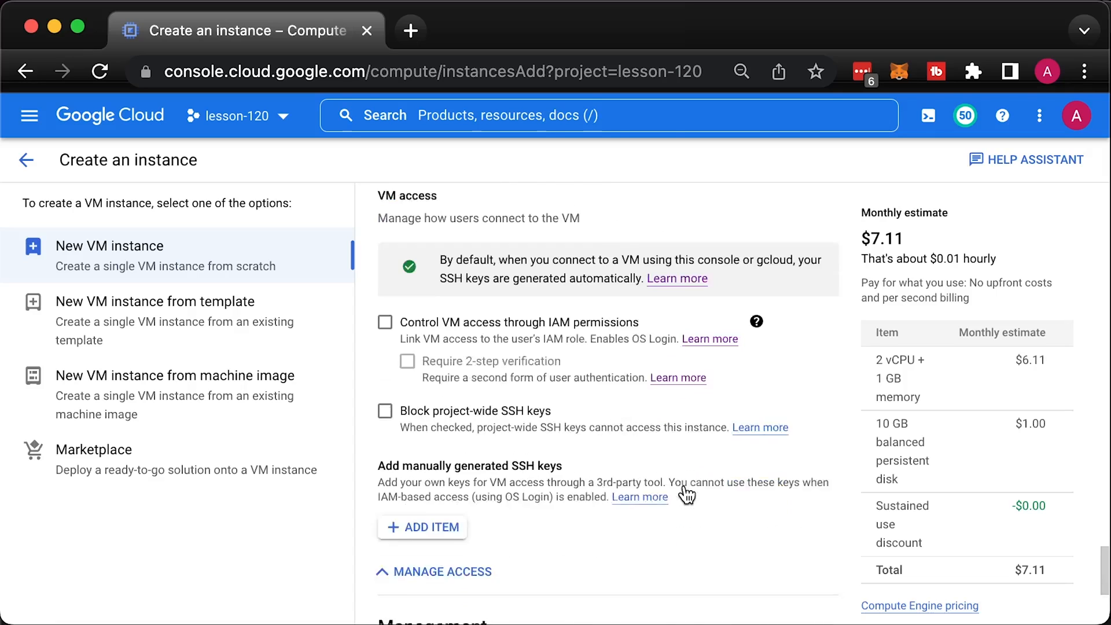
scroll(down, 3)
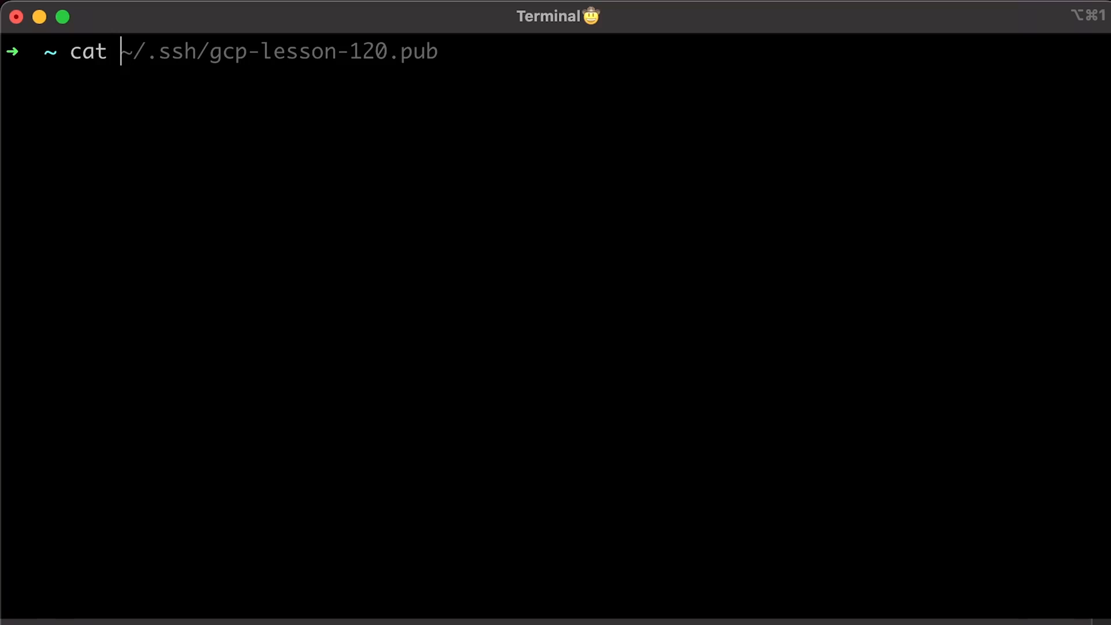
Print gcp-lesson-120.pub, select the whole ssh-rsa key, and view public-instance-2's details.
key(Enter)
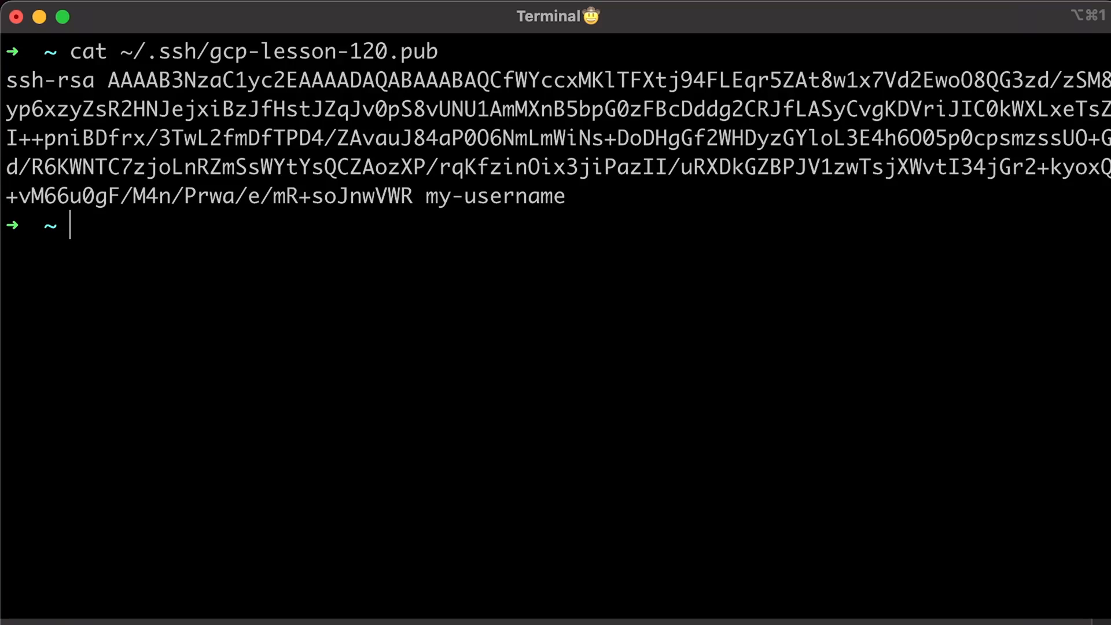
drag(92, 80, 565, 197)
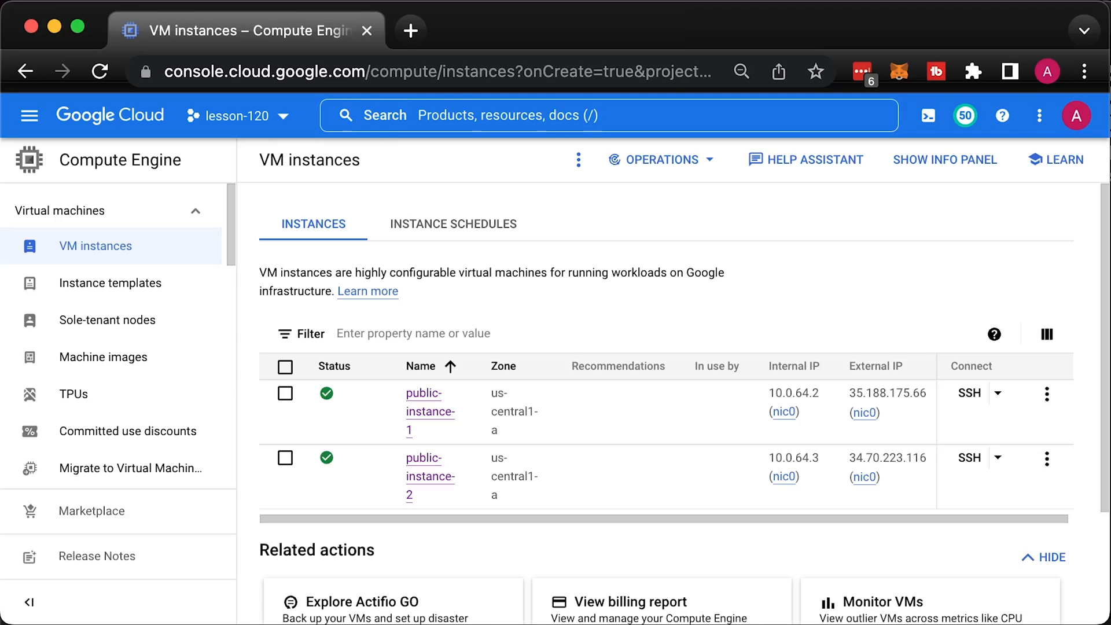
mouse_move(458, 511)
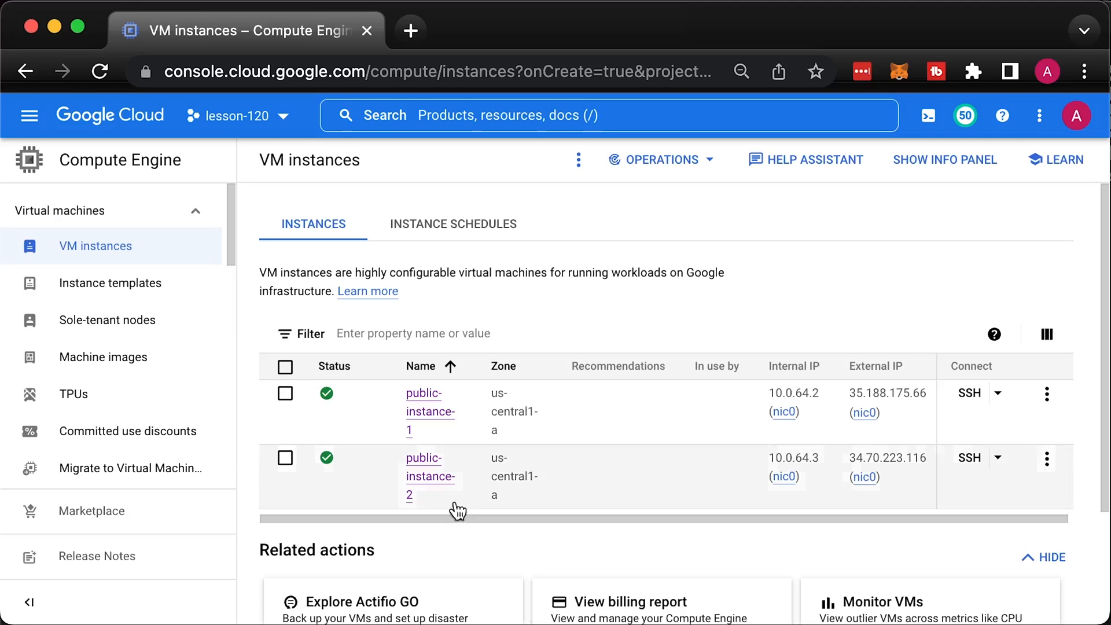
click(429, 476)
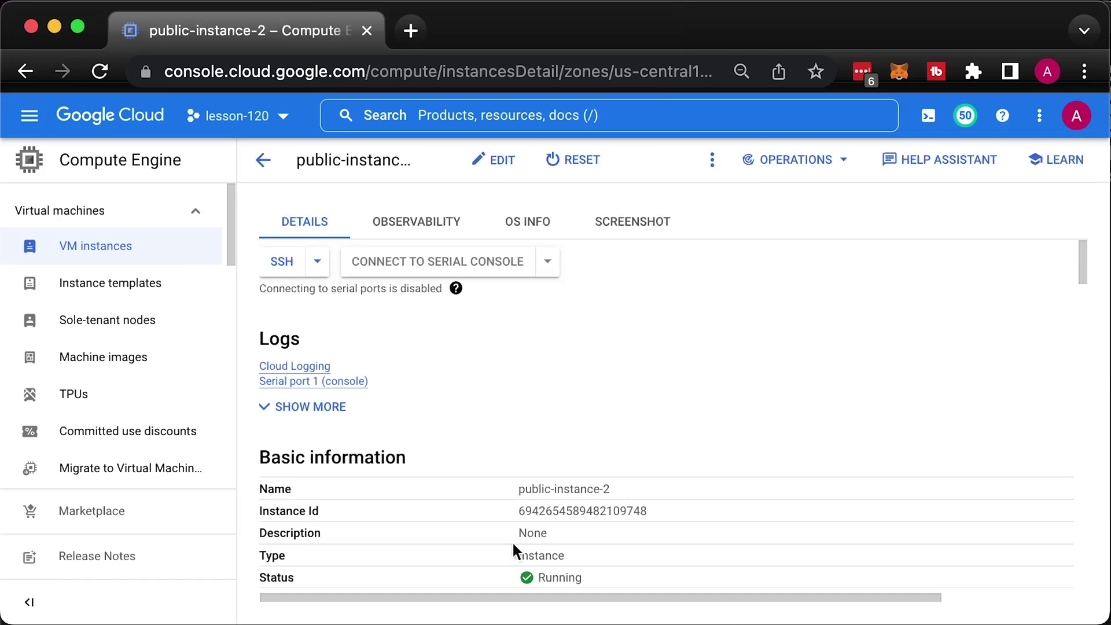
Review public-instance-2's SSH key on its edit page, save, and return to the VM list showing external IPs.
click(493, 160)
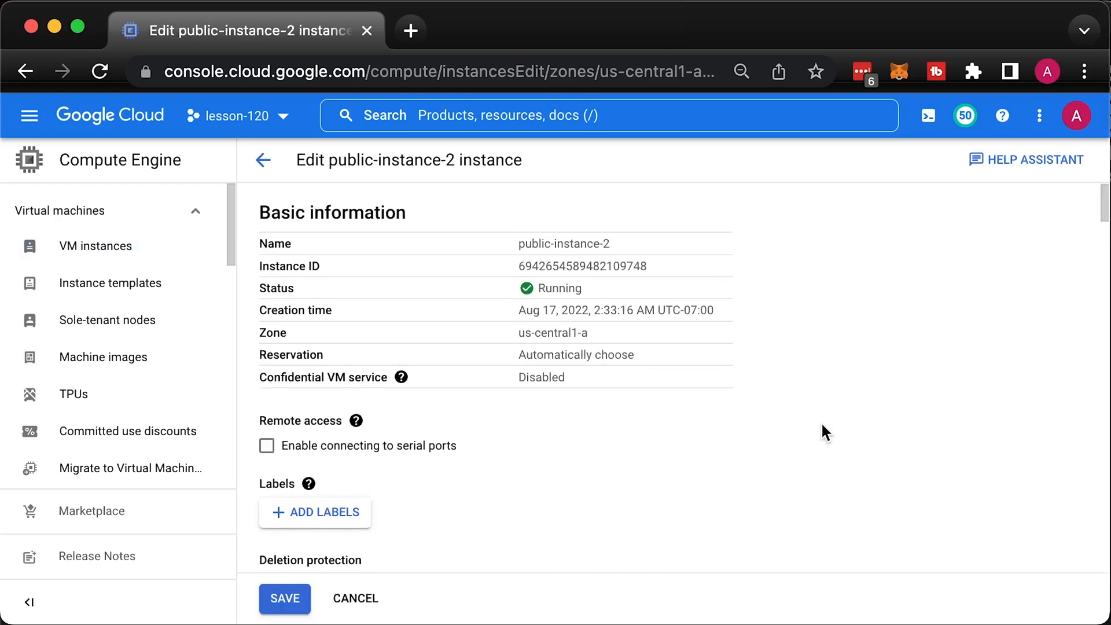
scroll(down, 3)
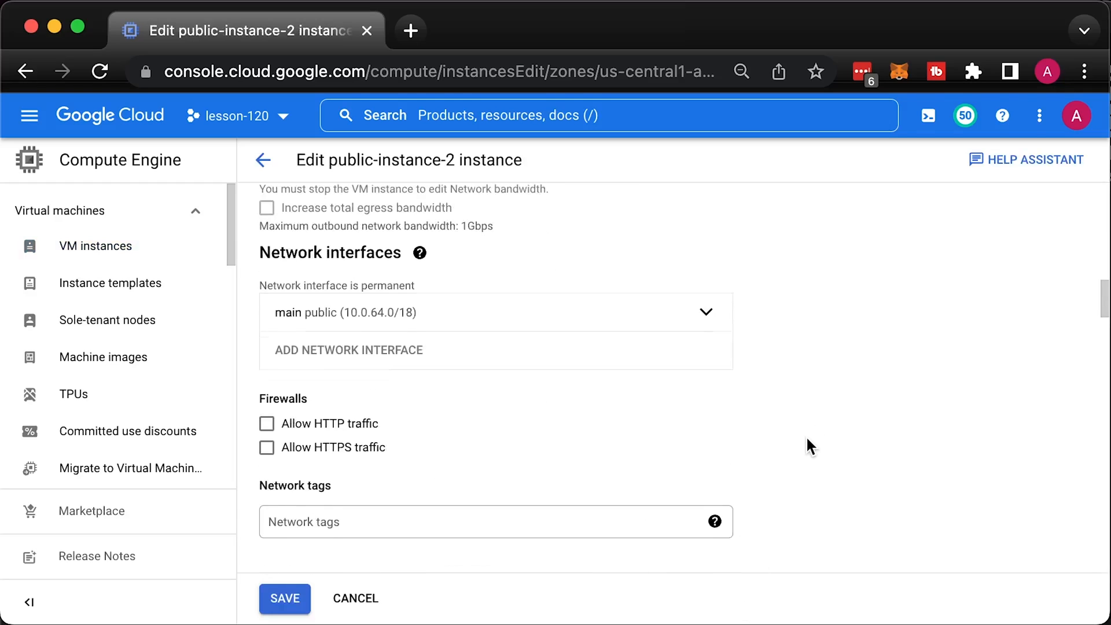
scroll(up, 3)
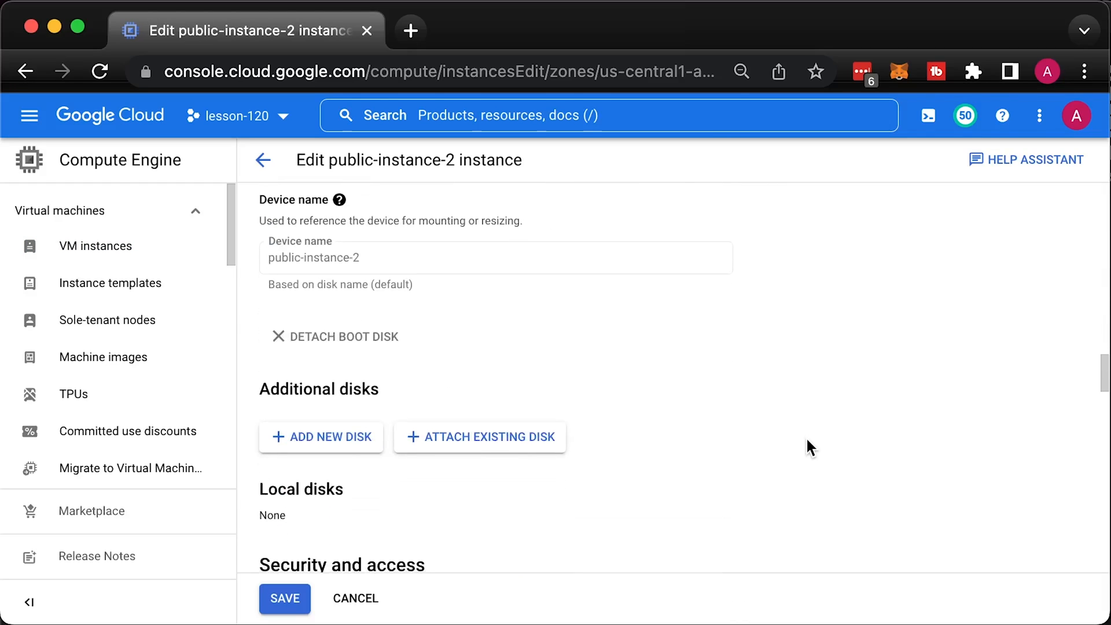
scroll(down, 3)
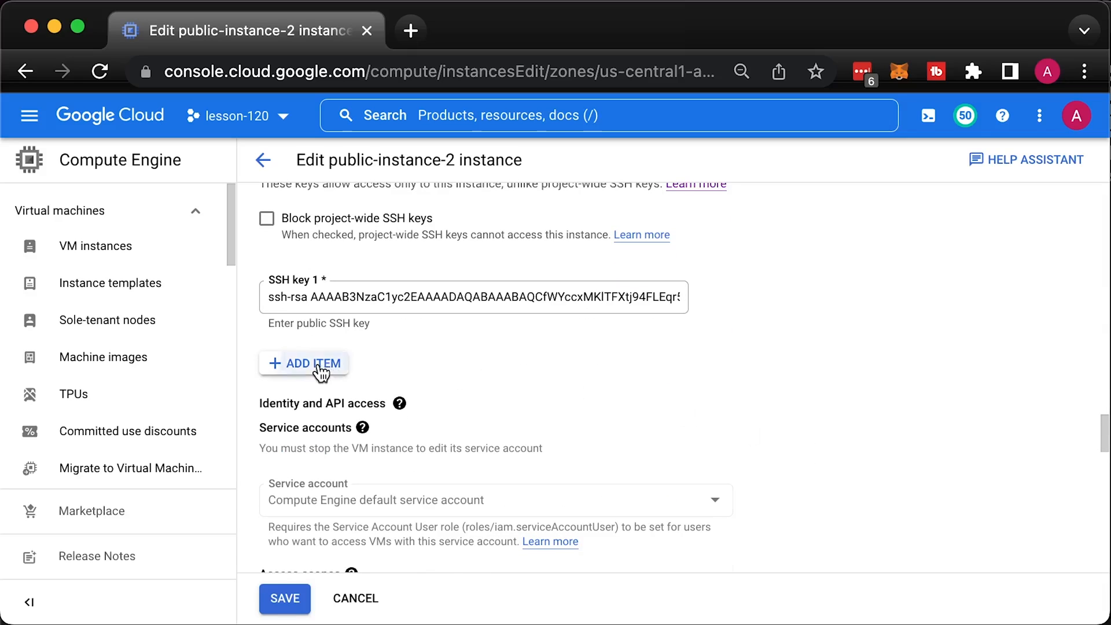
mouse_move(445, 602)
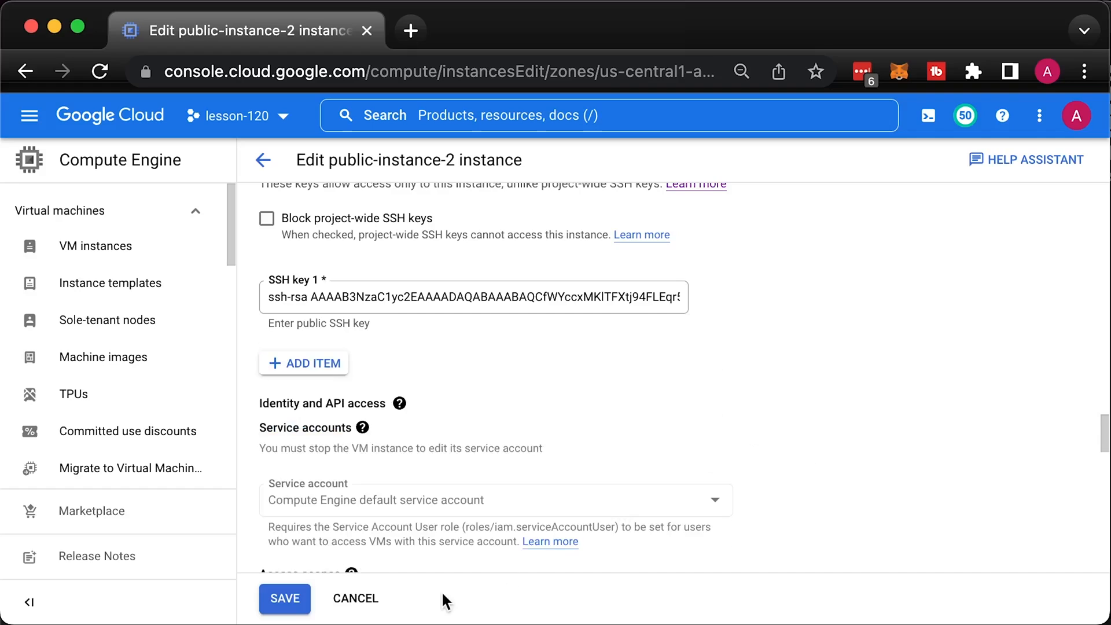
click(285, 598)
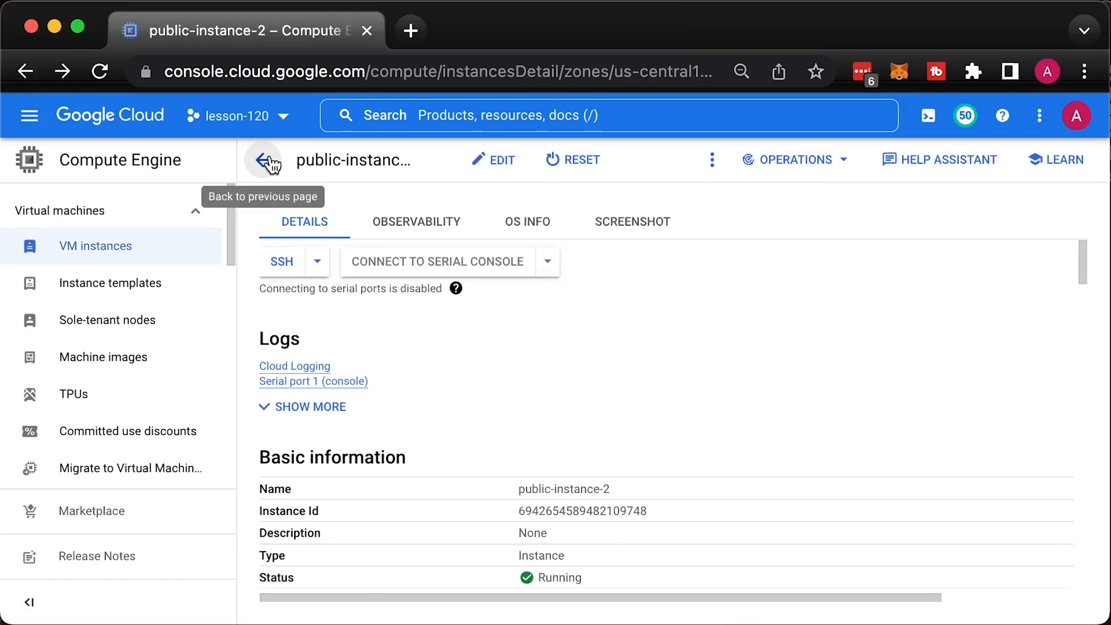
click(263, 160)
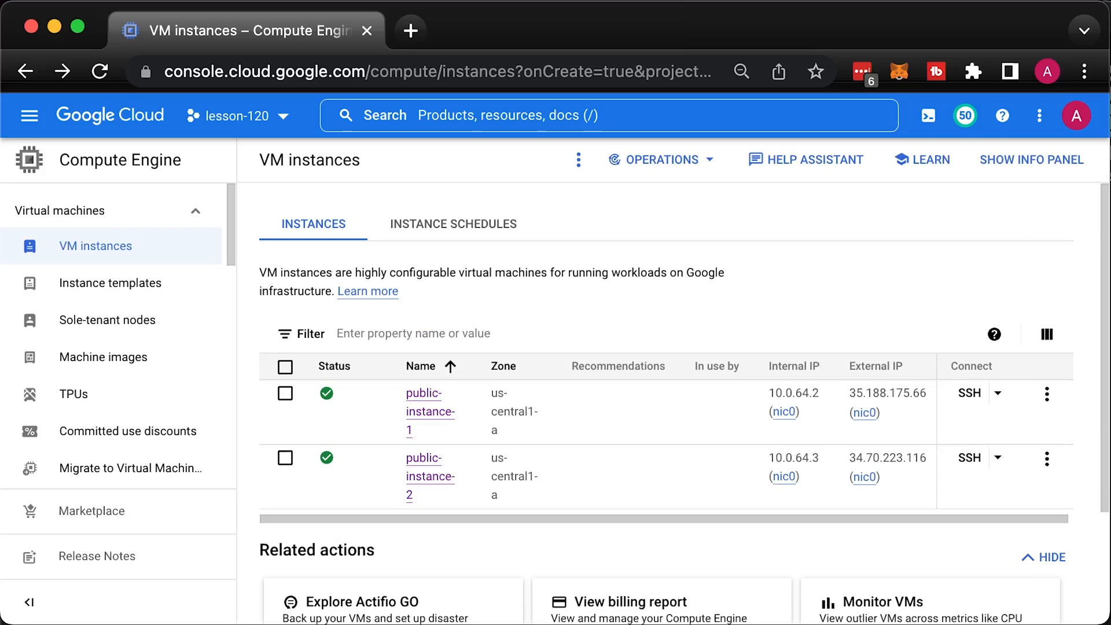
mouse_move(894, 480)
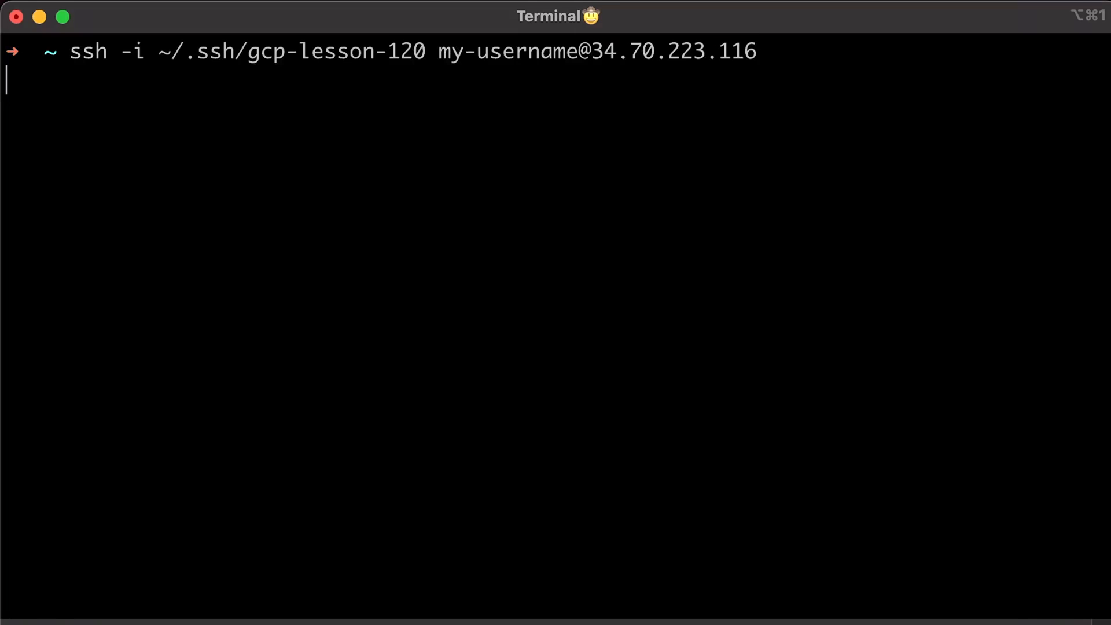
Accept the host fingerprint with 'yes', then begin a gcloud compute ssh command for public-instance-1.
text(yes/no/[fingerprint])? yes)
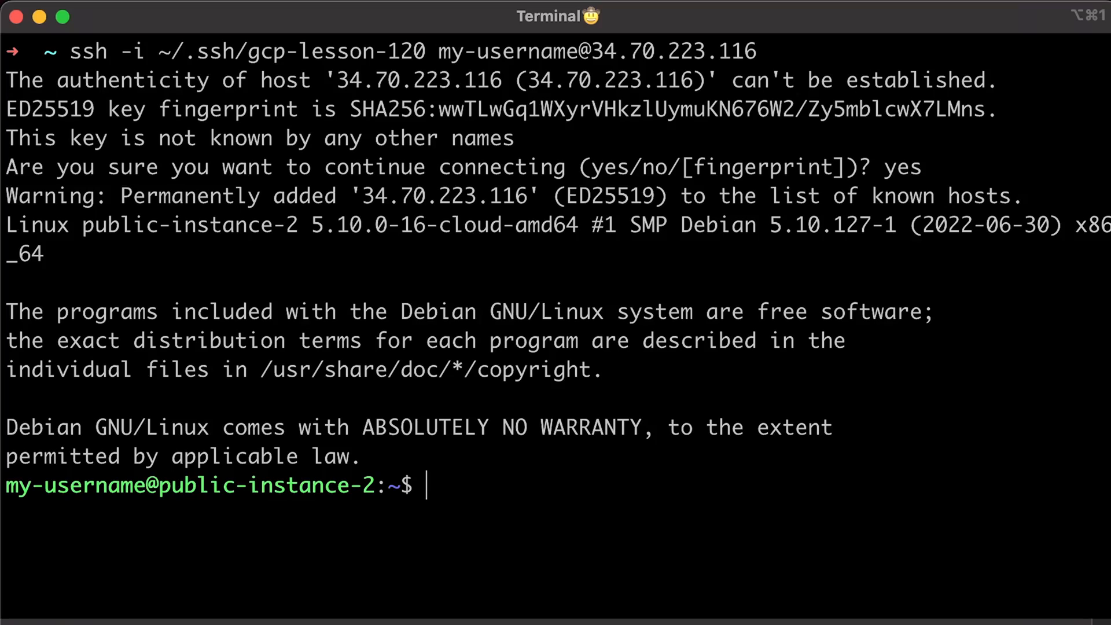
text(gcloud compute ssh public-instance-1 \)
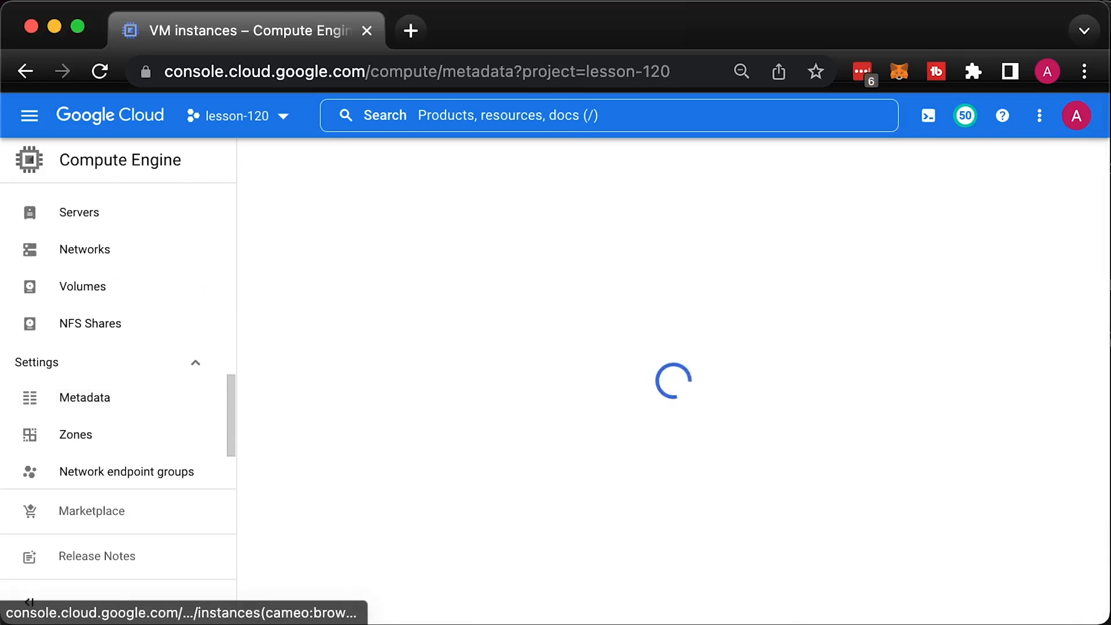
View the project-wide SSH keys for antonputra and my-username under Compute Engine Metadata.
click(83, 398)
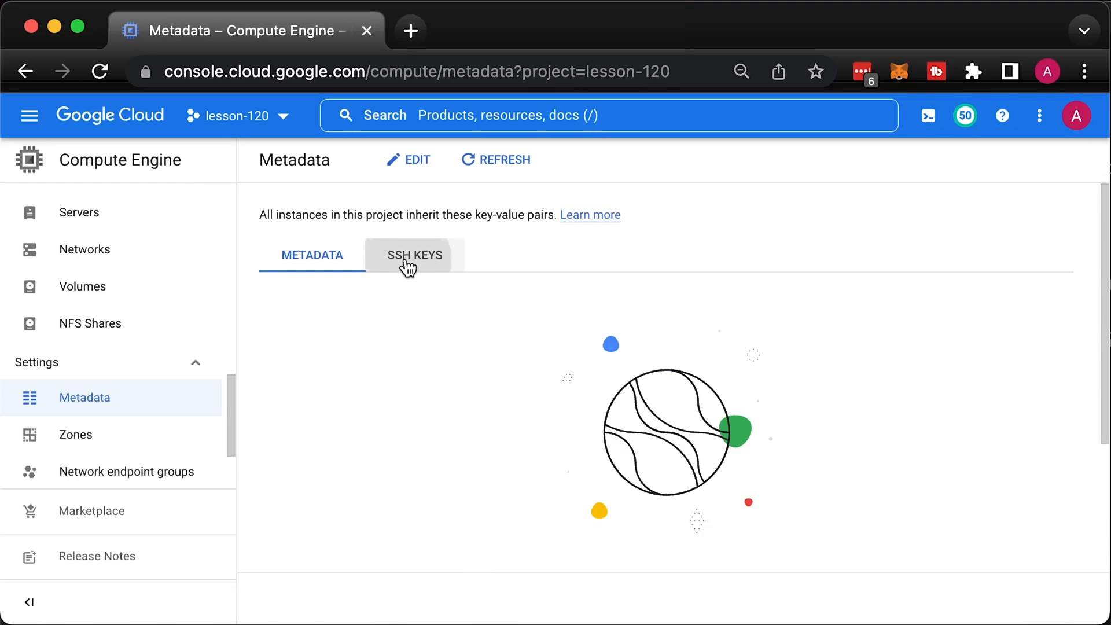
click(414, 255)
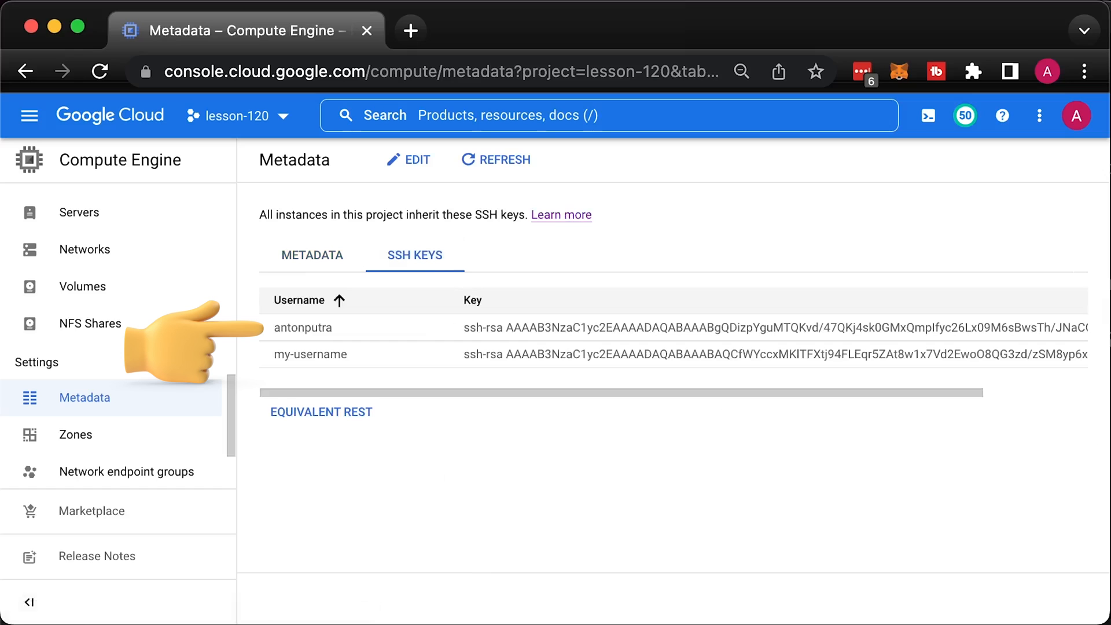
click(28, 114)
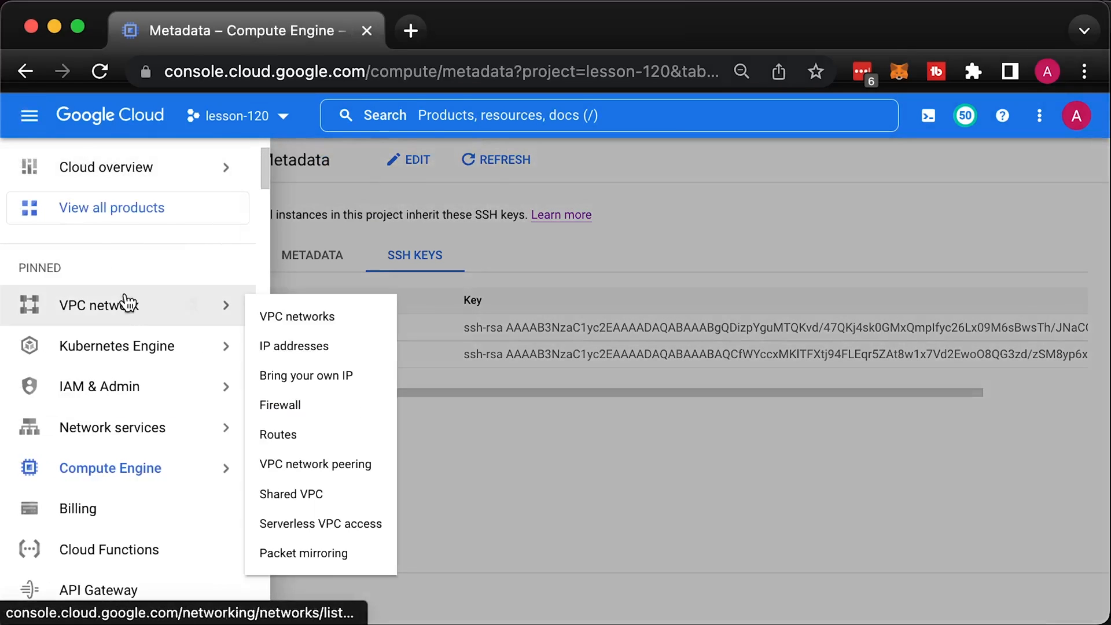
Delete the allow-ssh firewall rule from VPC network Firewall, confirming the deletion.
click(279, 405)
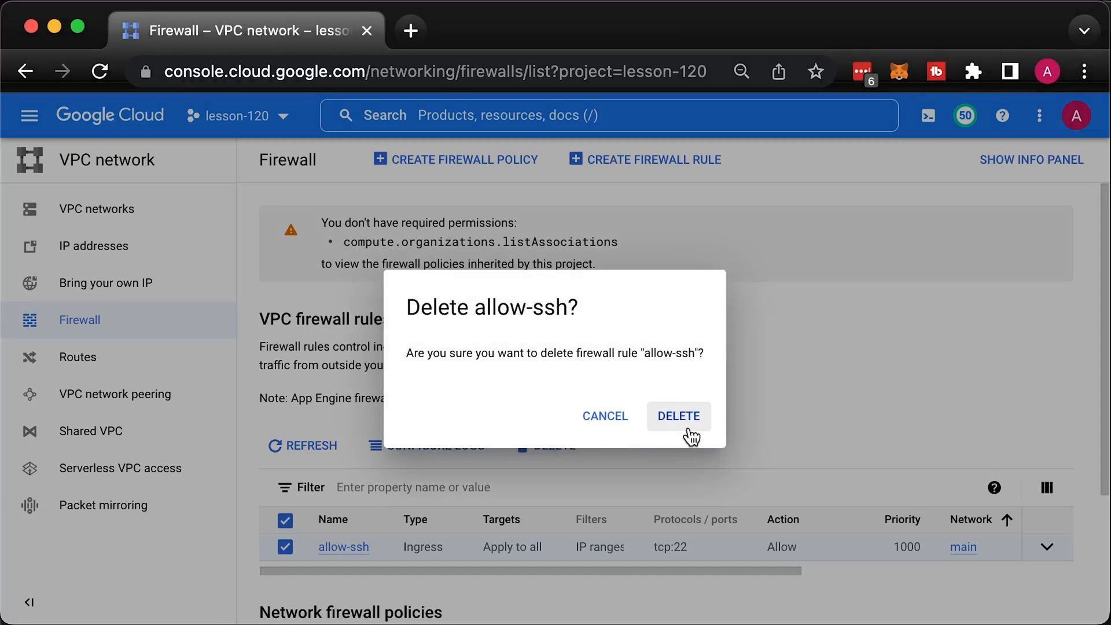
click(679, 415)
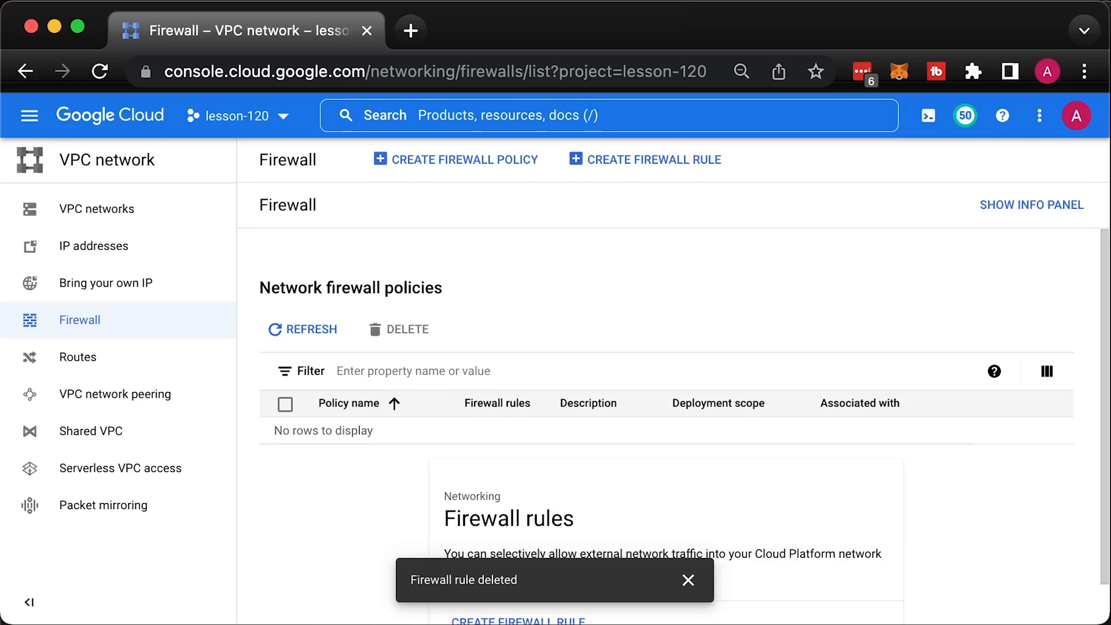
click(27, 114)
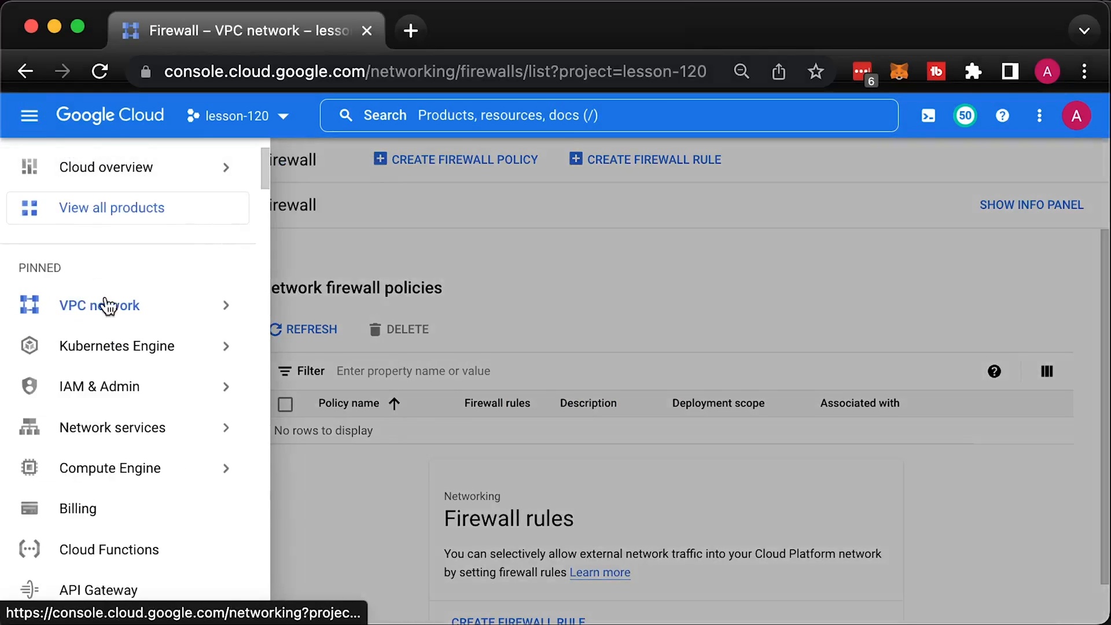
Start a new VM instance named private-instance-3 from the VM instances list.
click(99, 306)
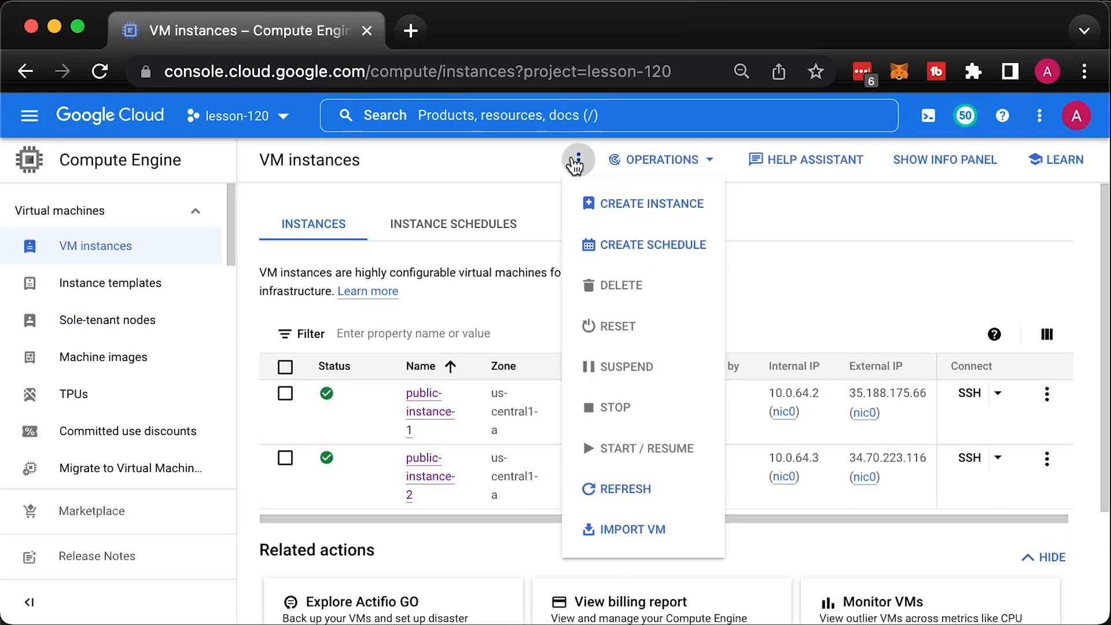
click(644, 203)
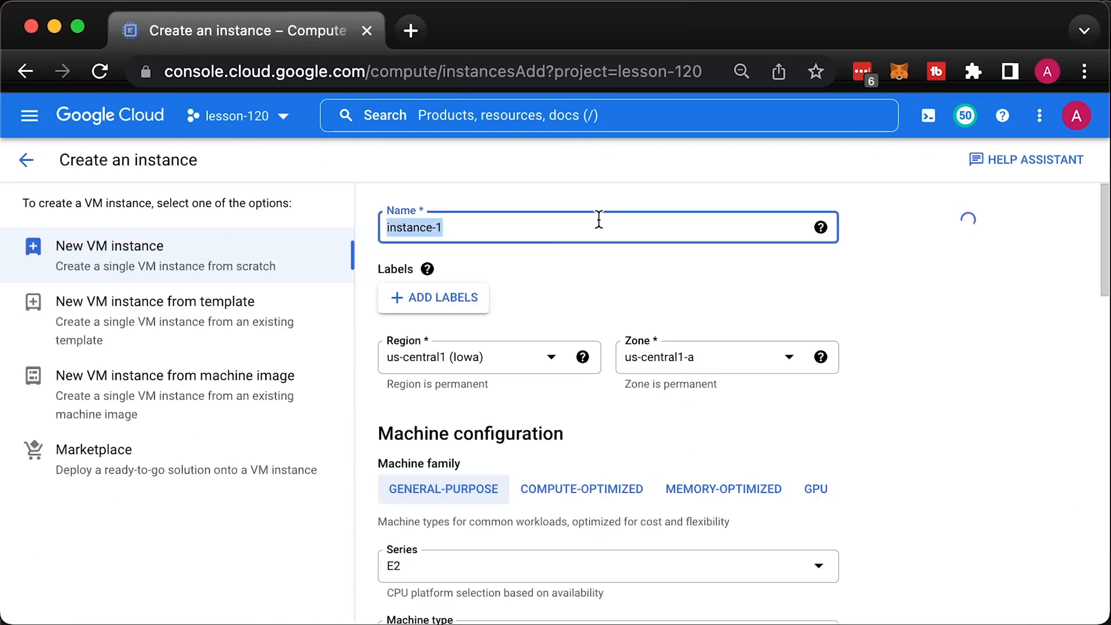
text(private-instance-3)
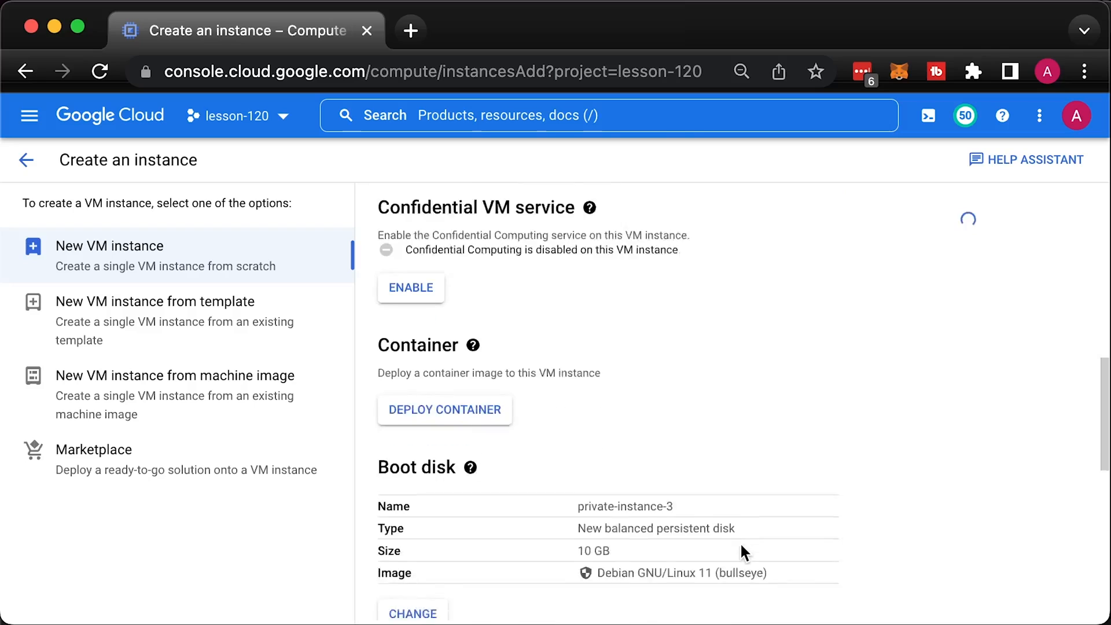
scroll(down, 3)
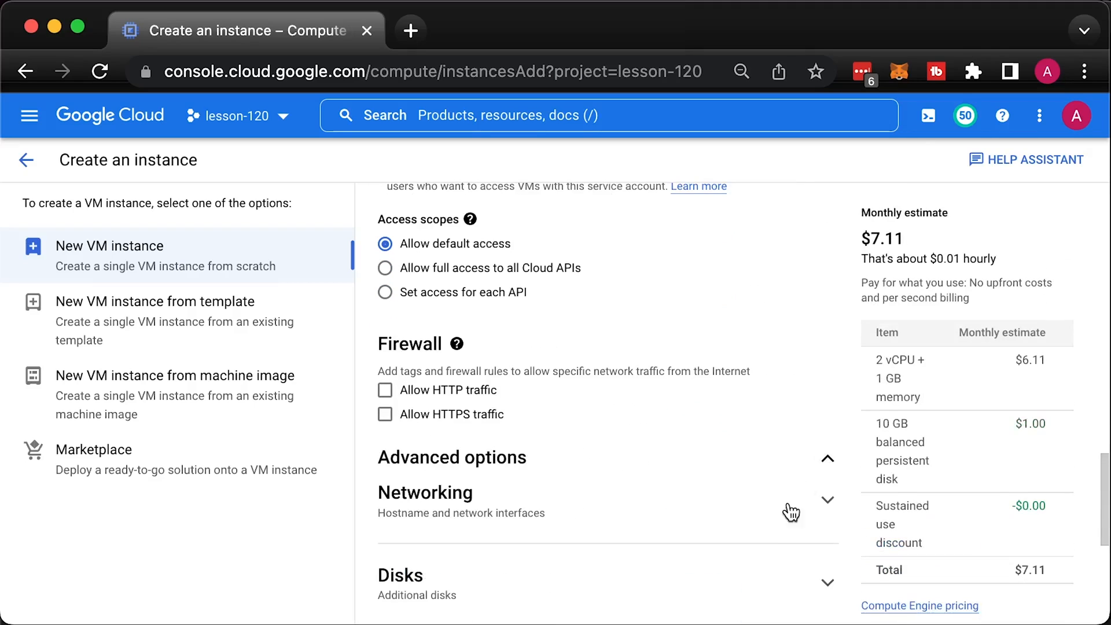
Set the main private network interface's External IPv4 address to None.
click(828, 500)
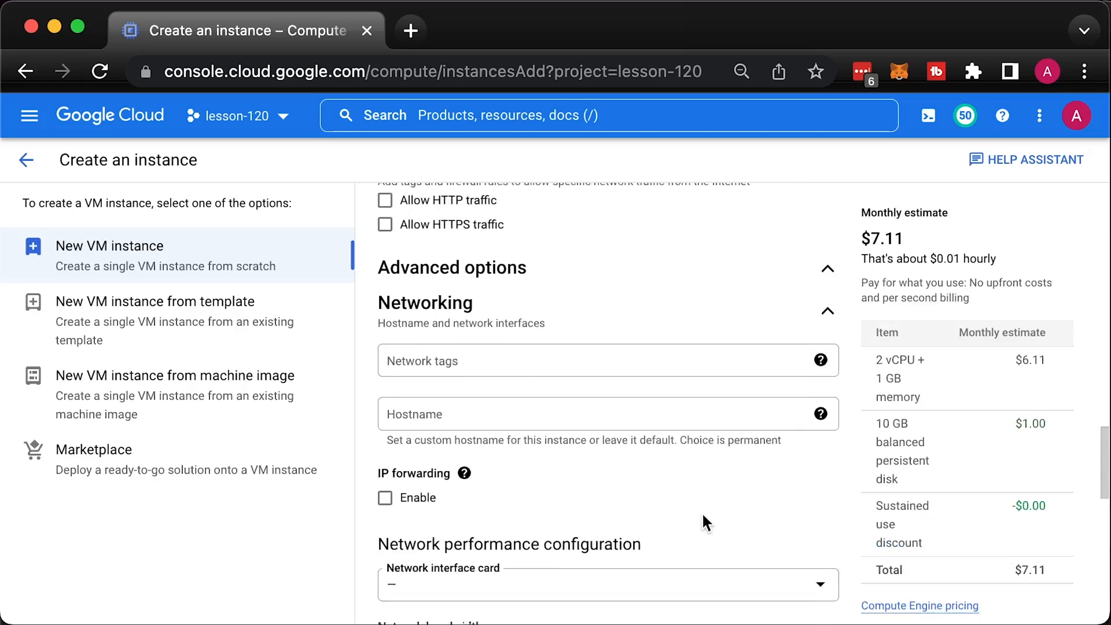
scroll(down, 3)
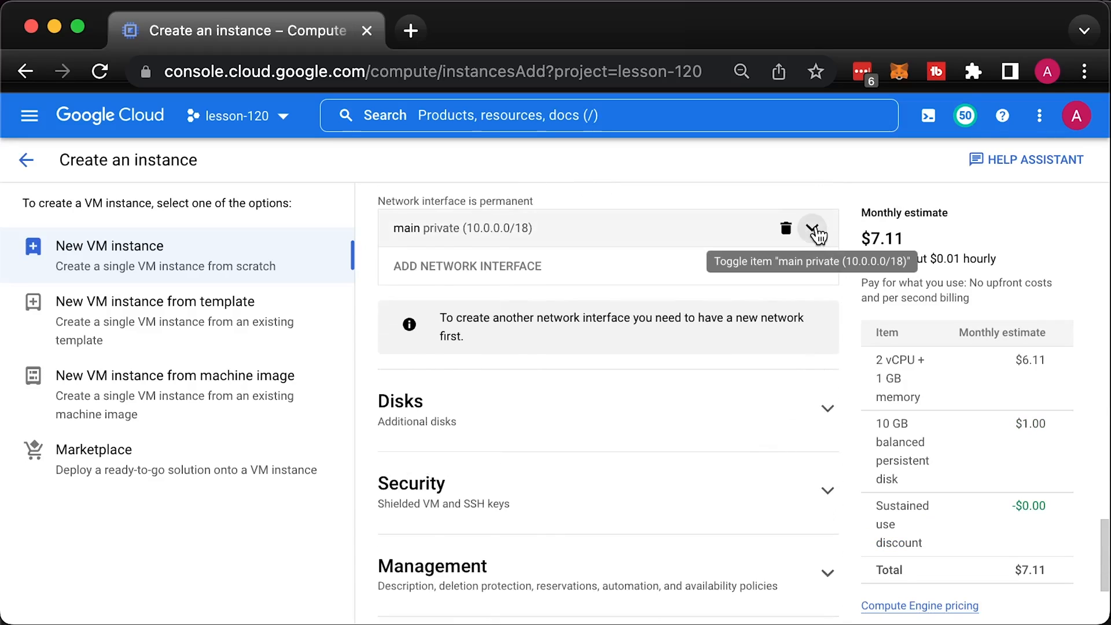
click(814, 230)
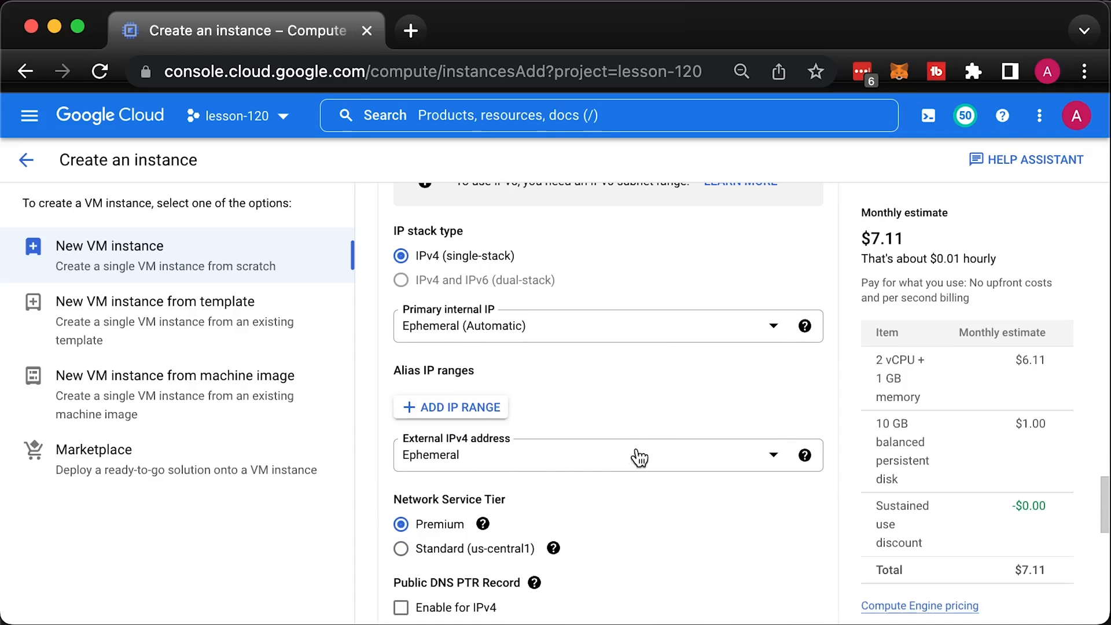
click(629, 454)
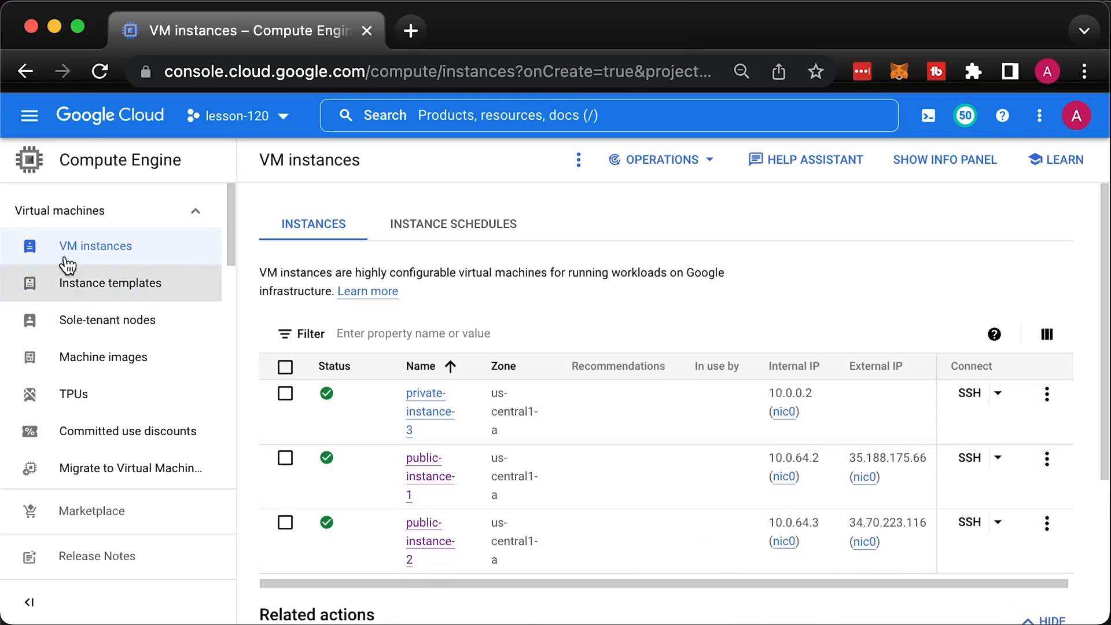
Create firewall rule allow-iap permitting TCP 22 from source range 35.235.240.0/20.
click(28, 114)
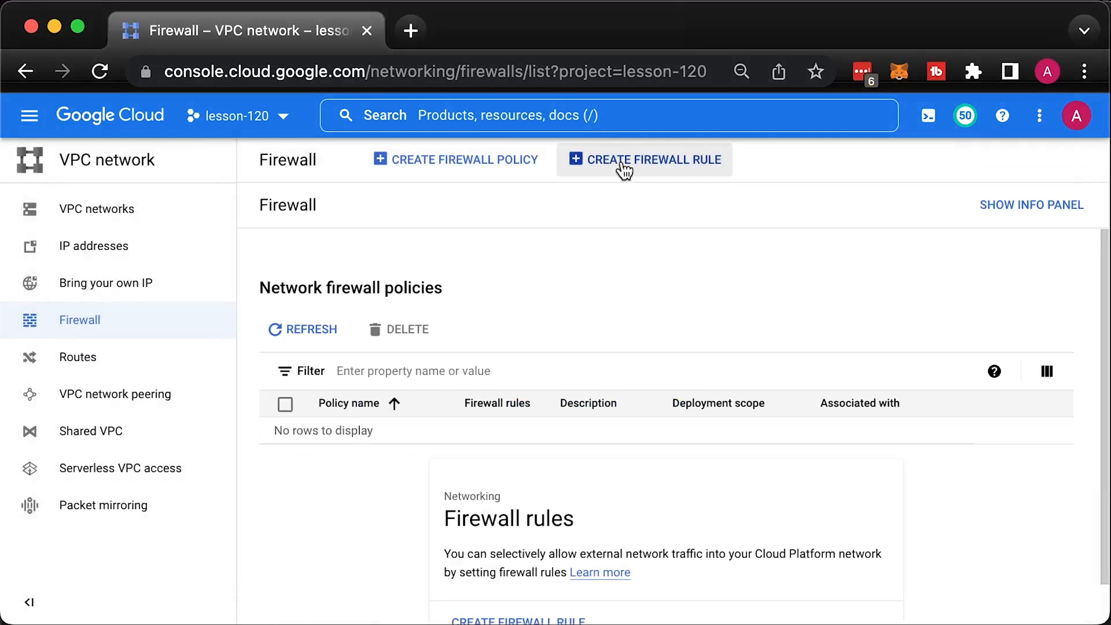
click(643, 159)
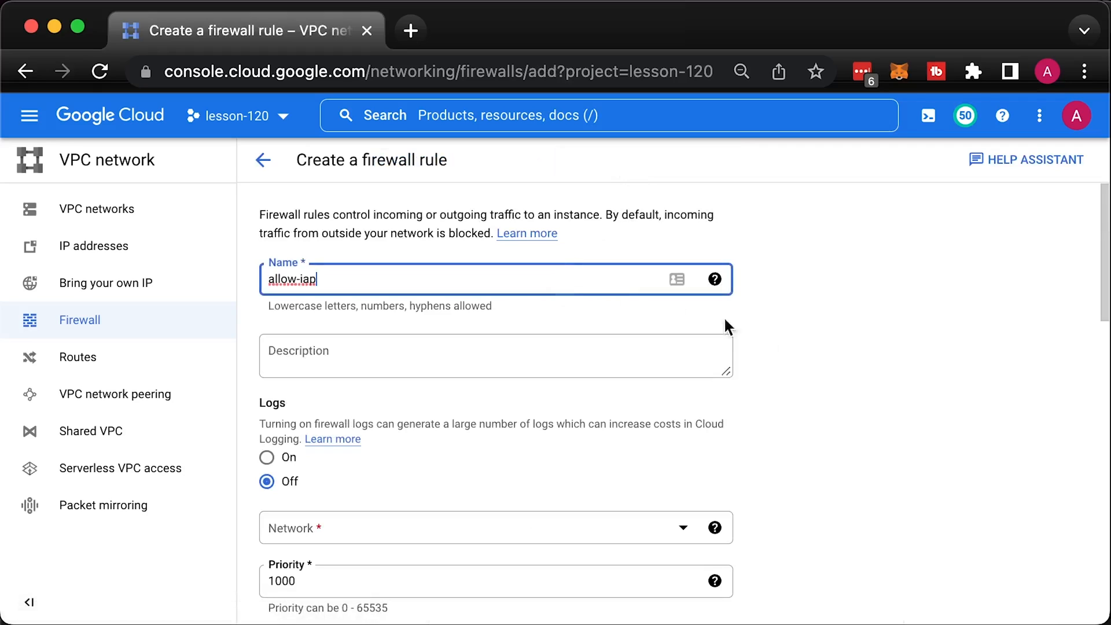
scroll(down, 3)
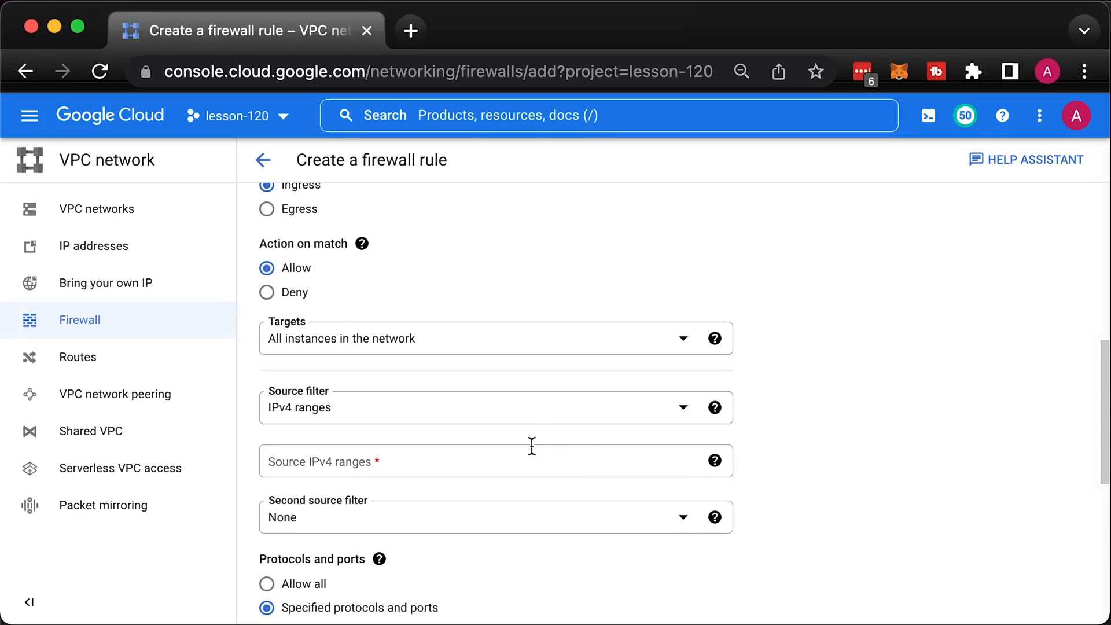
text(35.235.240.0/20)
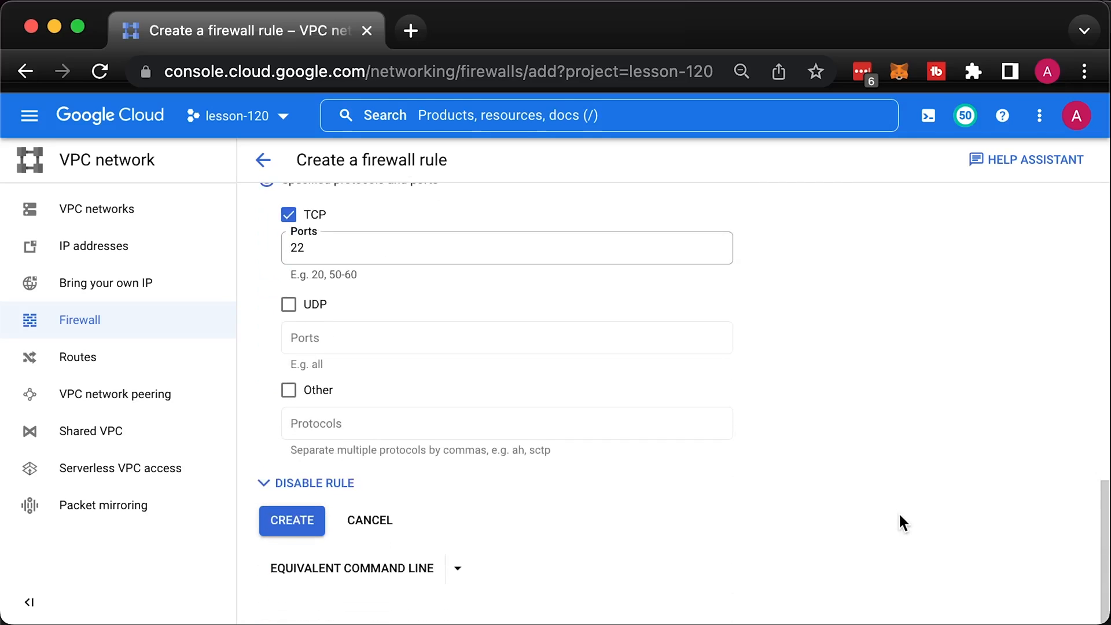
click(292, 521)
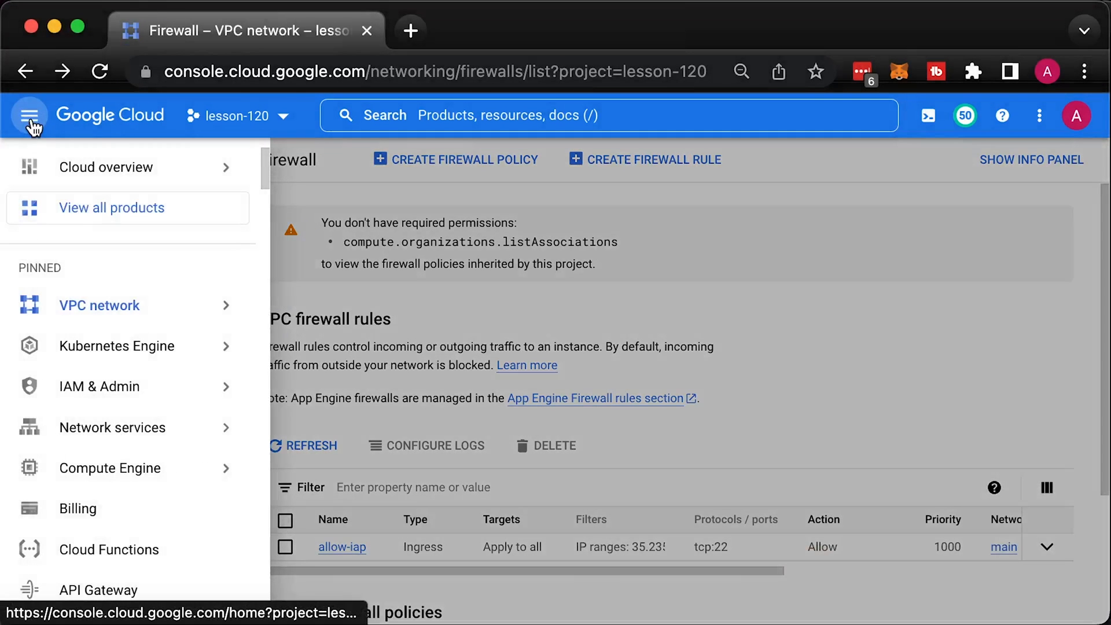
Under IAM & Admin Service Accounts, start a new service account with ID new-user.
click(100, 386)
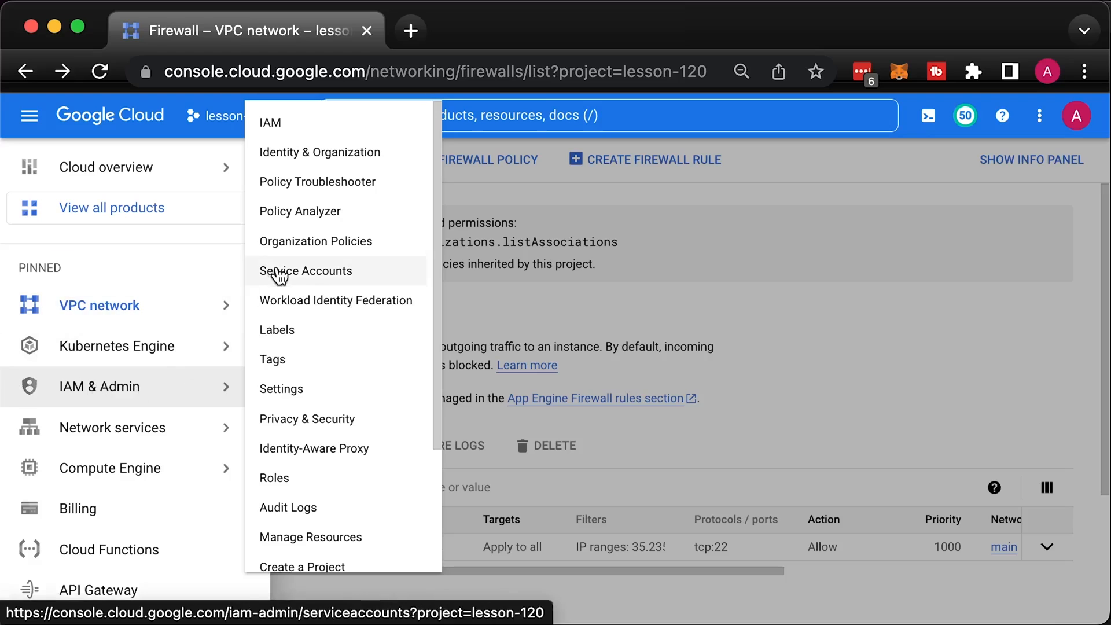
click(305, 270)
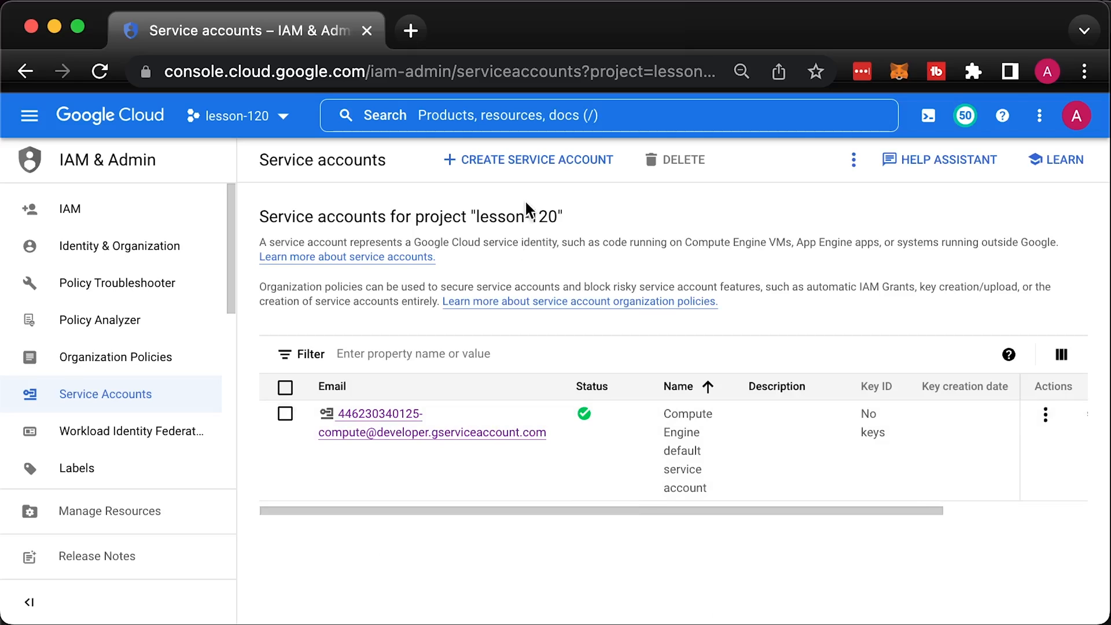
click(536, 160)
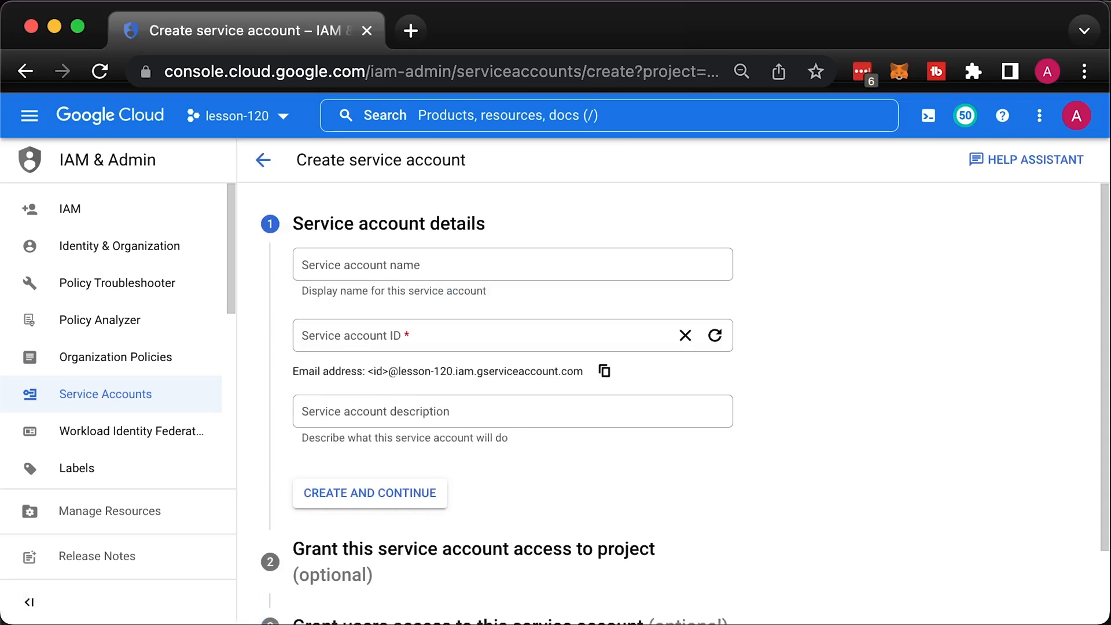
text(new-user)
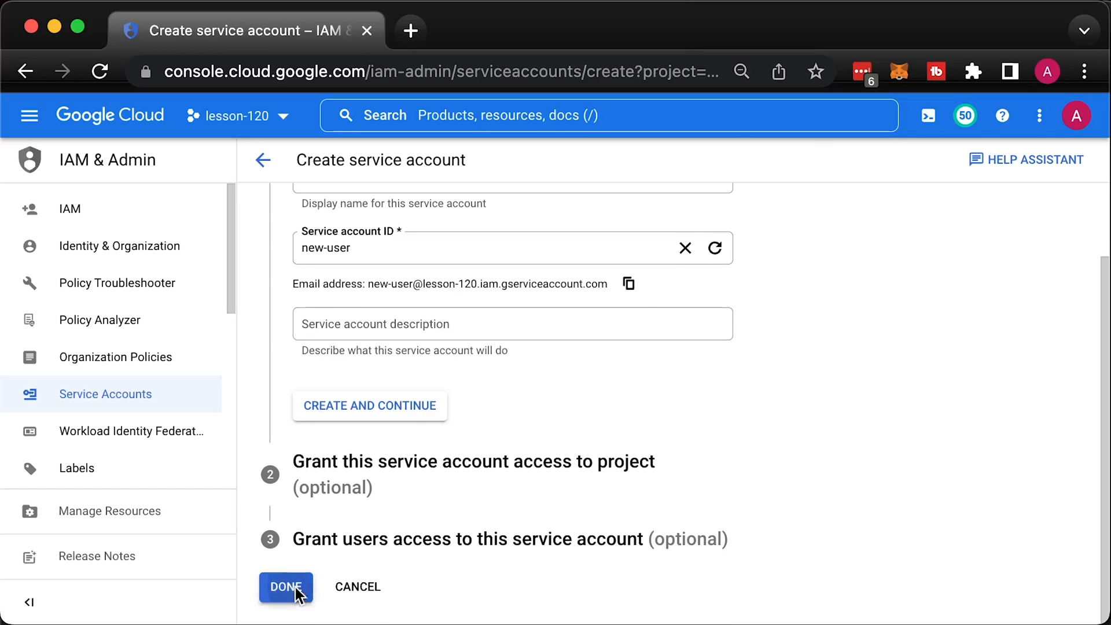
Finish creating new-user, dismiss the notice, and view its details page.
click(287, 587)
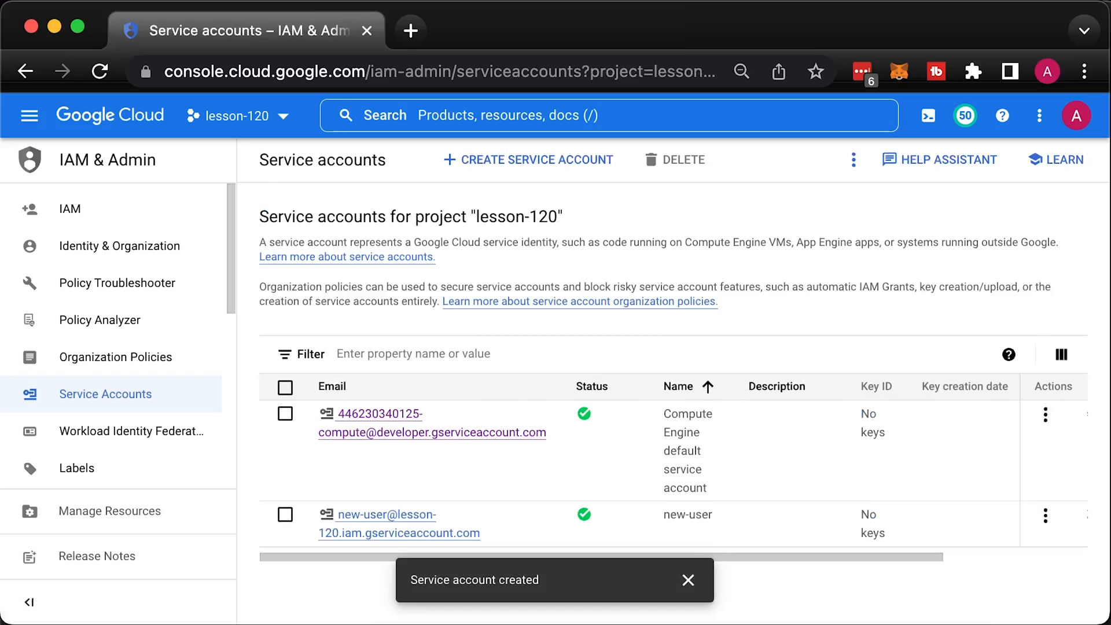
click(687, 580)
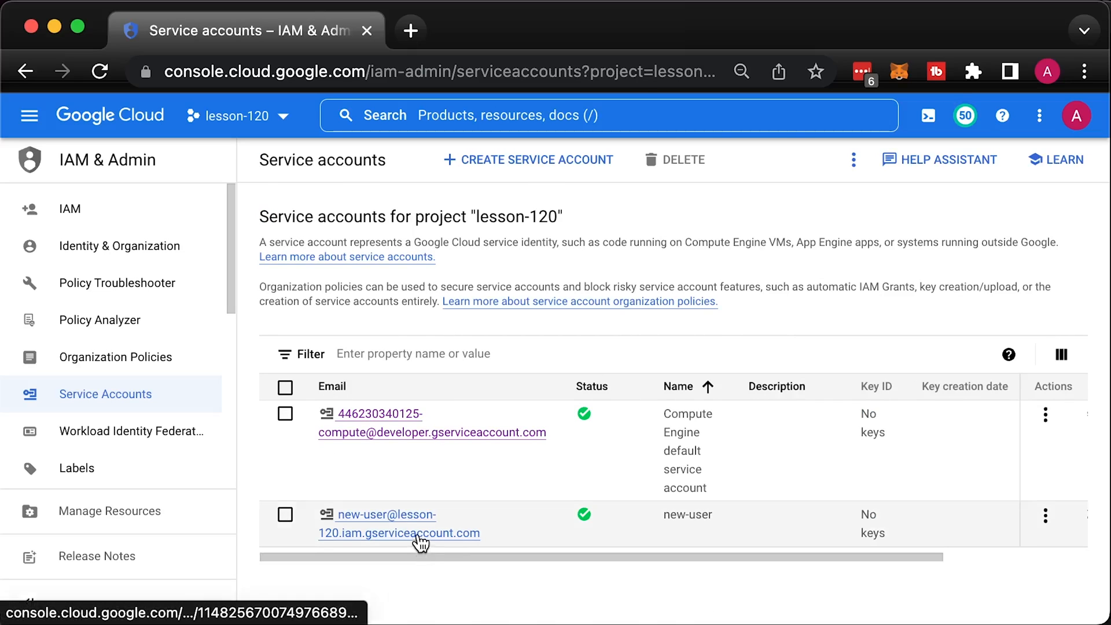
click(399, 533)
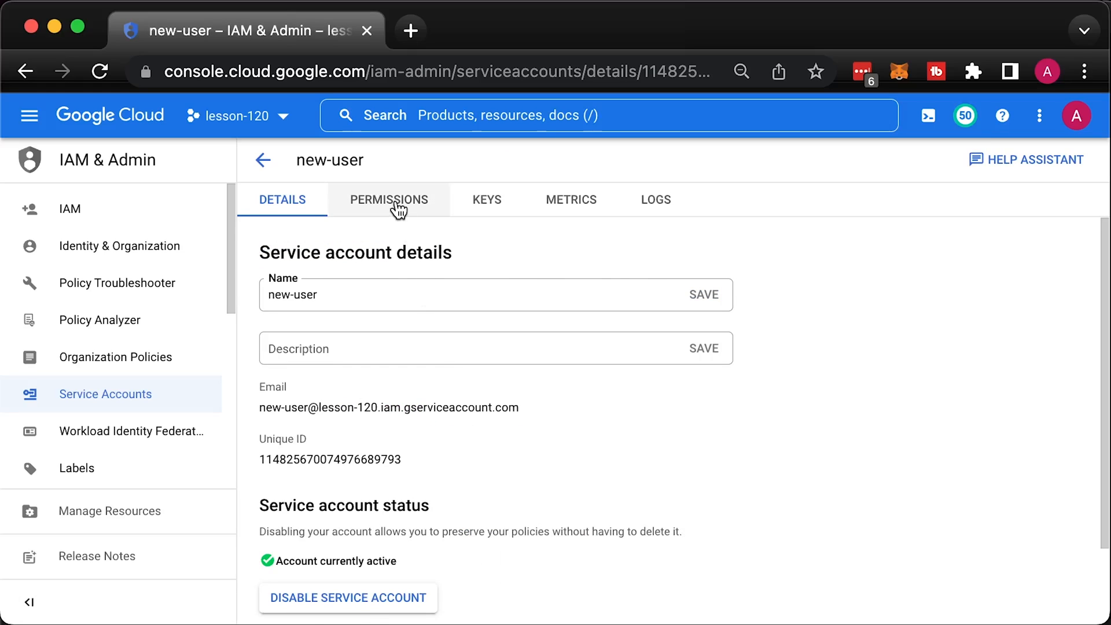
On new-user's Permissions, grant access selecting your own 'me' account as principal.
click(389, 199)
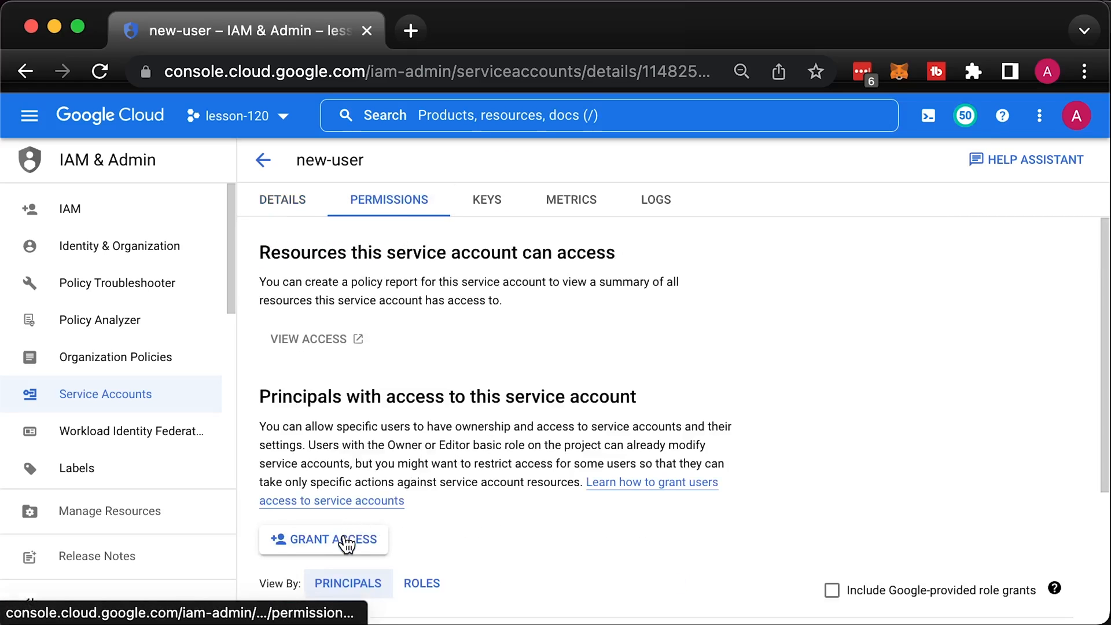
click(329, 540)
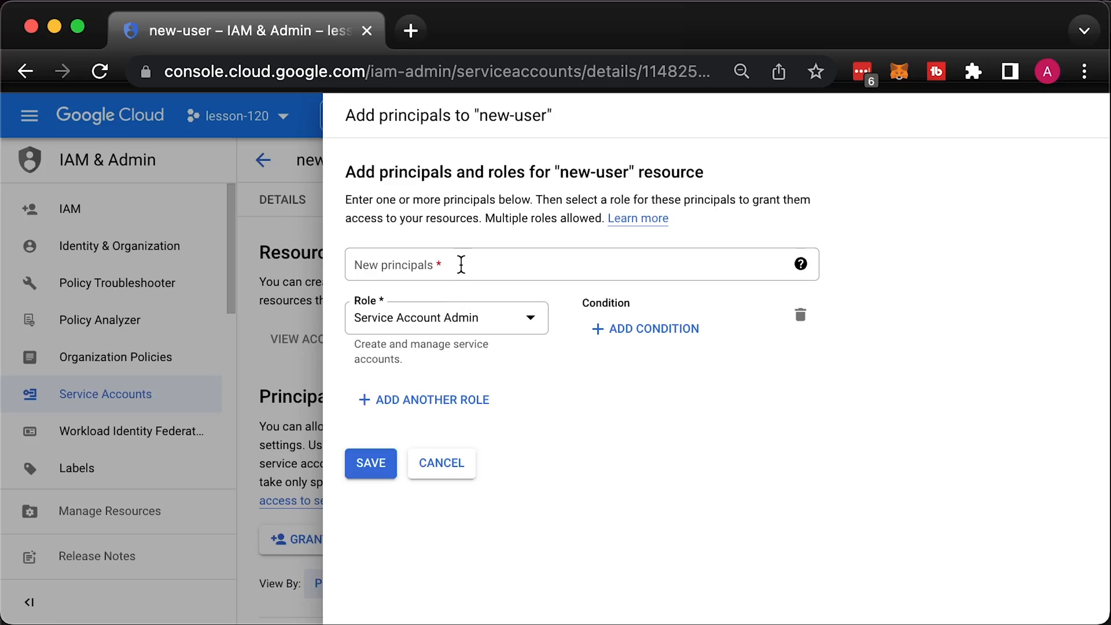
text(me@)
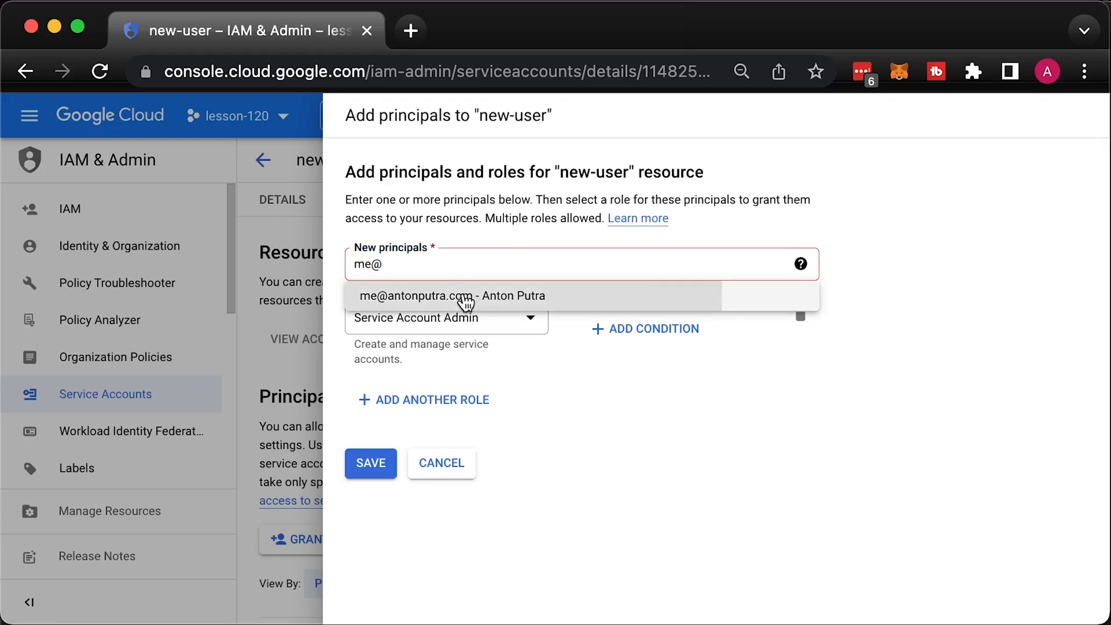
click(452, 296)
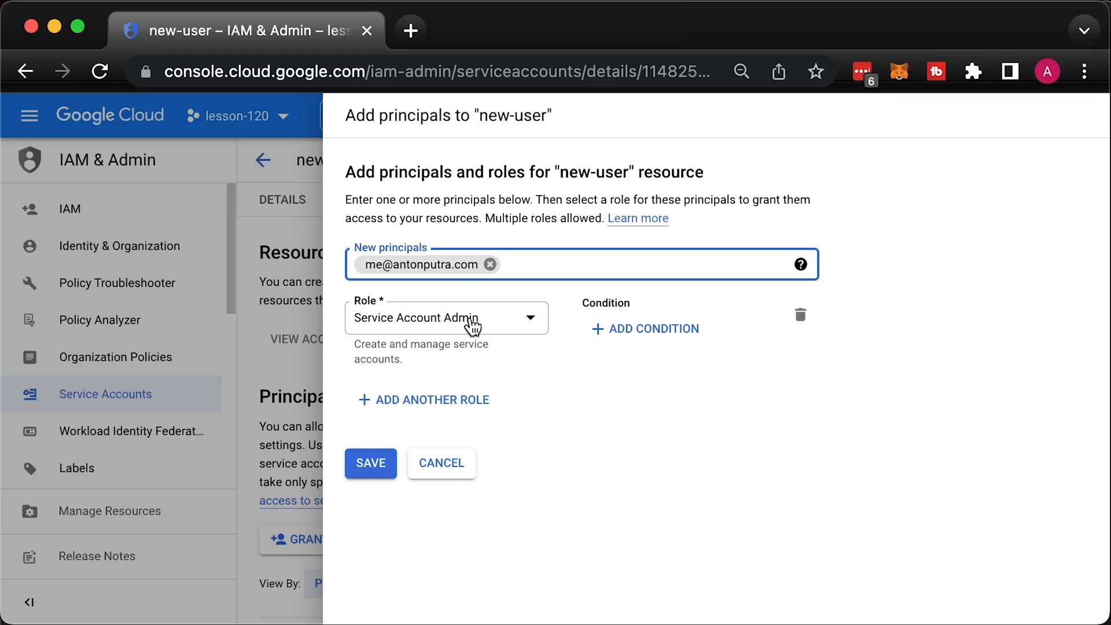
Assign the Service Account Token Creator role, filtered by 'service account token', and save.
click(449, 317)
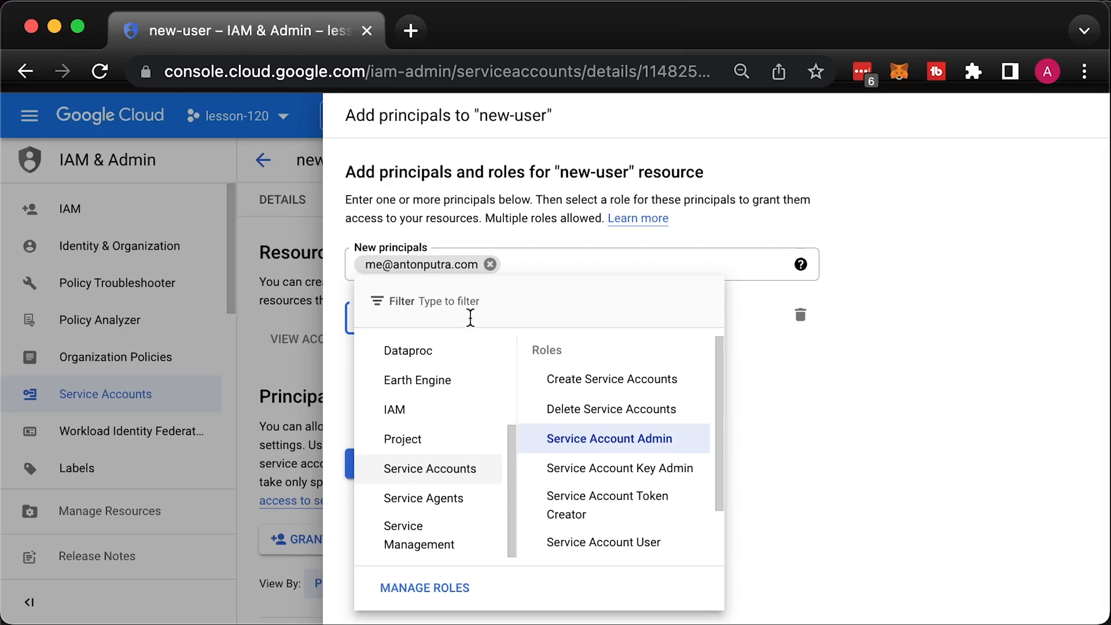
click(408, 350)
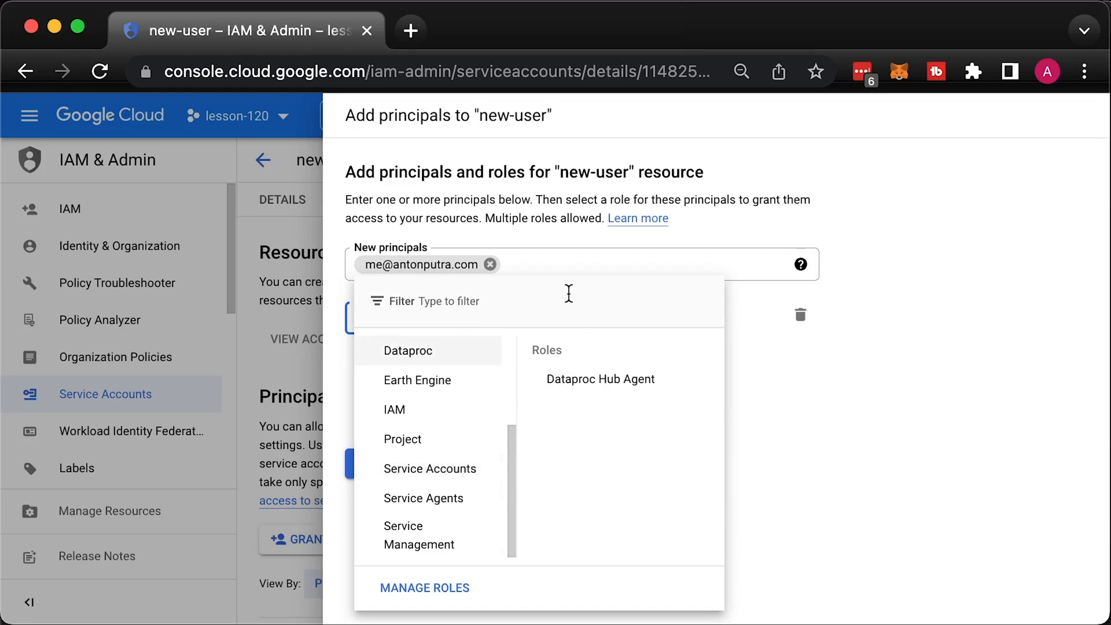
text(service account to)
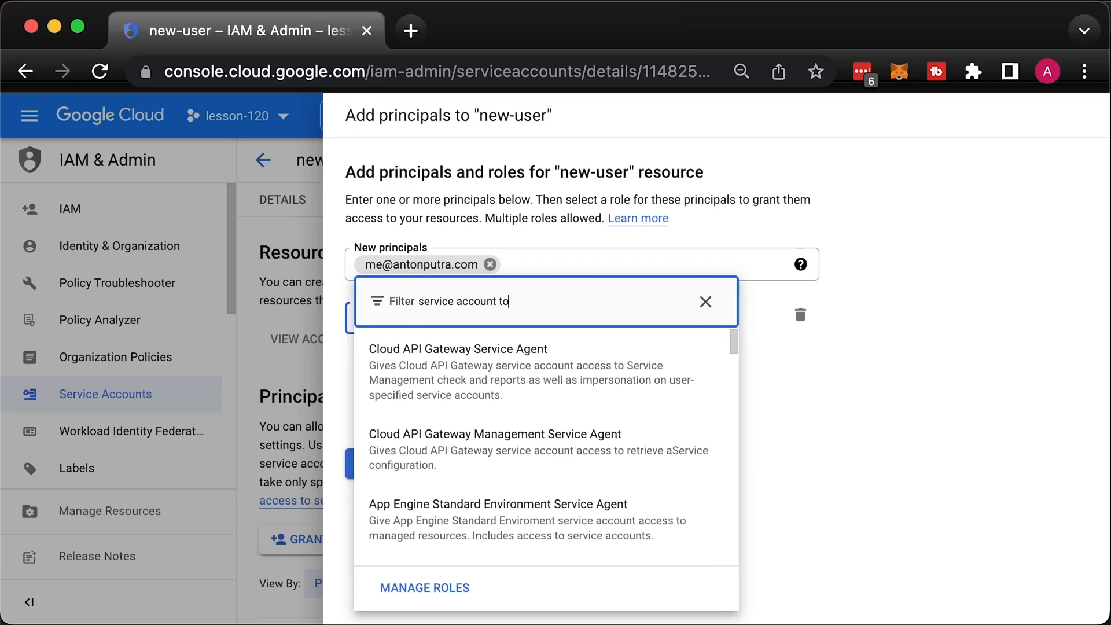
text(ken)
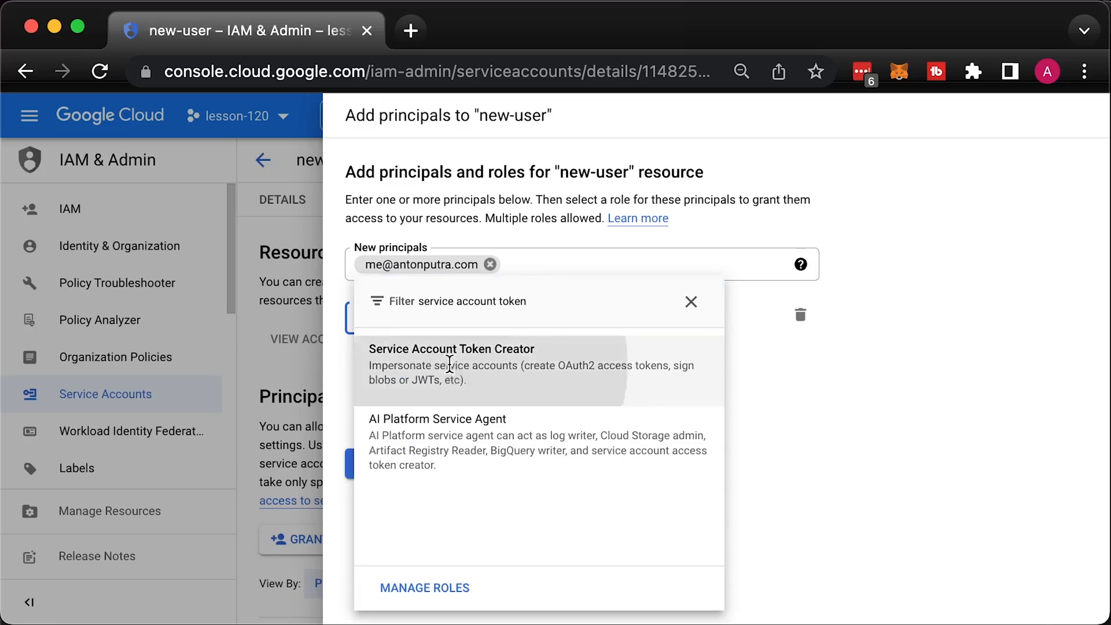
click(451, 350)
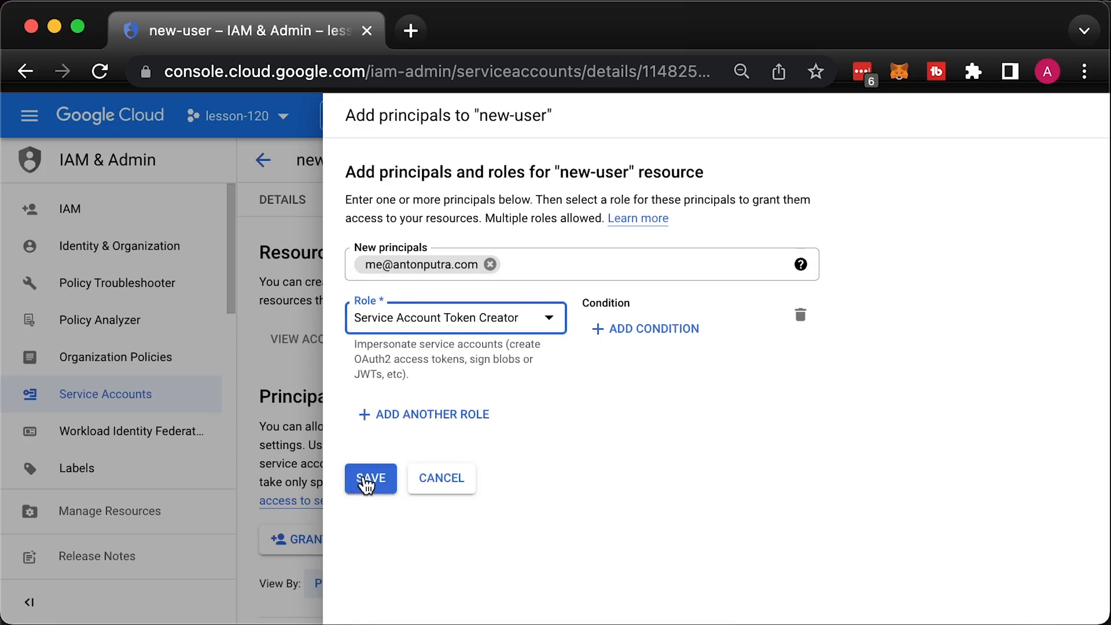
click(370, 479)
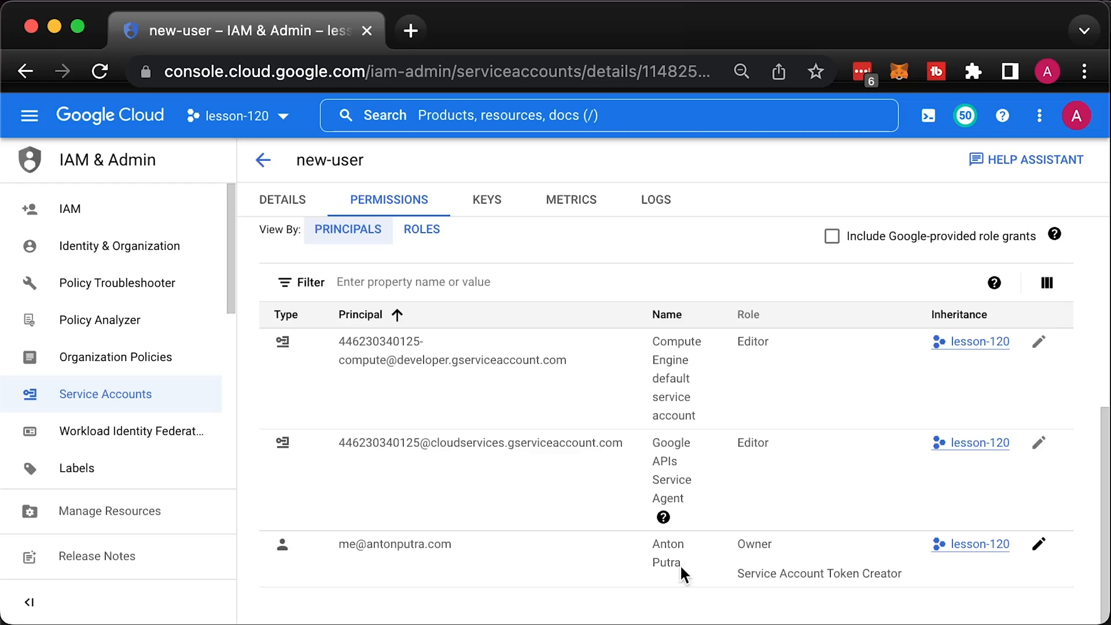
Copy new-user's email and add it as a principal on the project IAM page.
click(261, 160)
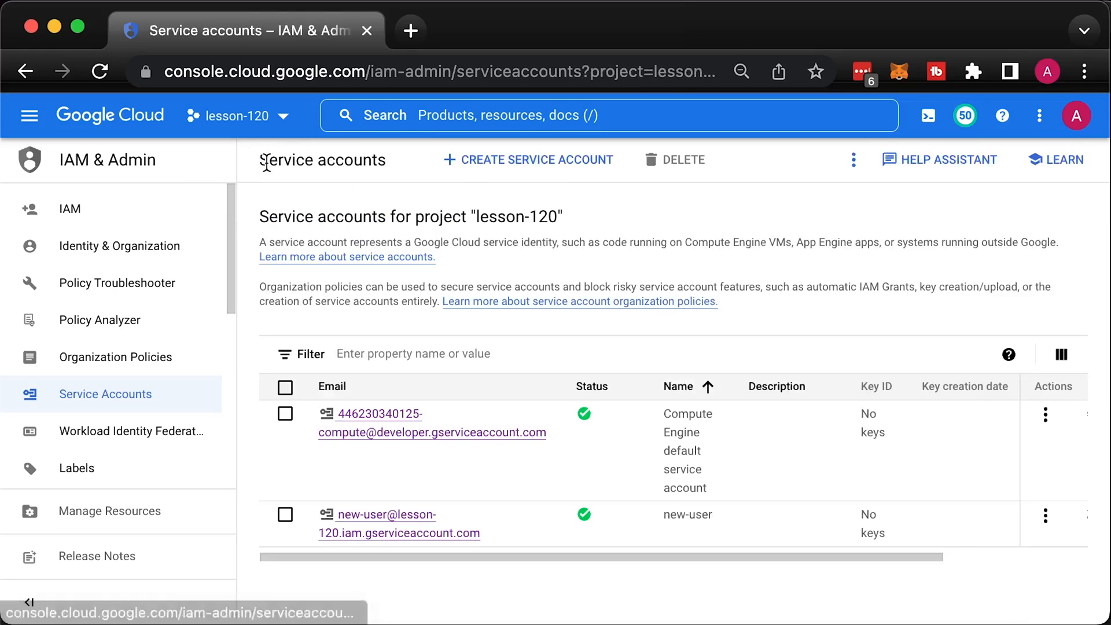
right_click(384, 515)
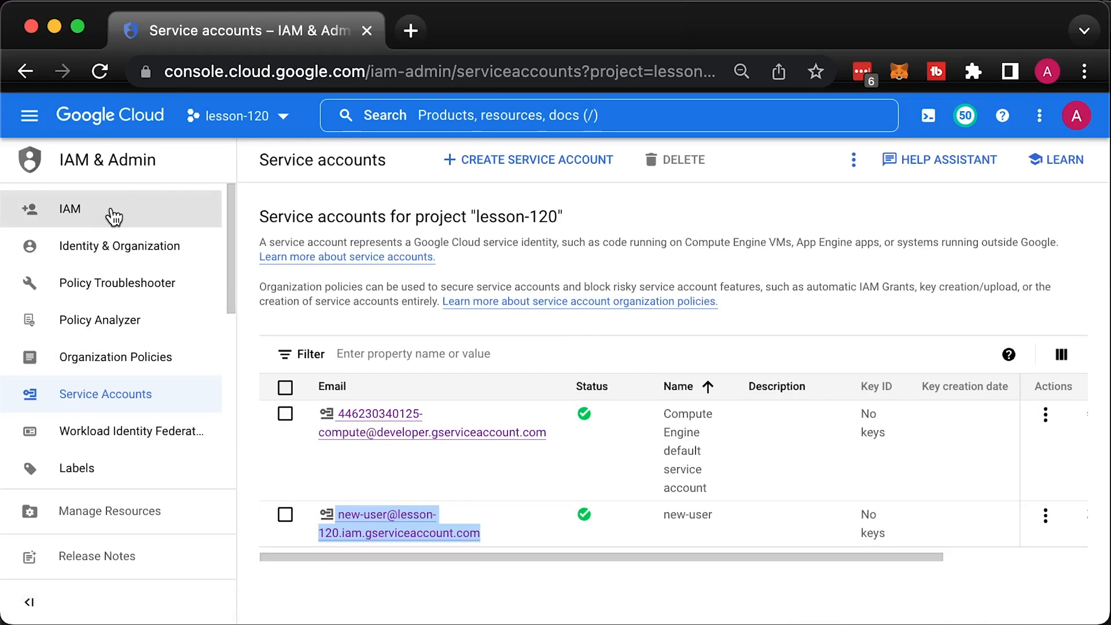
click(70, 209)
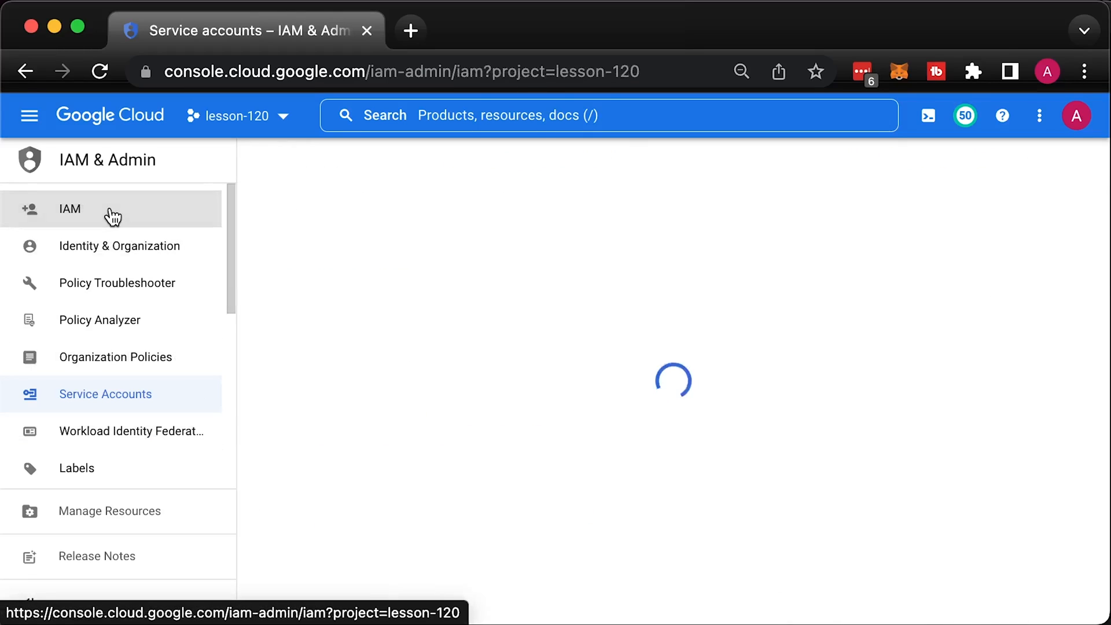
click(69, 208)
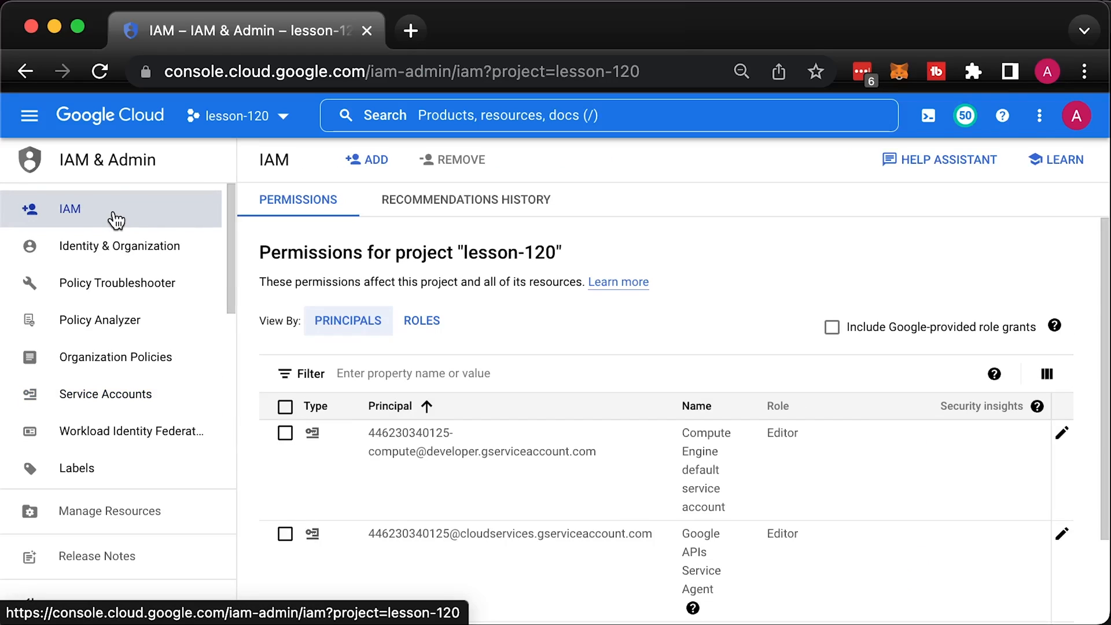
click(366, 160)
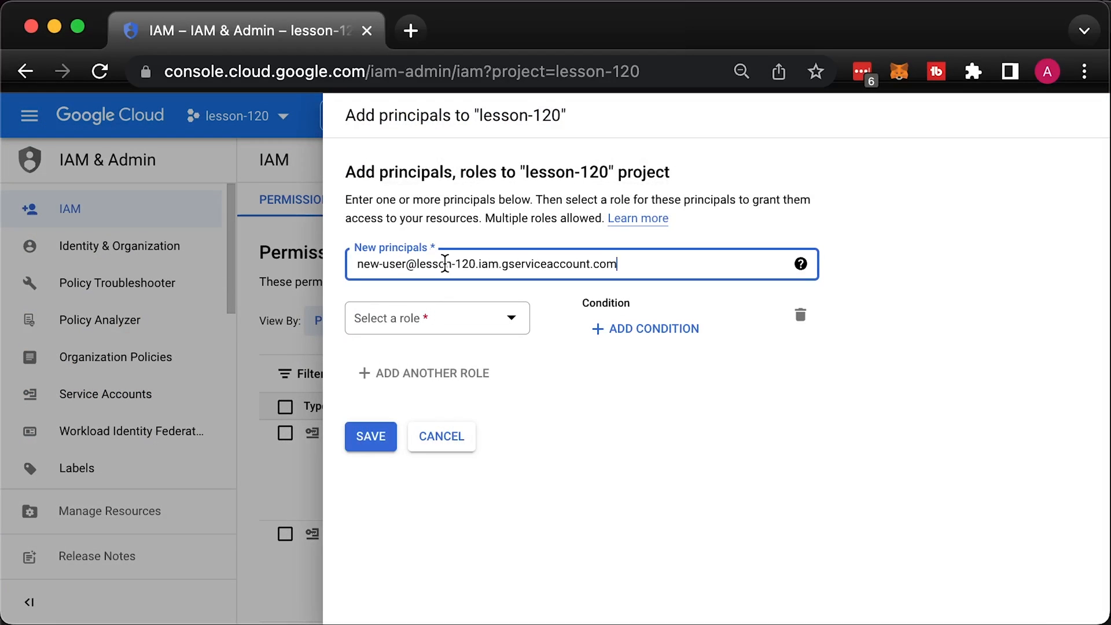
key(Enter)
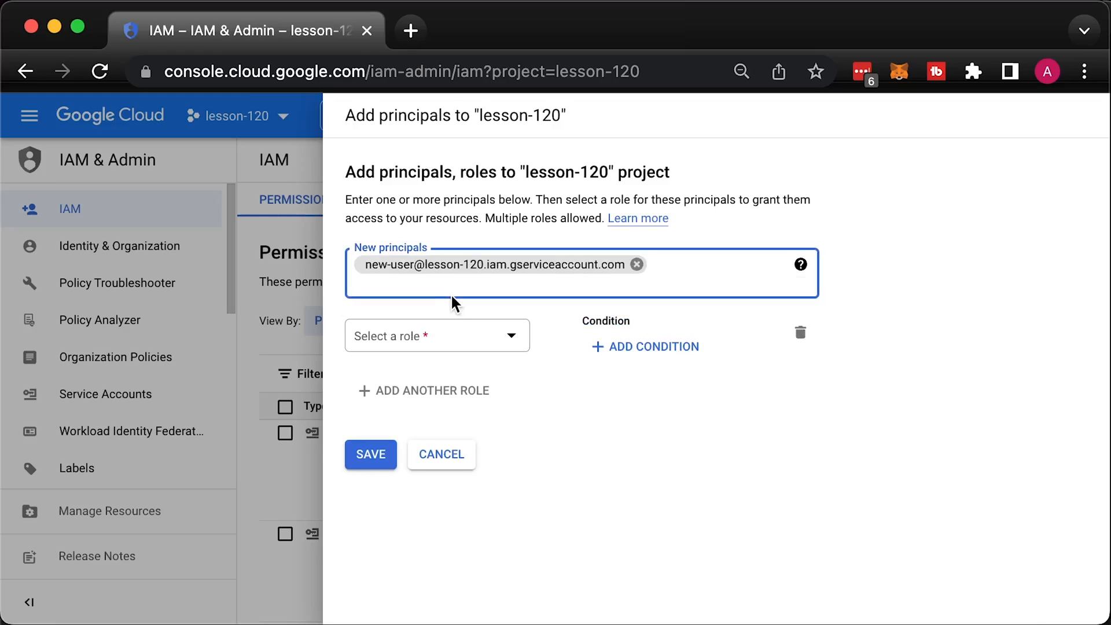
click(460, 287)
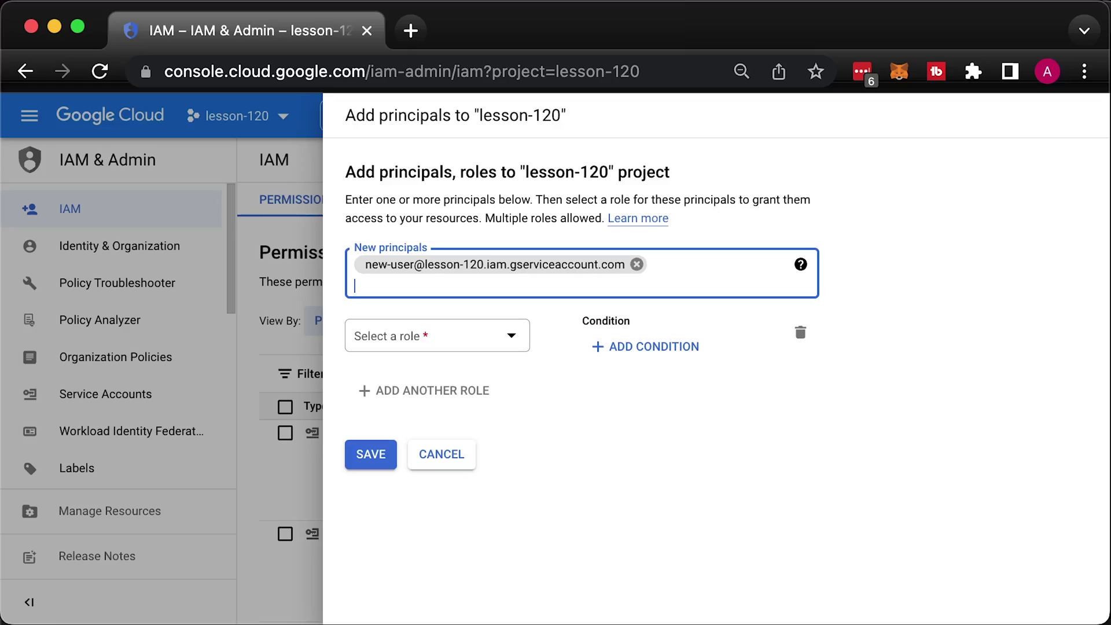
Grant the IAP-secured Tunnel User role, filtering roles by 'iap-secured'.
click(437, 335)
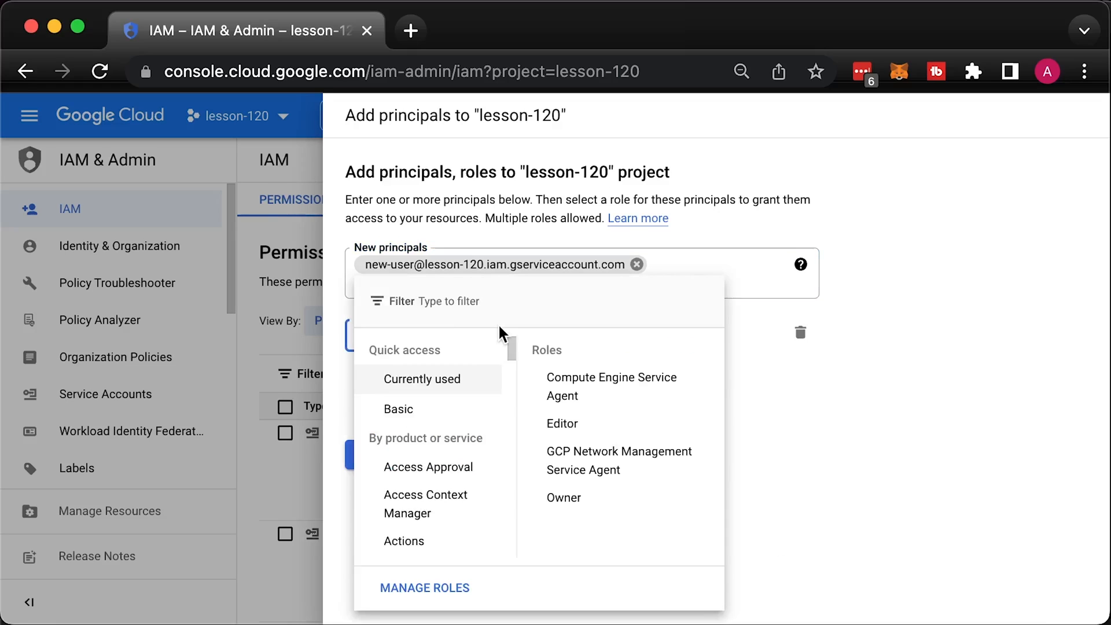
text(iap-secure)
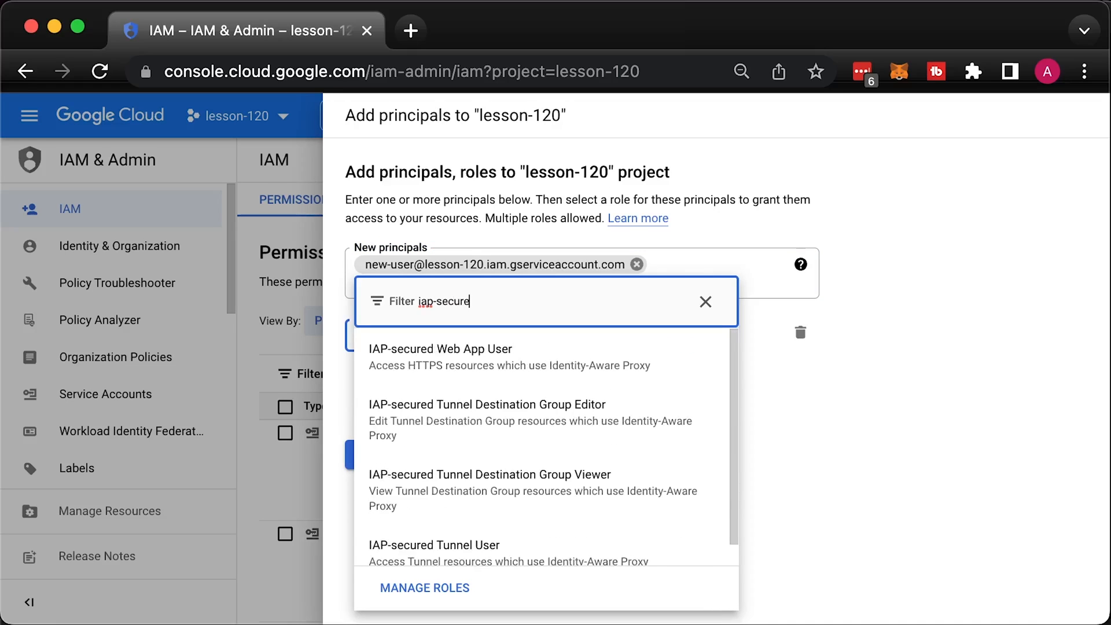
text(d)
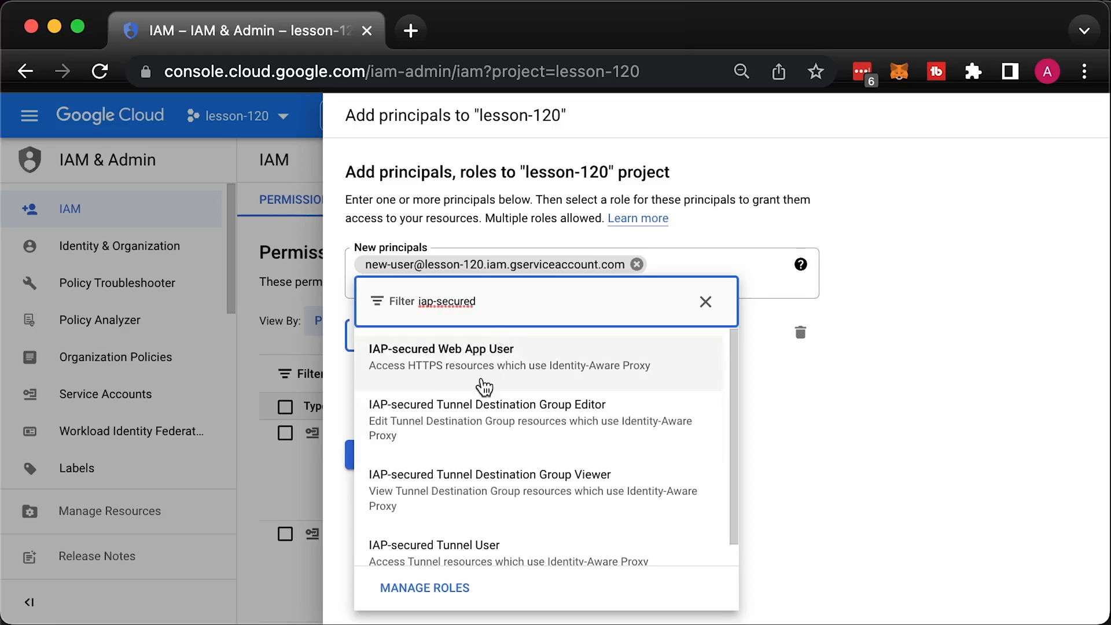
click(434, 546)
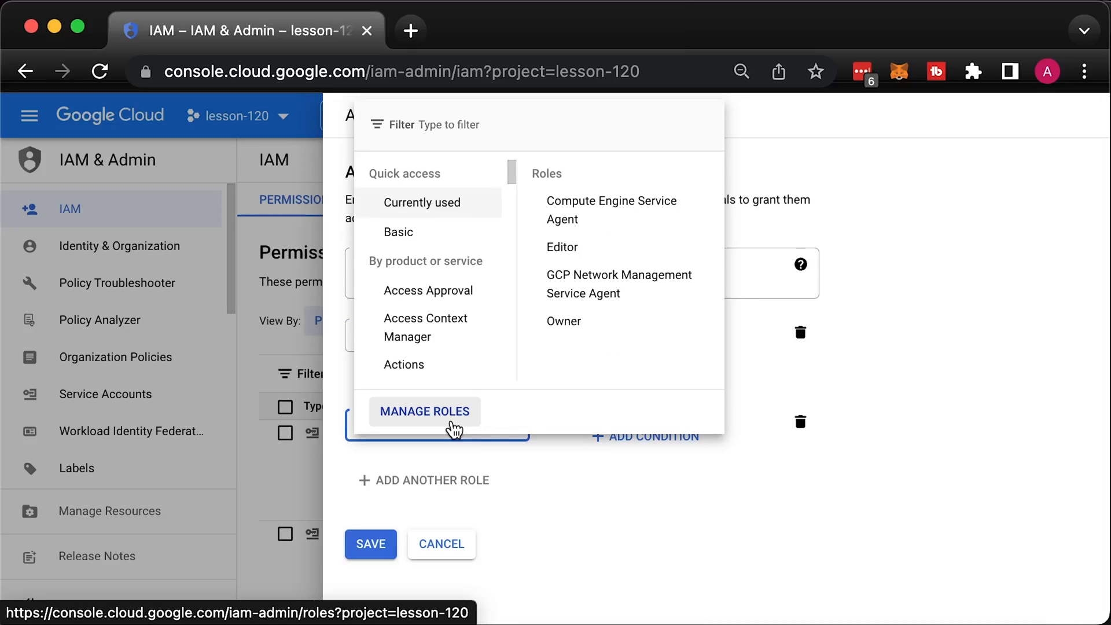
Add a second role, Compute Instance Admin (v1), filtered by 'compute'.
text(compute instance admin)
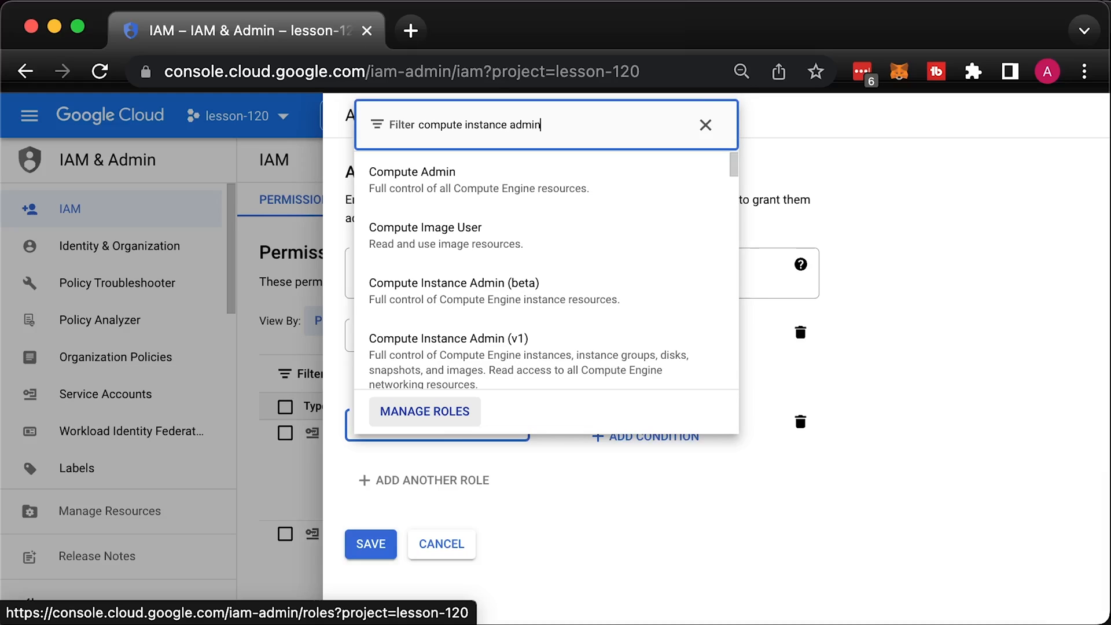
scroll(down, 3)
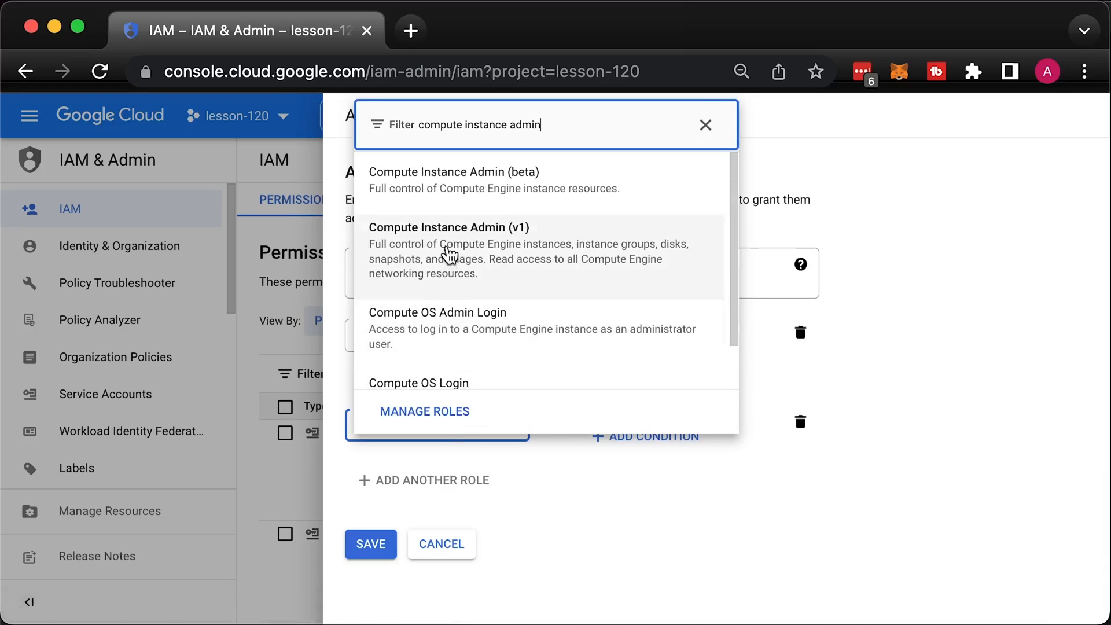
click(449, 227)
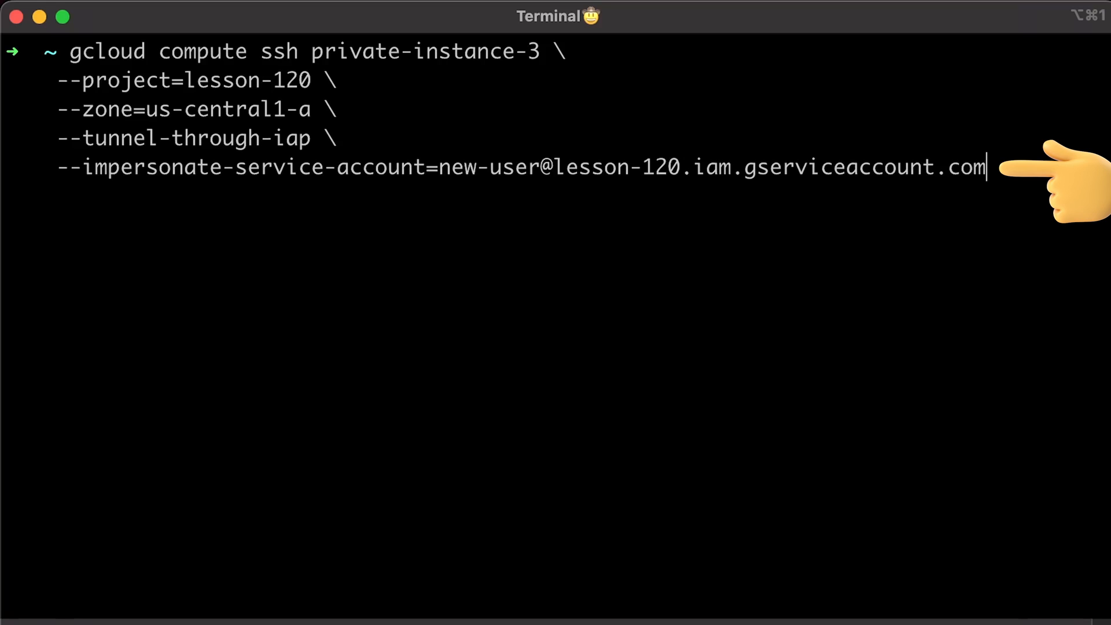
Run the gcloud compute ssh command to private-instance-3 via IAP impersonating new-user.
key(Enter)
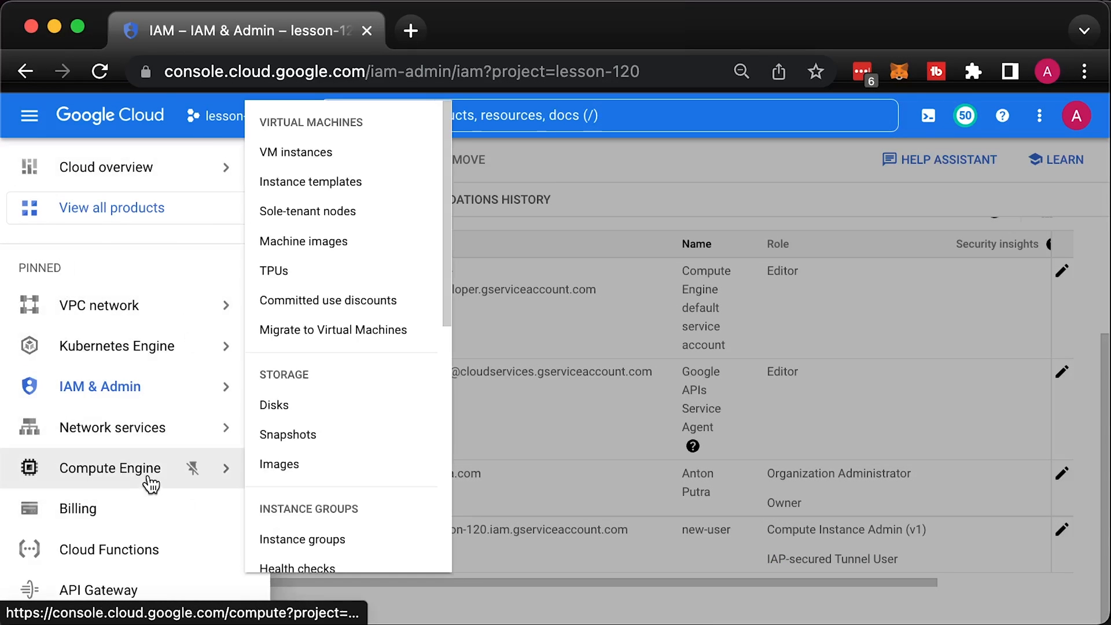
Add project metadata enable-oslogin with value TRUE and save it.
scroll(down, 3)
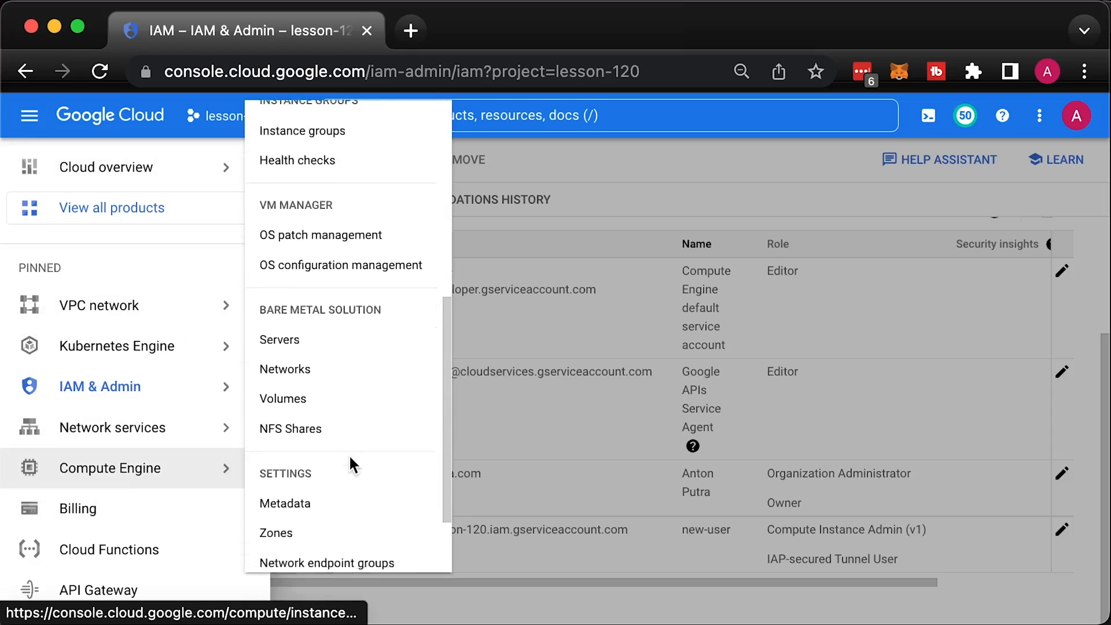
click(285, 503)
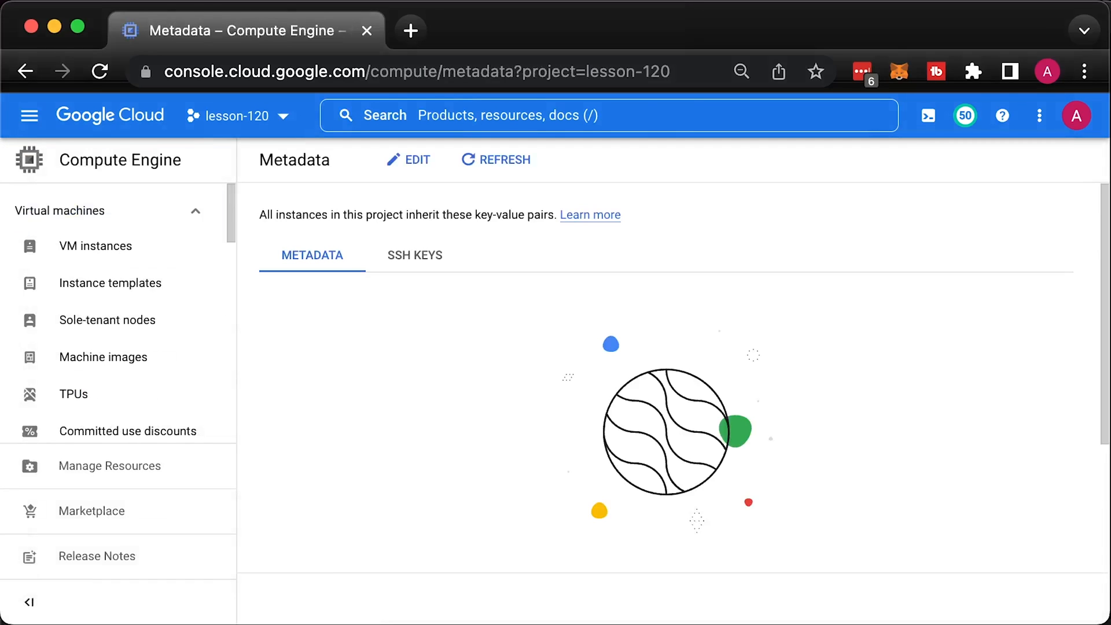
click(416, 159)
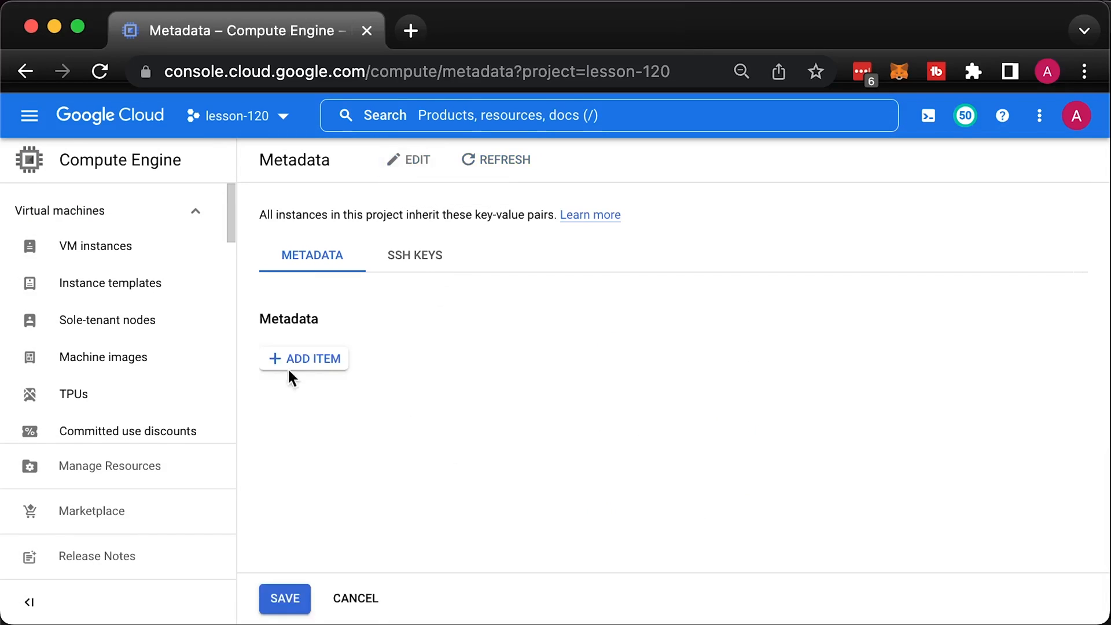
click(303, 359)
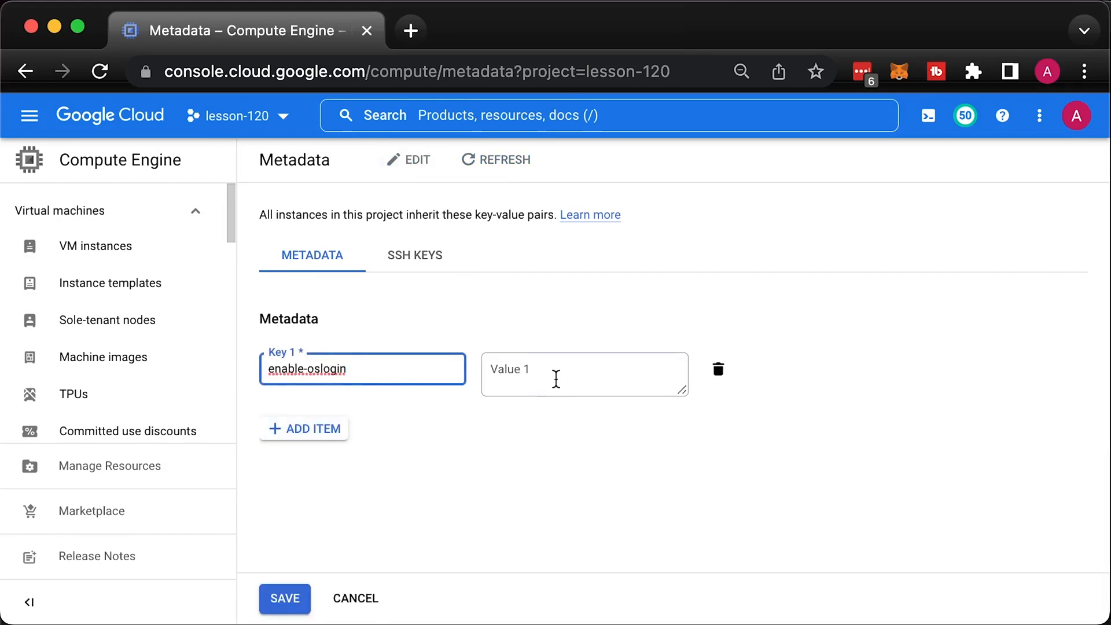
text(TRUE)
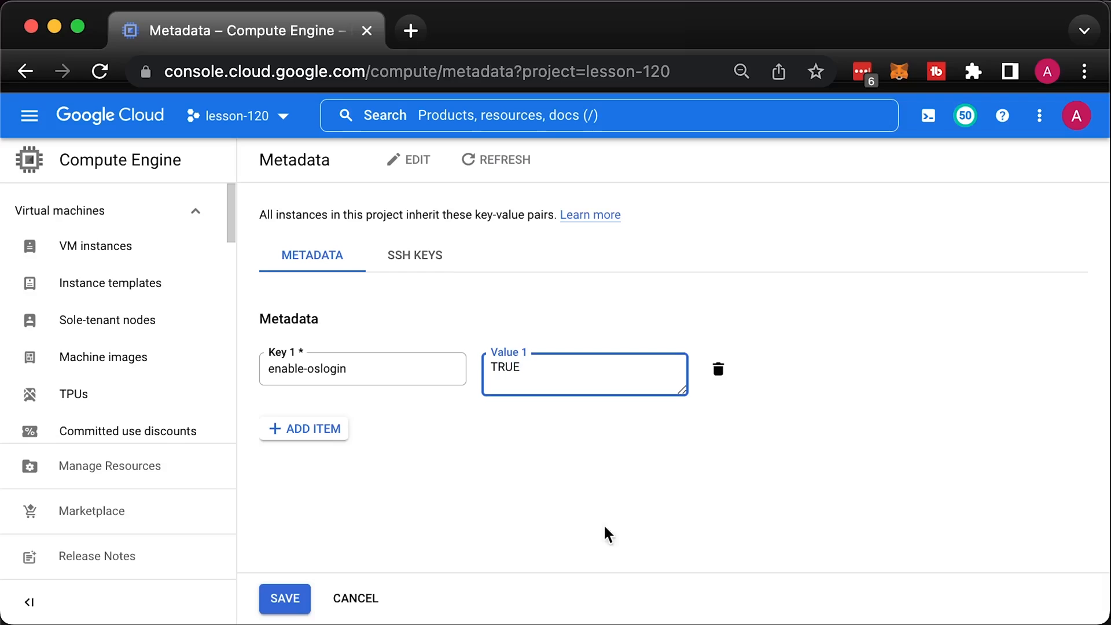
click(284, 615)
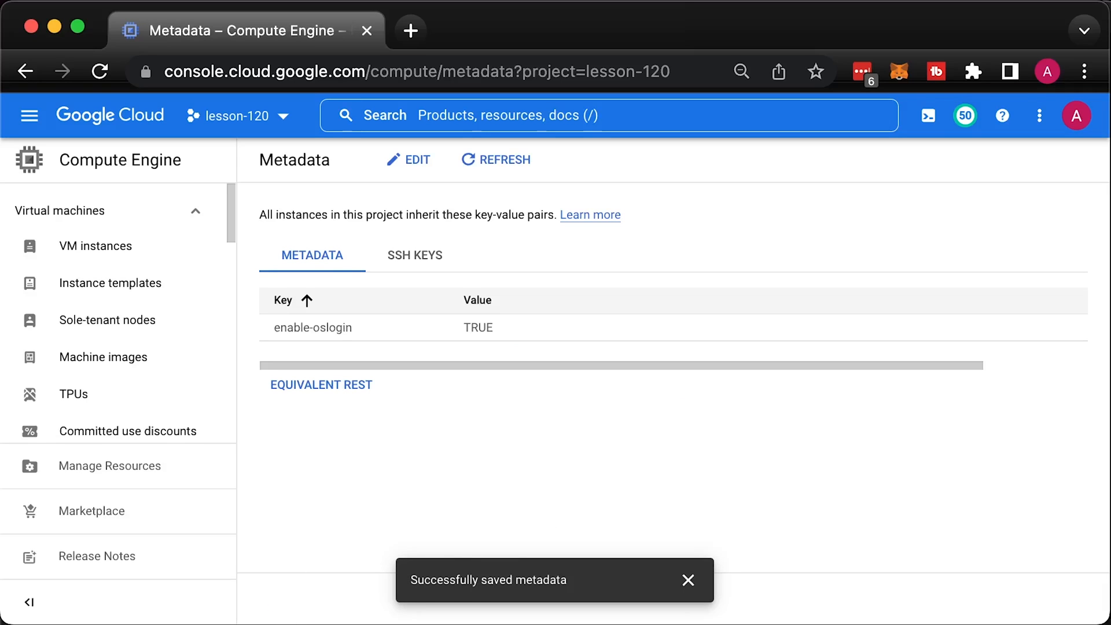
click(95, 245)
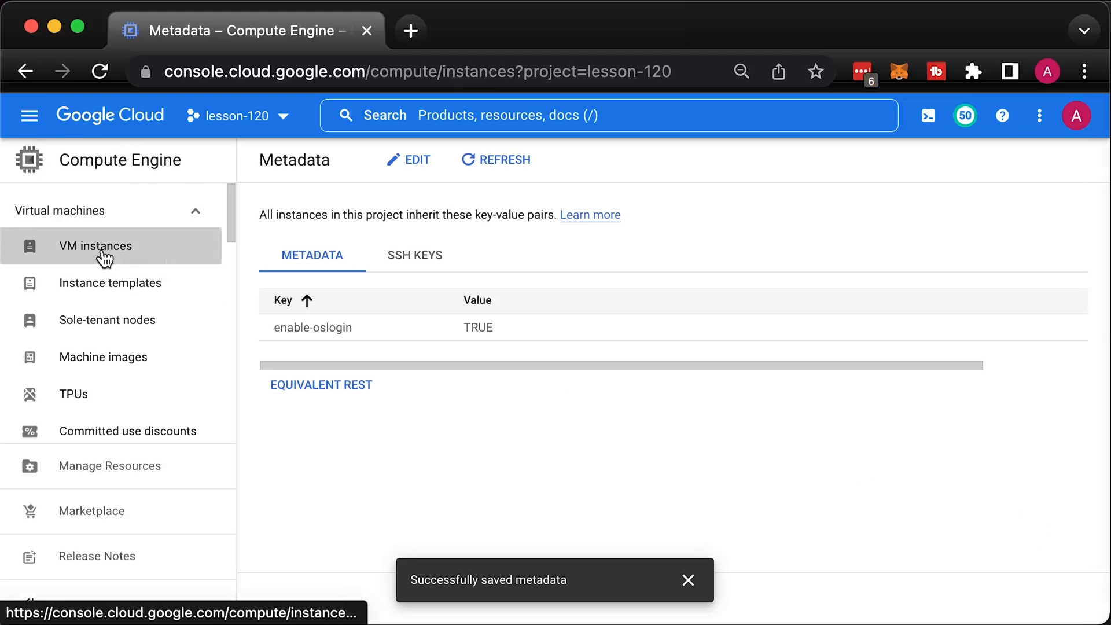
Create private-instance-4 on the main private subnet with External IPv4 address set to None.
click(94, 246)
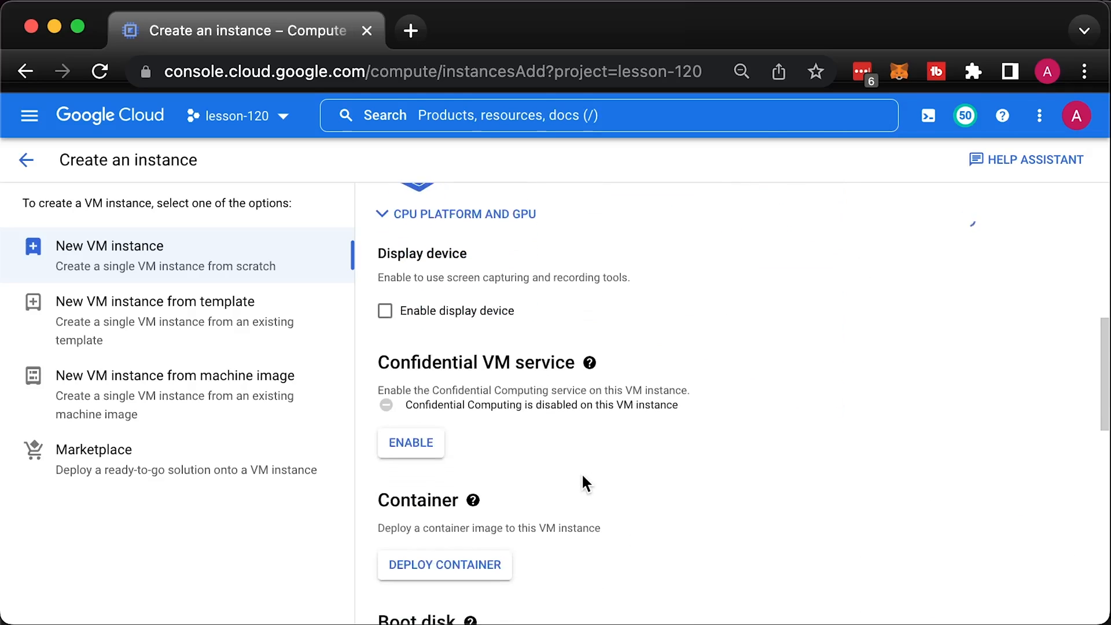
scroll(down, 3)
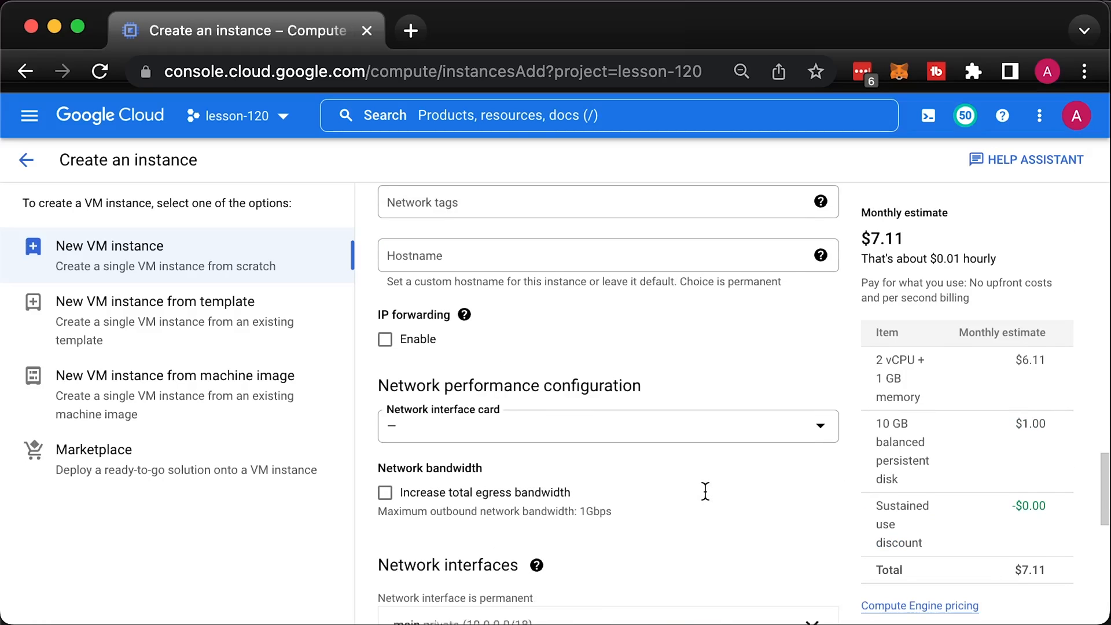
scroll(down, 3)
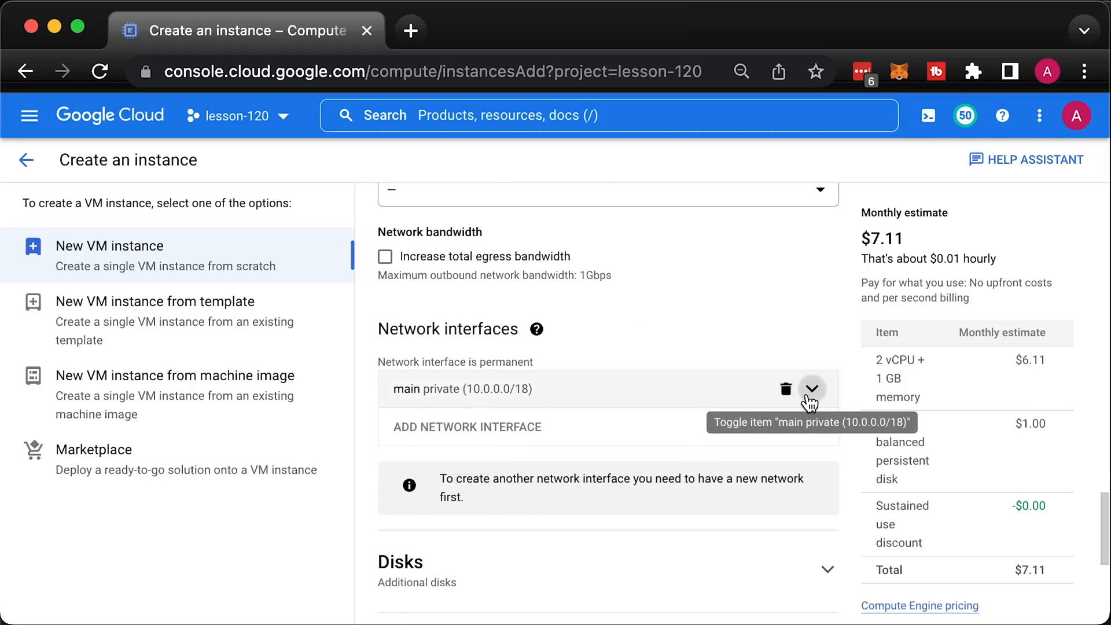
click(811, 388)
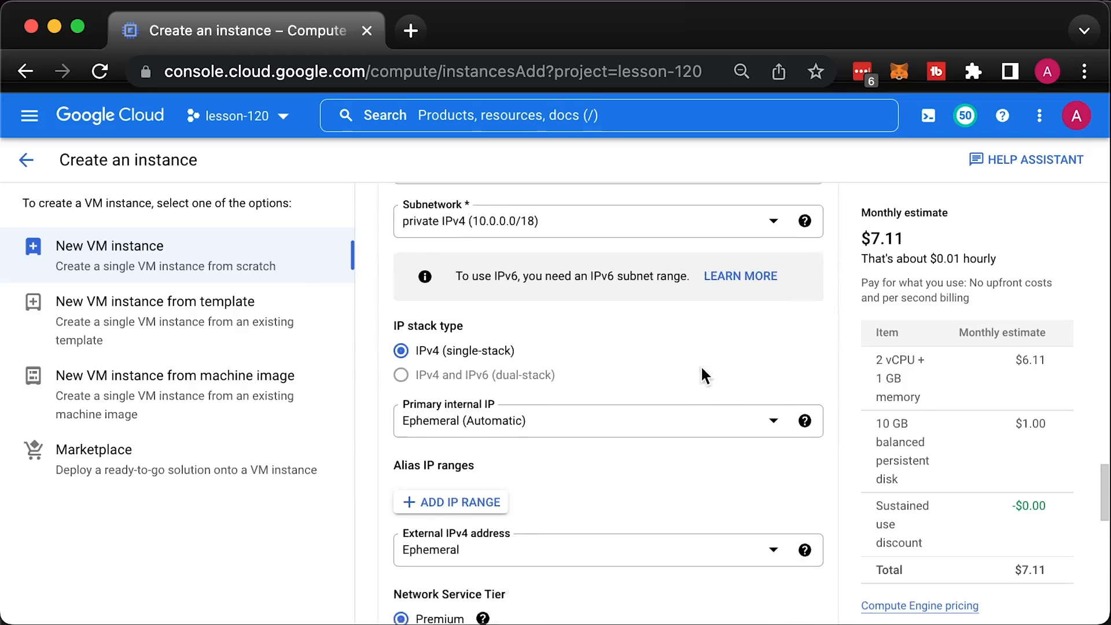
scroll(down, 3)
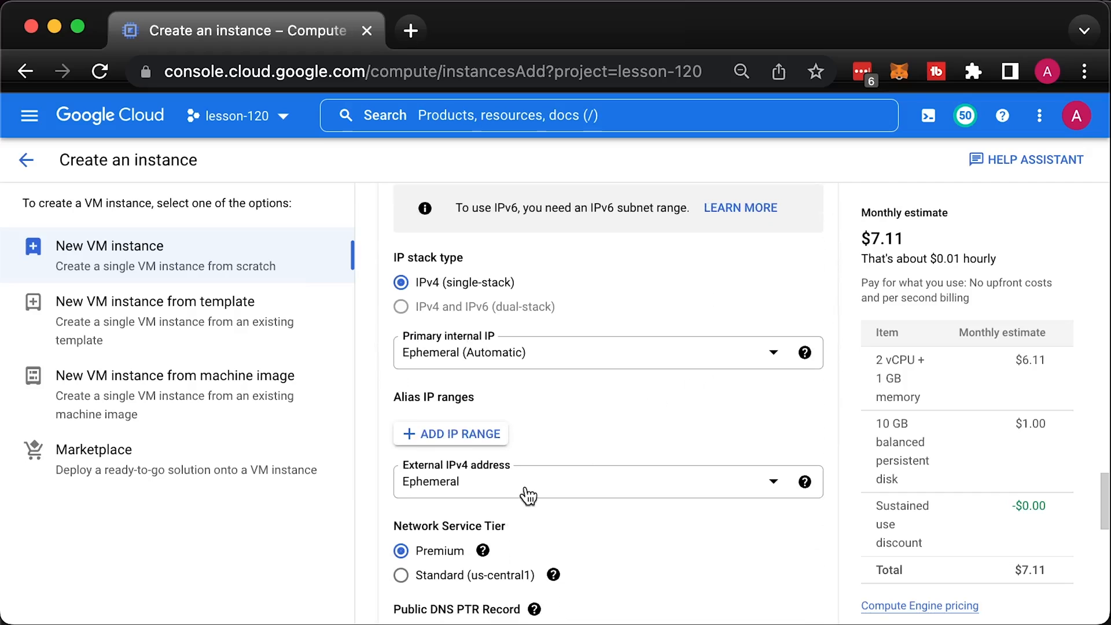
click(600, 481)
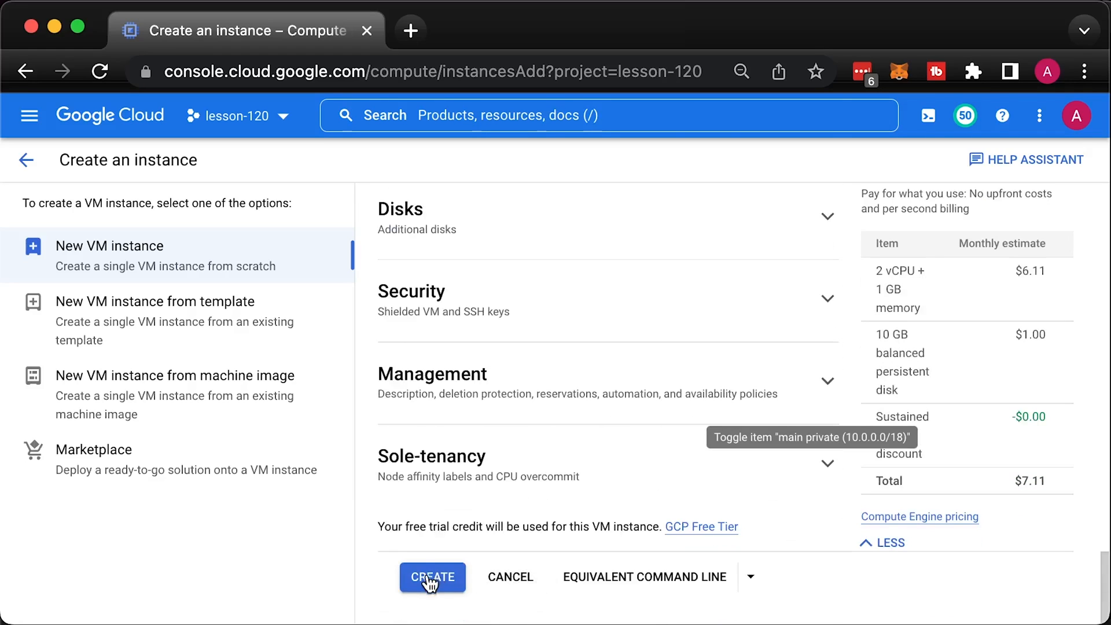
click(432, 577)
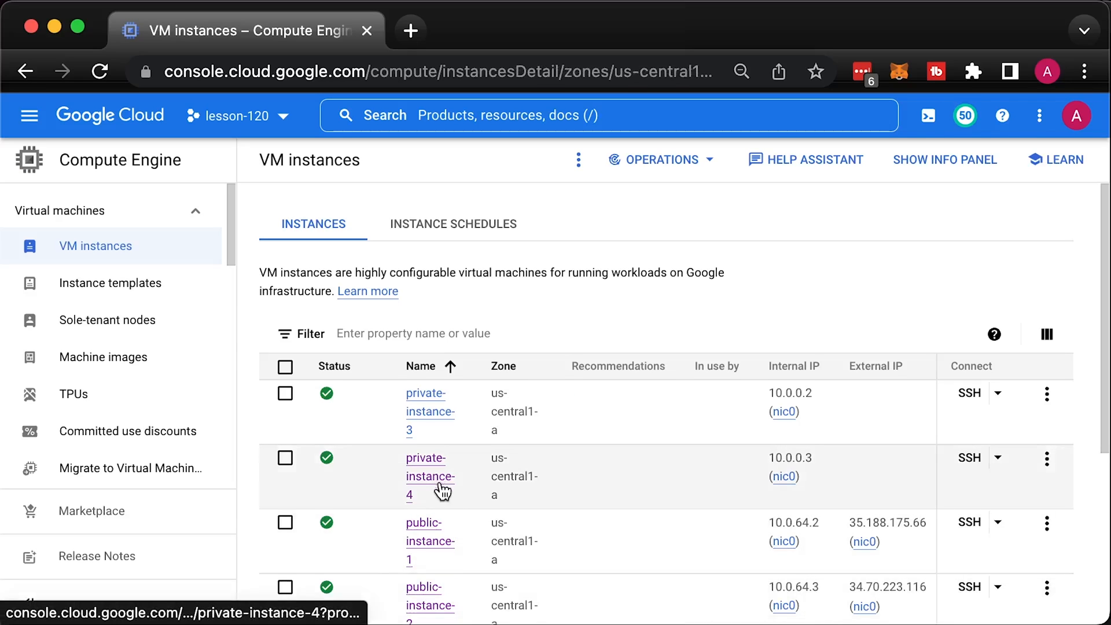
Review private-instance-4's details: e2-micro, internal IP 10.0.0.3, no external IP, default service account.
click(430, 477)
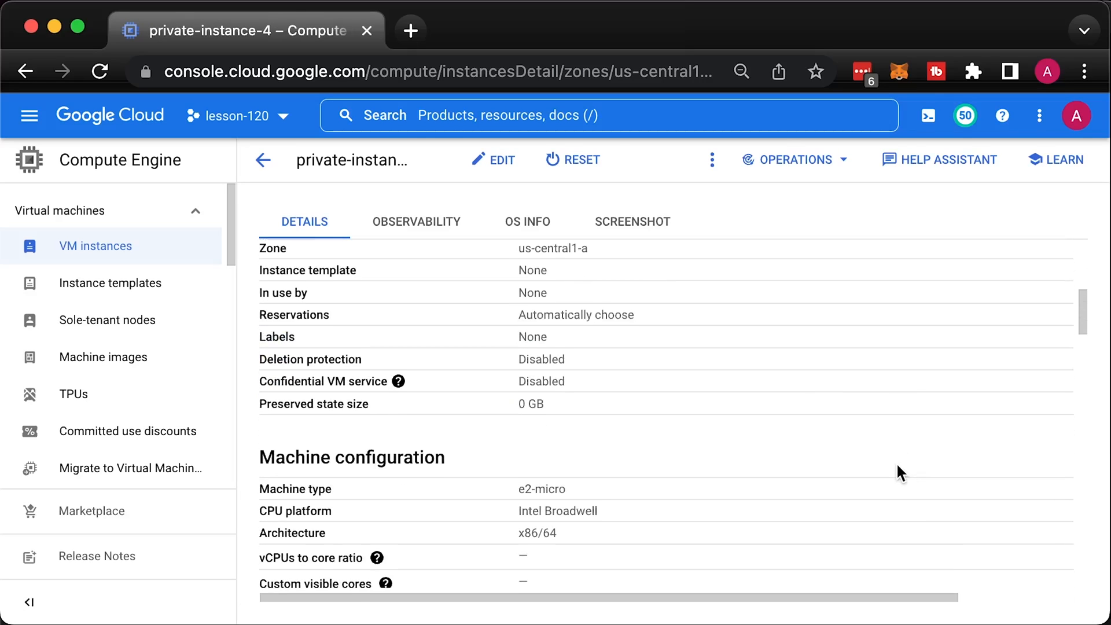
scroll(down, 3)
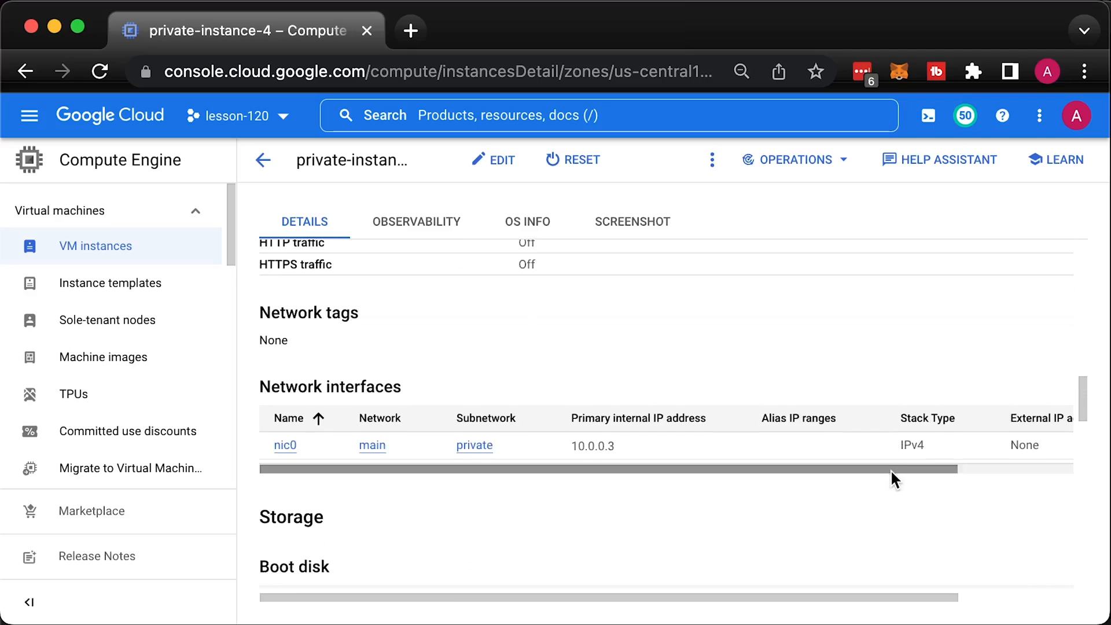
scroll(down, 3)
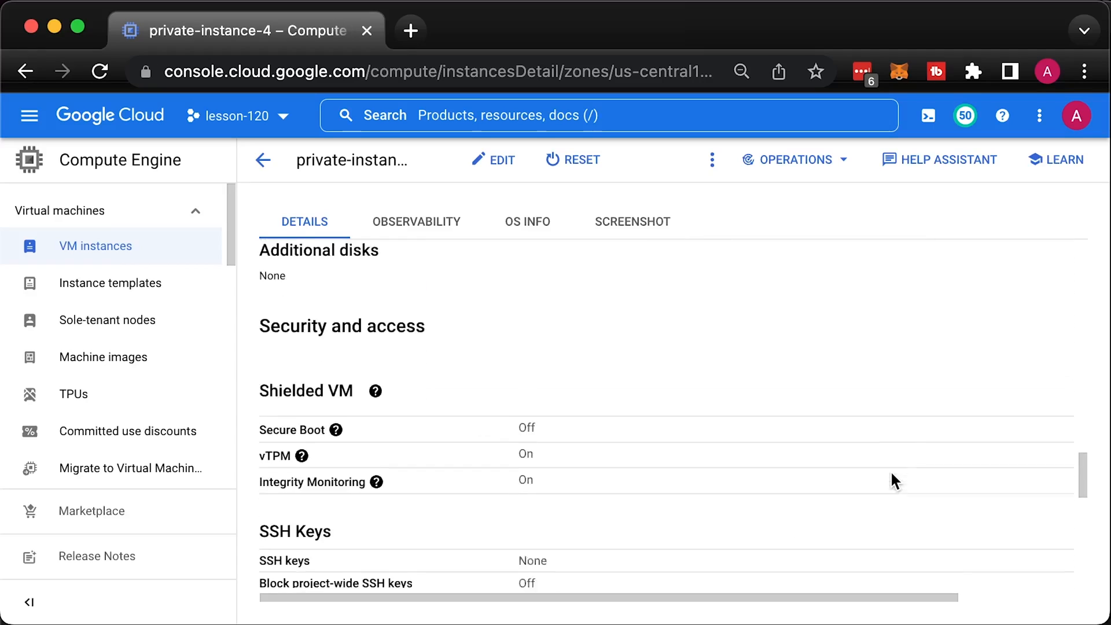
scroll(down, 3)
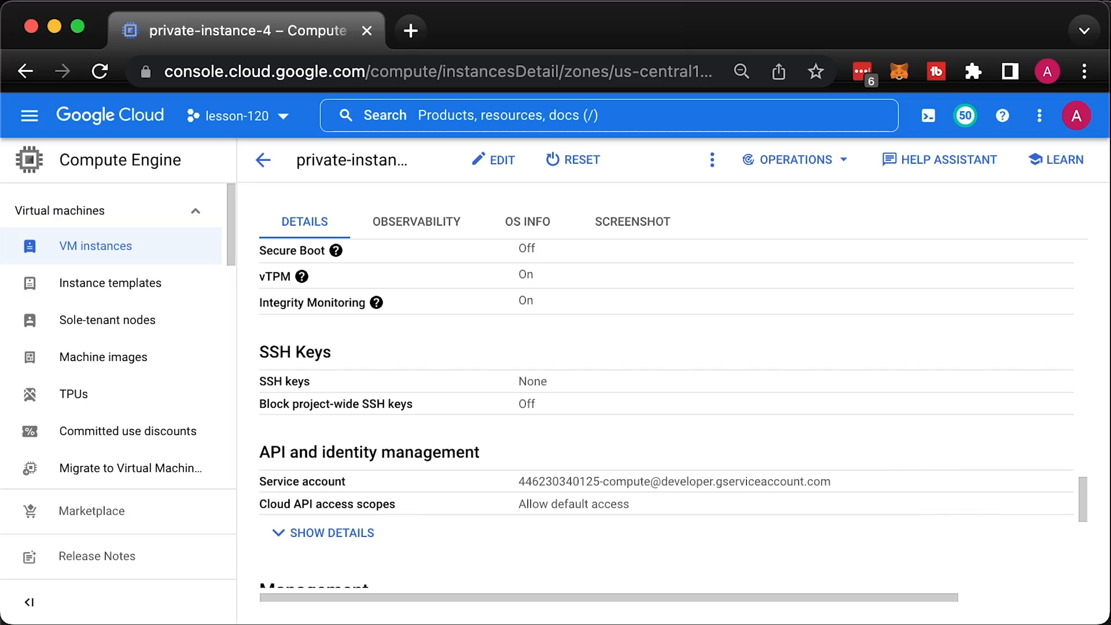
click(28, 114)
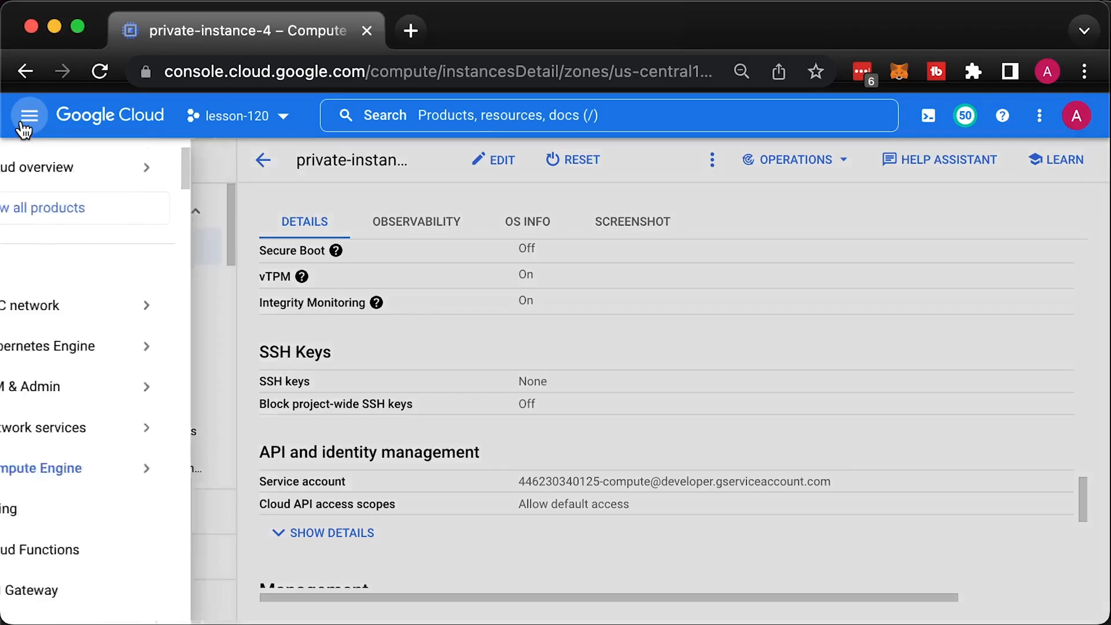
Create a new service account named admin under IAM & Admin > Service Accounts.
click(99, 387)
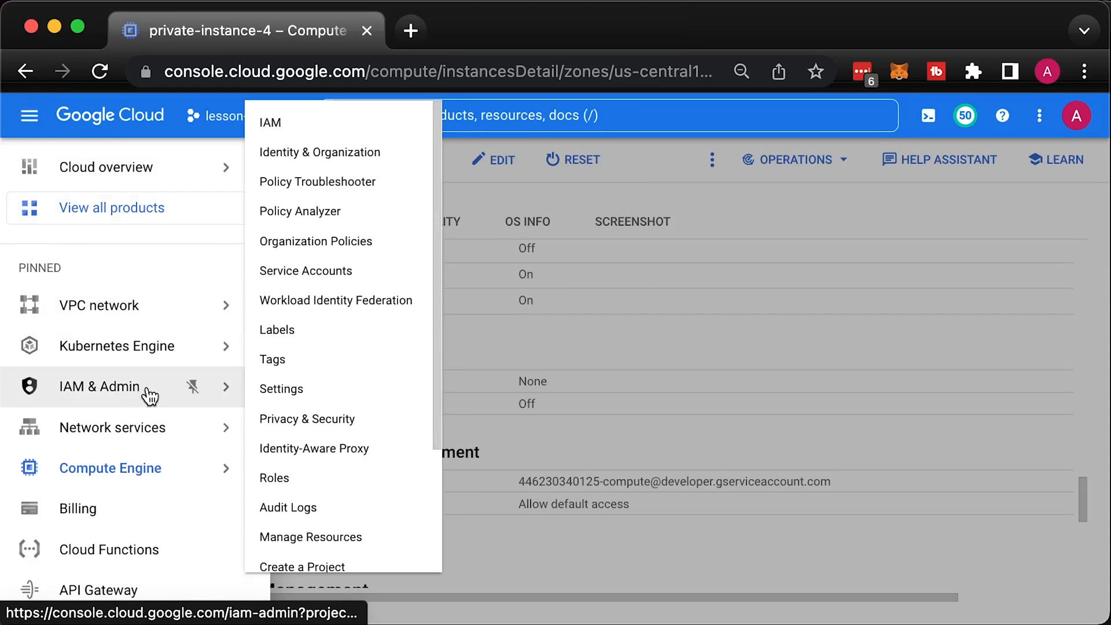
click(305, 271)
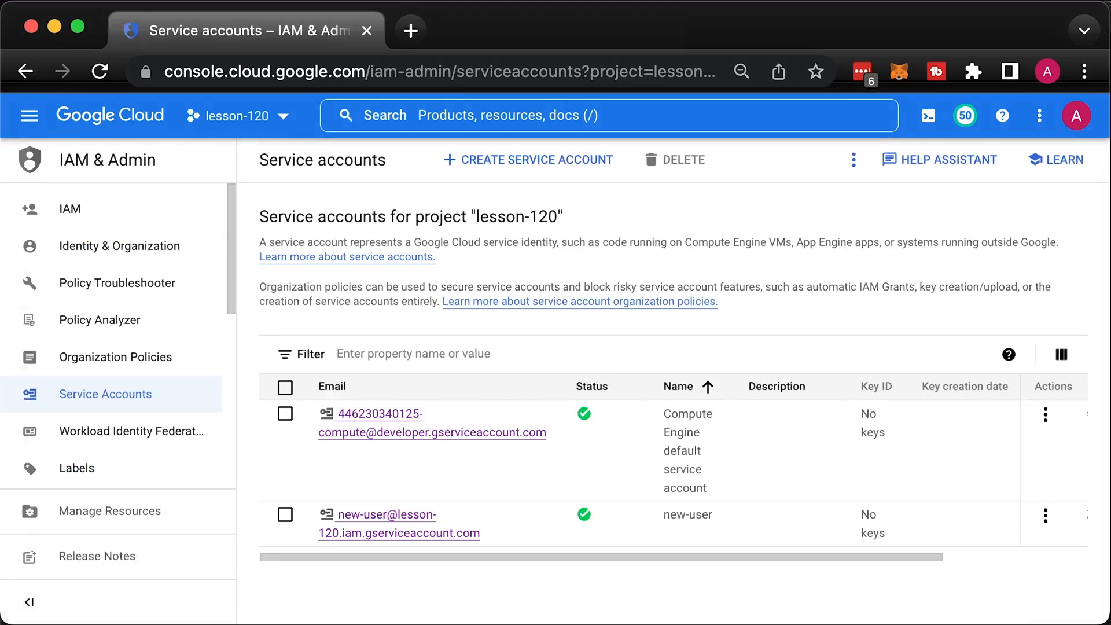
mouse_move(535, 163)
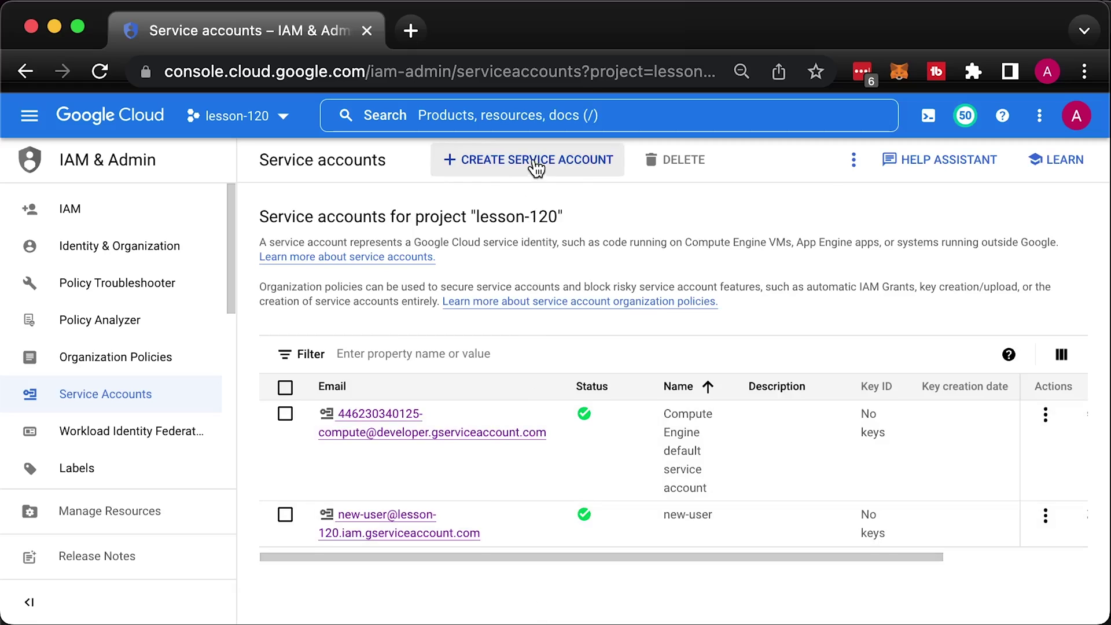
click(536, 160)
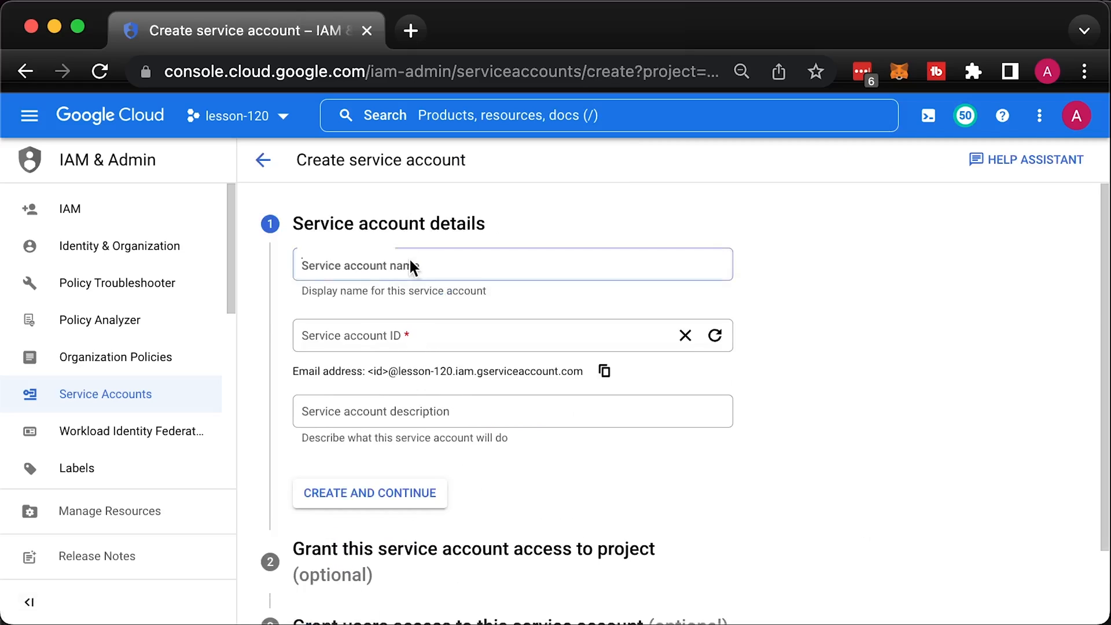
text(admin)
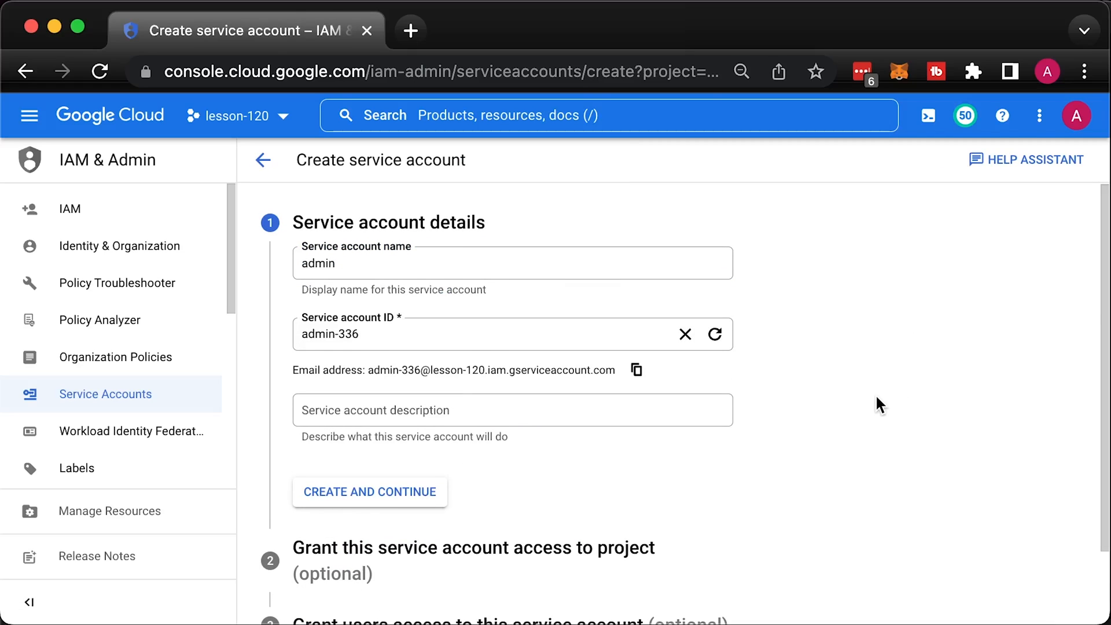
click(371, 492)
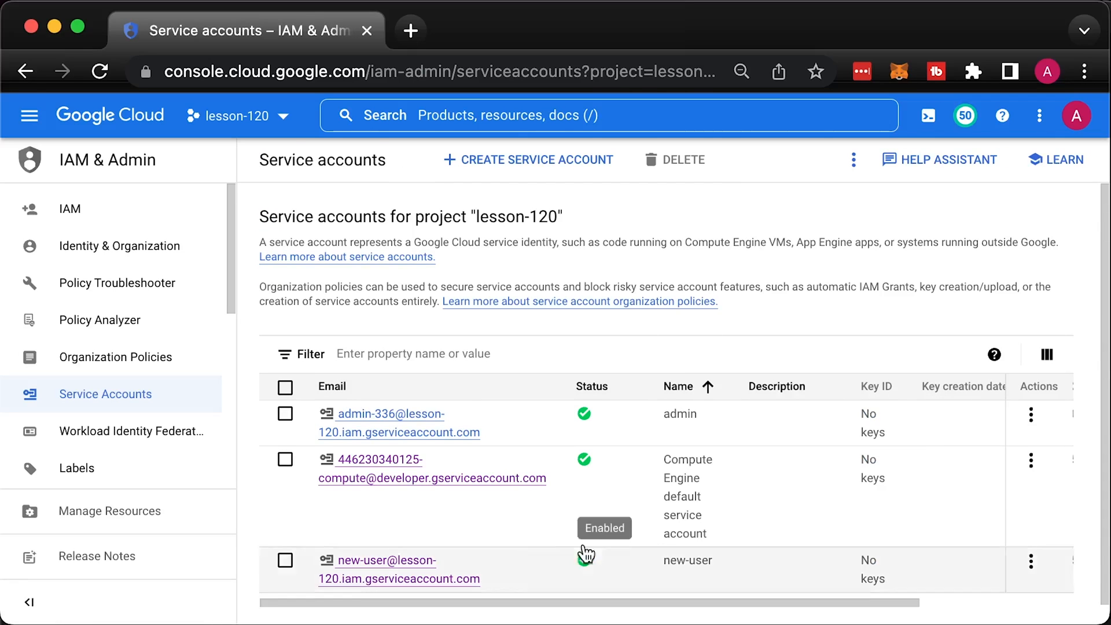
Copy the admin service account's email and go to the project's IAM permissions.
right_click(391, 414)
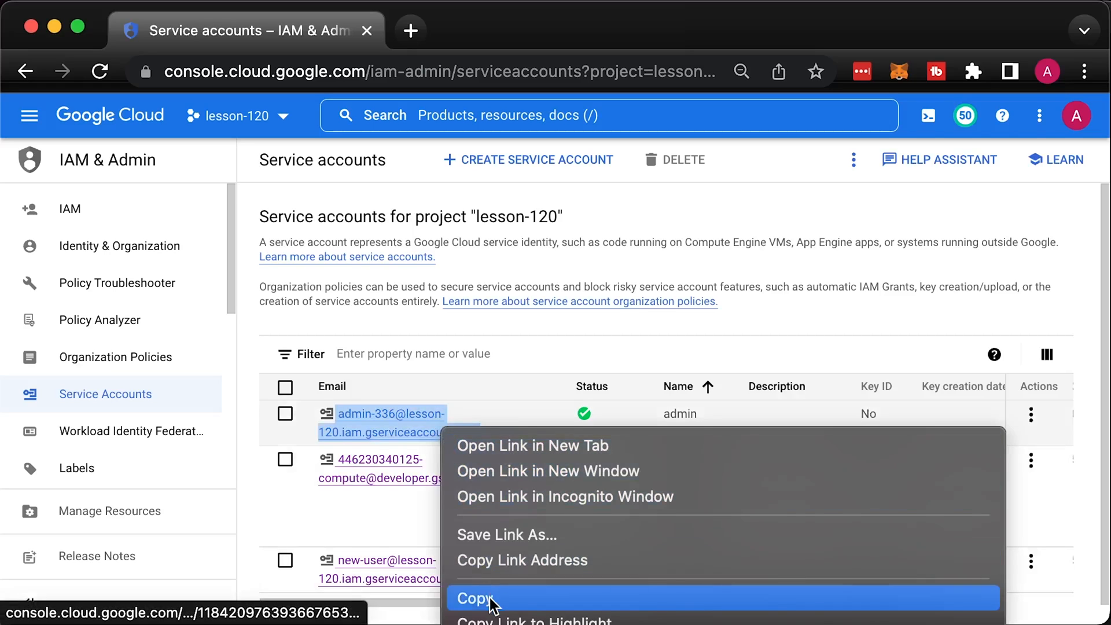
click(475, 597)
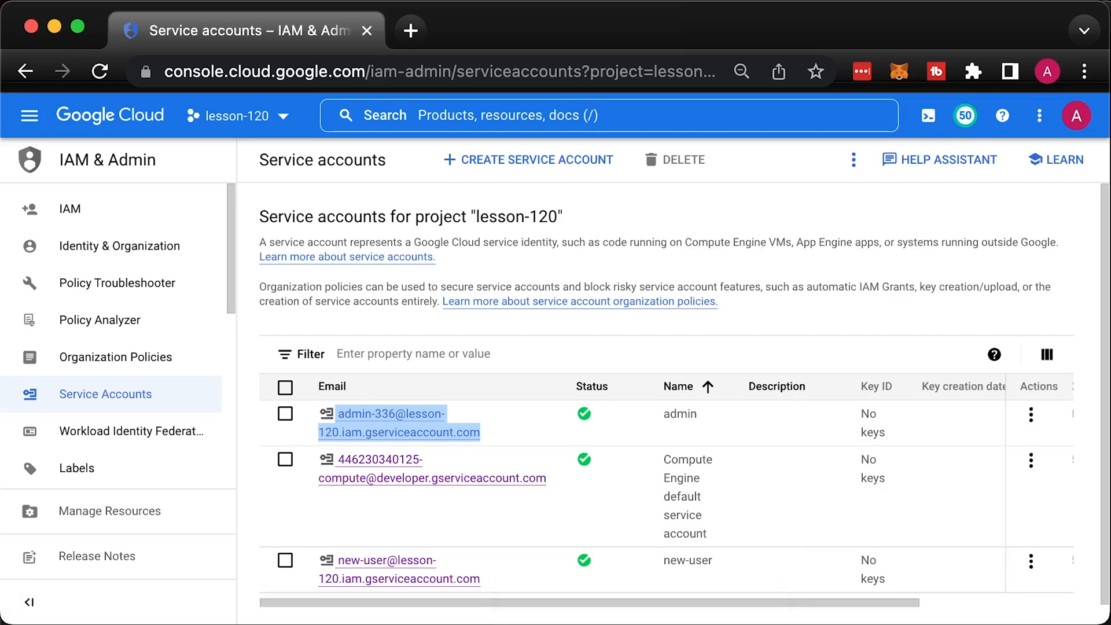
click(69, 209)
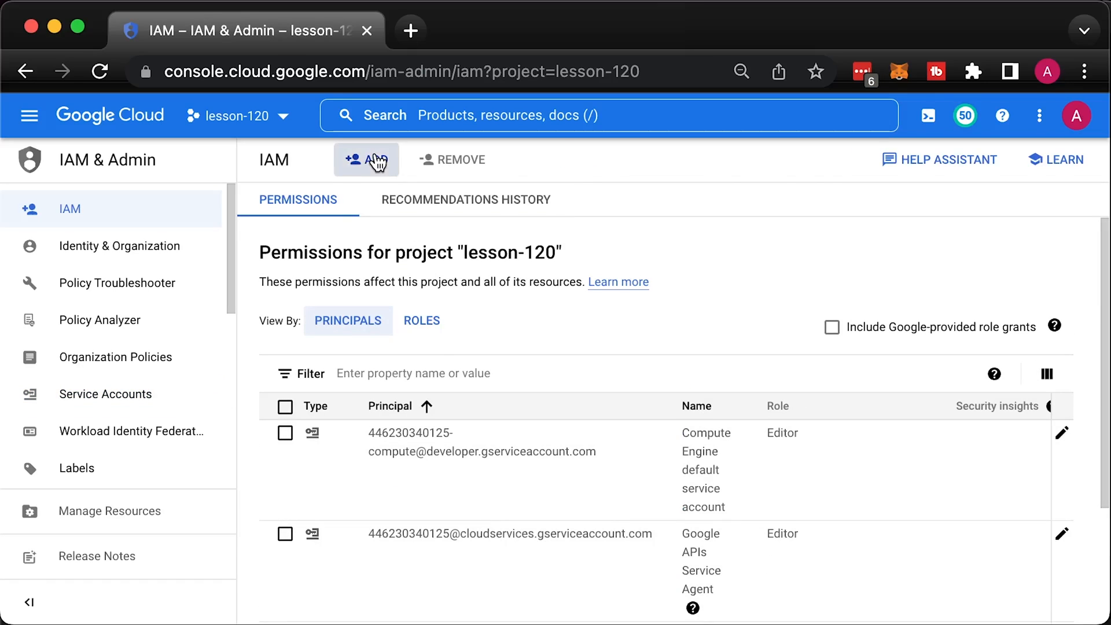
Add admin-336 as a new principal with the Compute OS Admin Login role.
click(366, 159)
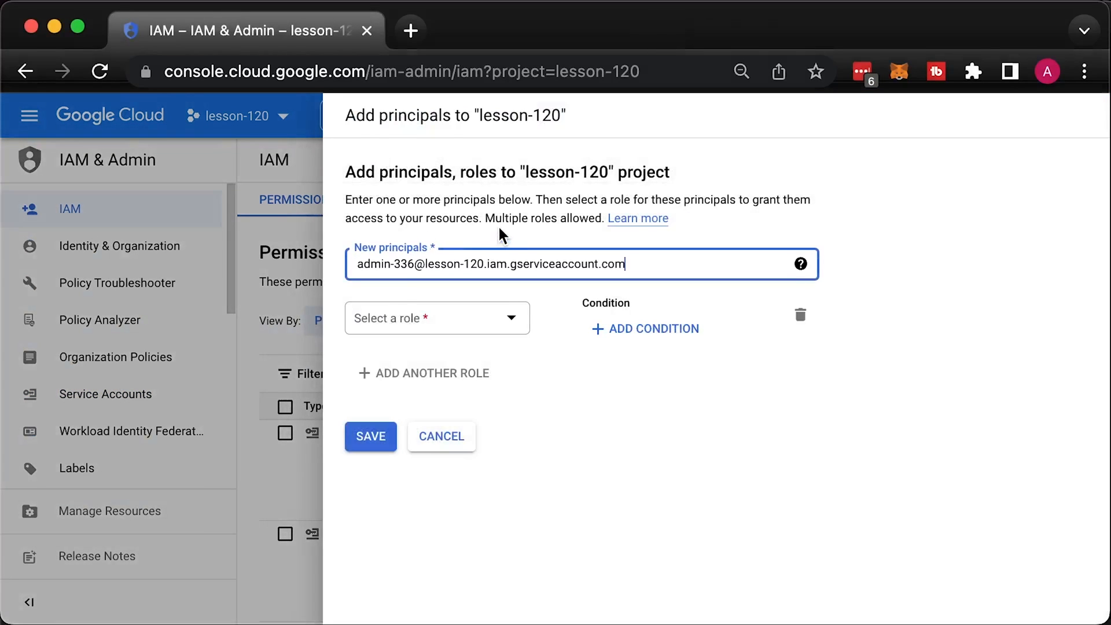
key(Enter)
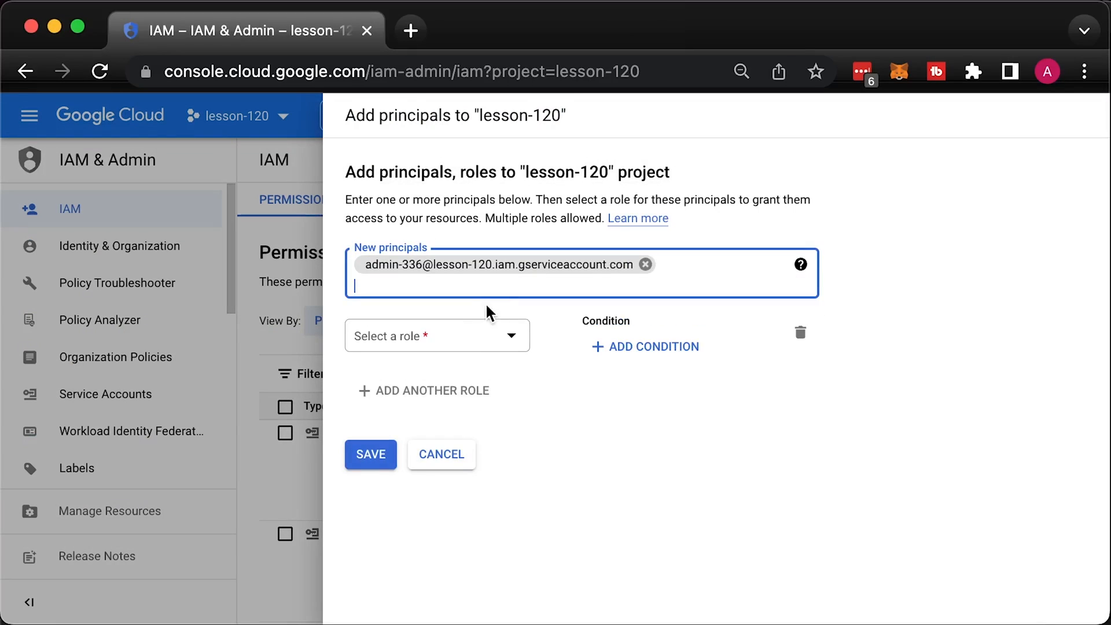
click(438, 336)
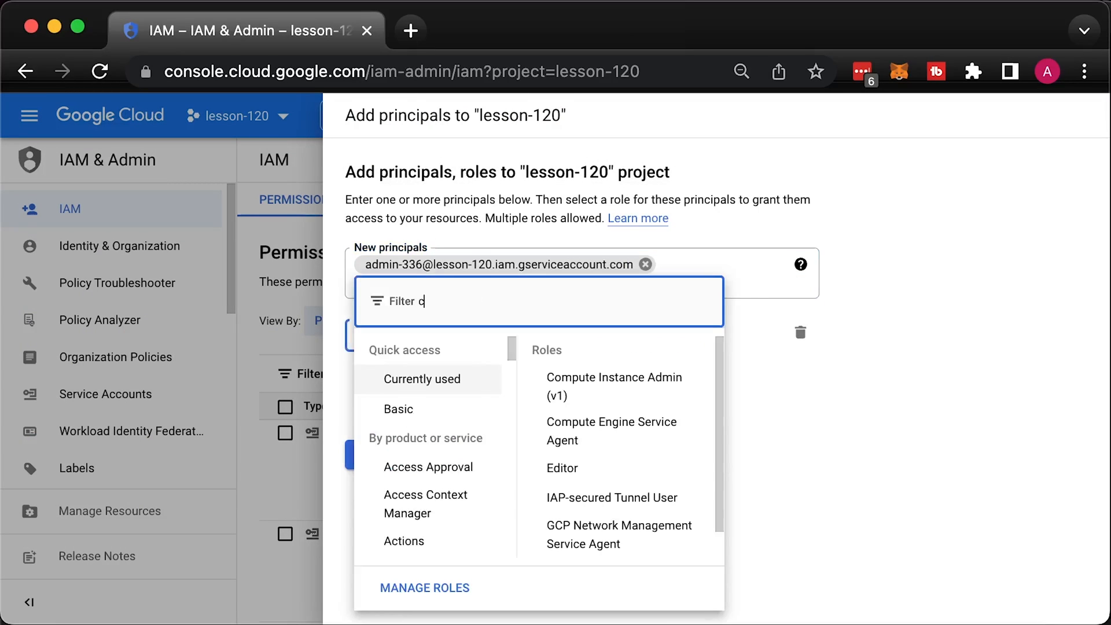
text(ompute os)
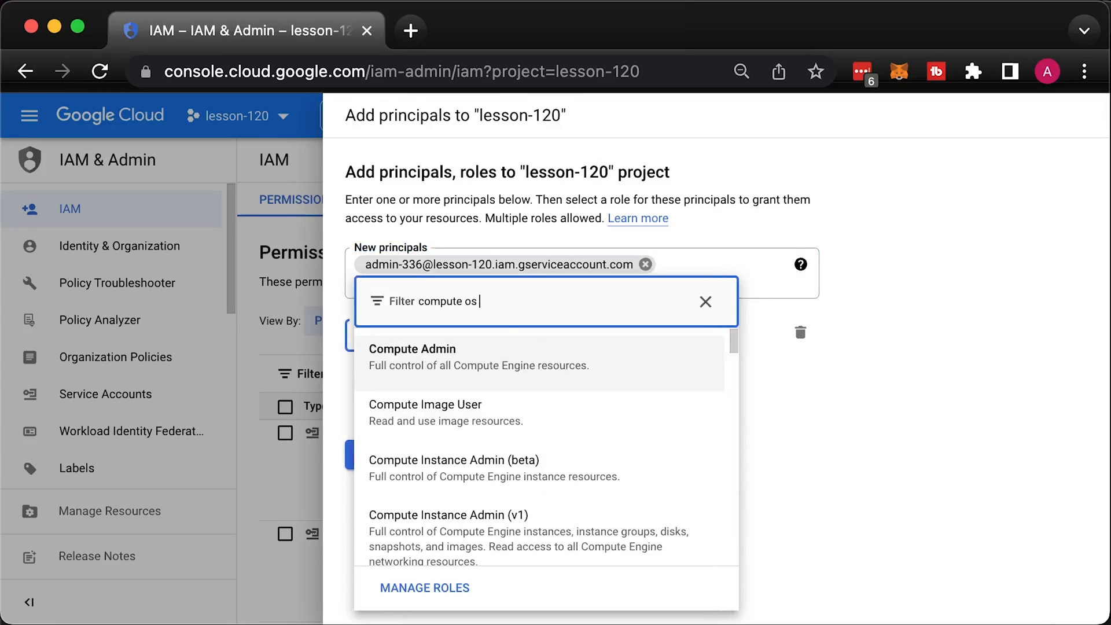
text(l)
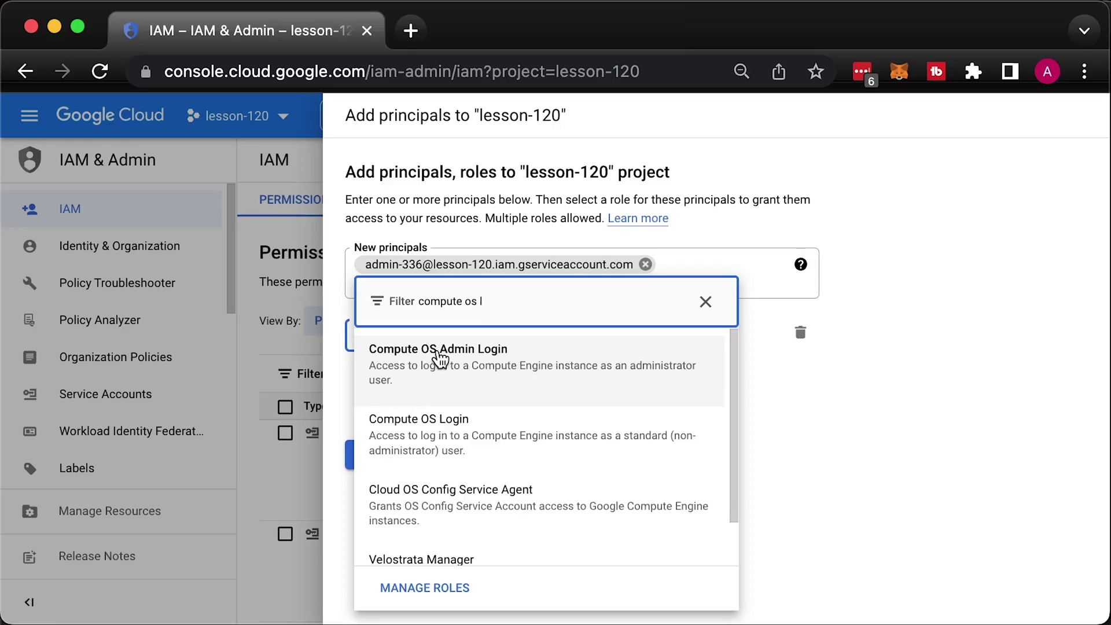
click(438, 350)
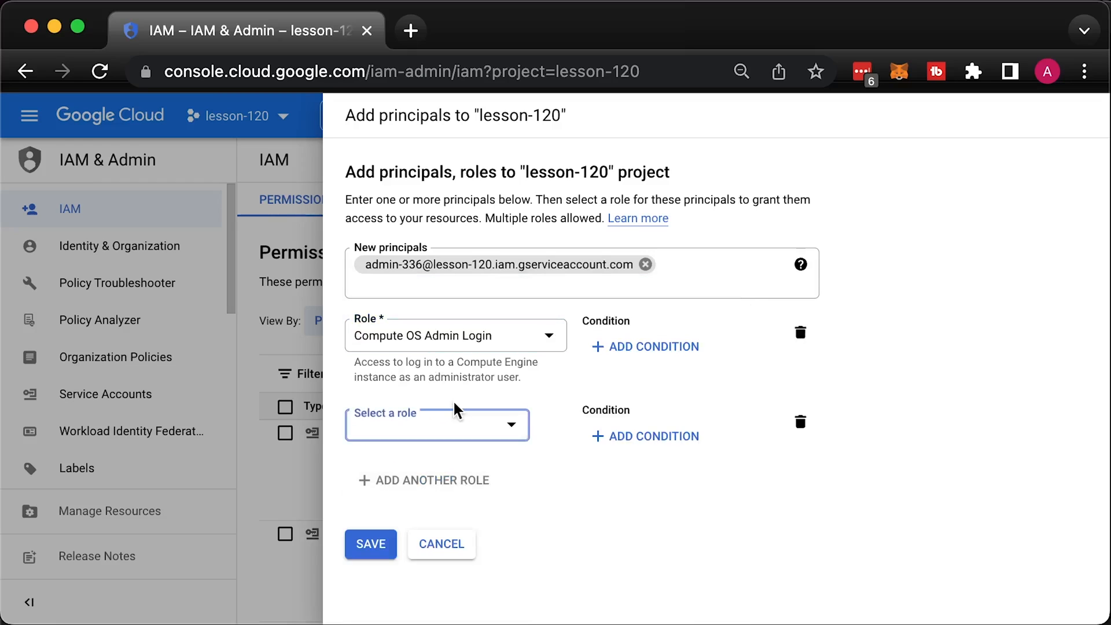
Add IAP-secured Tunnel User as a second role and save the grants.
click(438, 424)
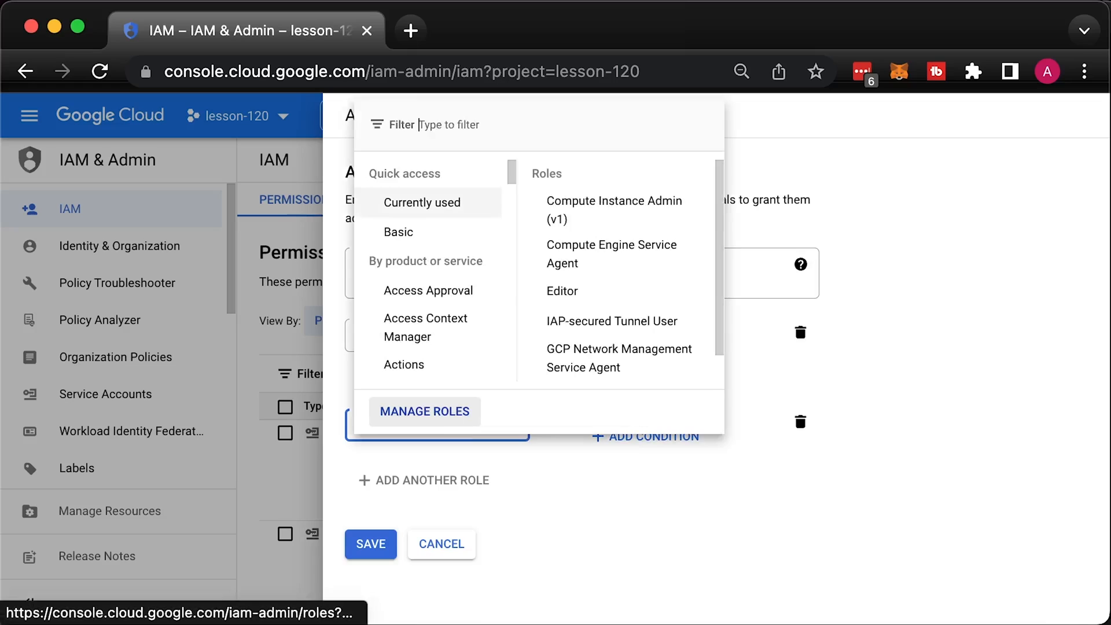
text(iap-secured tun)
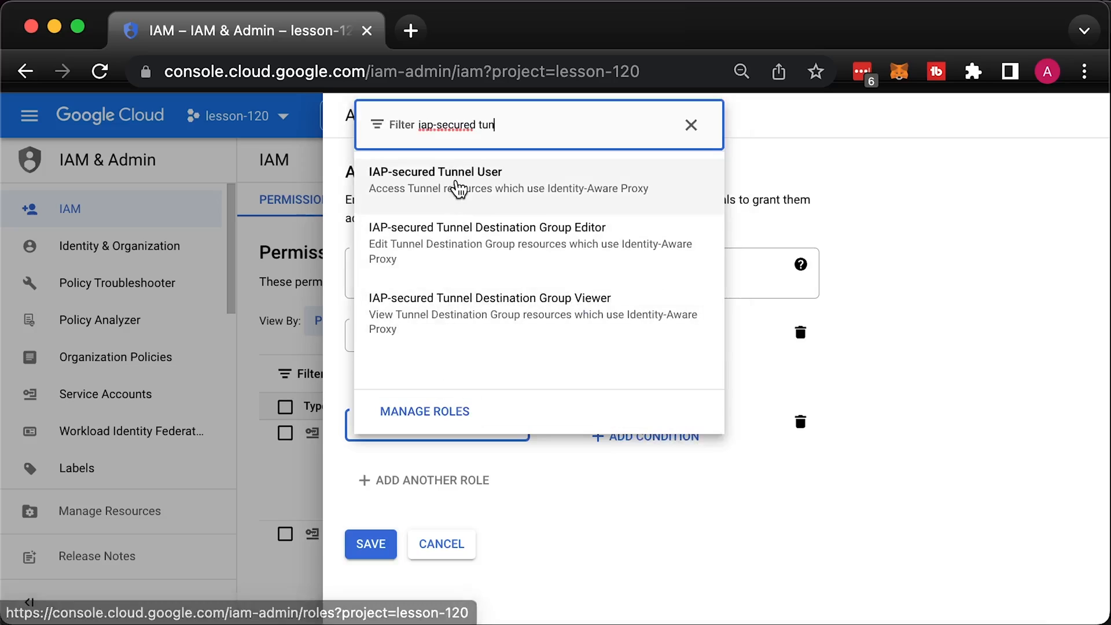
click(436, 172)
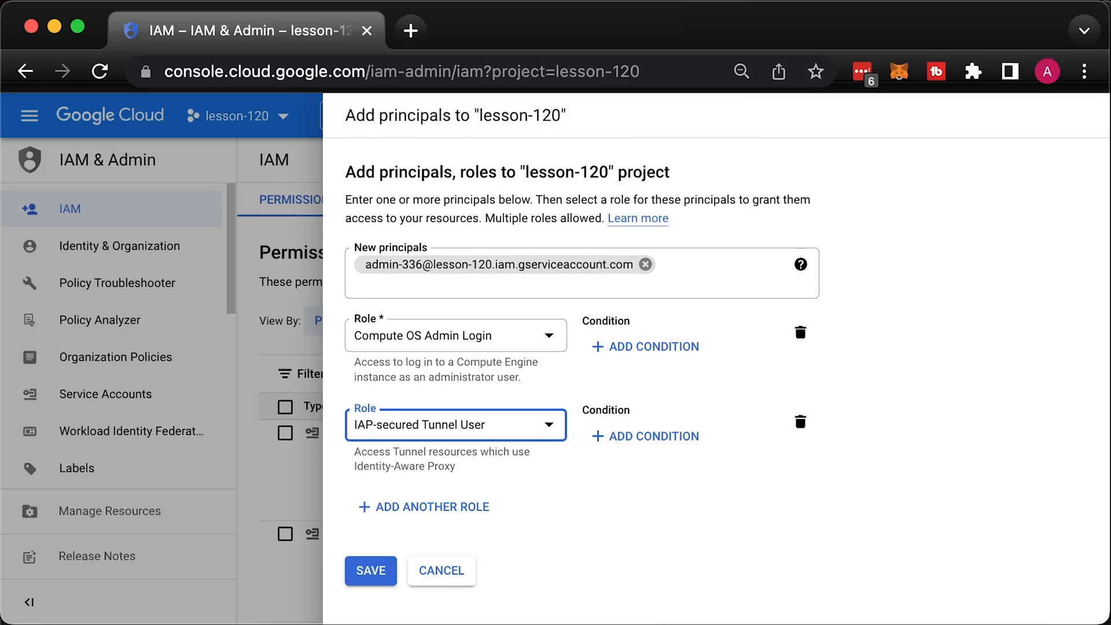
click(370, 571)
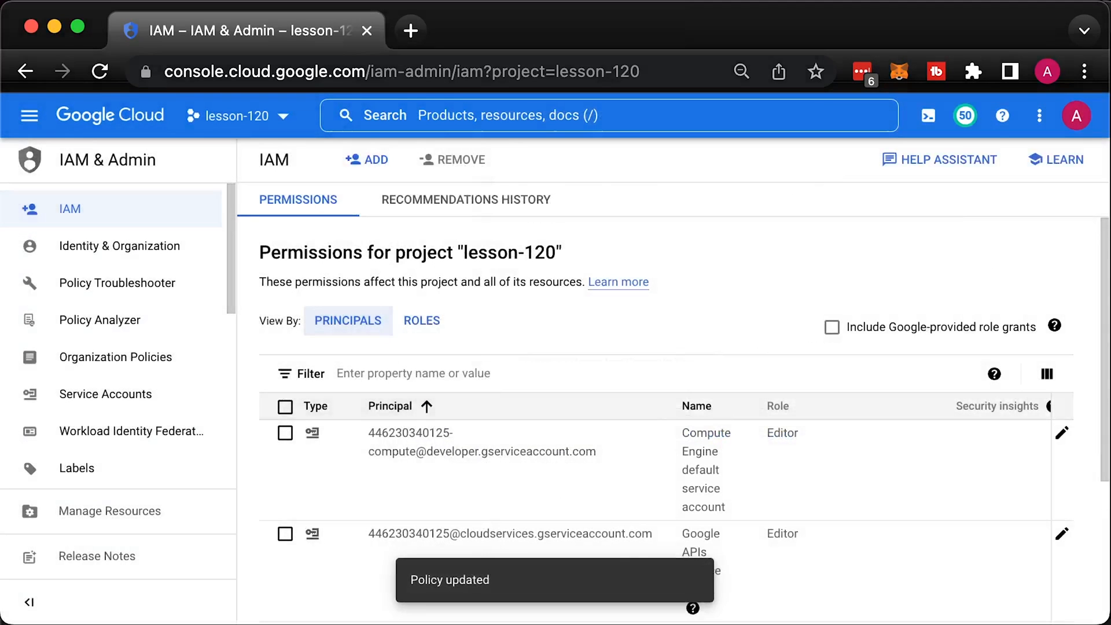
scroll(down, 3)
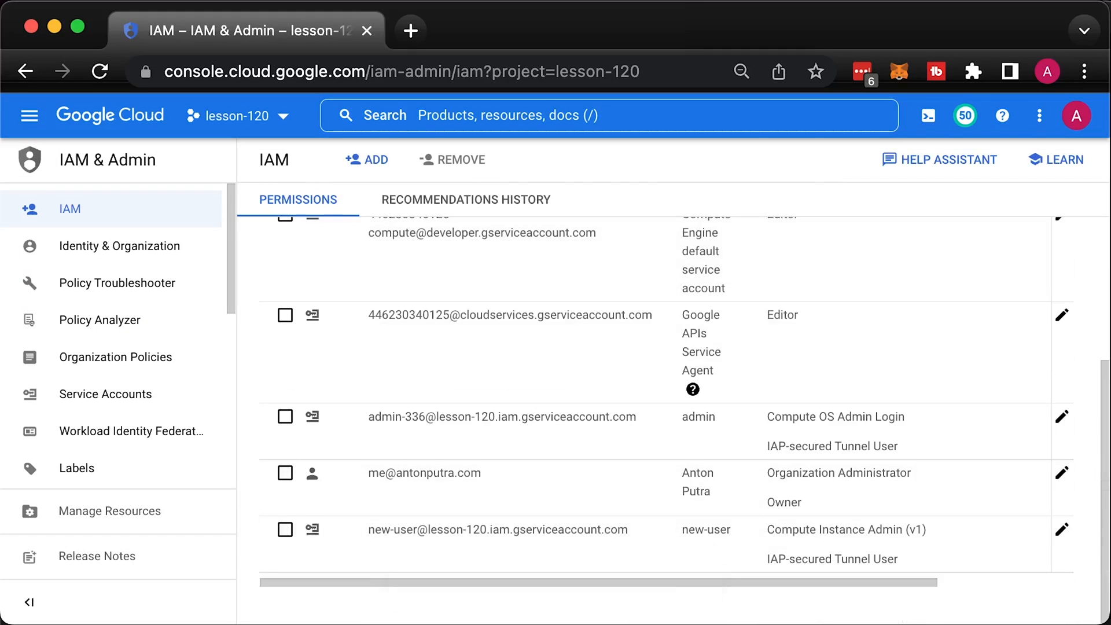
mouse_move(134, 394)
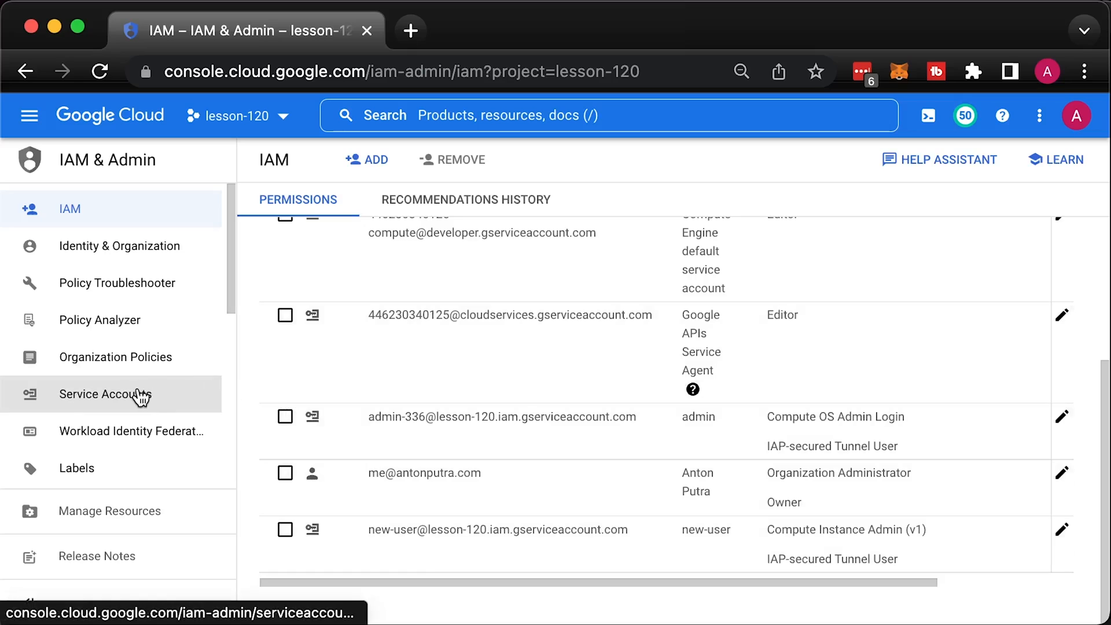
click(105, 393)
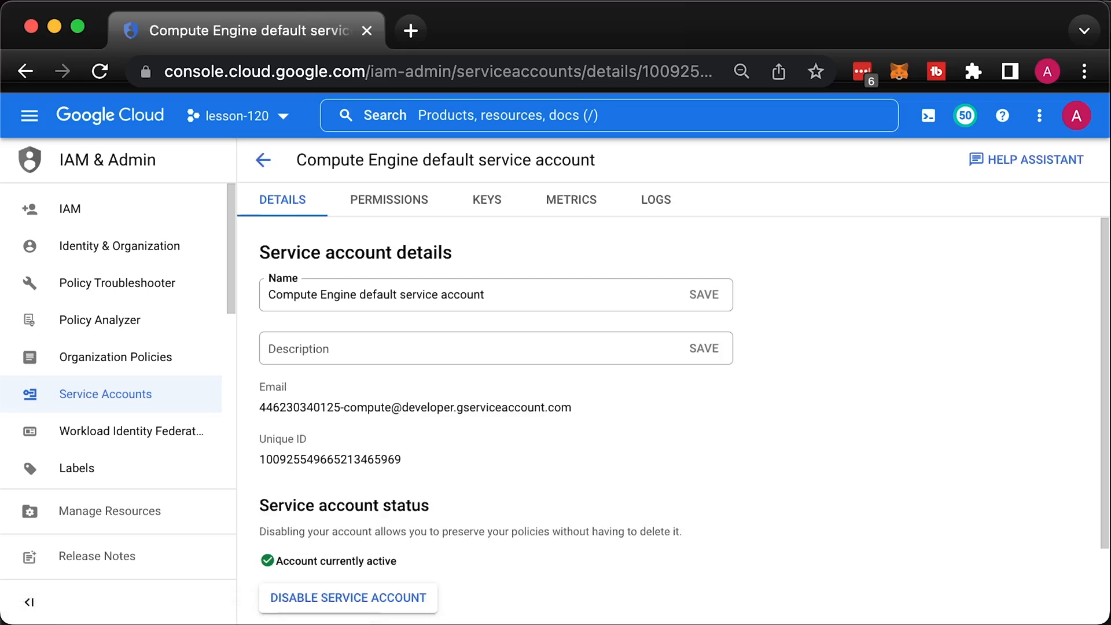
click(388, 200)
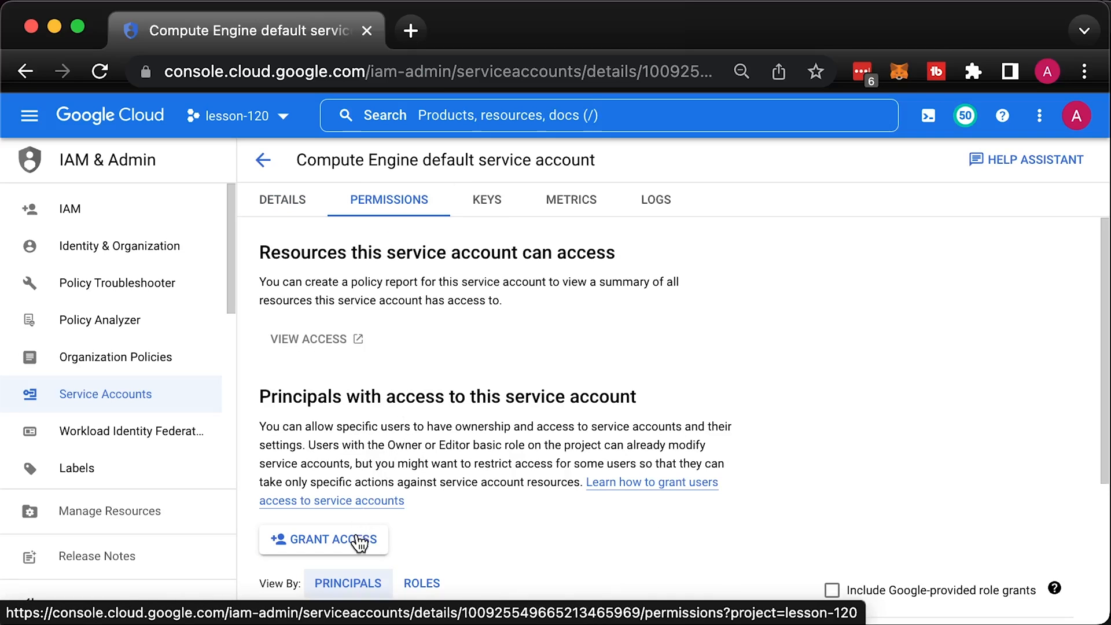
click(324, 539)
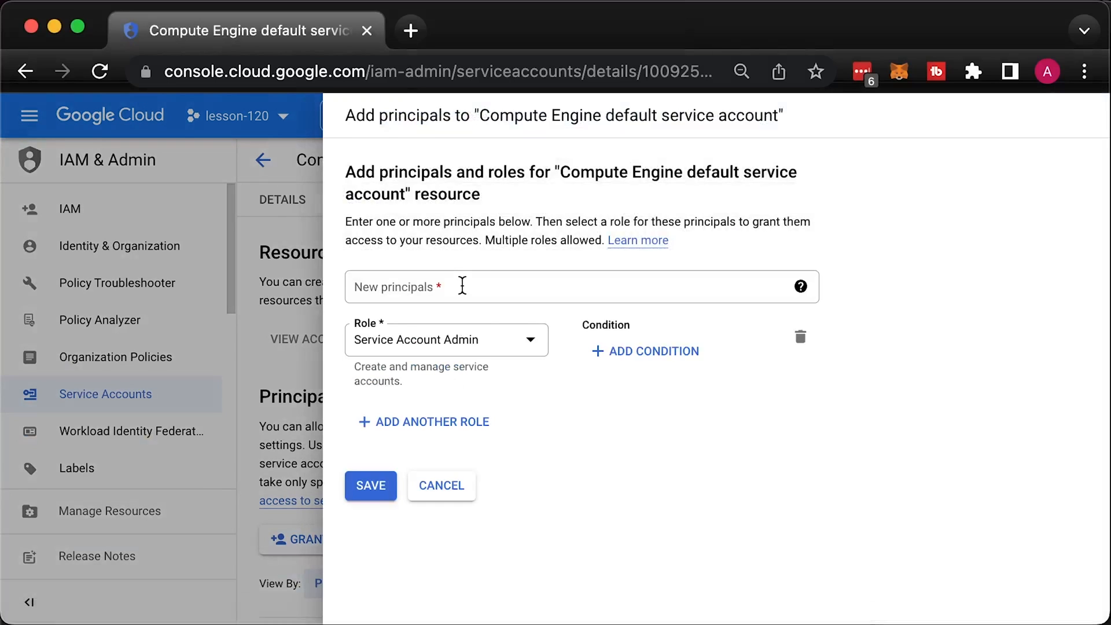
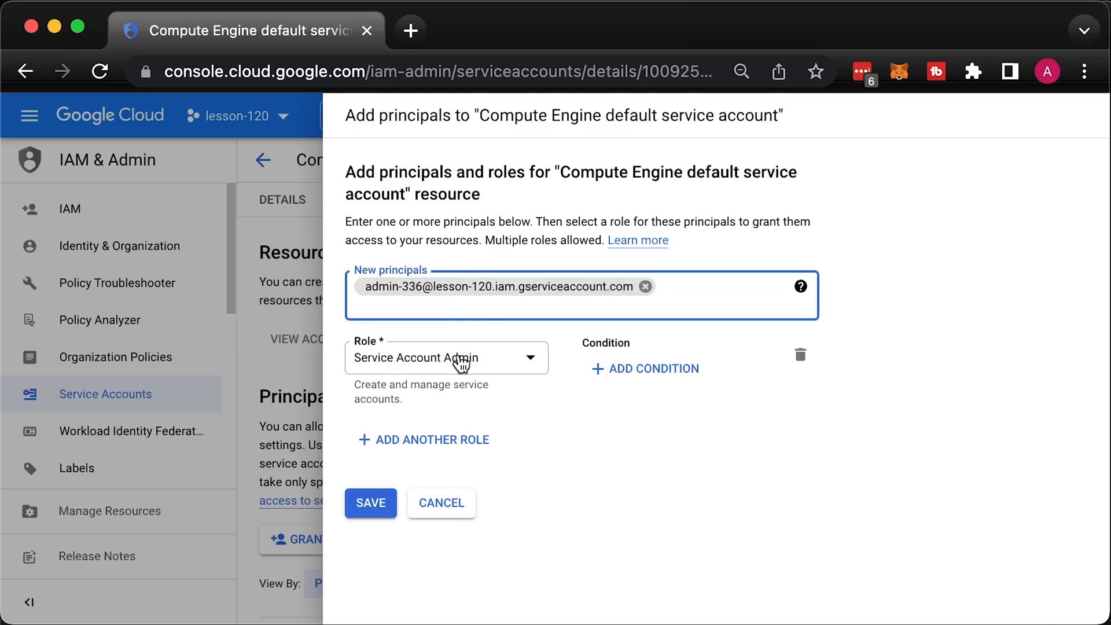
Assign the Service Account User role to that principal and save.
click(446, 357)
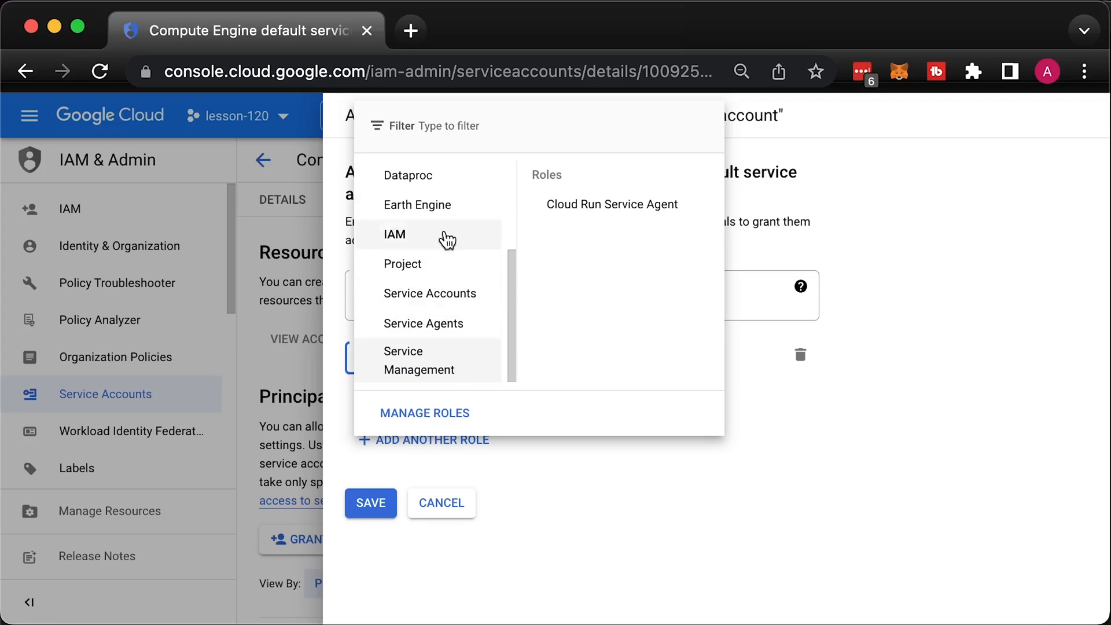
text(s)
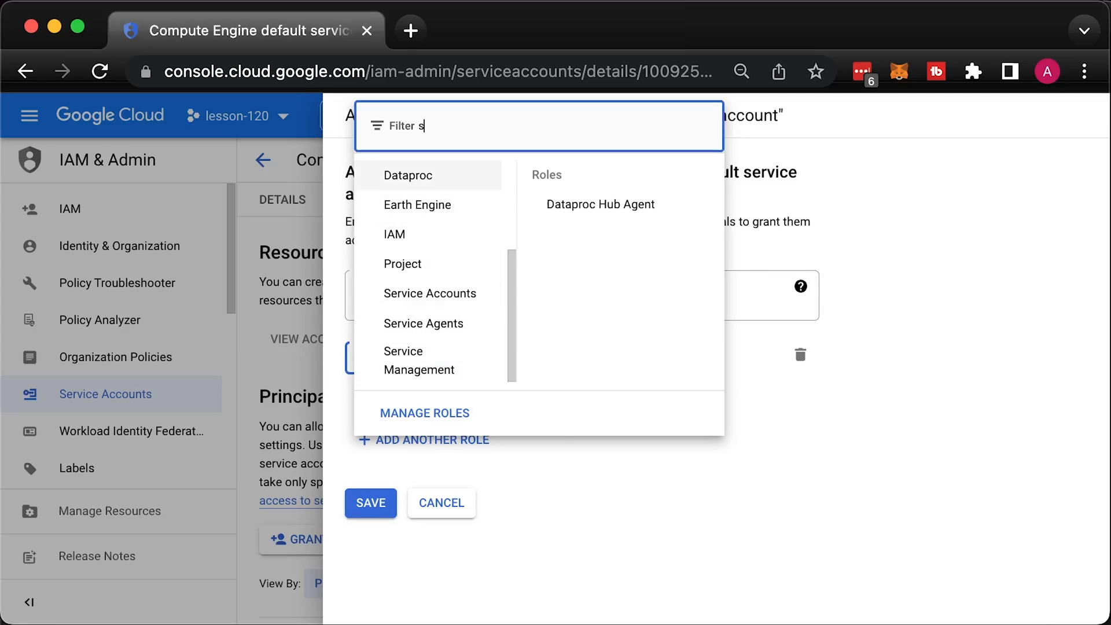
text(ervice account user)
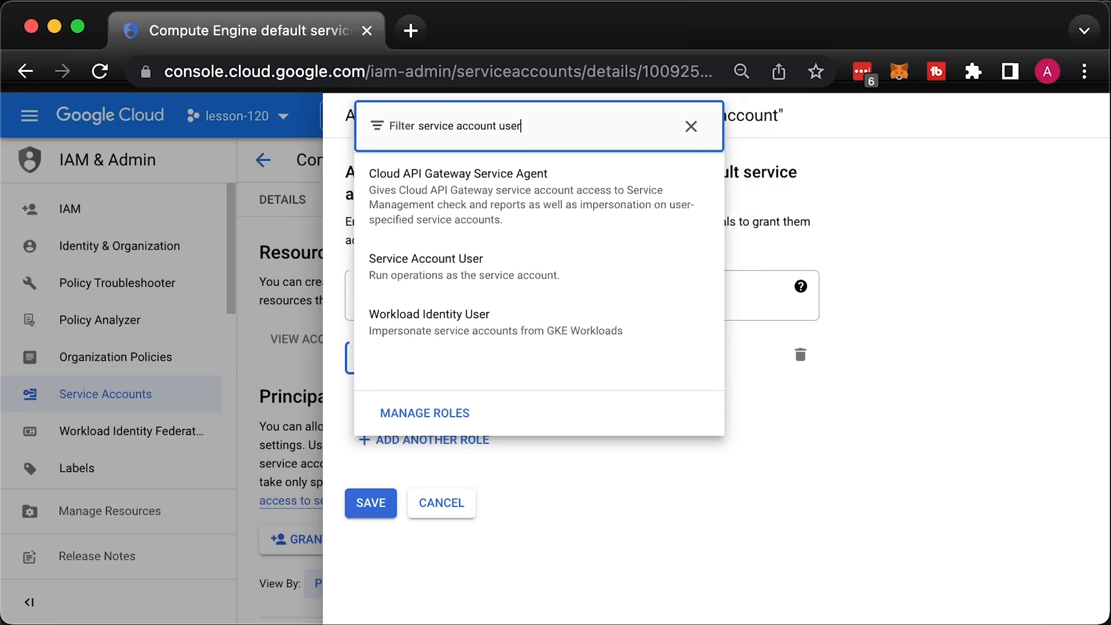
click(425, 260)
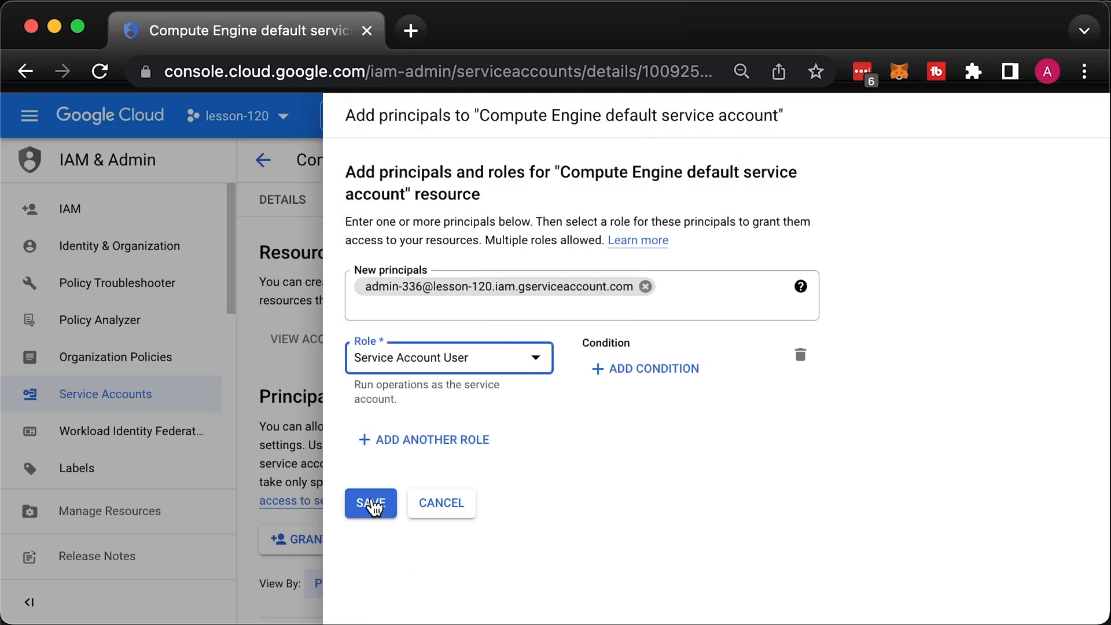
click(370, 502)
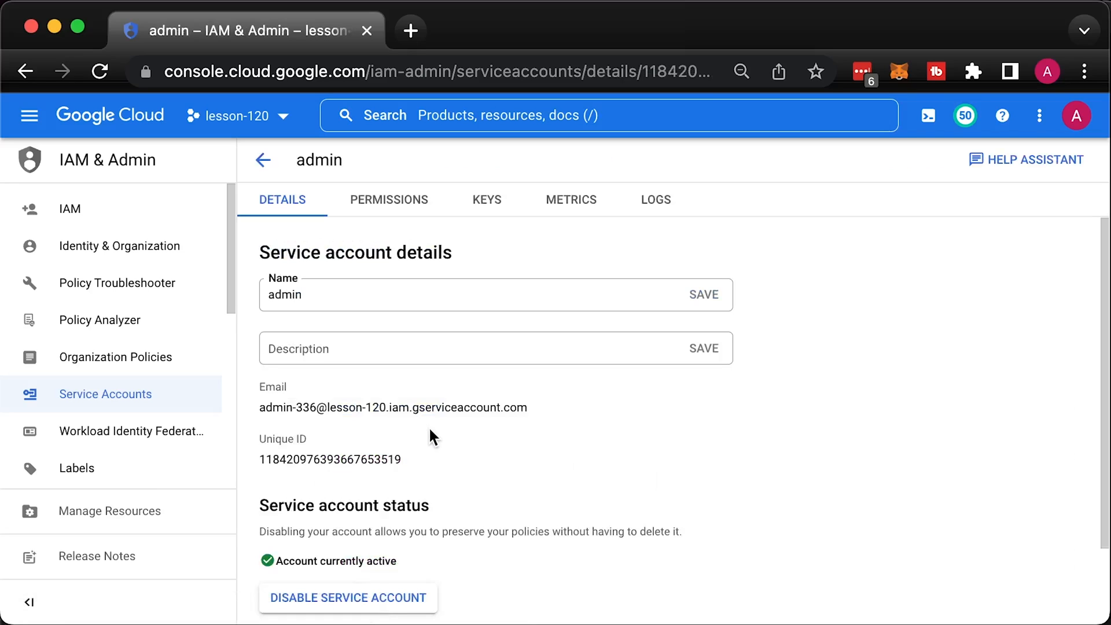
Grant your me@ user account the Service Account Token Creator role on the admin service account and save.
click(389, 199)
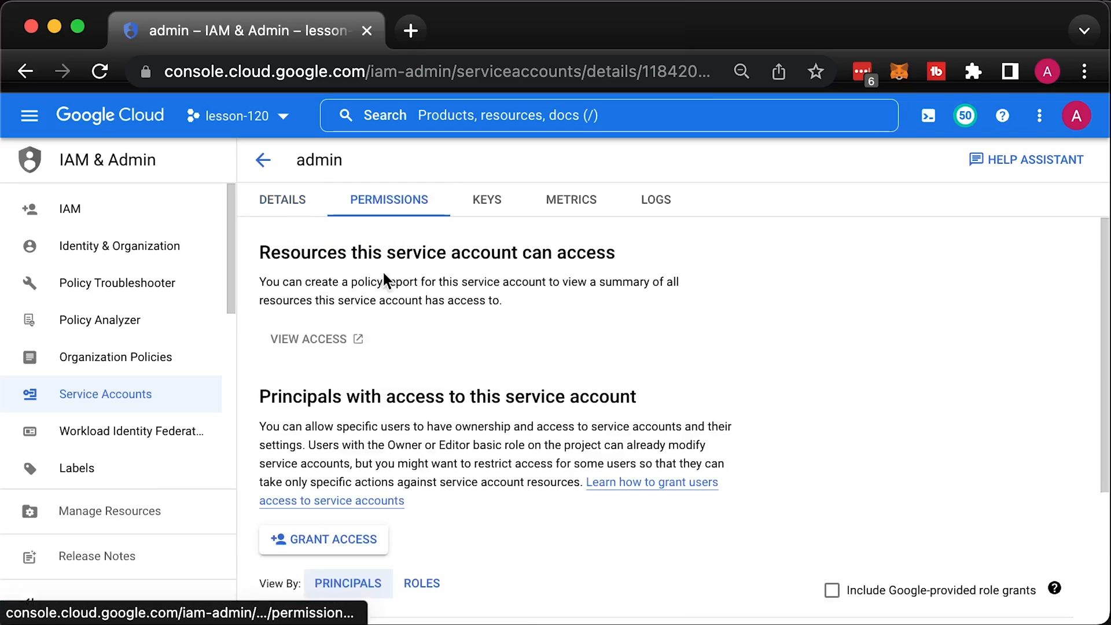
click(323, 540)
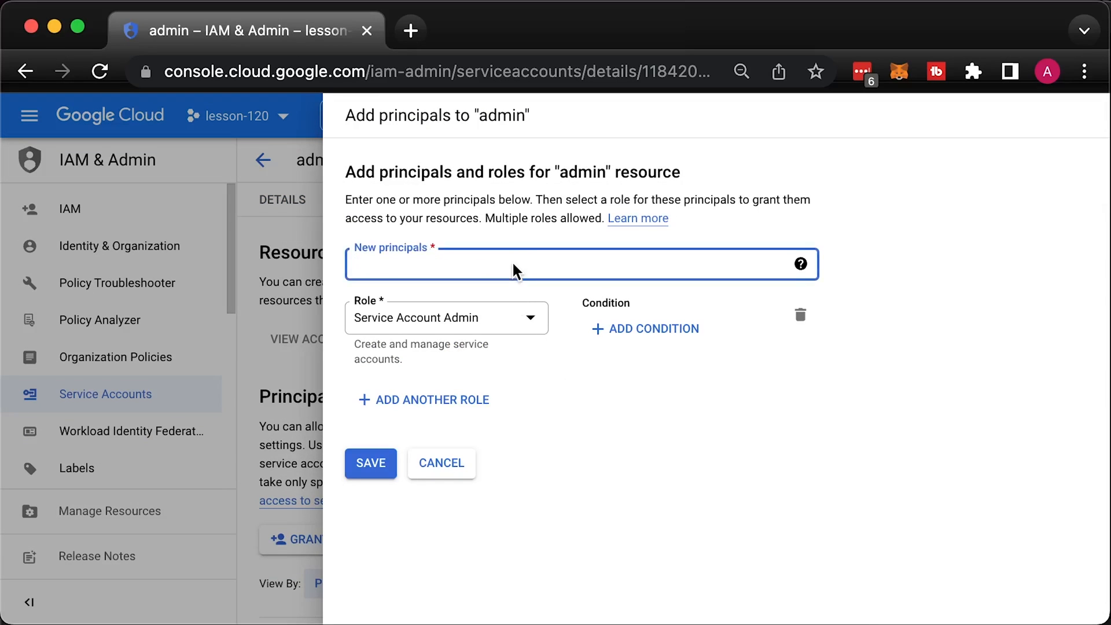
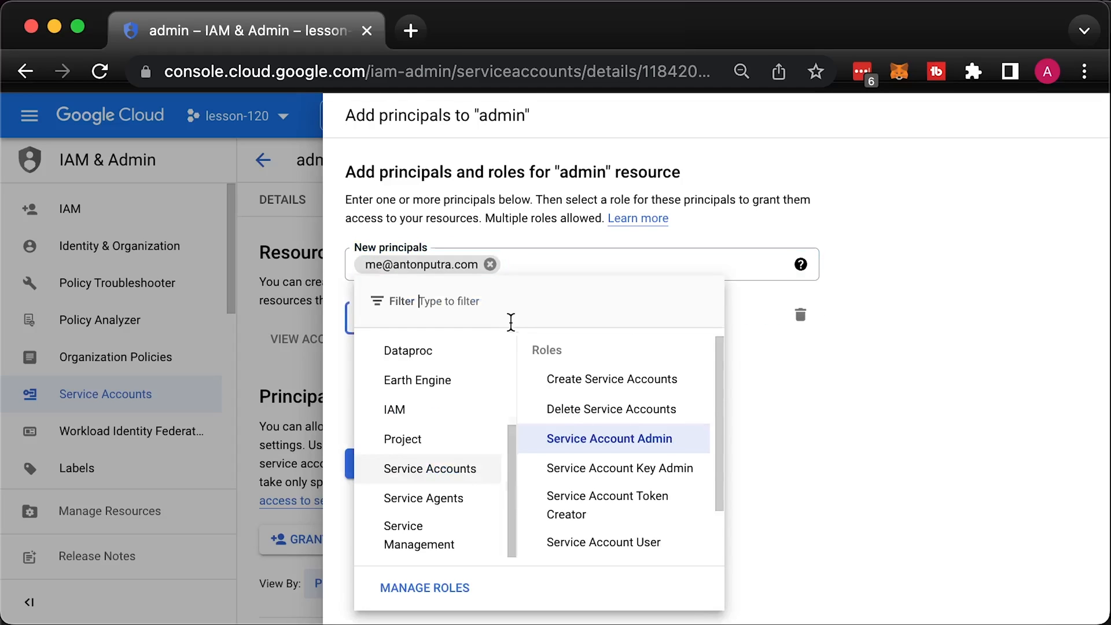
click(608, 505)
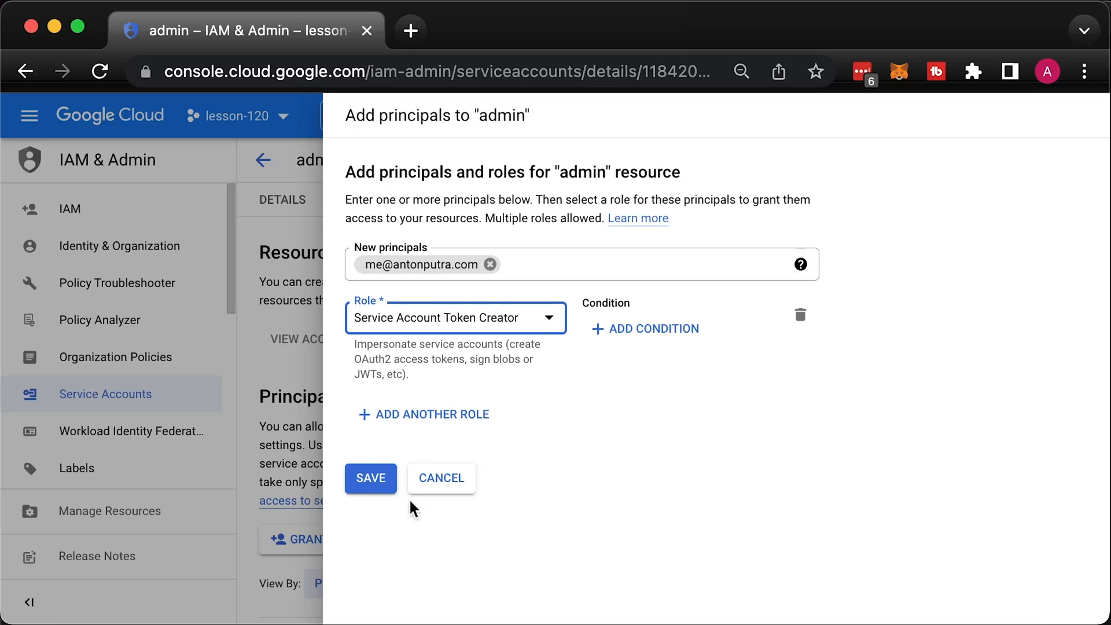
click(370, 478)
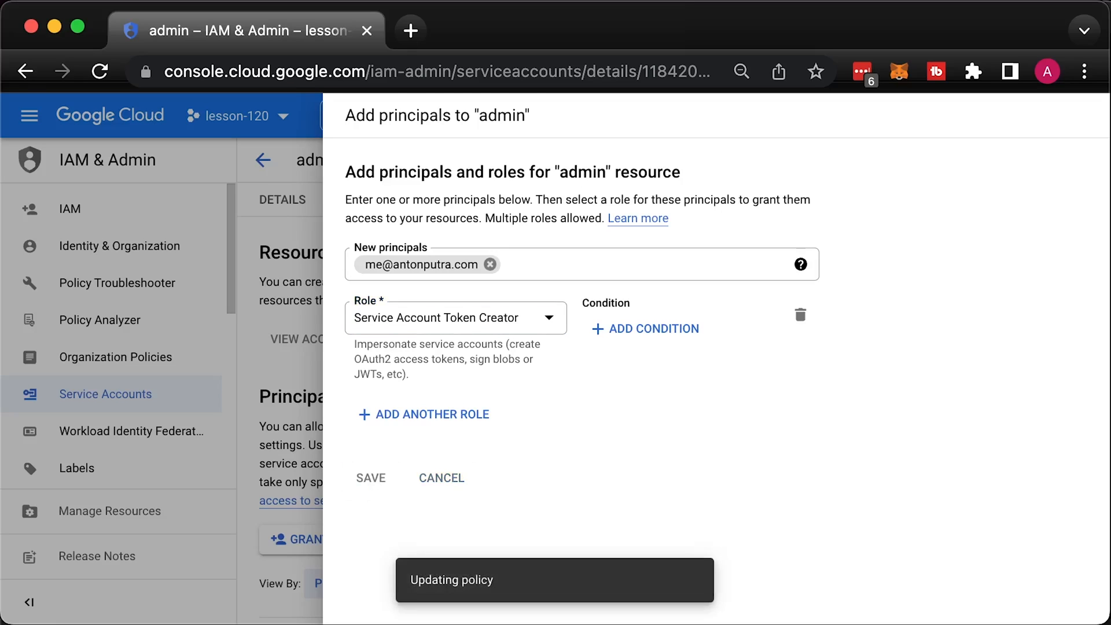
click(370, 478)
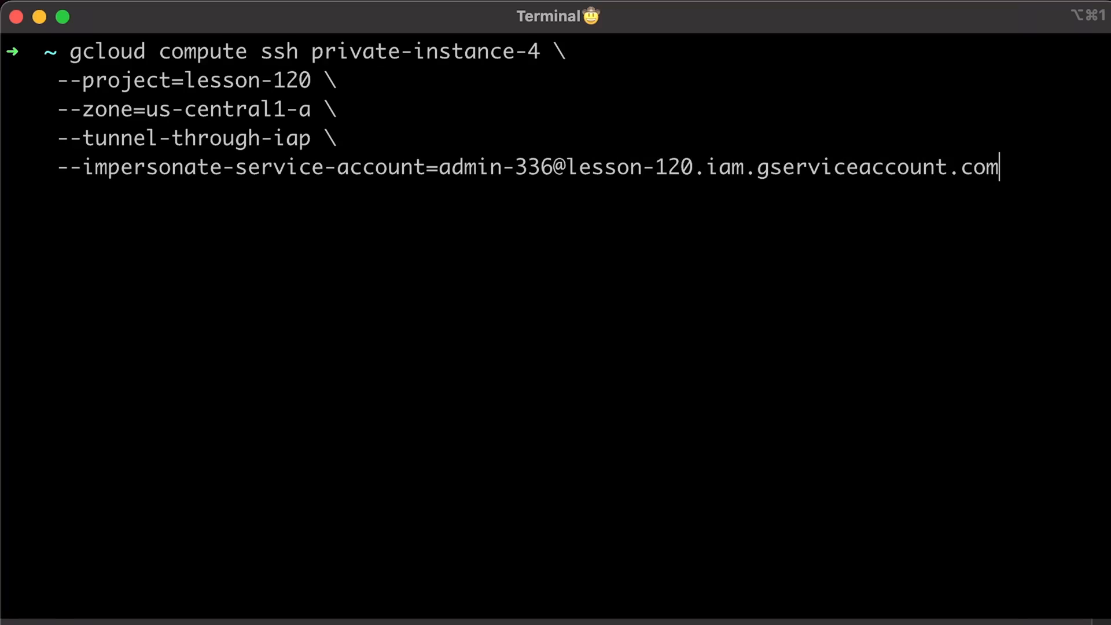
Run gcloud compute ssh private-instance-4 with --tunnel-through-iap impersonating admin-336, reaching the sa_ prompt.
key(Enter)
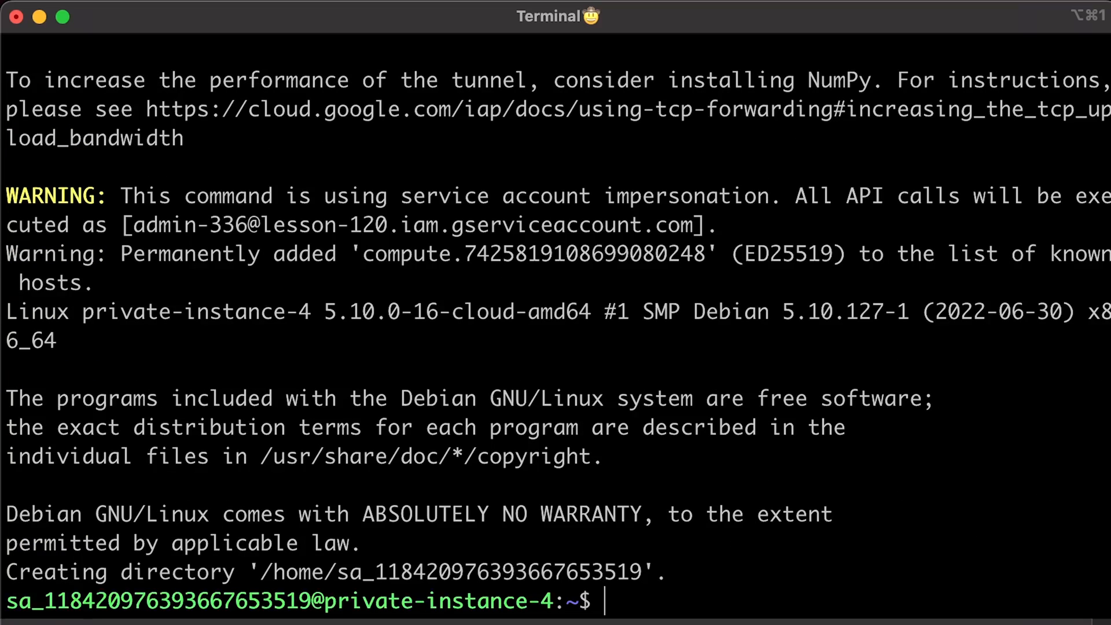
text(s)
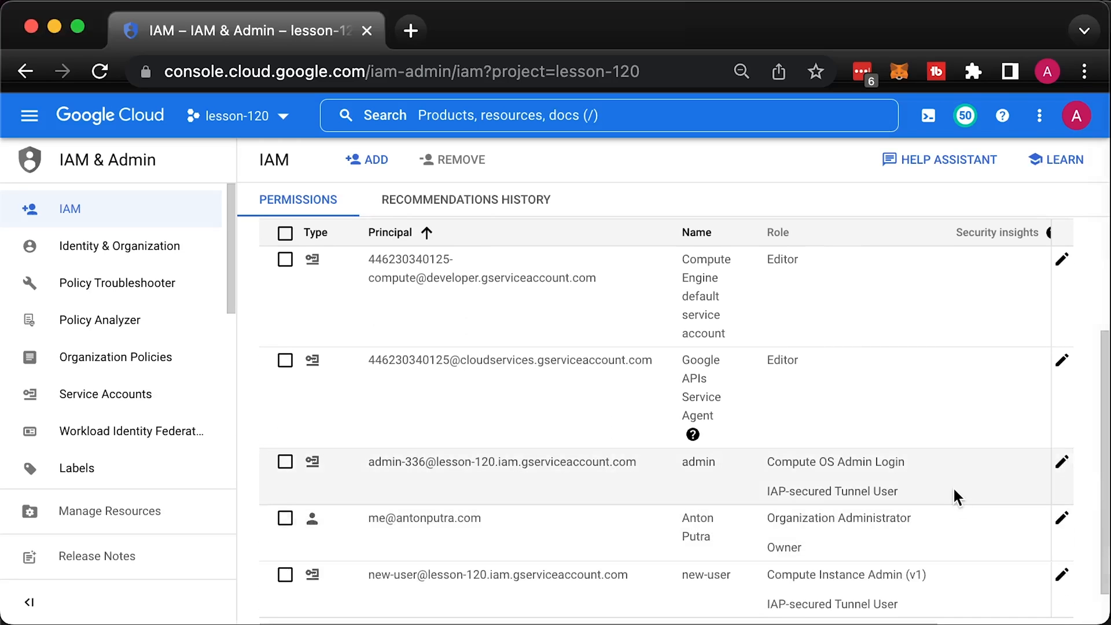
Edit admin-336's project roles, replacing Compute OS Admin Login with Compute OS Login, and save.
click(1062, 460)
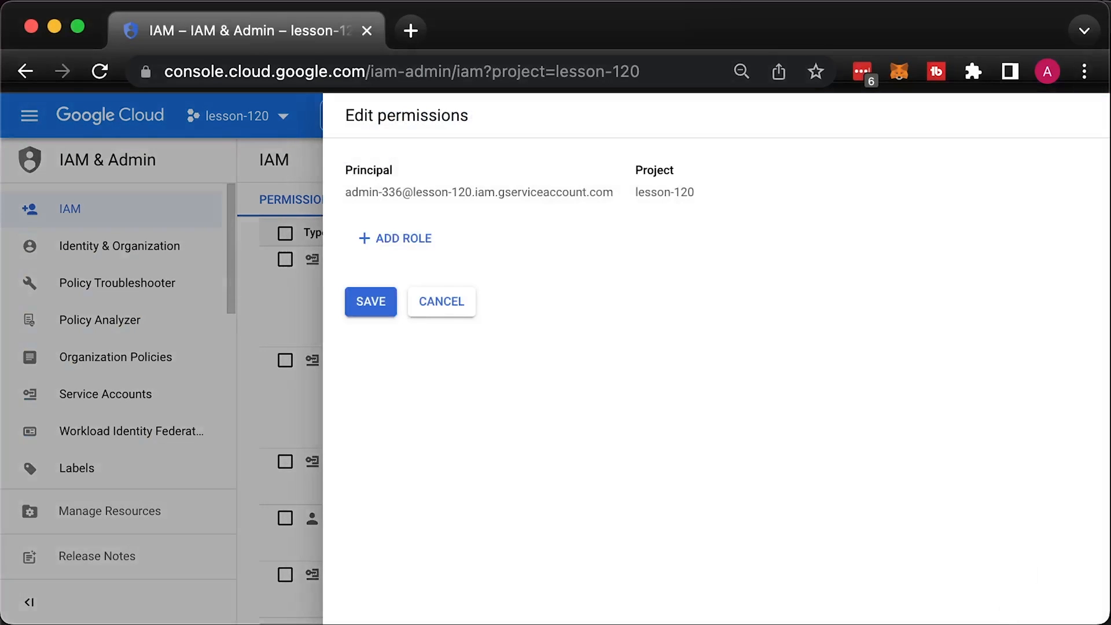
click(395, 239)
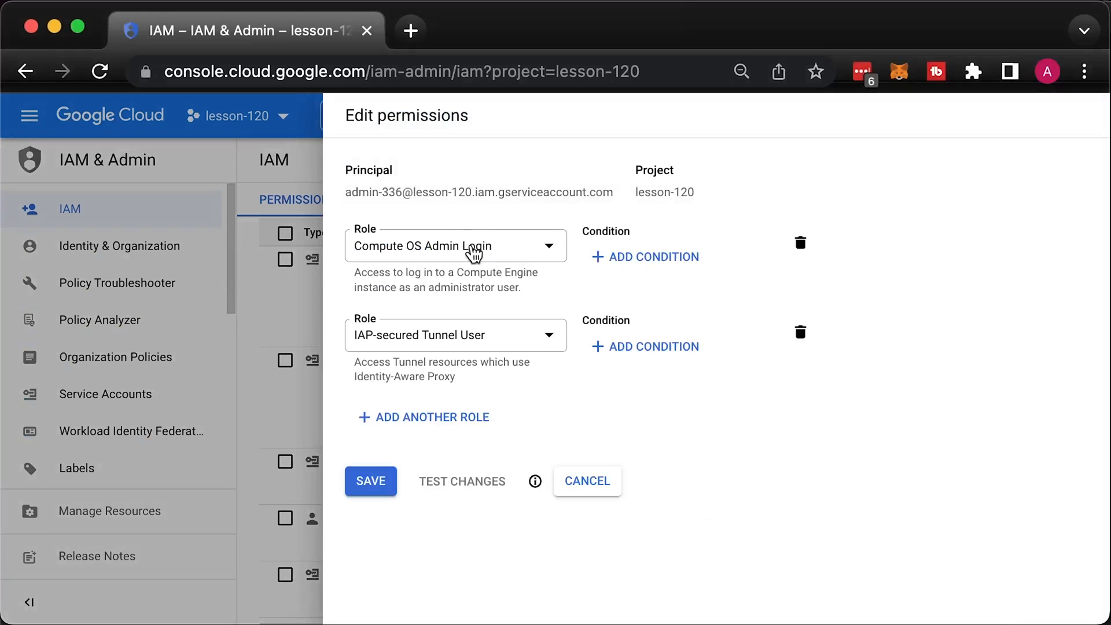
click(456, 245)
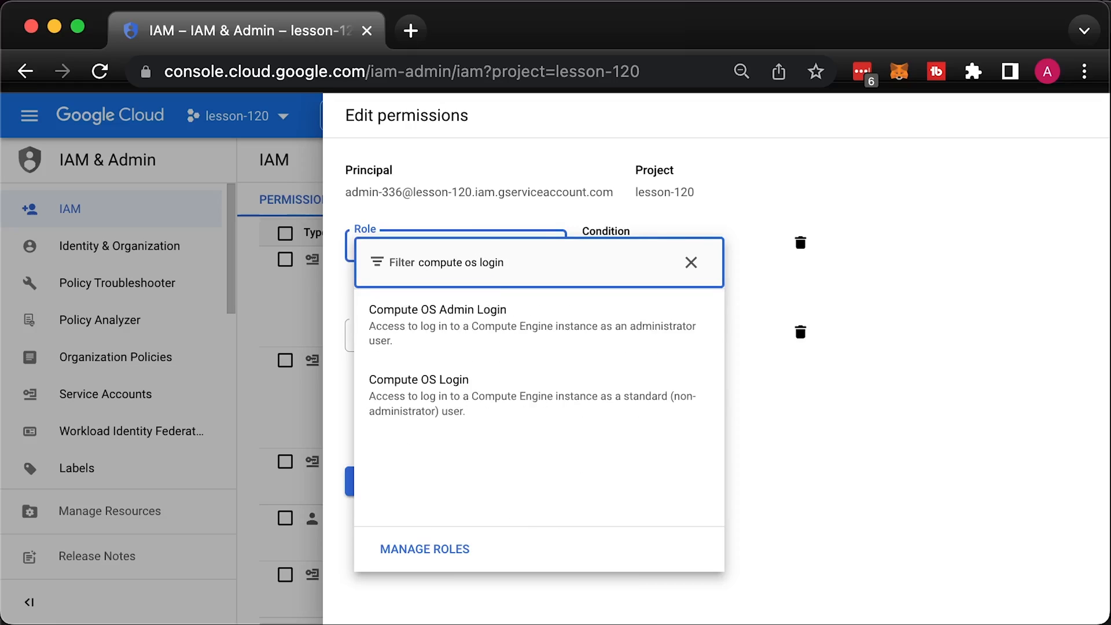
click(418, 380)
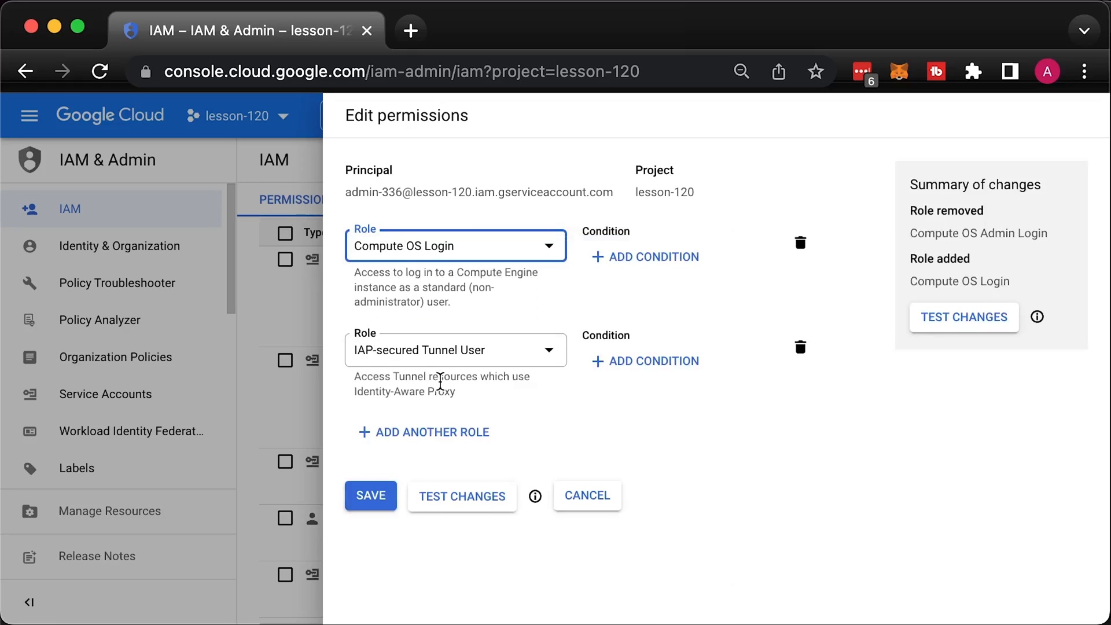
click(370, 495)
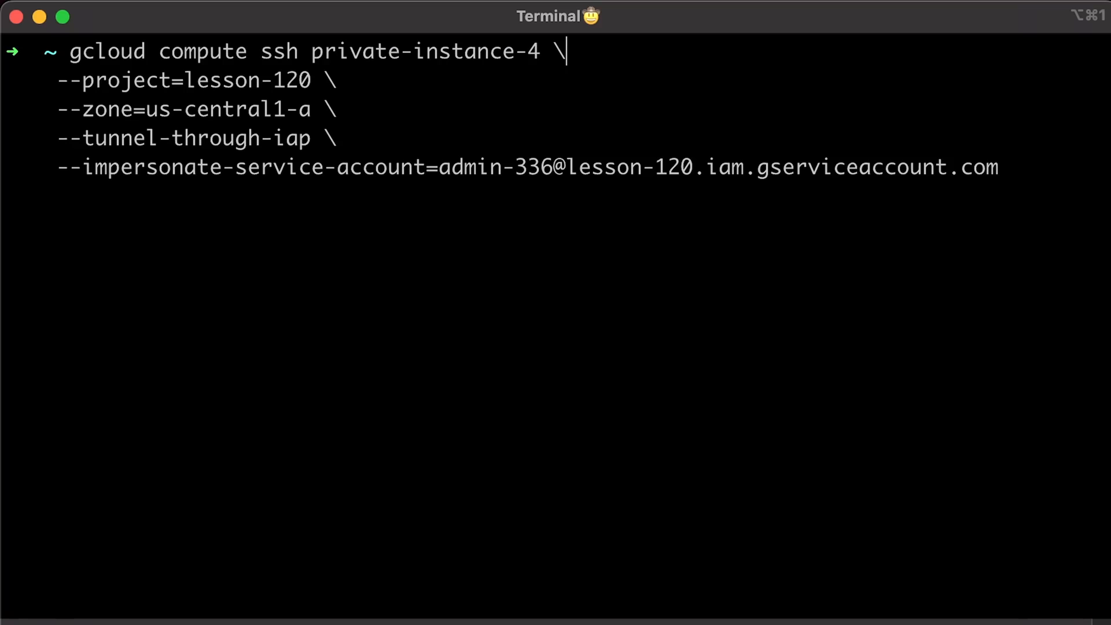
Rerun the IAP ssh connection as admin-336 and test sudo -v in the instance shell.
key(Enter)
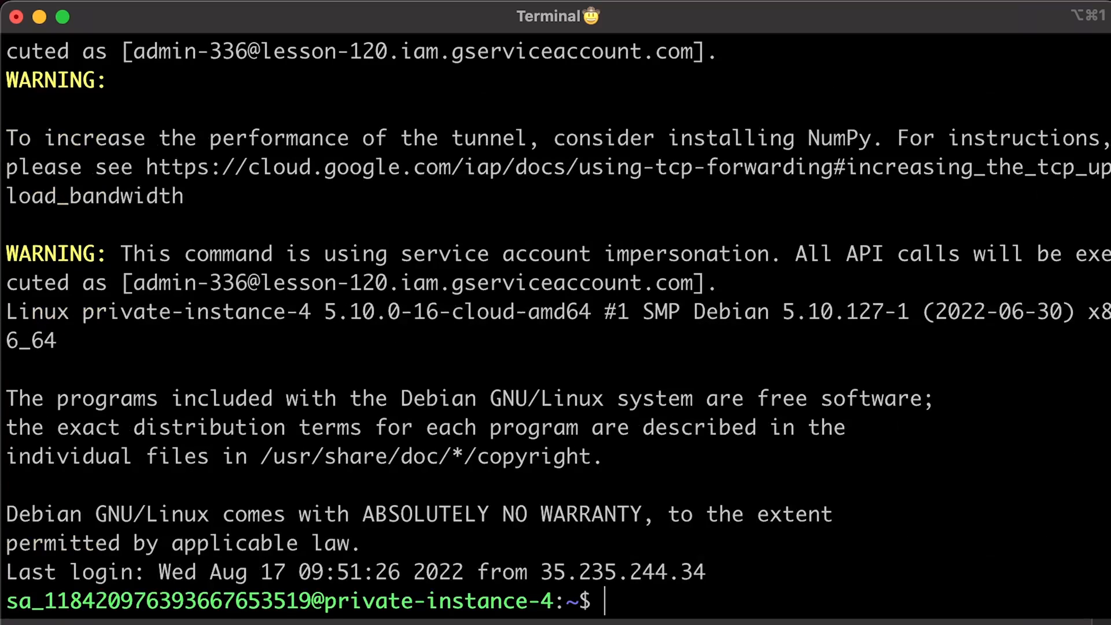
text(sudo -v)
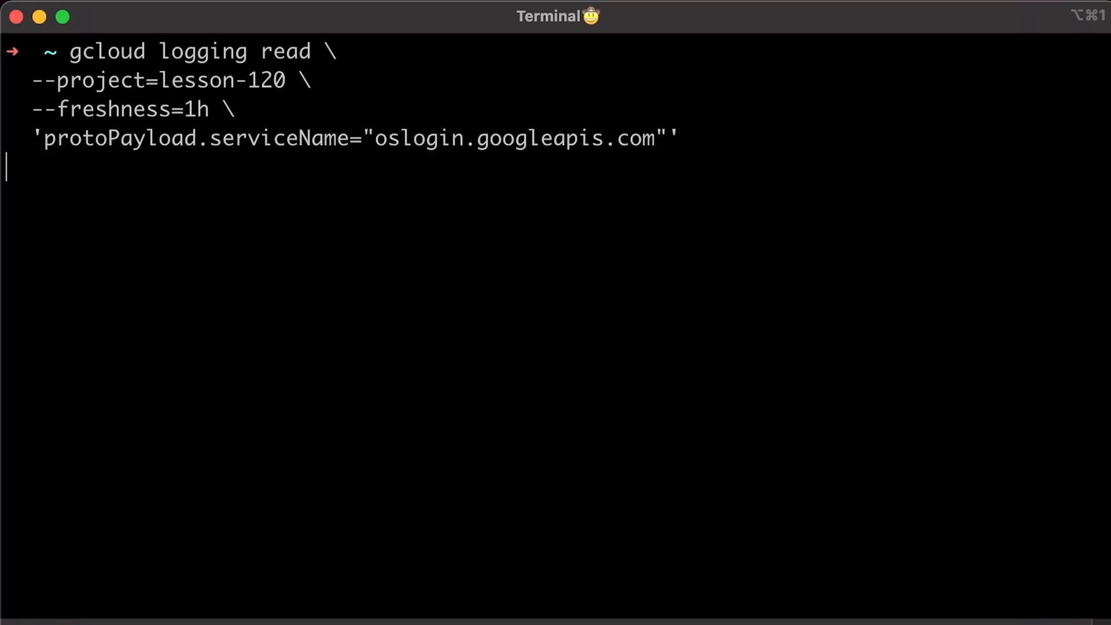
Run gcloud logging read --project=lesson-120 --freshness=1h for oslogin.googleapis.com audit entries.
key(Enter)
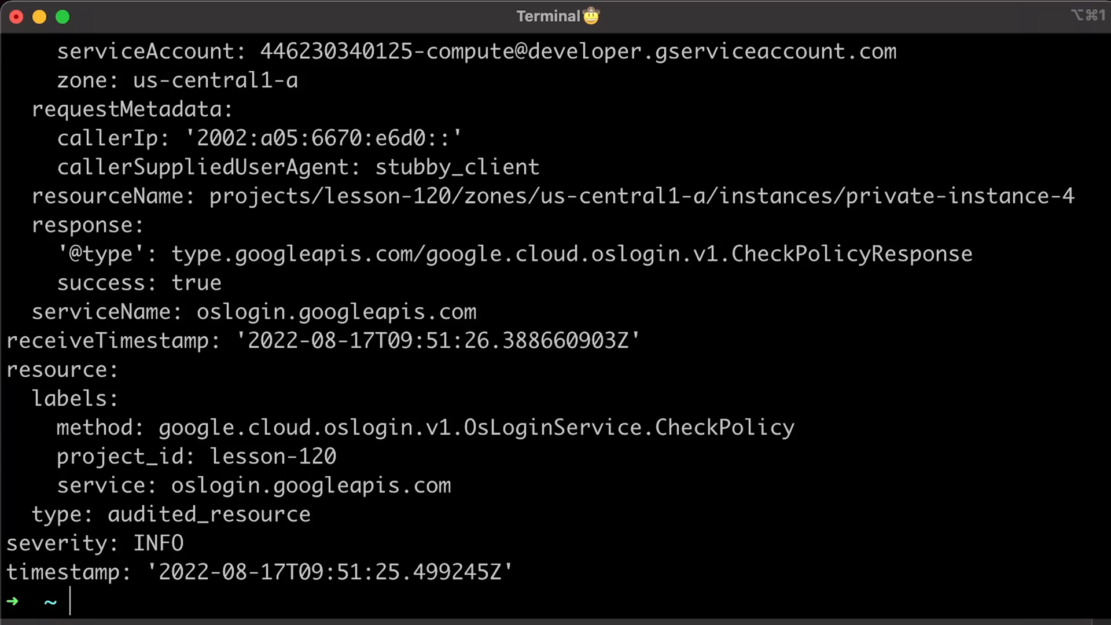